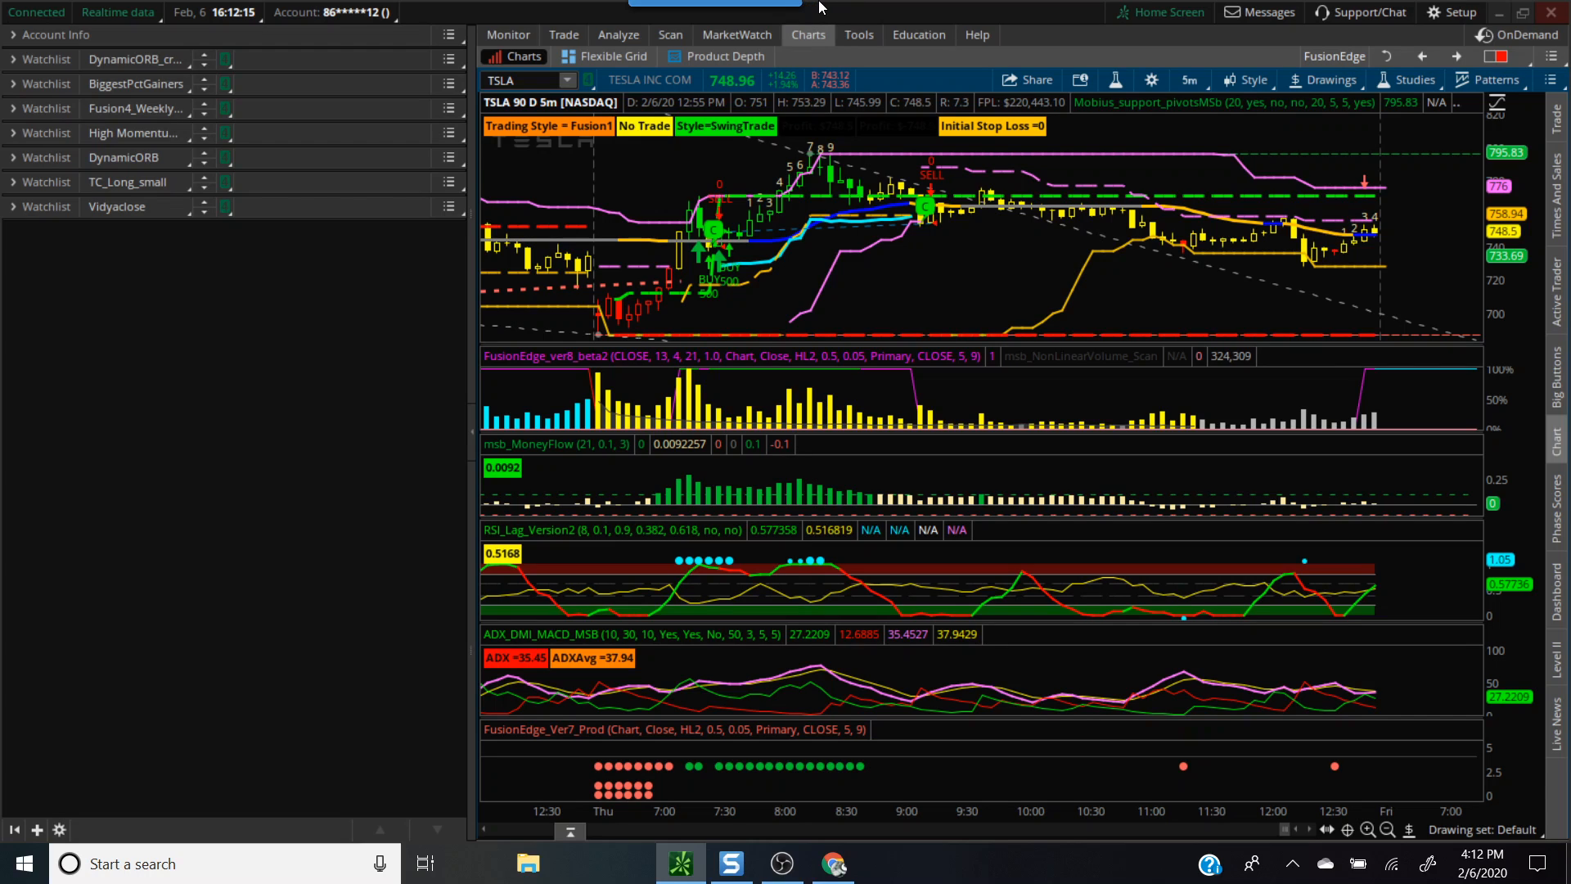
{"action": "mouse_move", "coordinate": [865, 28]}
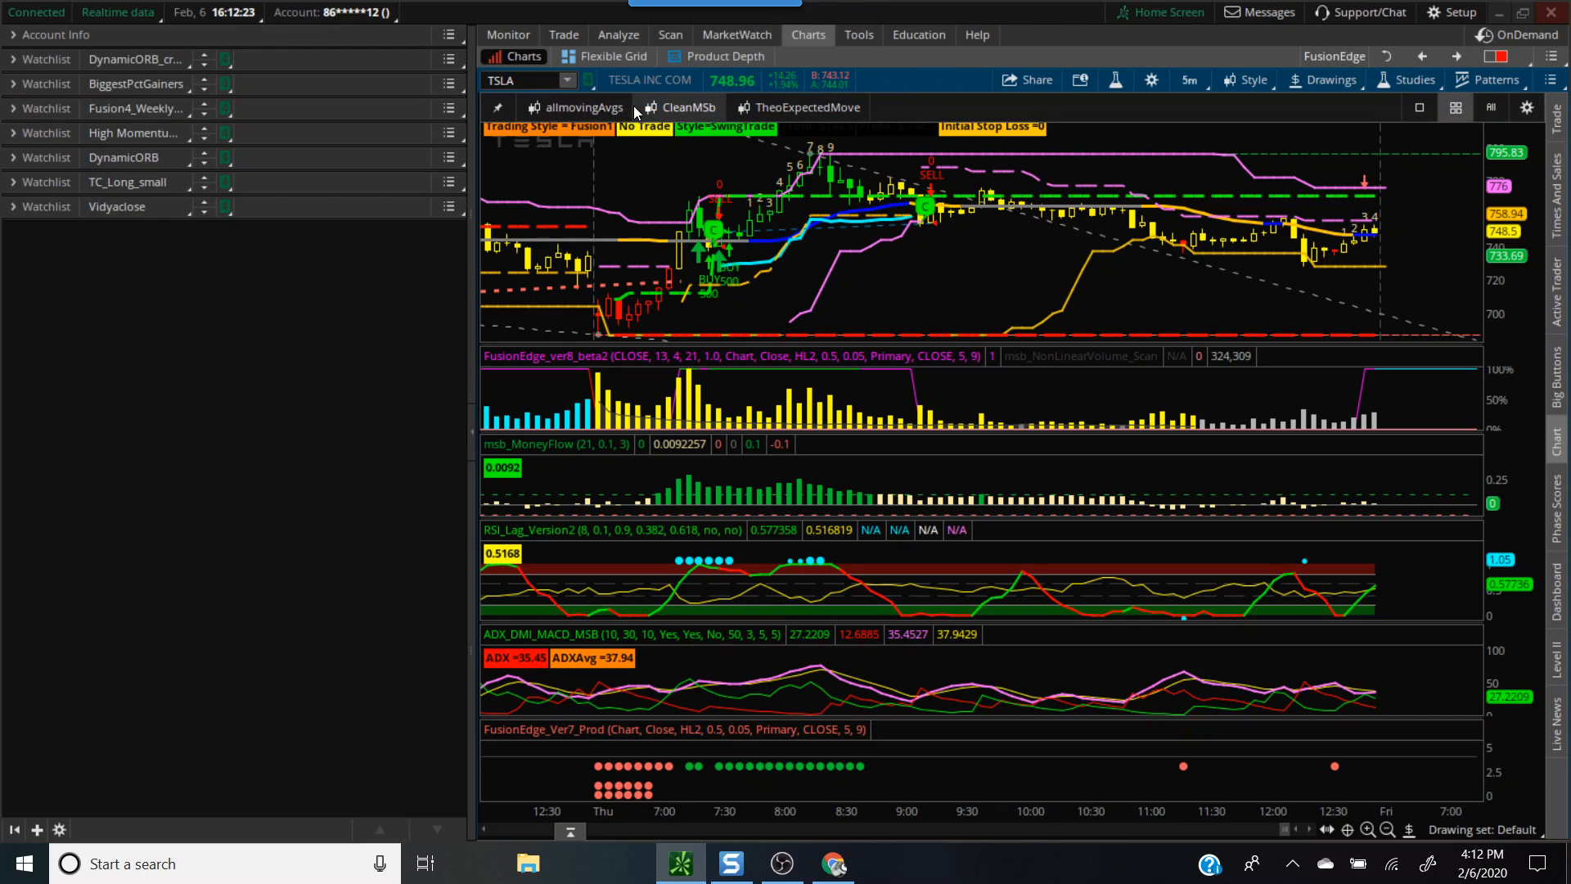
Add a Study filter to a fresh Stock Hacker scan and edit it, showing ADXCrossover().
{"action": "left_click", "coordinate": [669, 35]}
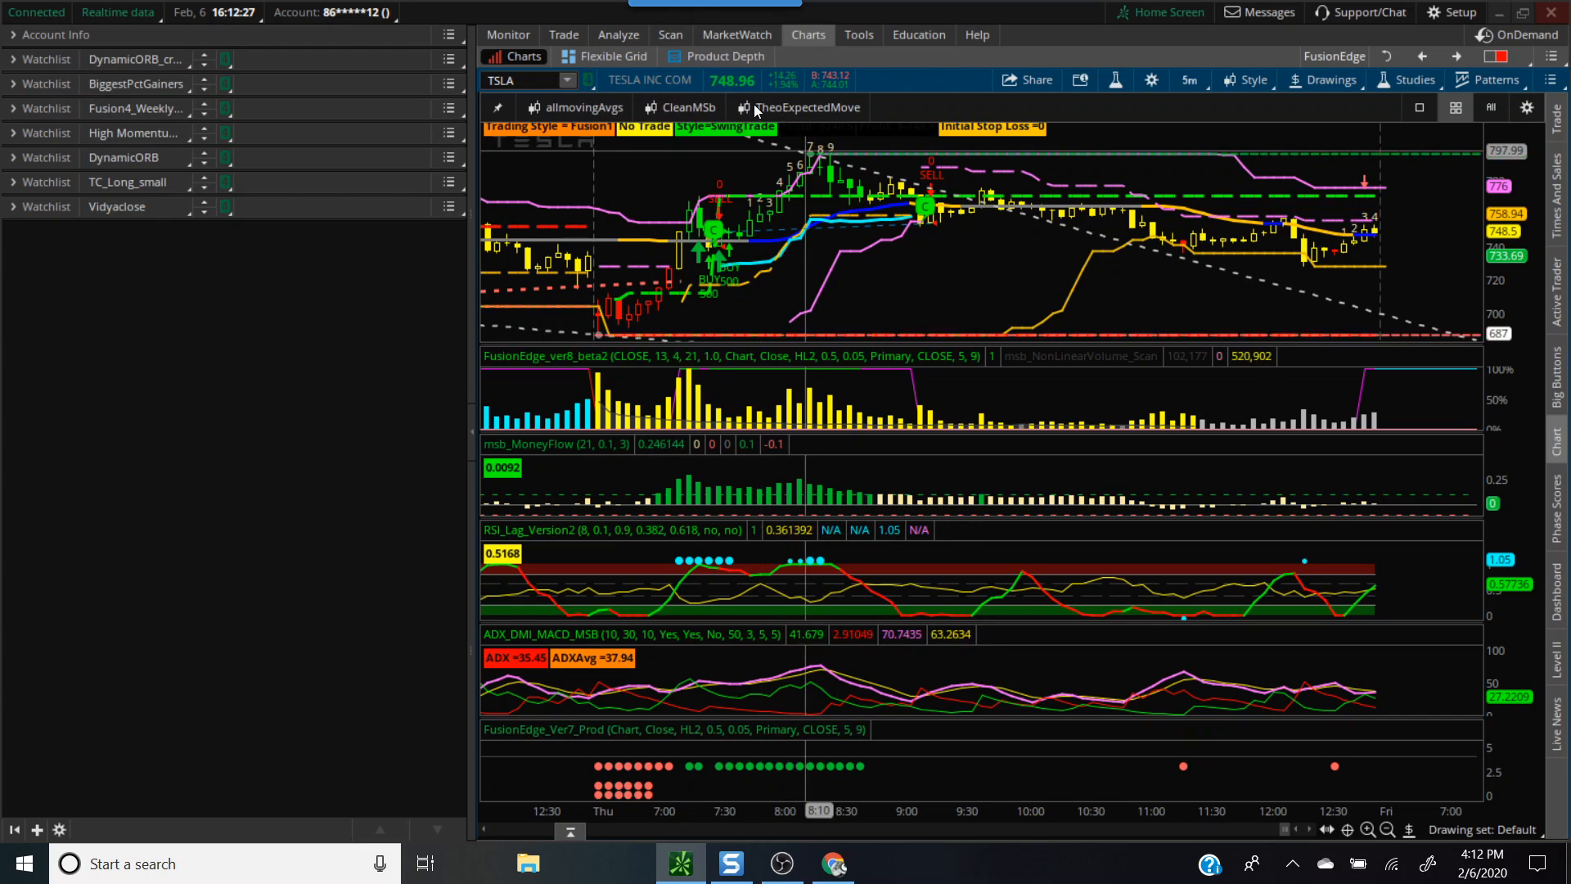
{"action": "left_click", "coordinate": [669, 34]}
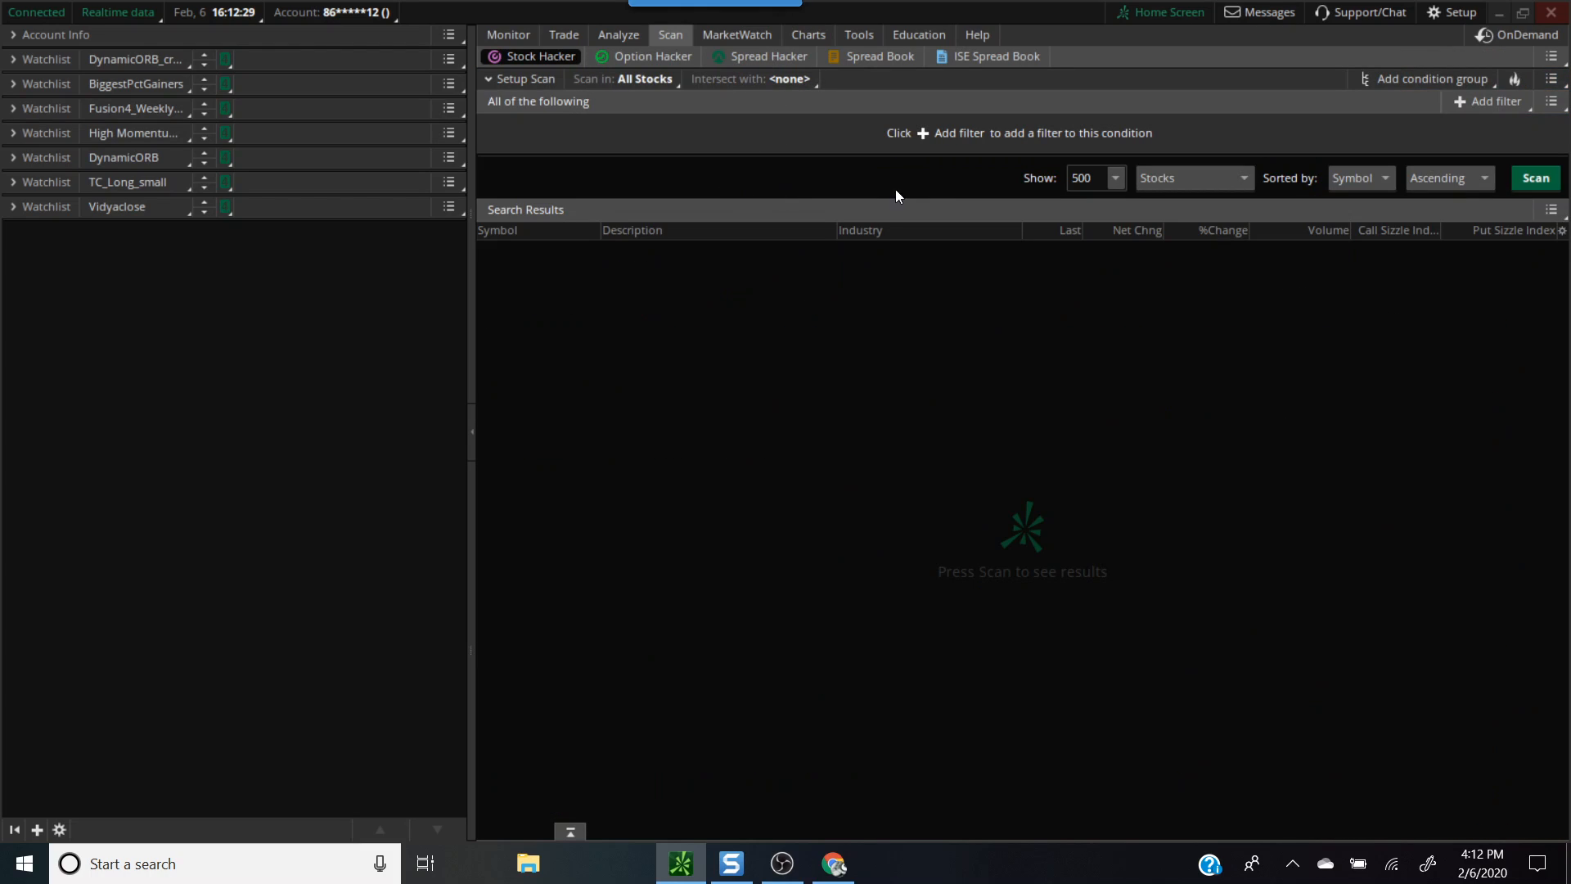
{"action": "mouse_move", "coordinate": [999, 137]}
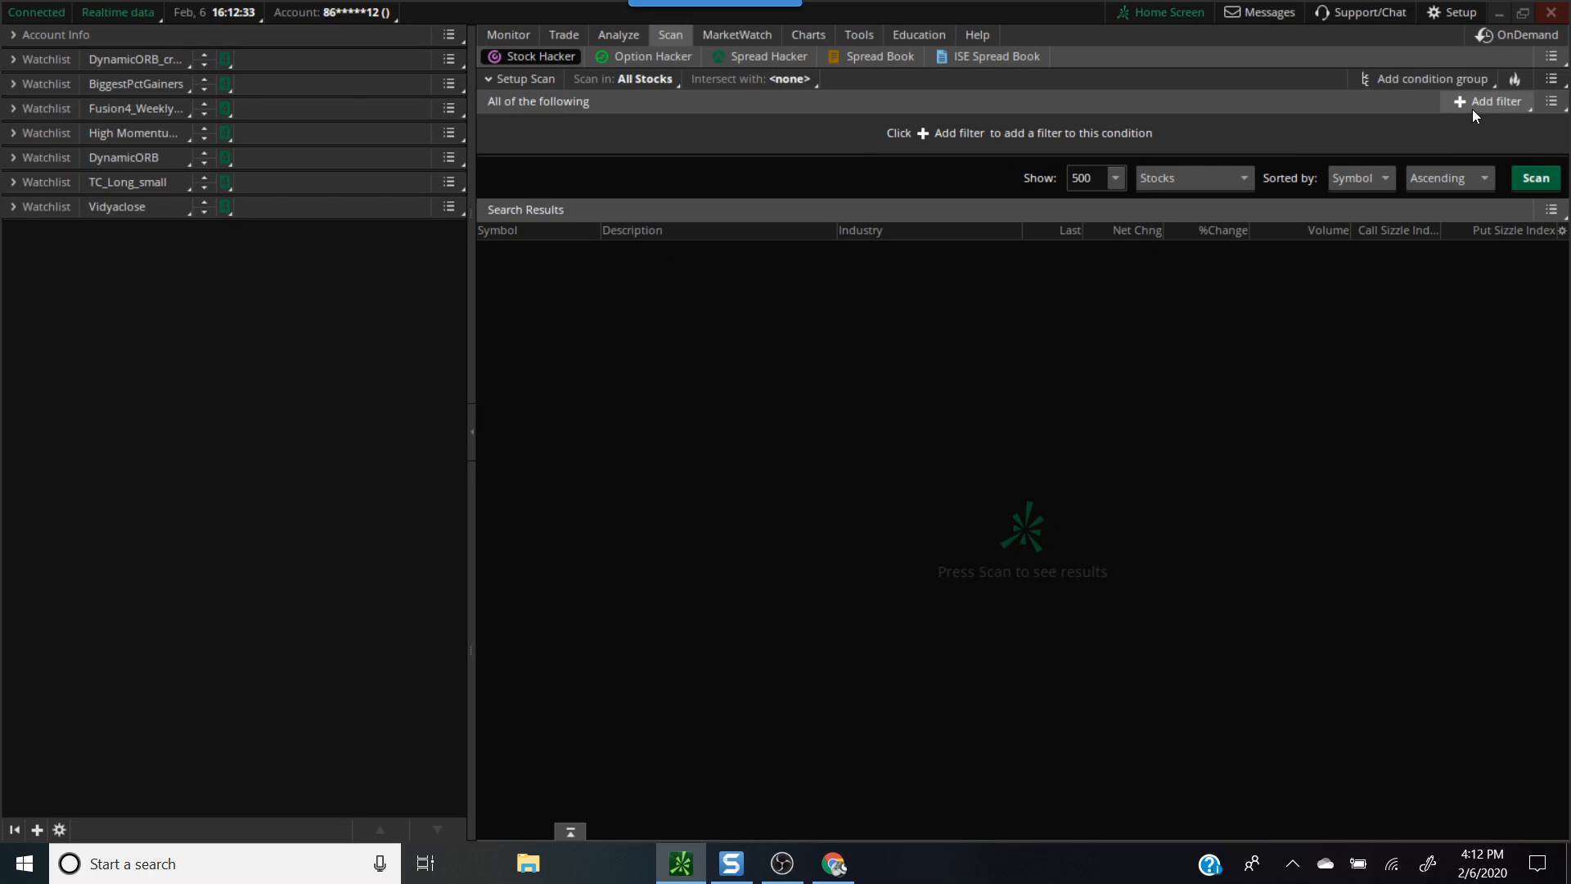
{"action": "left_click", "coordinate": [1496, 101]}
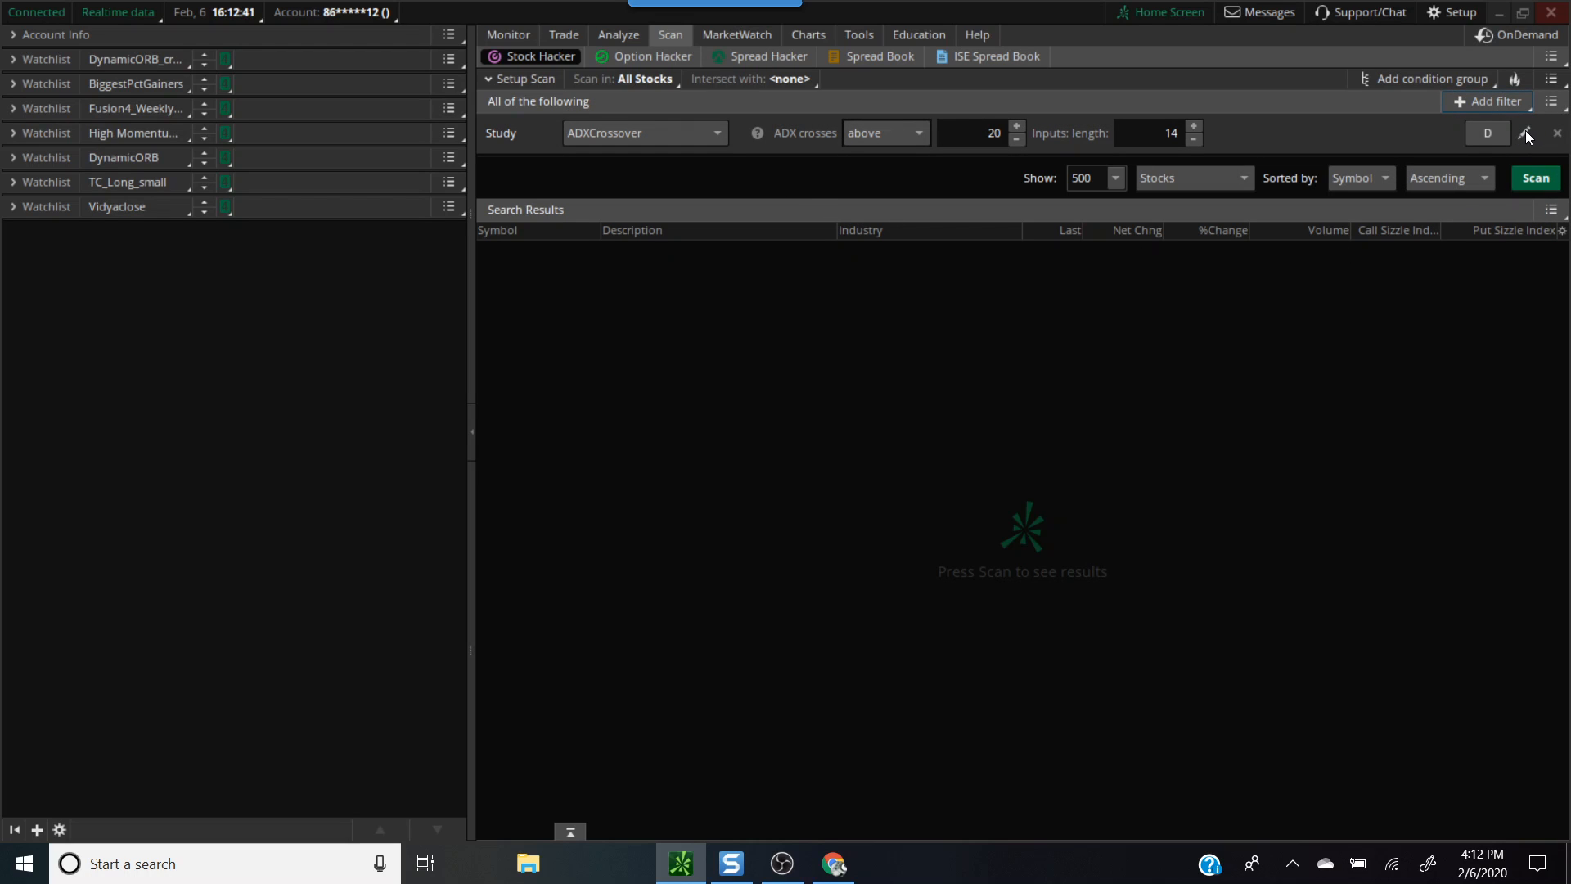
{"action": "left_click", "coordinate": [1524, 132]}
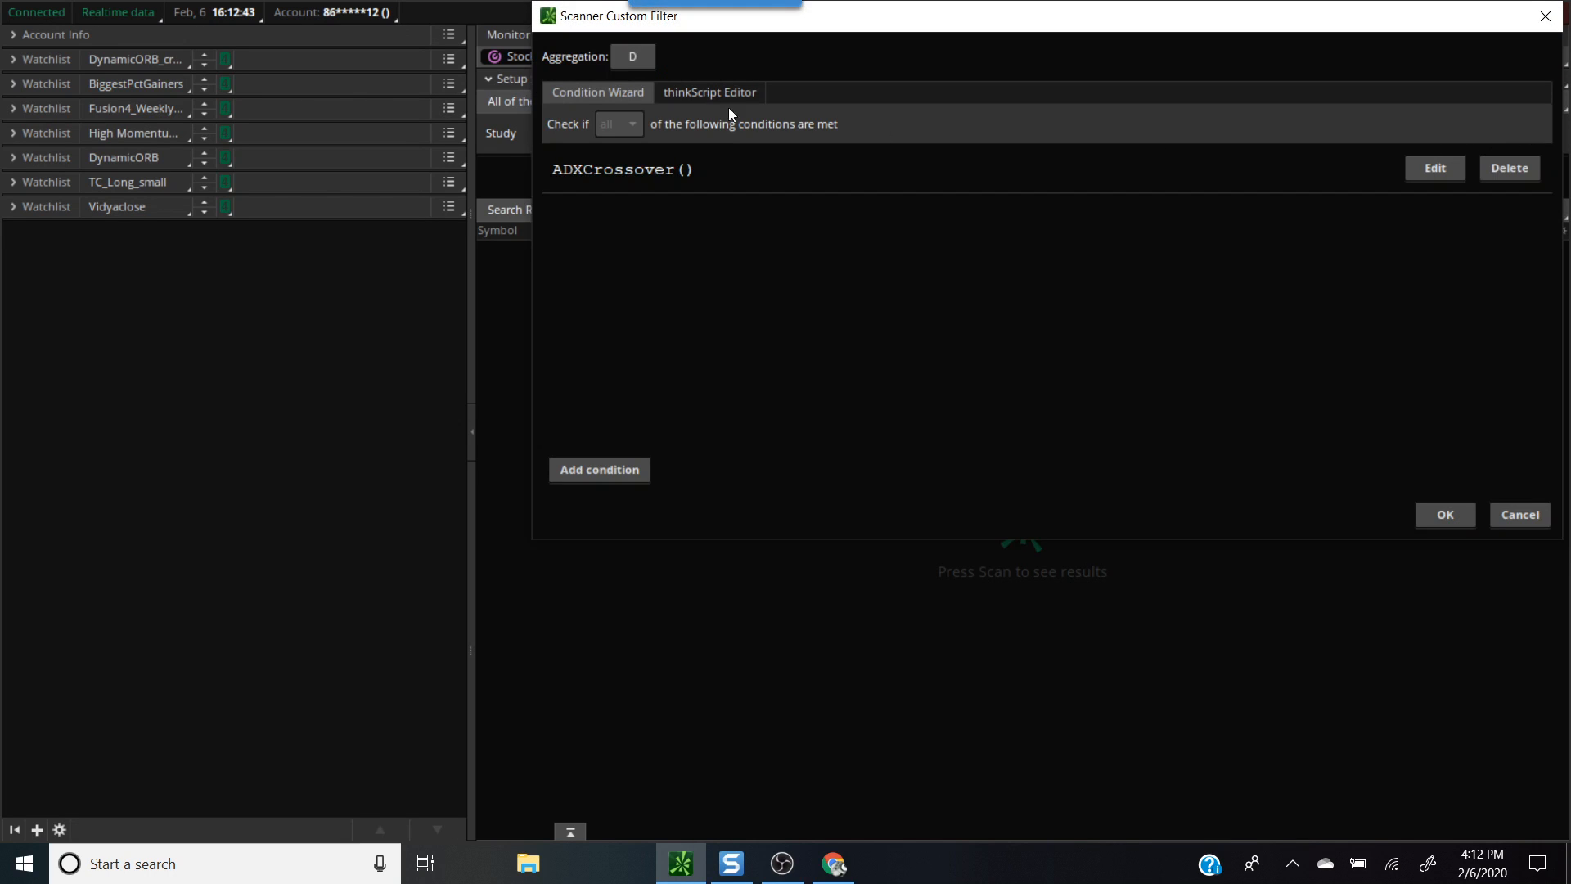
{"action": "mouse_move", "coordinate": [554, 176]}
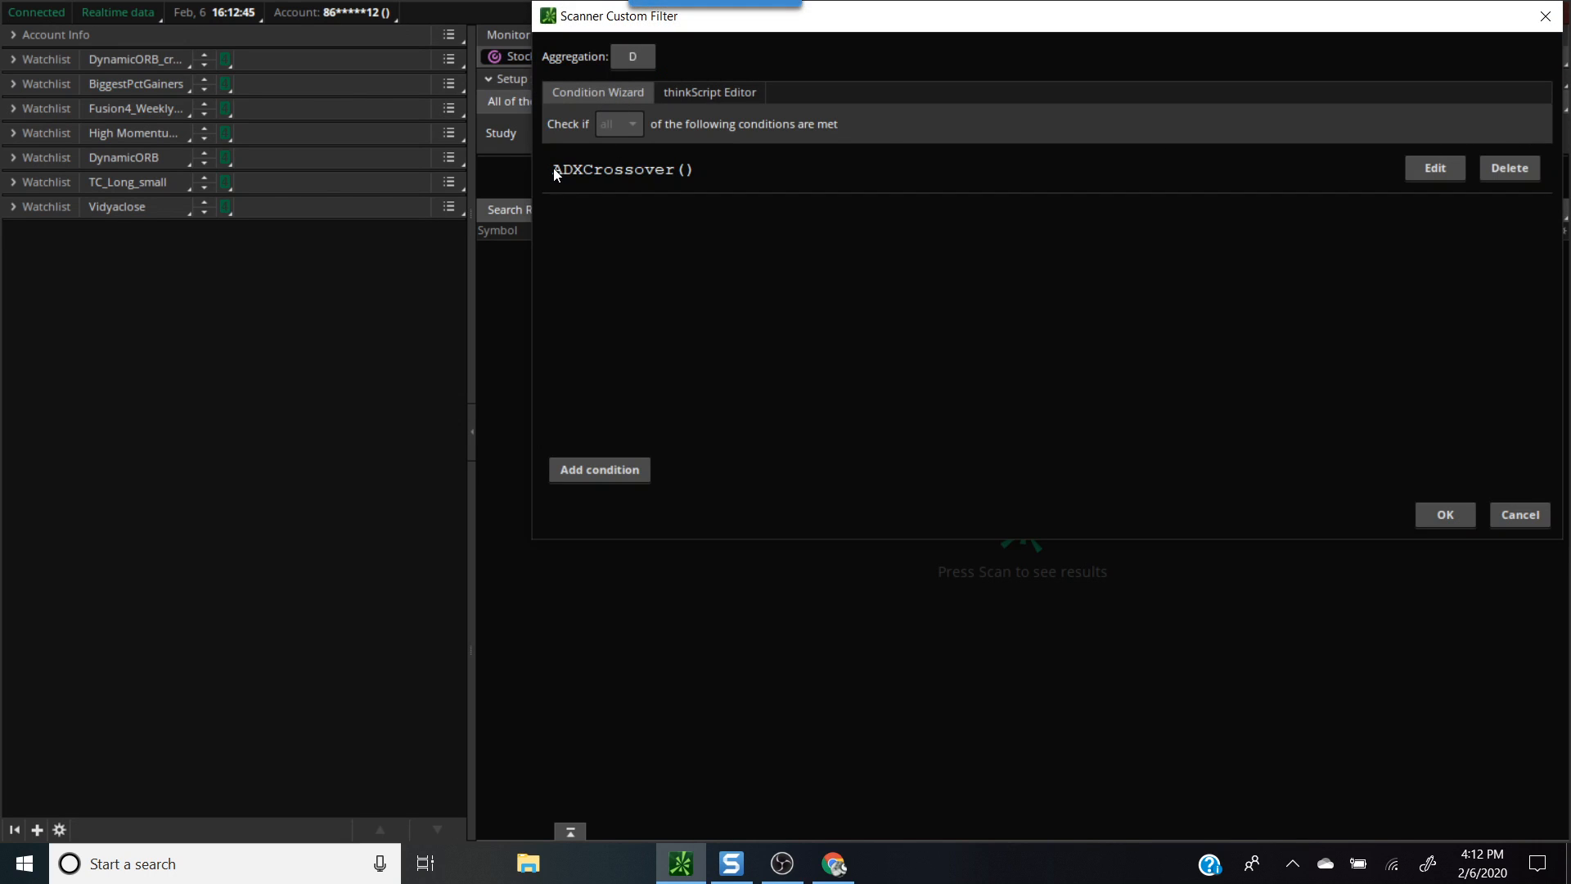
{"action": "mouse_move", "coordinate": [1108, 211]}
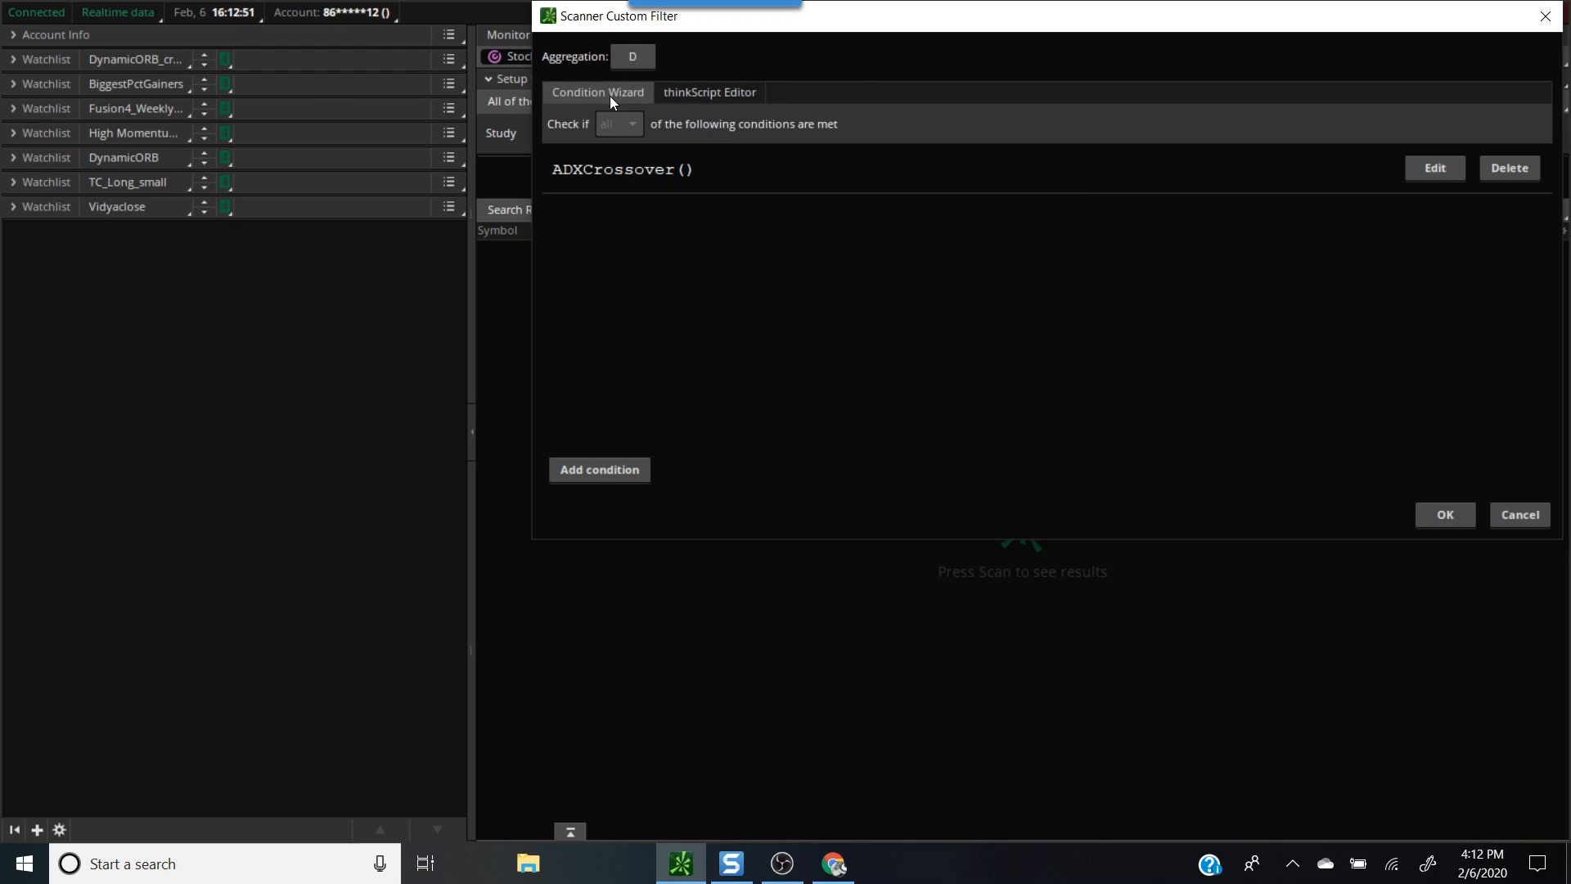
{"action": "mouse_move", "coordinate": [992, 175]}
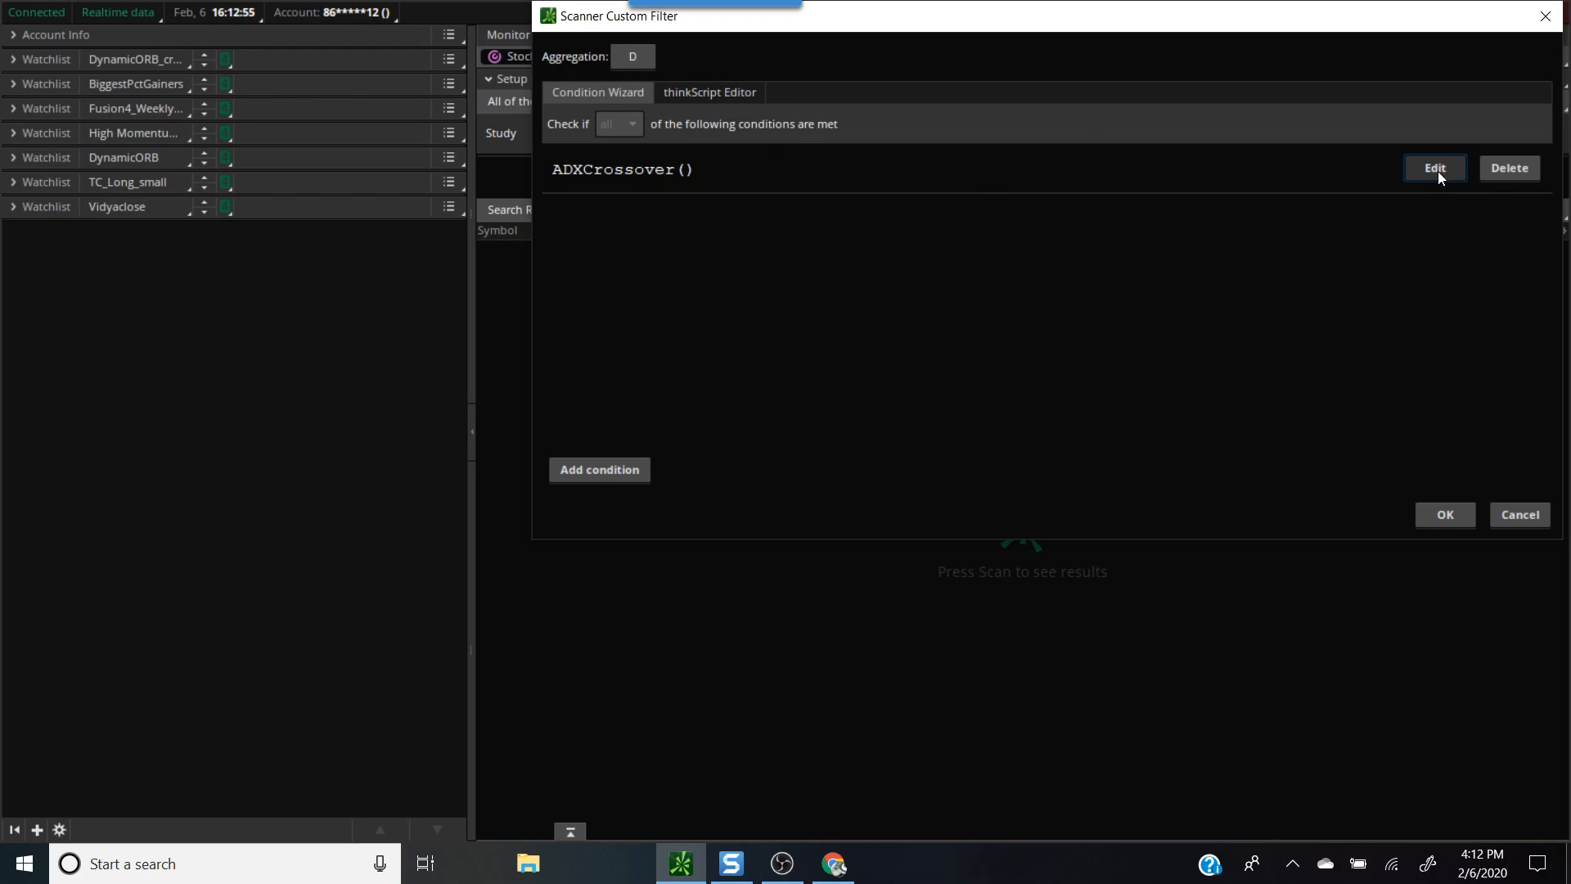
Replace the ADXCrossover condition source with the PercentChg study.
{"action": "left_click", "coordinate": [1435, 167]}
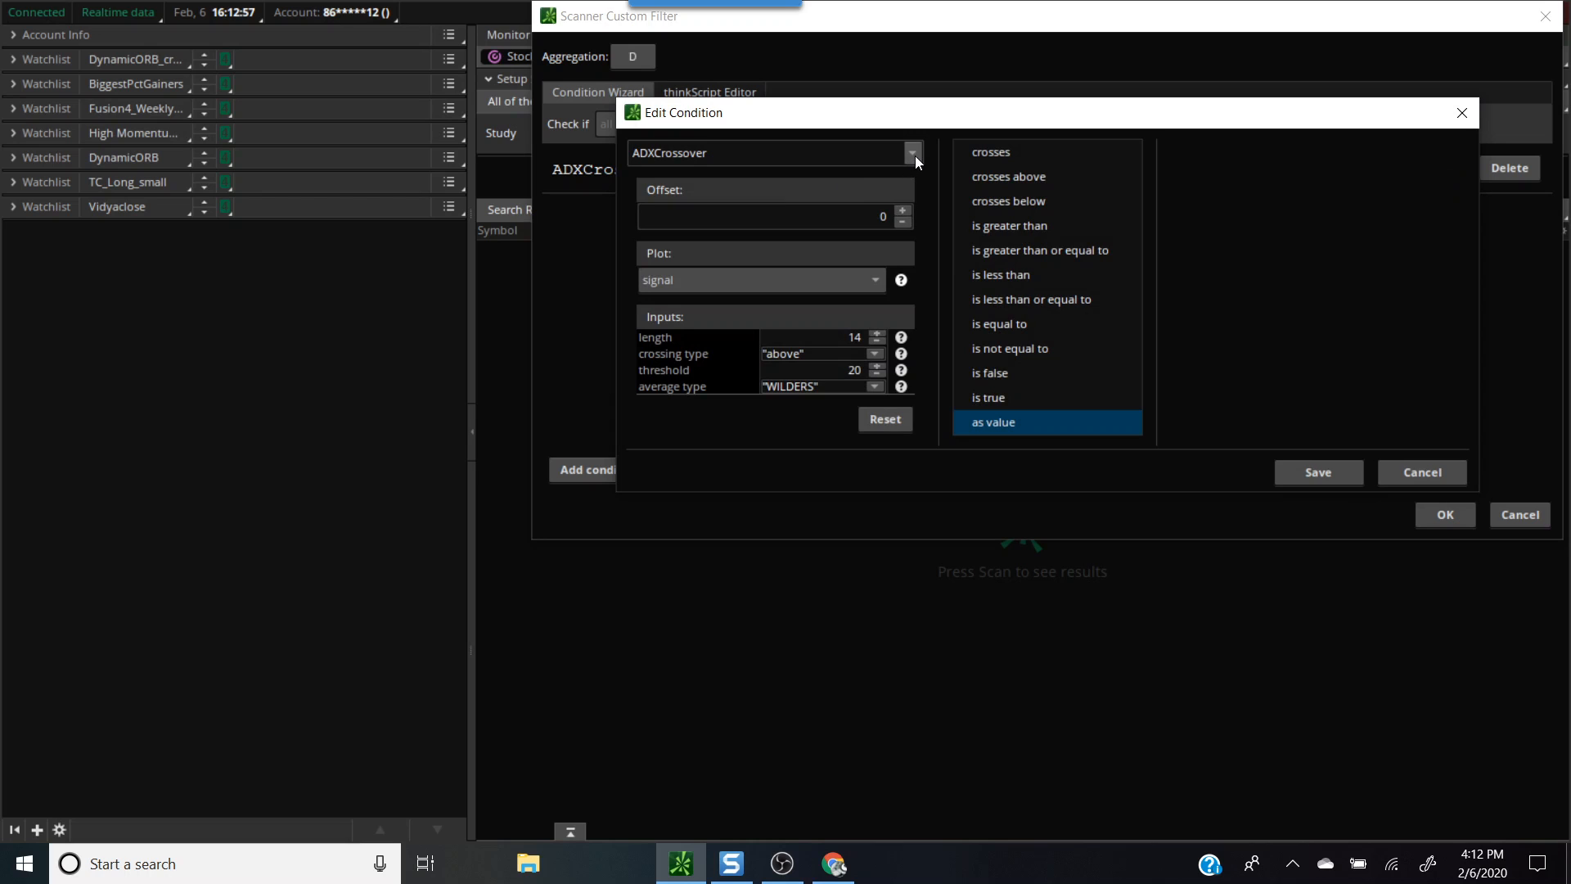
{"action": "left_click", "coordinate": [909, 152]}
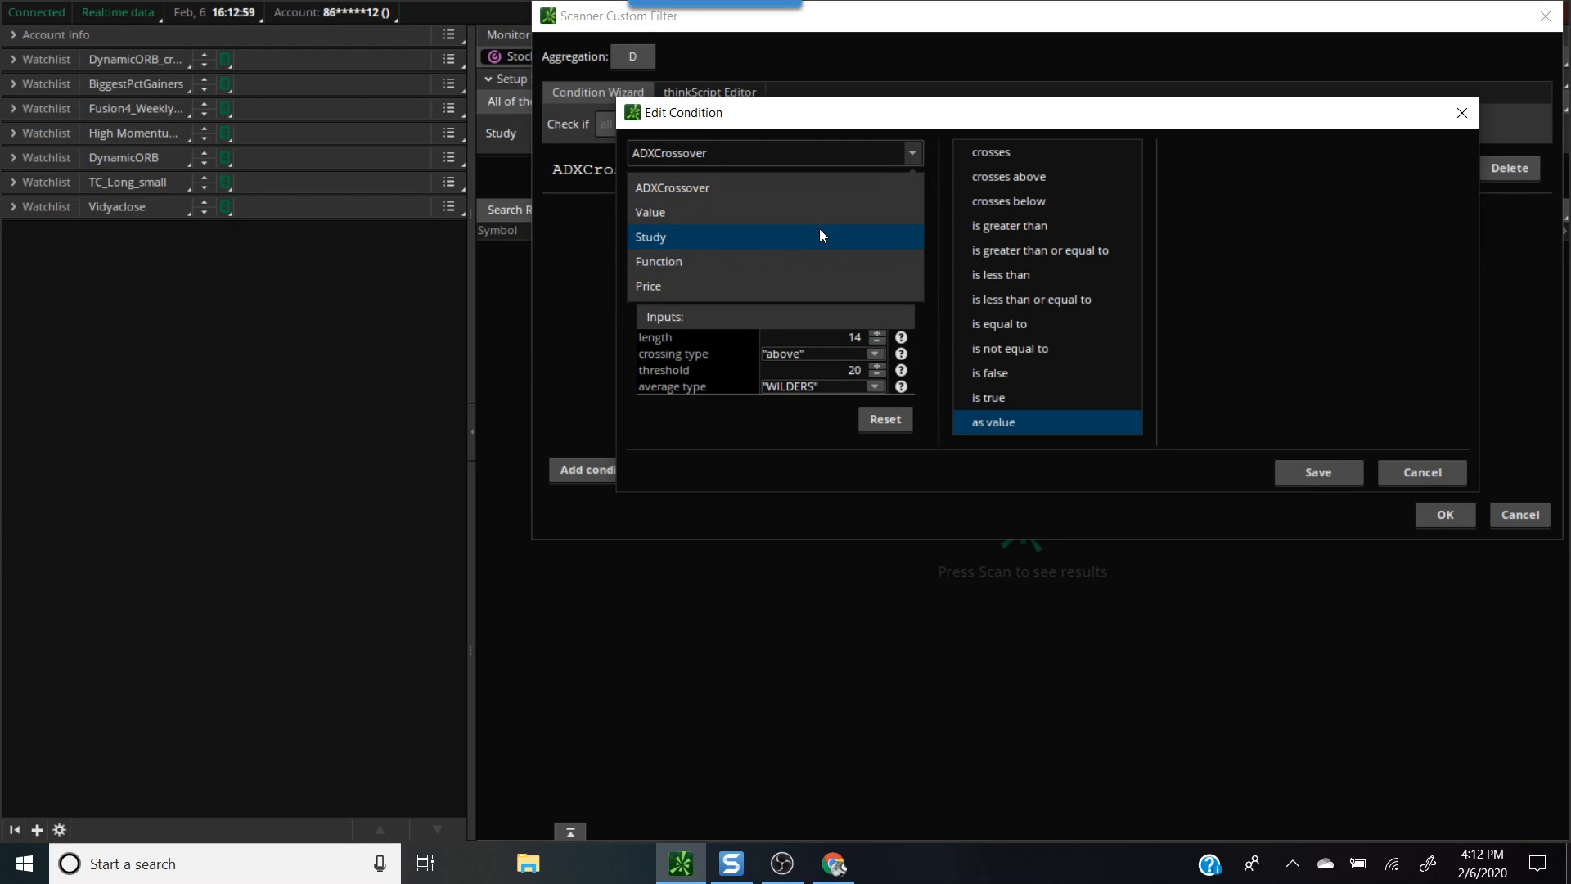
{"action": "left_click", "coordinate": [650, 236]}
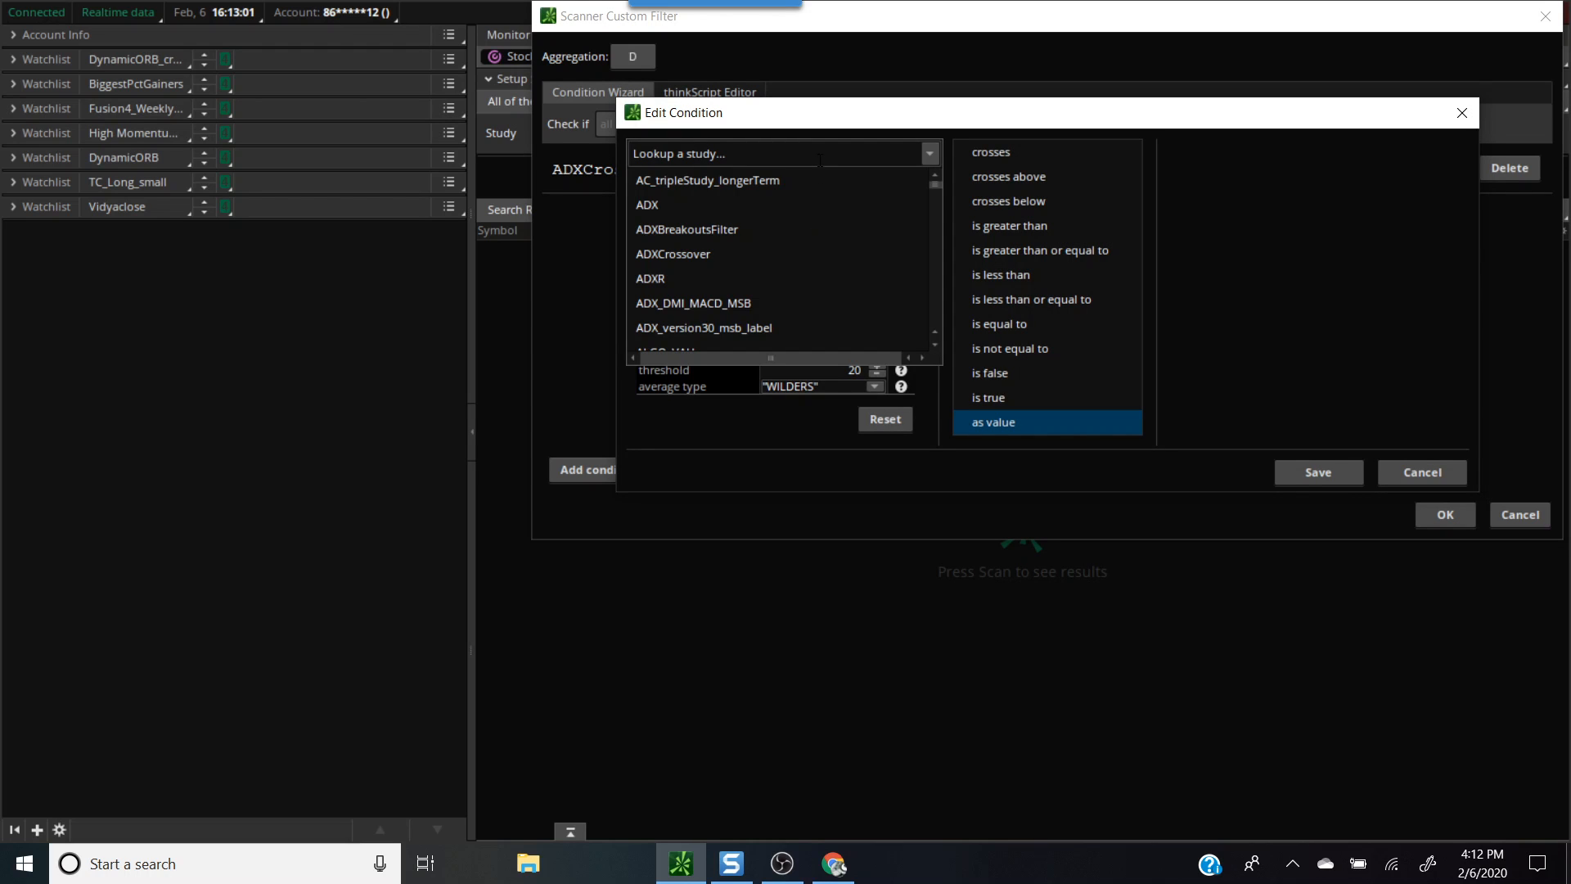
{"action": "type", "text": "pre"}
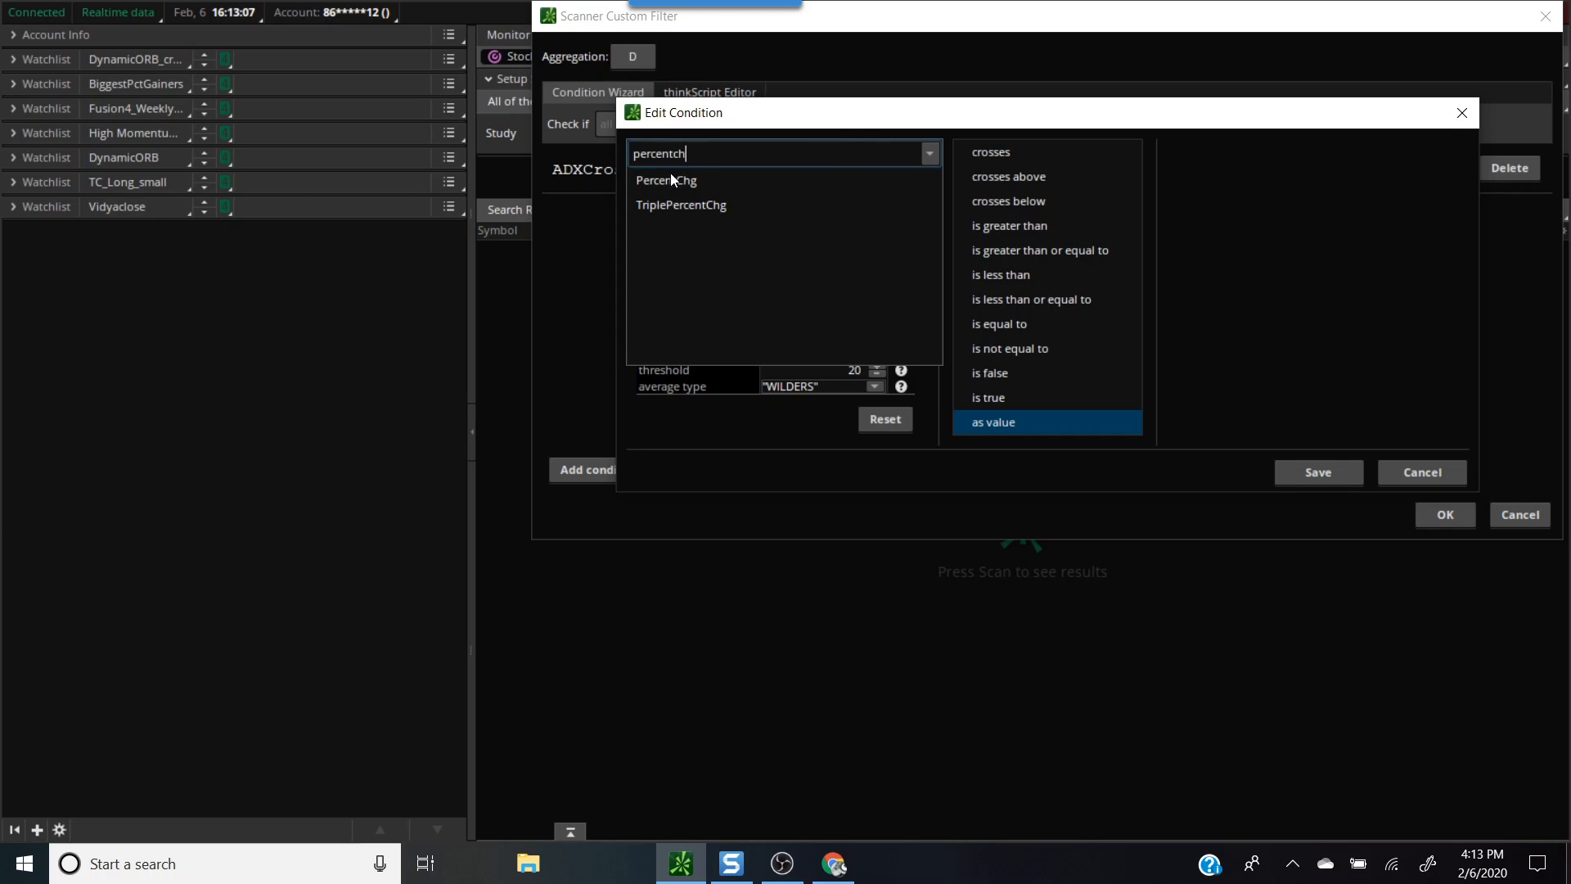
{"action": "left_click", "coordinate": [666, 180]}
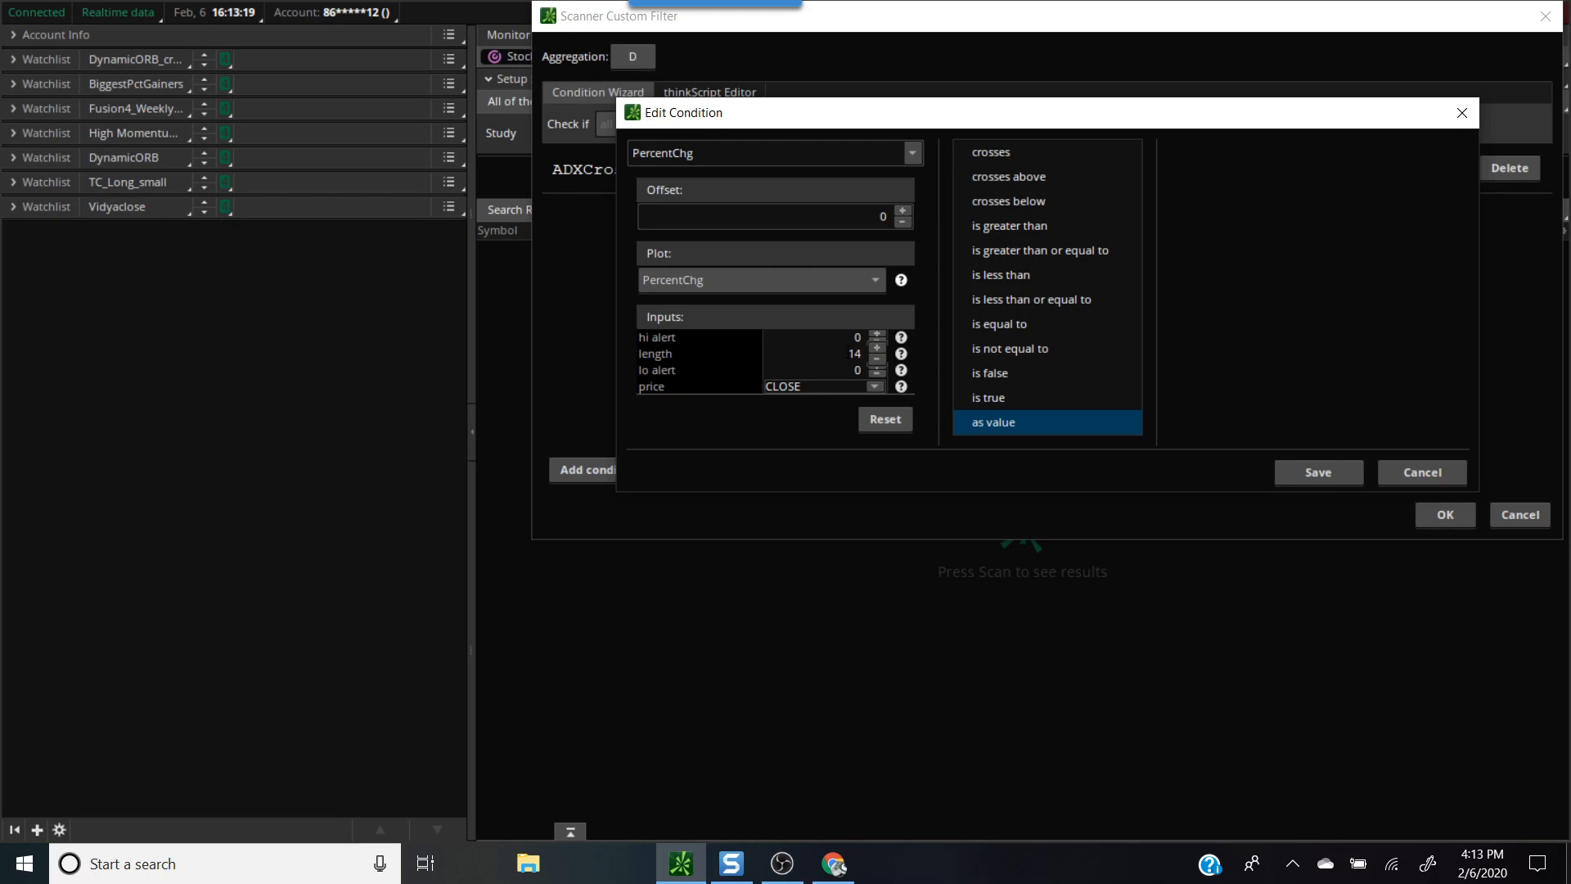
{"action": "mouse_move", "coordinate": [856, 311]}
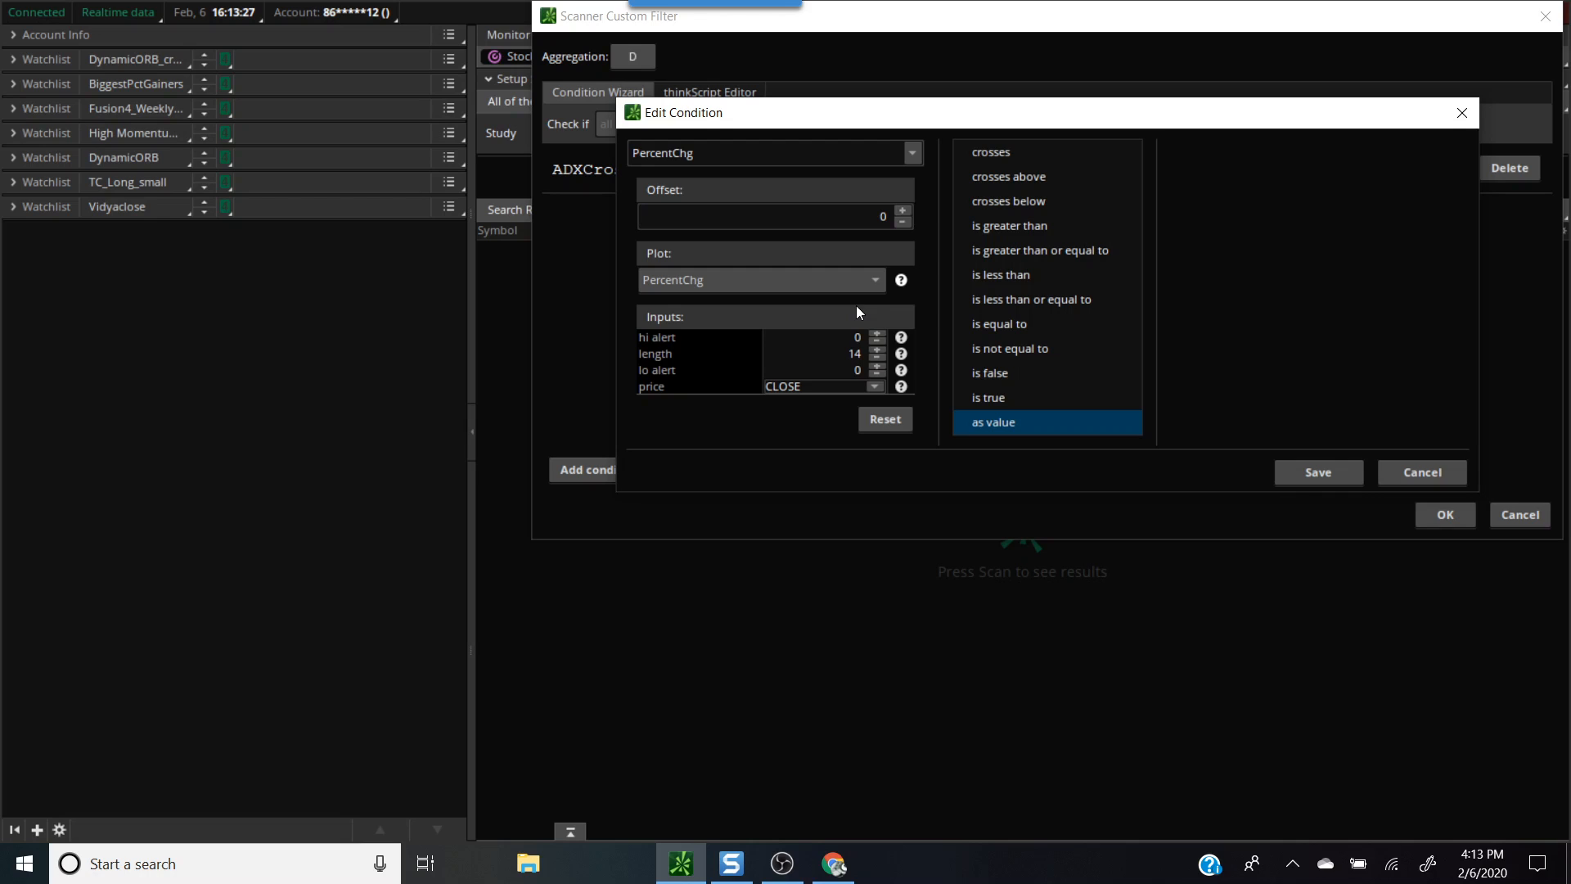
{"action": "mouse_move", "coordinate": [864, 313]}
{"action": "type", "text": "65"}
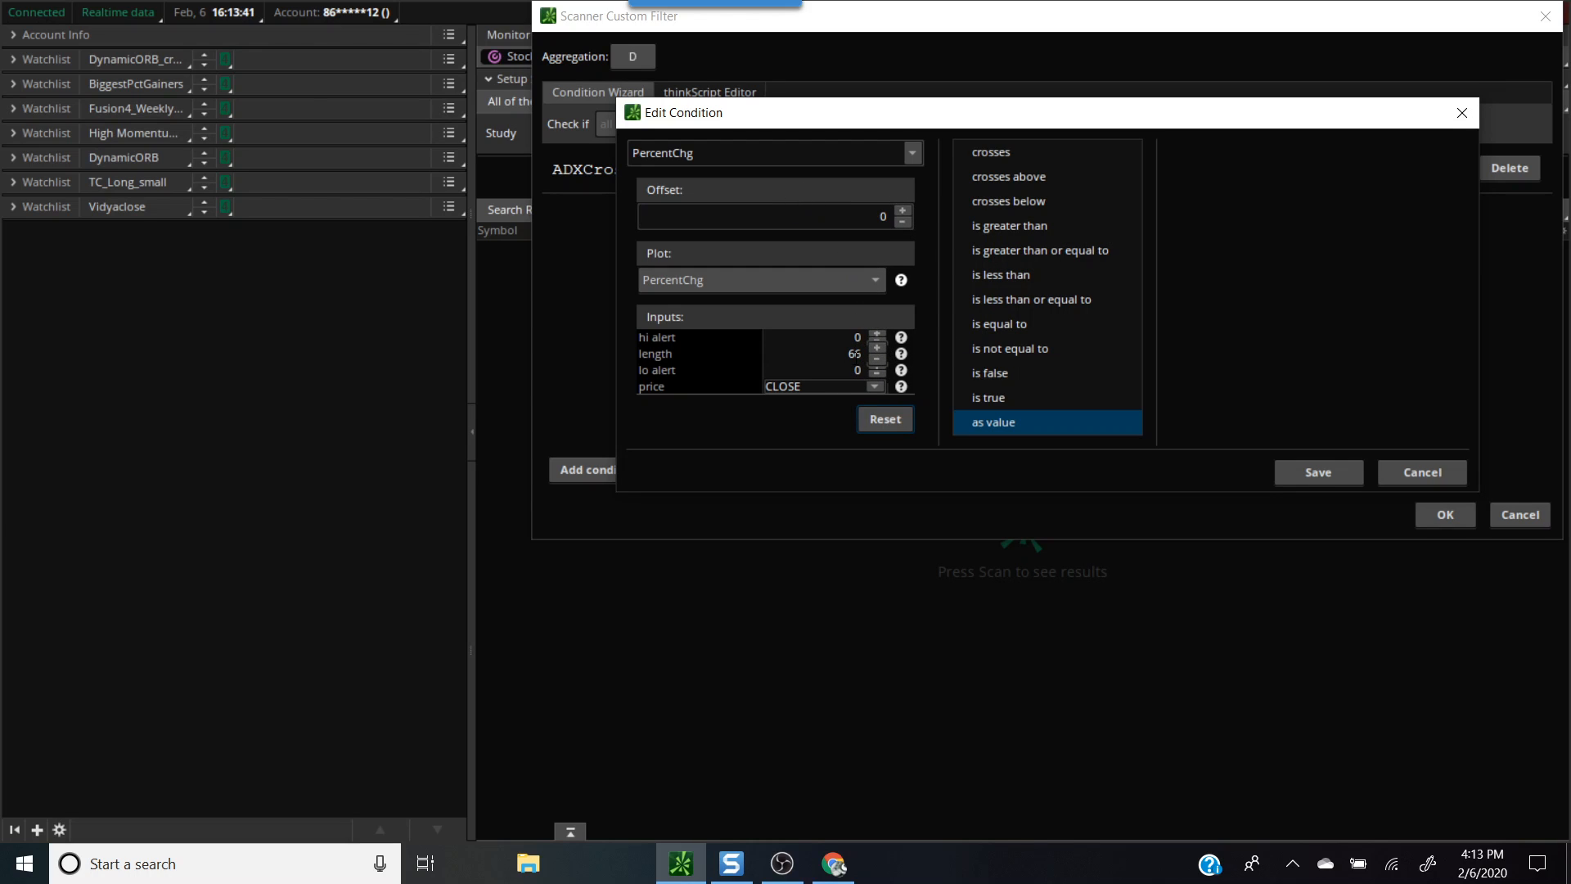
Set PercentChg length 66, compared as greater than or equal to the value 20.
{"action": "left_click", "coordinate": [877, 351]}
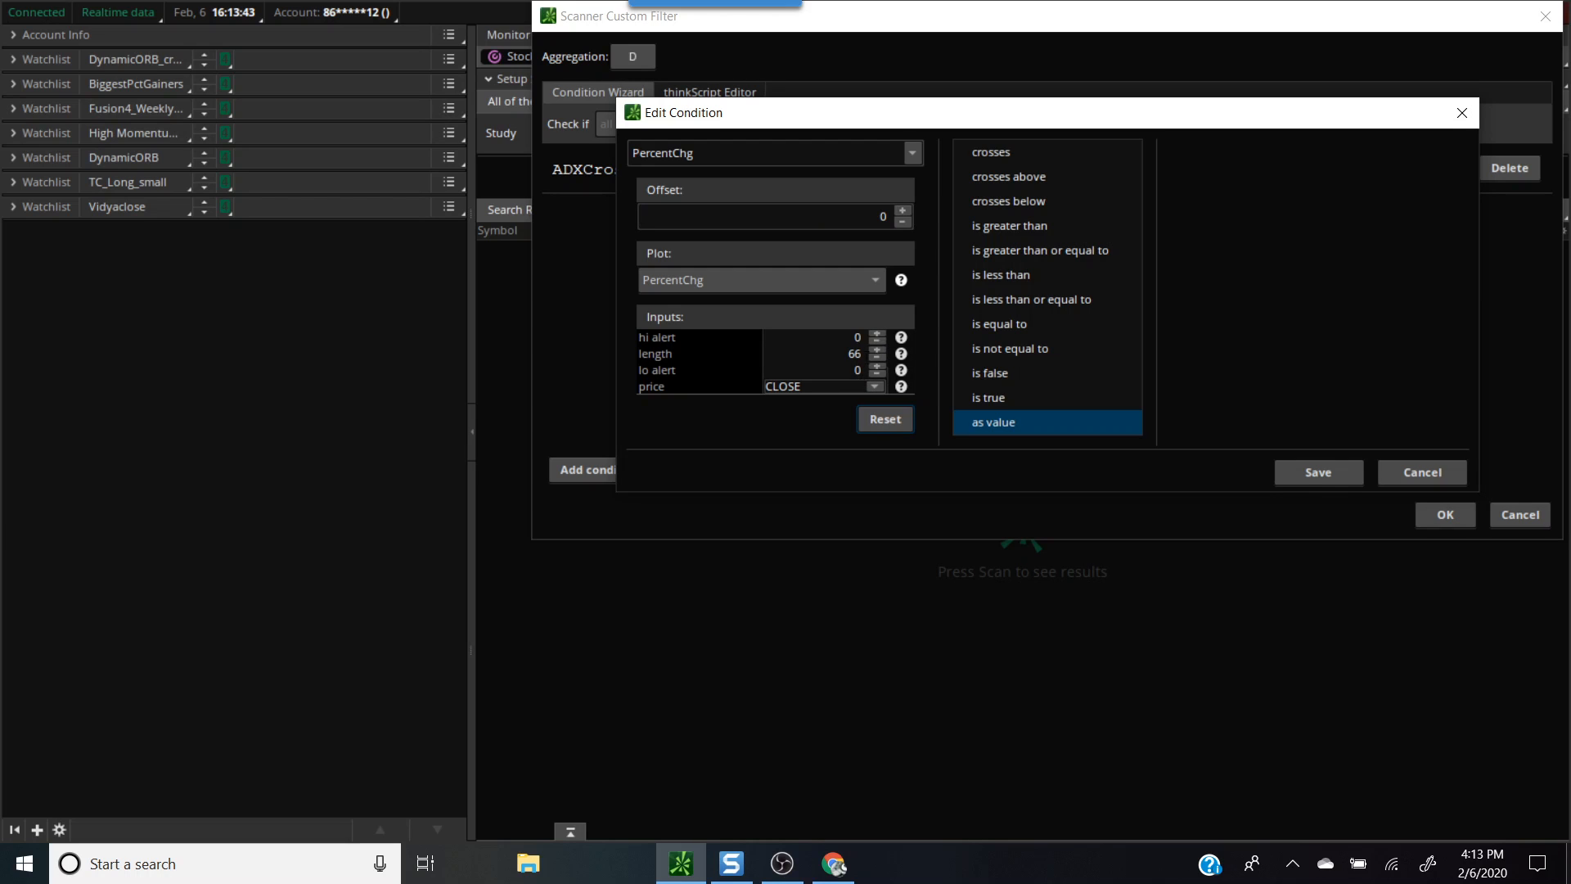
{"action": "mouse_move", "coordinate": [1037, 258]}
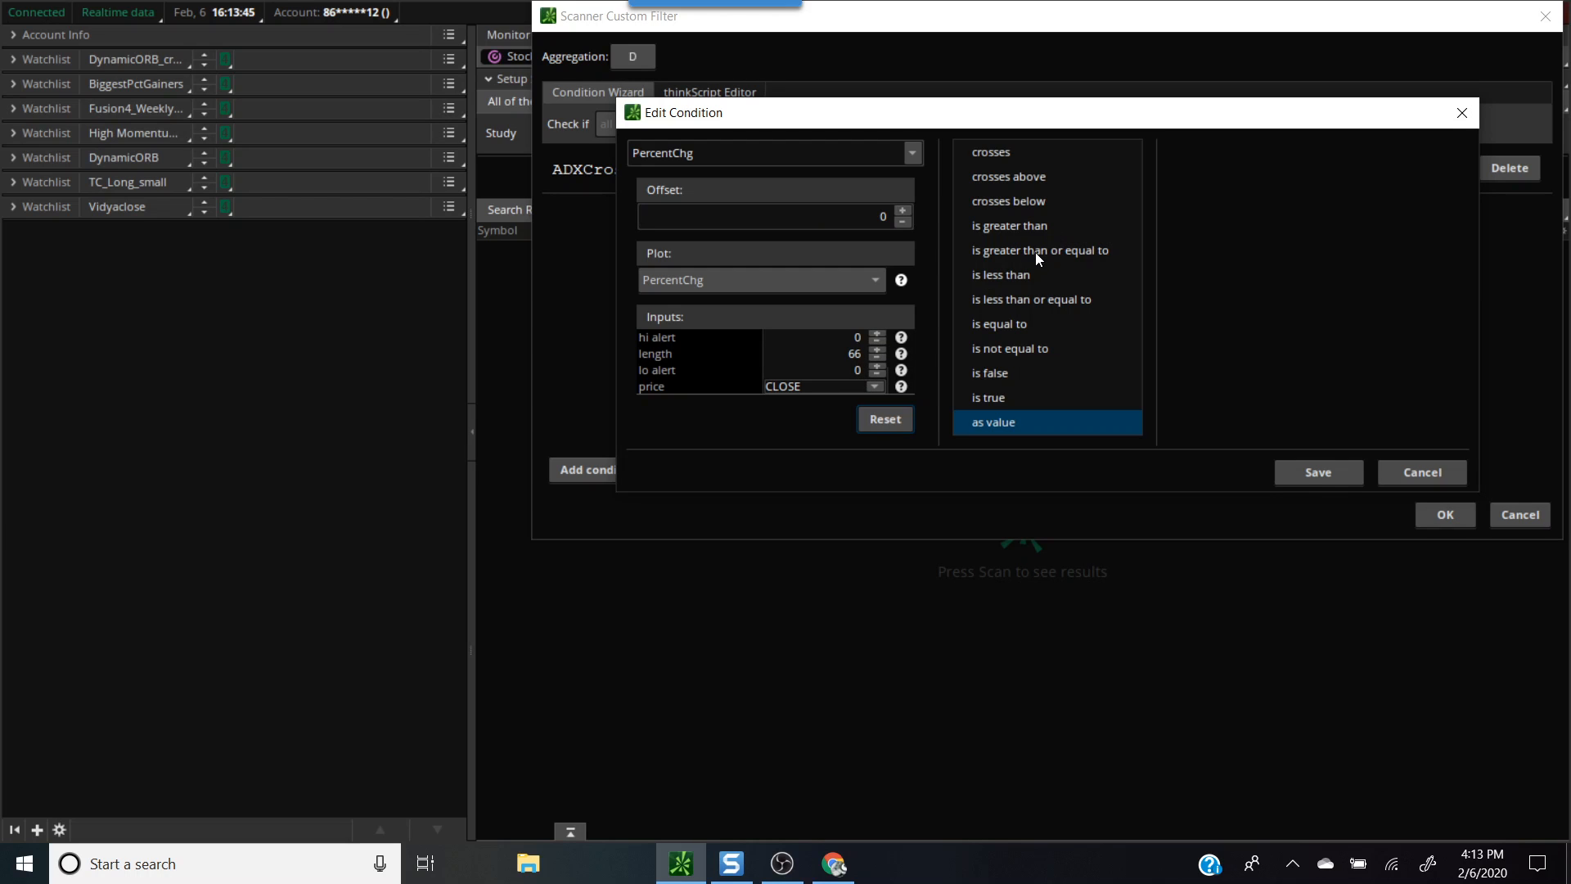
{"action": "left_click", "coordinate": [1039, 249]}
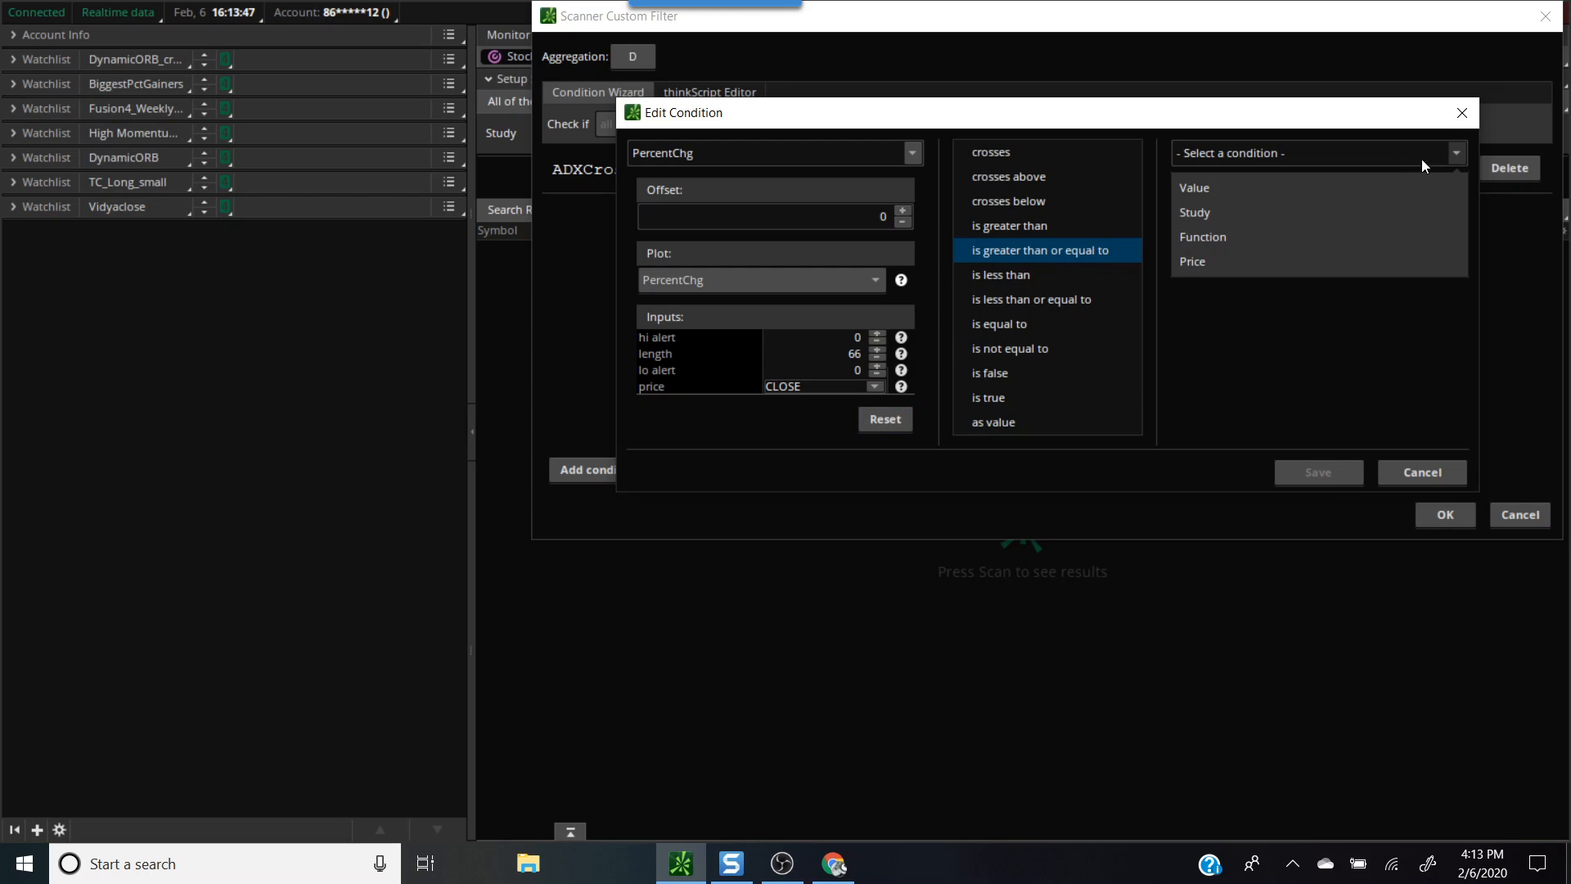
{"action": "left_click", "coordinate": [1195, 187]}
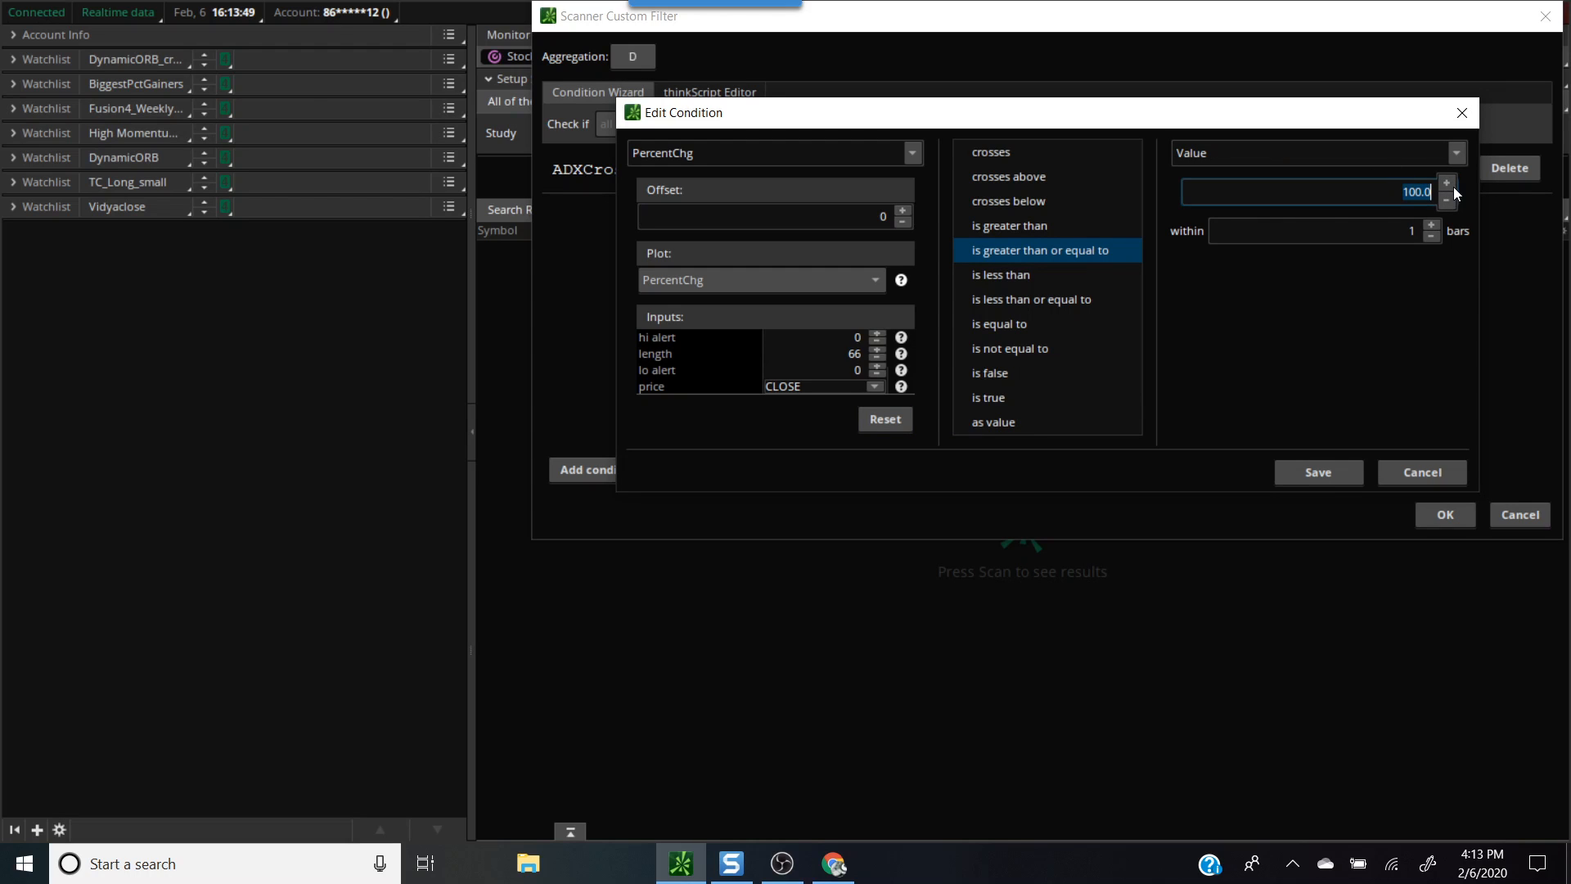
{"action": "type", "text": "20"}
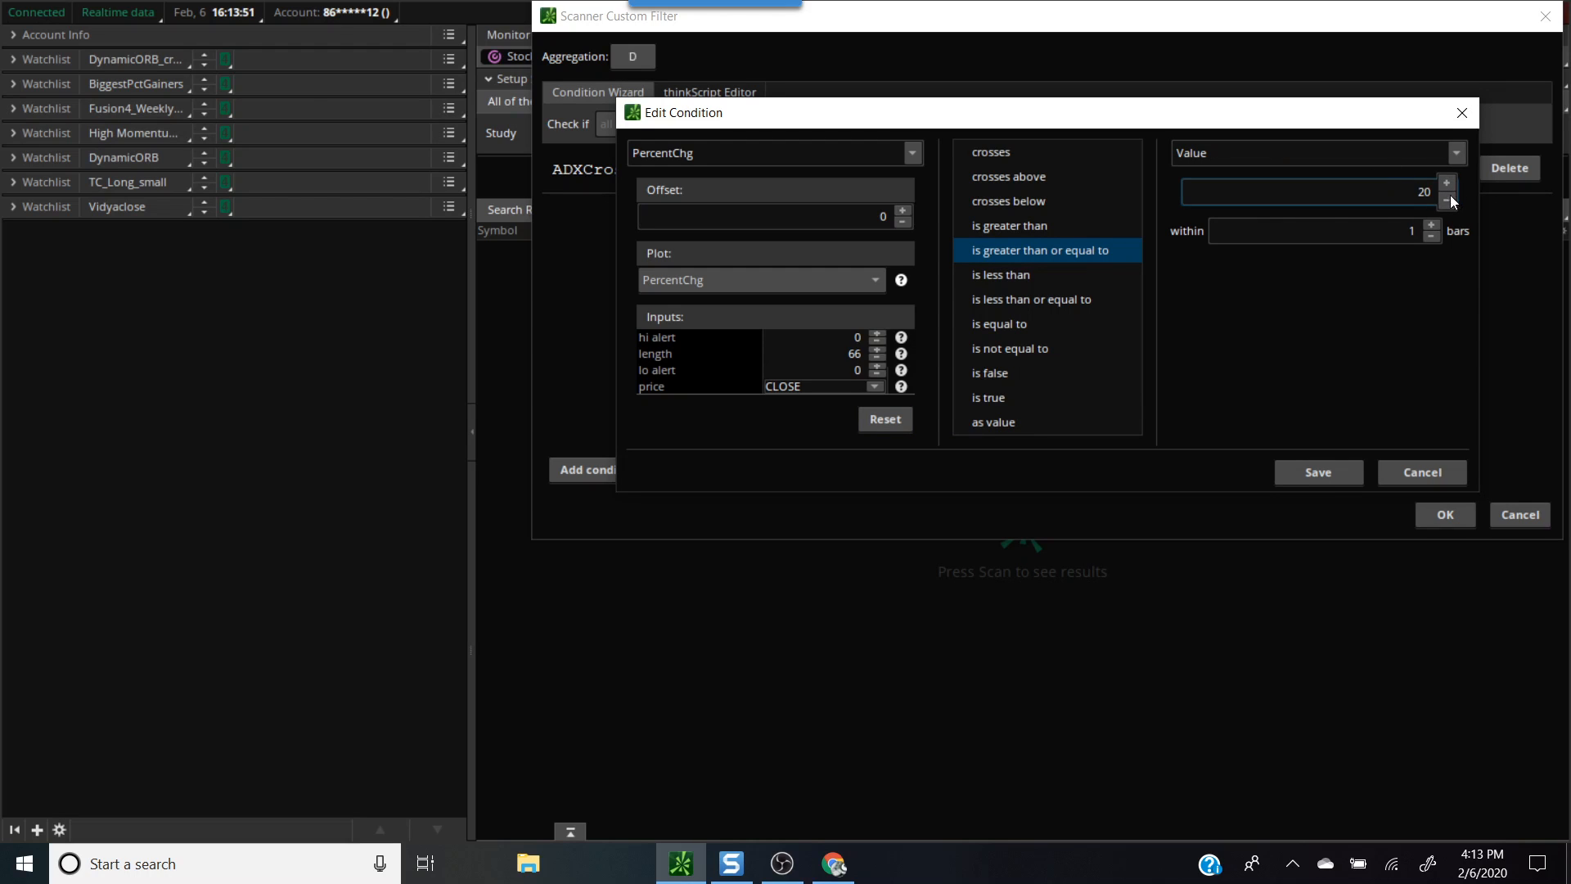
{"action": "mouse_move", "coordinate": [1319, 472]}
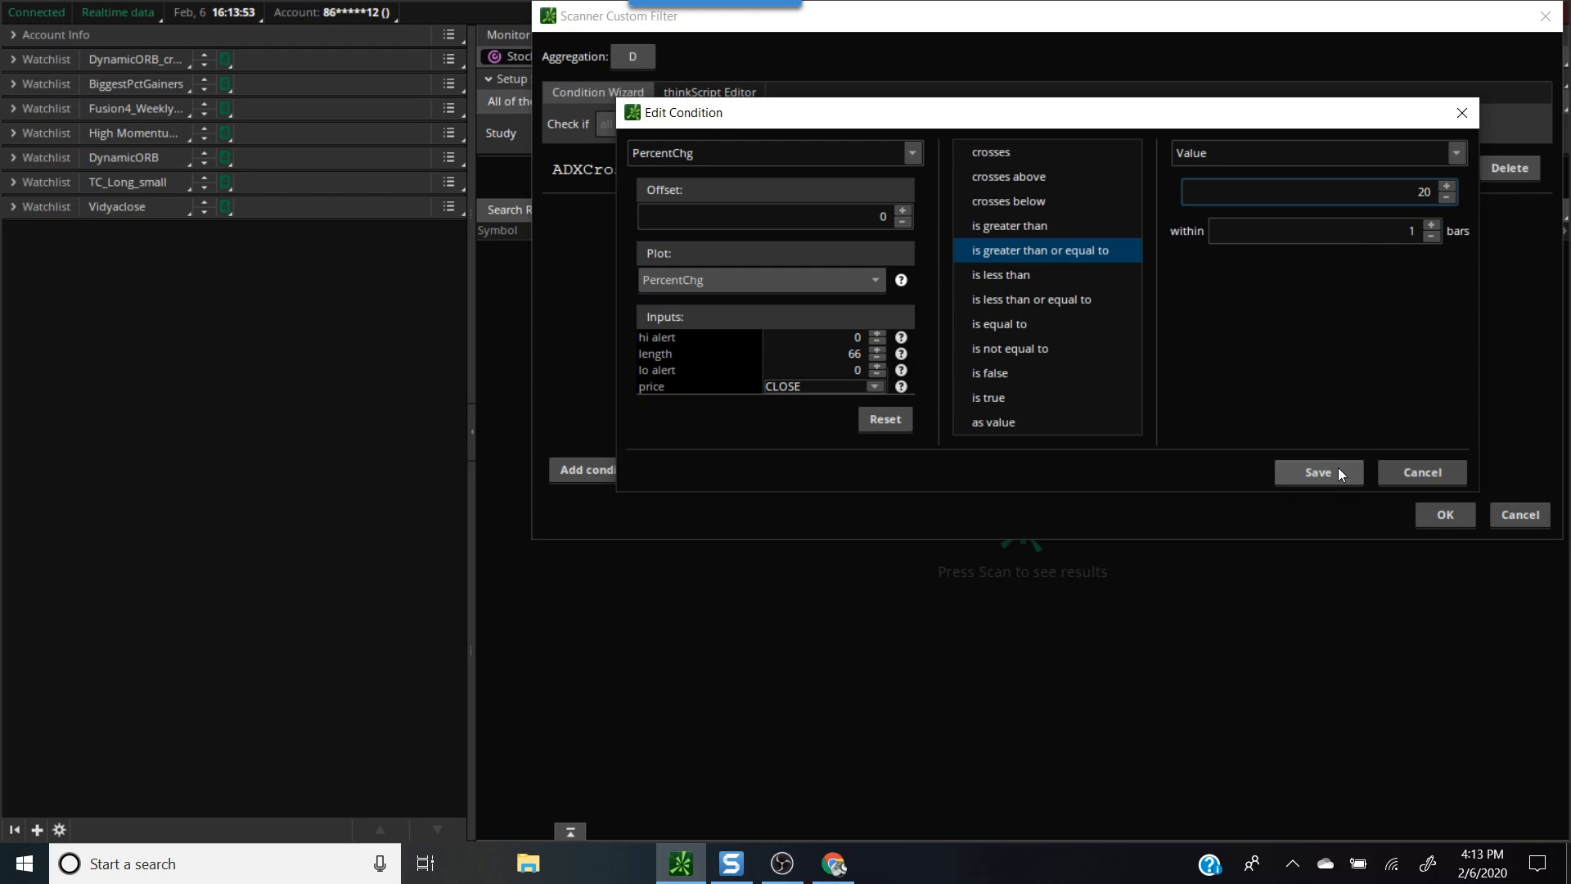
Save the condition and append a second PercentChg of length 22 at least 10 in thinkScript.
{"action": "left_click", "coordinate": [1318, 471]}
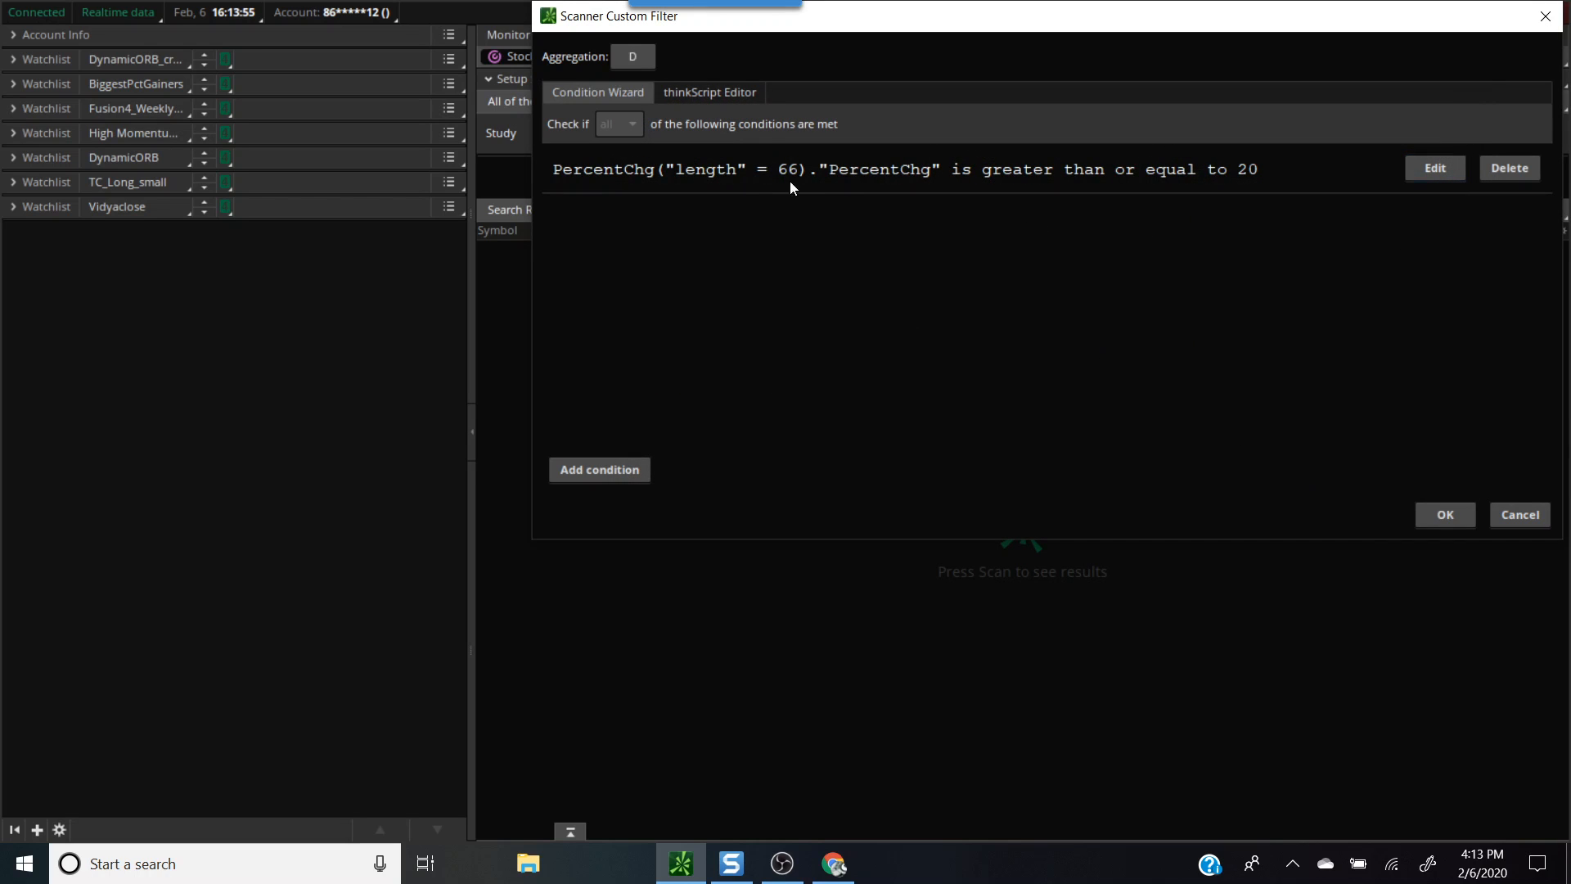
{"action": "mouse_move", "coordinate": [717, 169]}
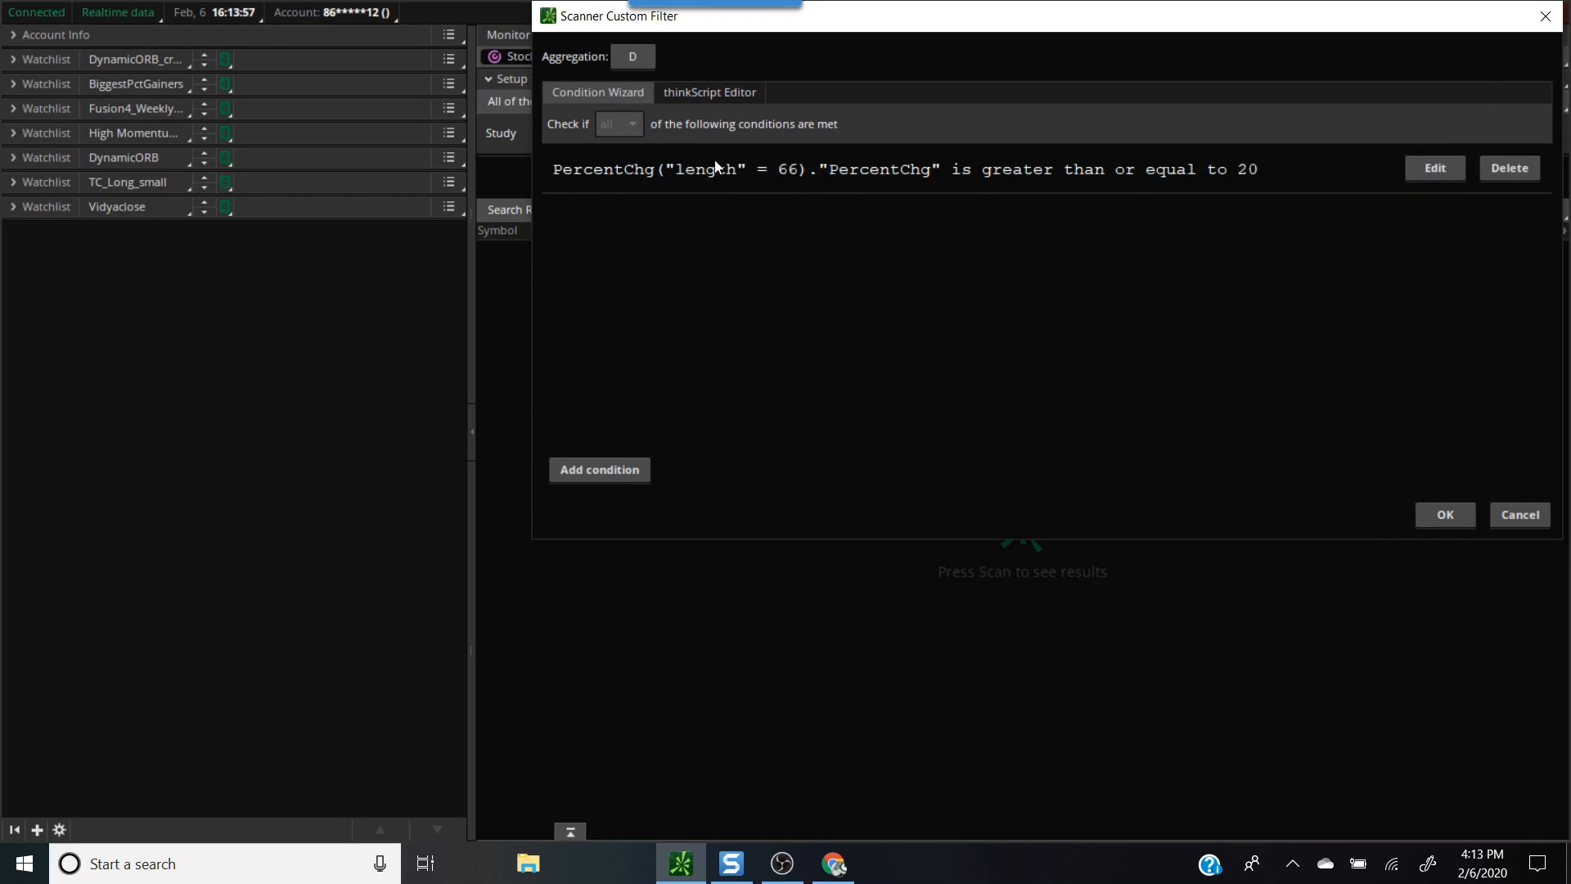
{"action": "left_click", "coordinate": [709, 92]}
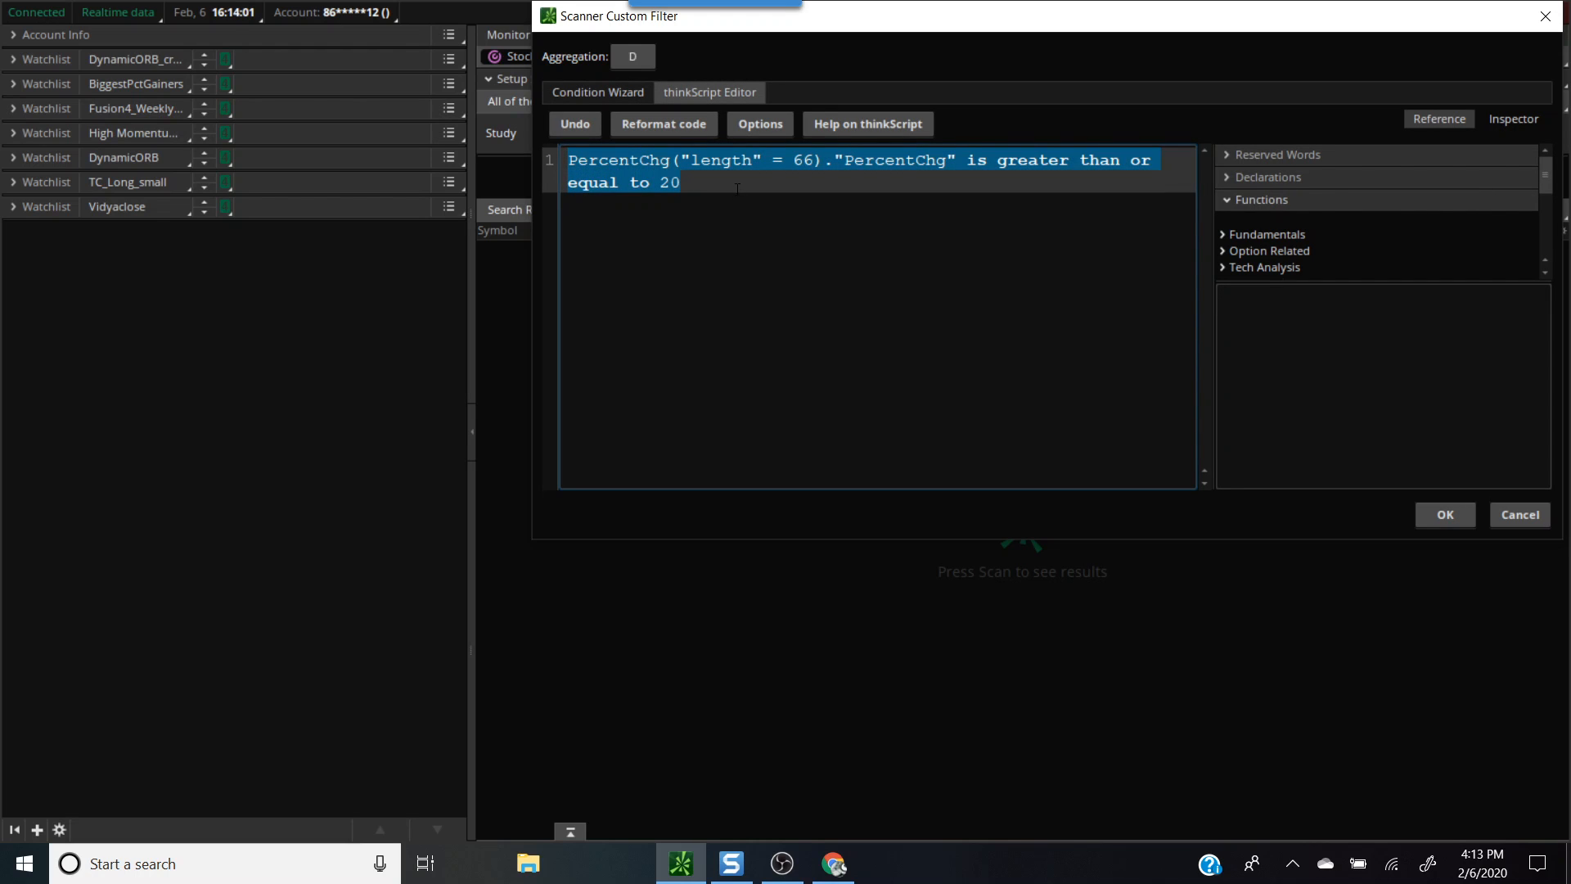
{"action": "left_click", "coordinate": [776, 179]}
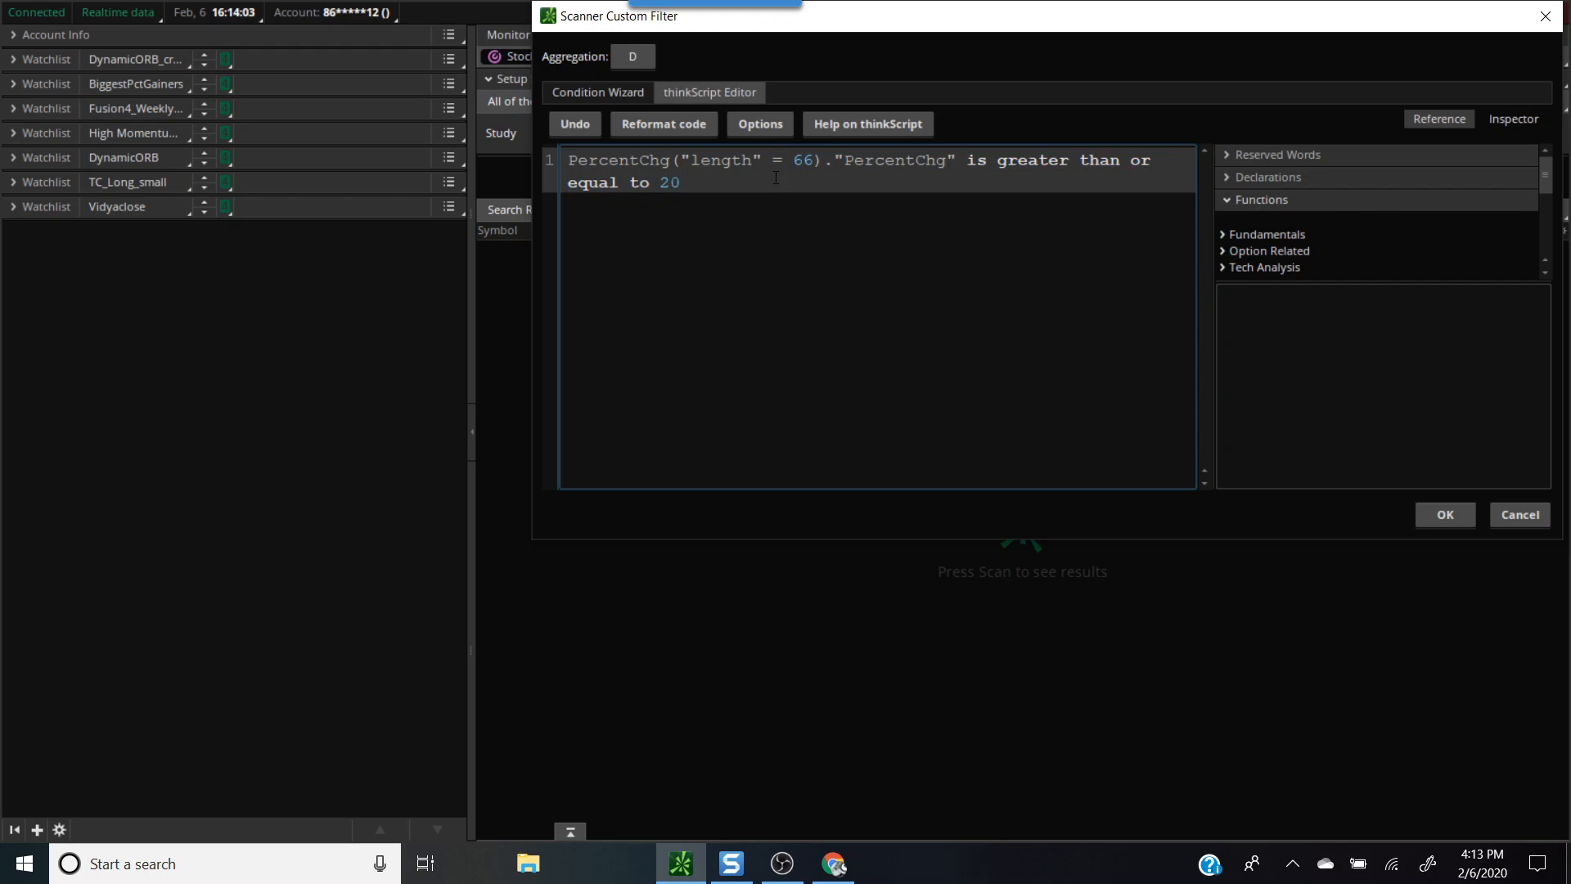
{"action": "type", "text": "and"}
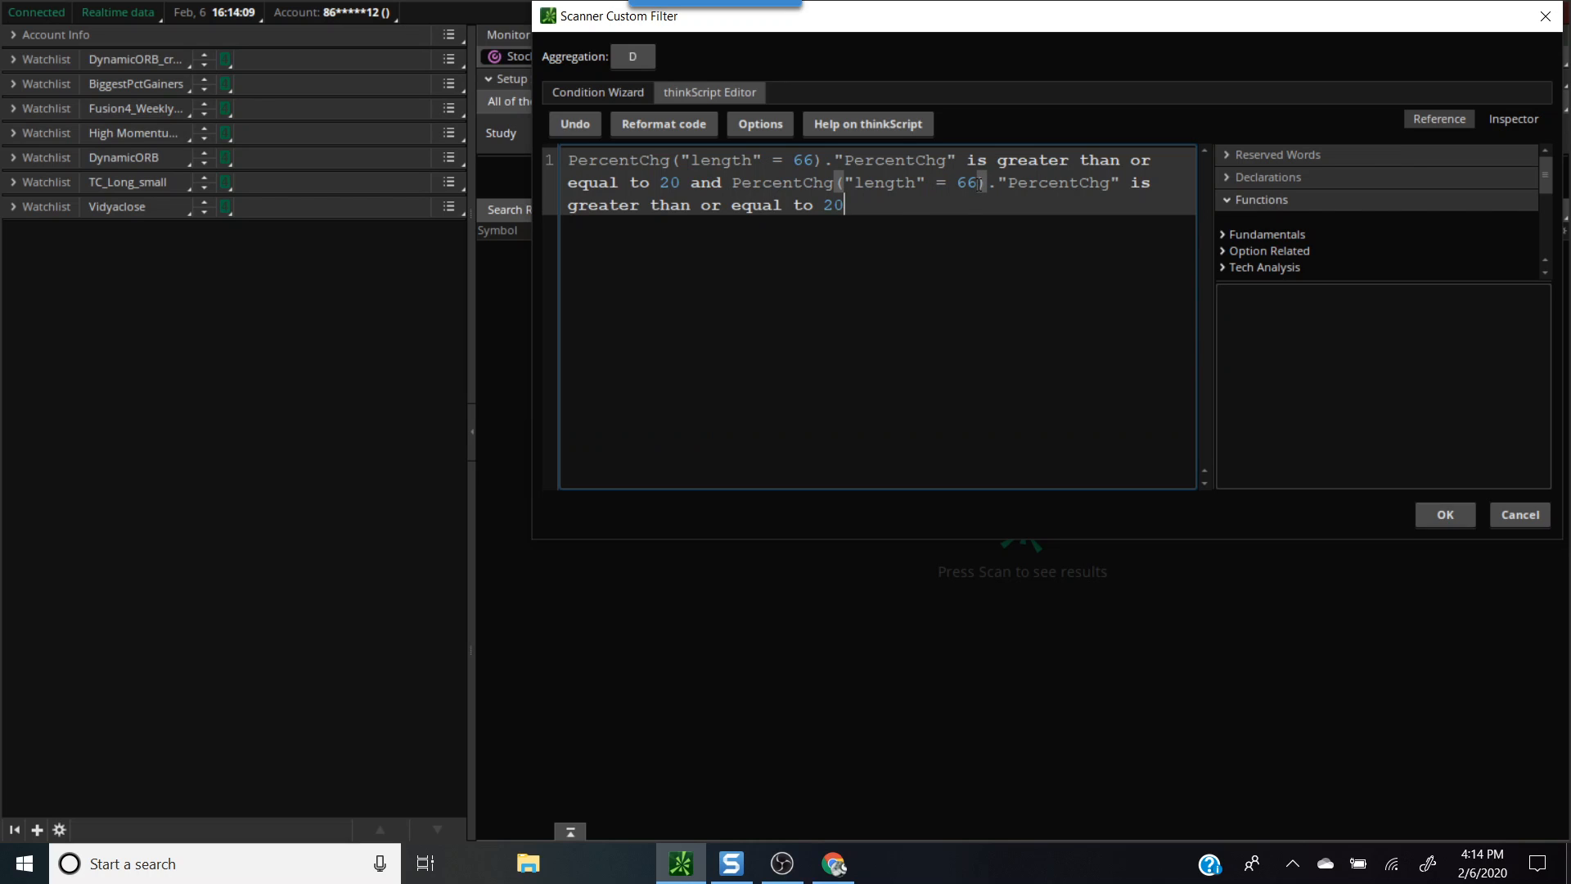
{"action": "key", "text": "Backspace"}
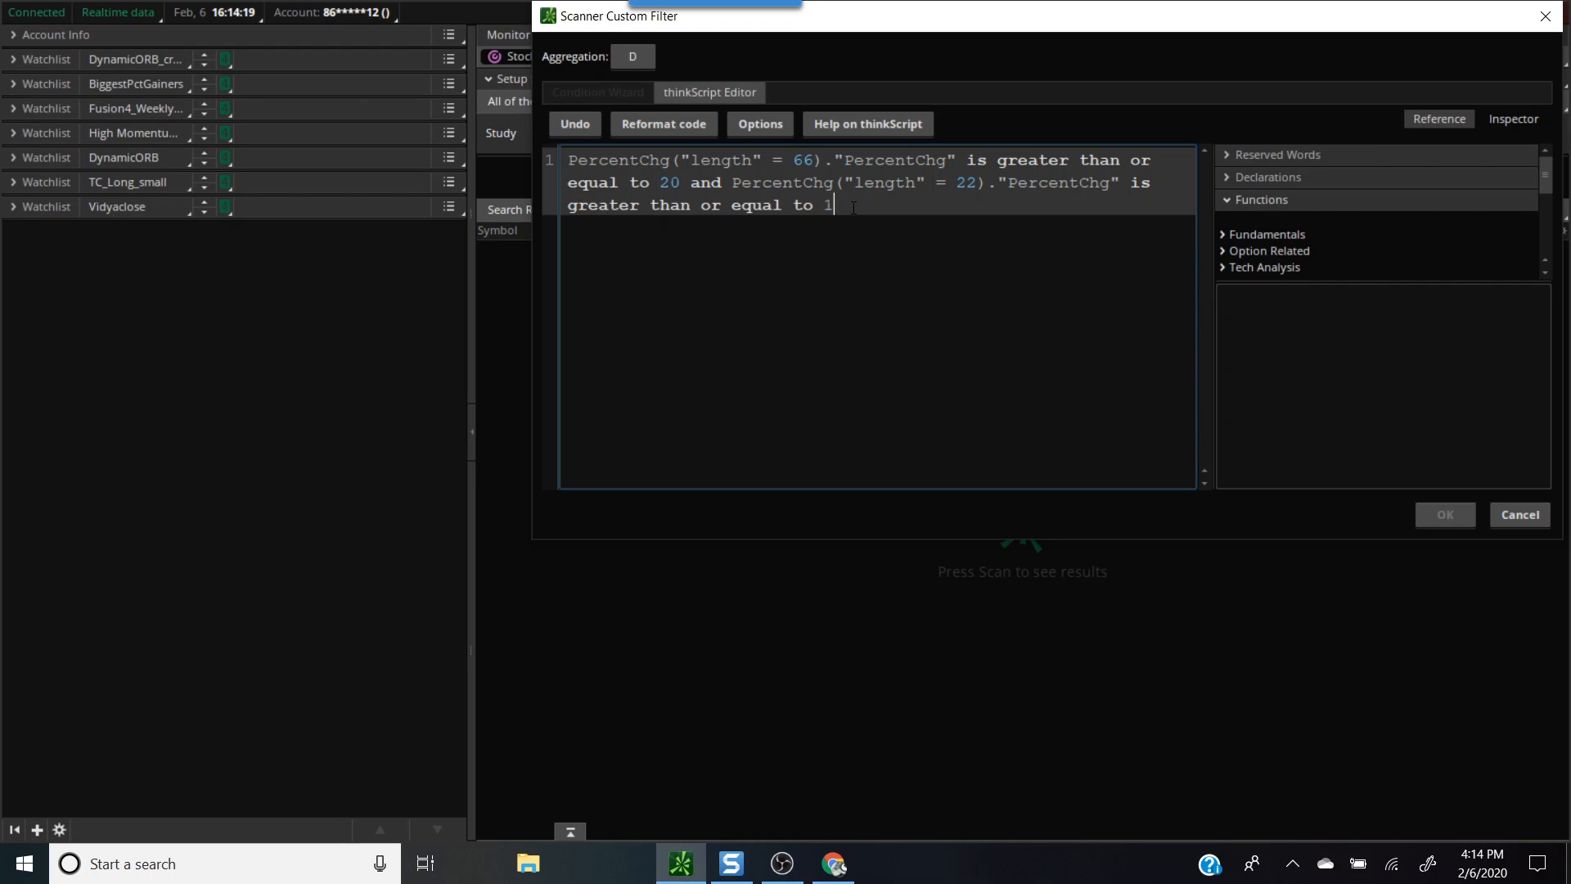
{"action": "type", "text": "0"}
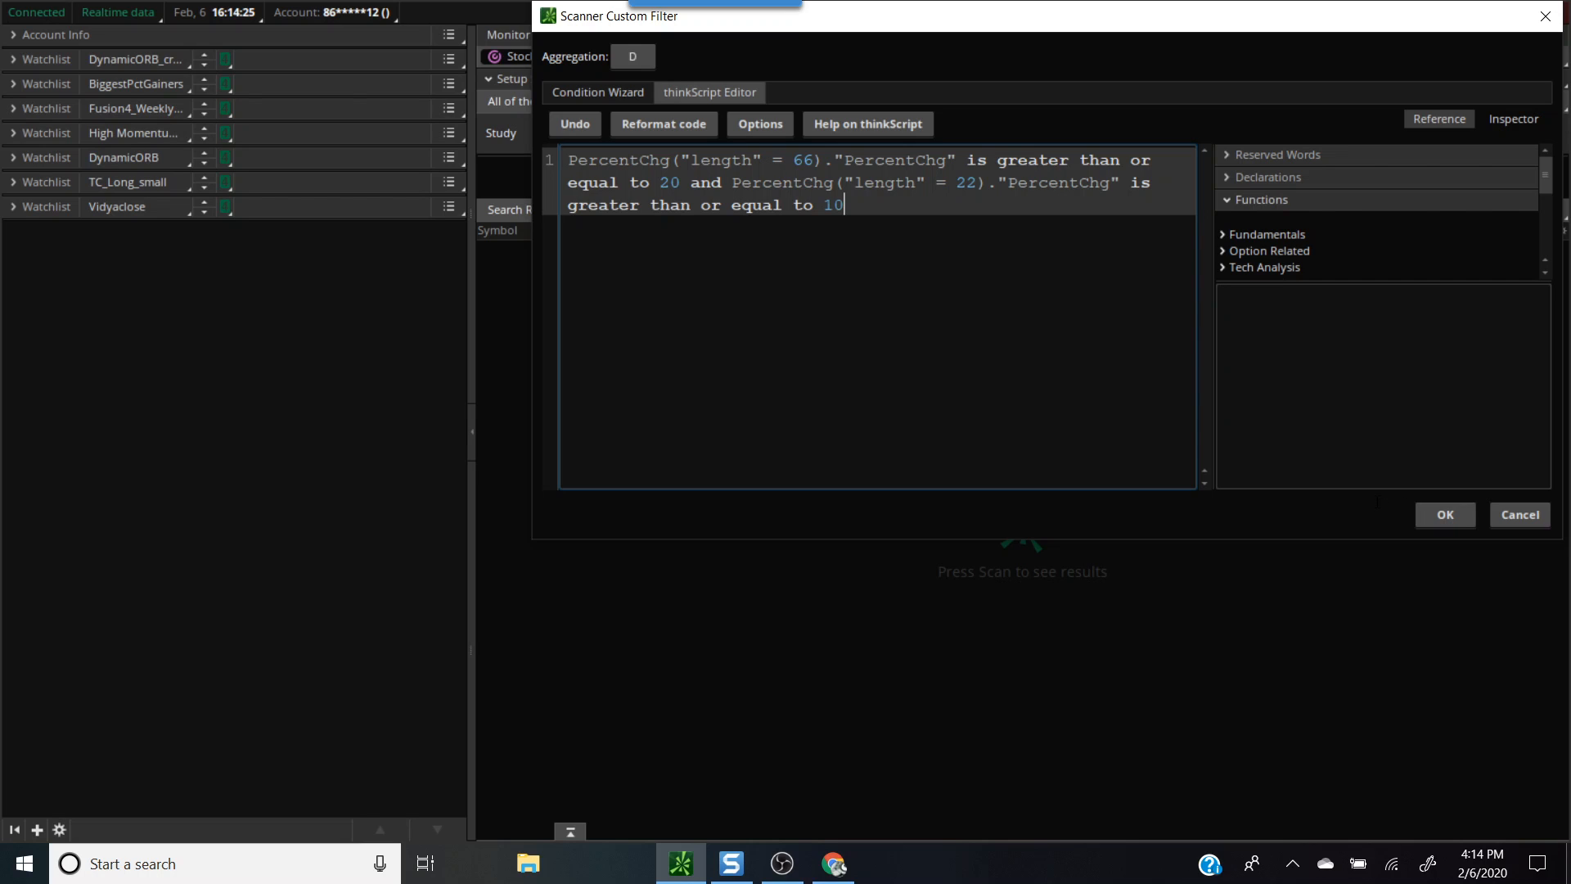
{"action": "mouse_move", "coordinate": [1257, 24]}
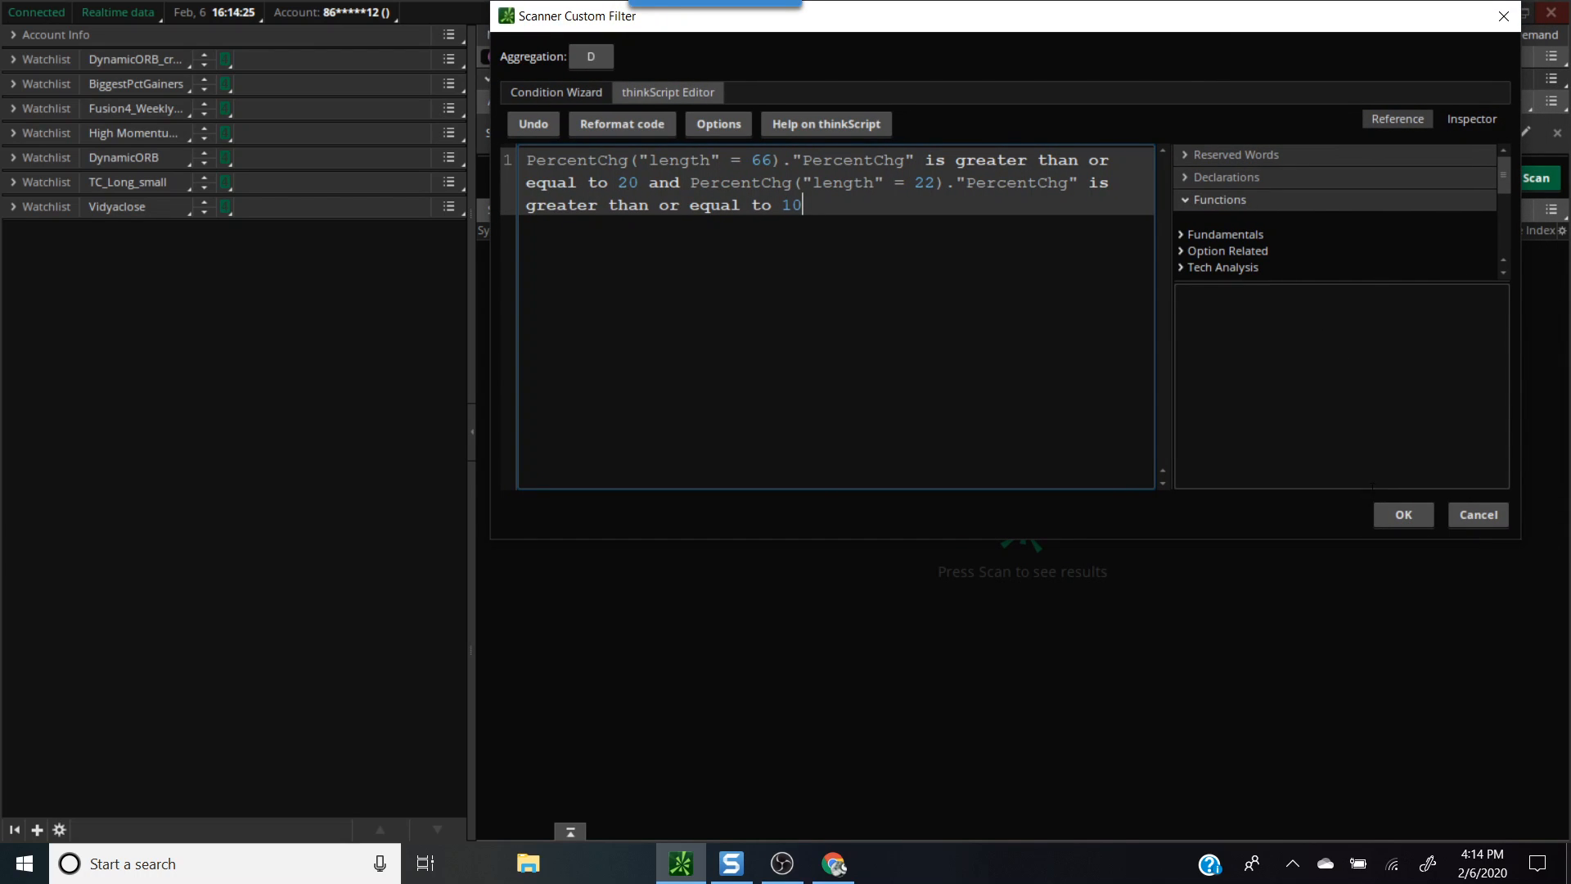
Confirm the custom filter and run the scan, listing 500 of 1181 matching stocks.
{"action": "left_click", "coordinate": [1400, 514]}
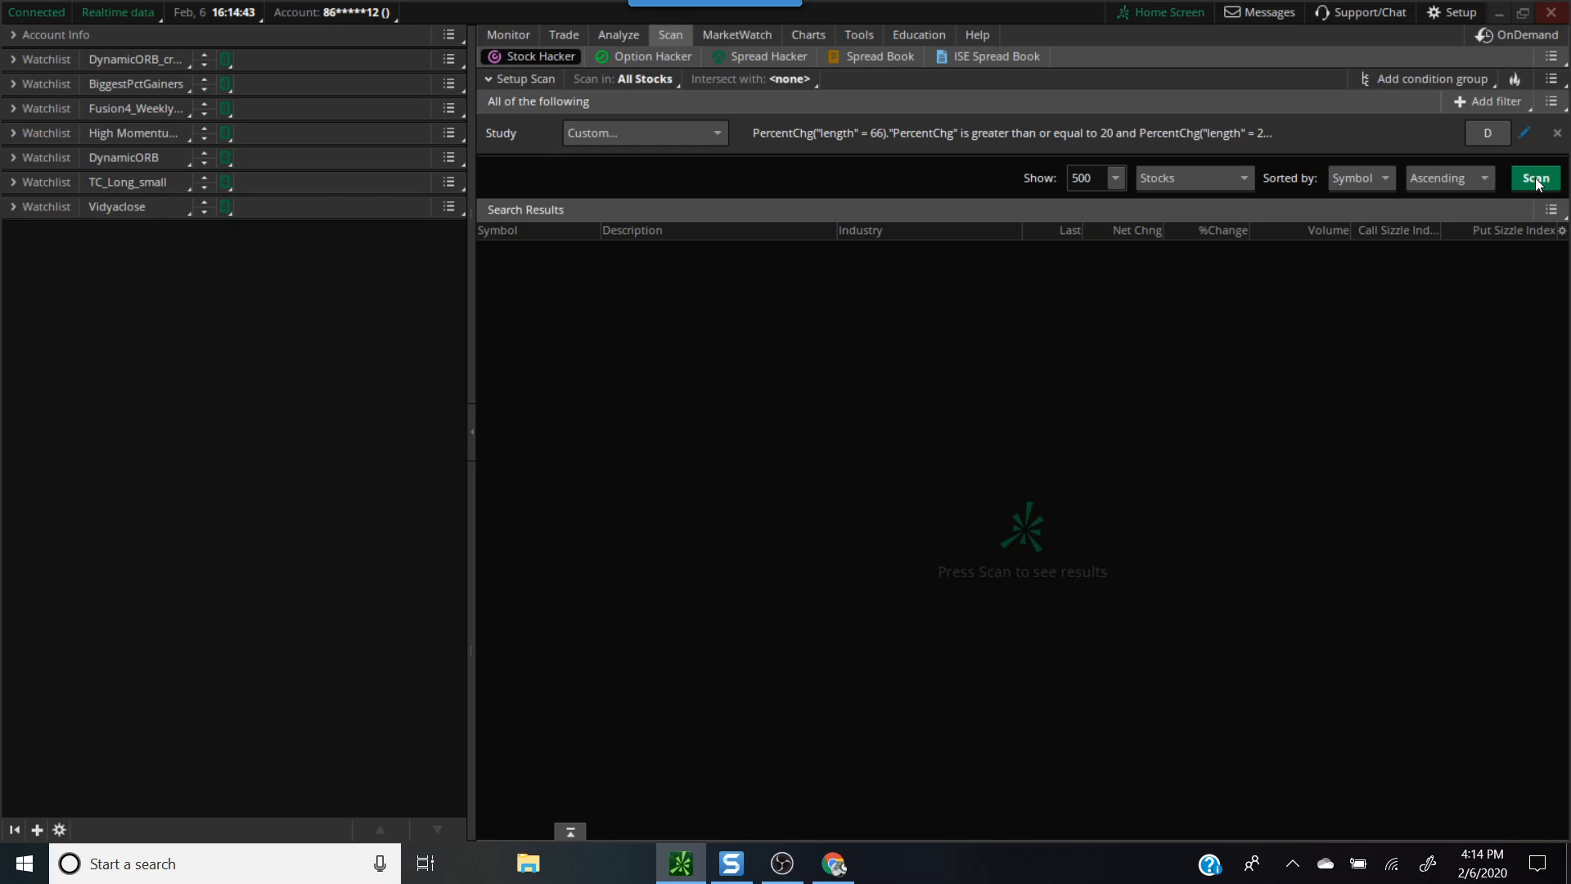
{"action": "left_click", "coordinate": [1535, 177]}
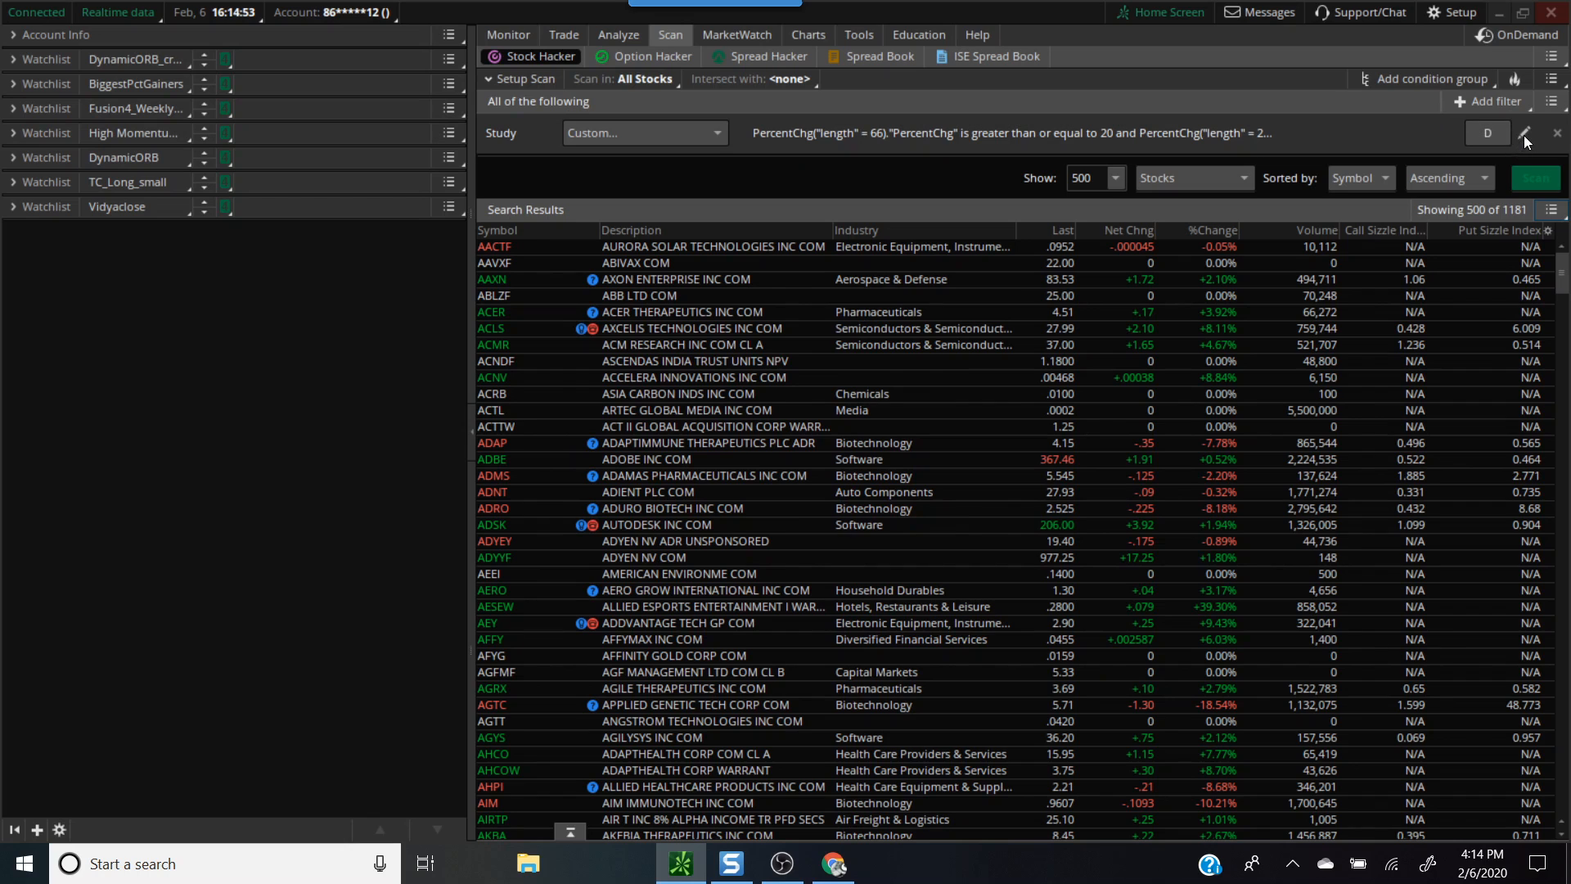
{"action": "left_click", "coordinate": [1525, 133]}
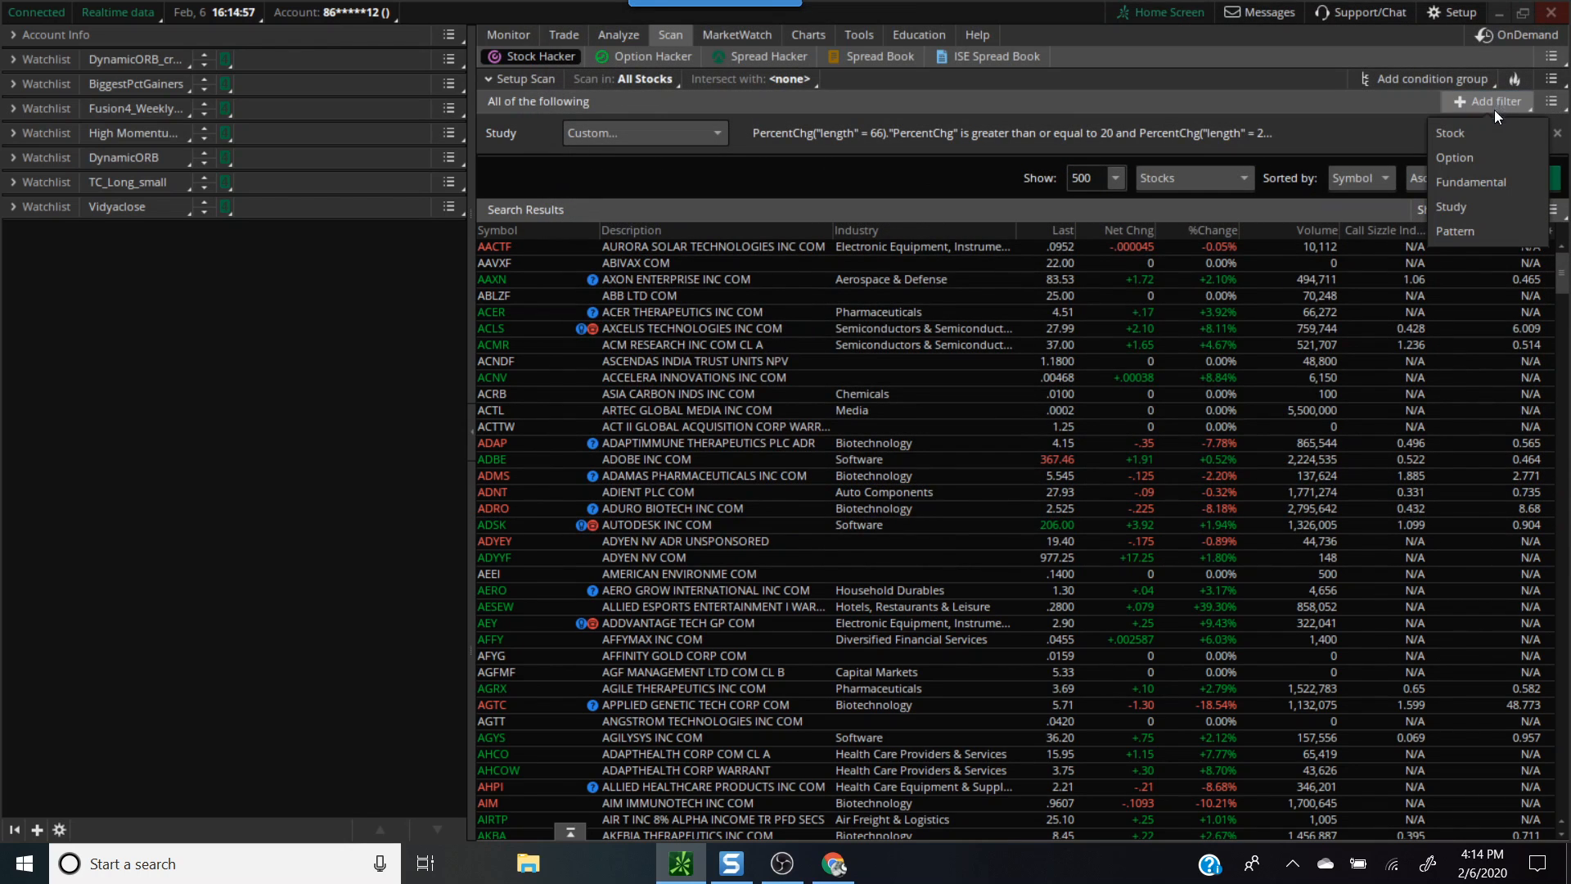
{"action": "mouse_move", "coordinate": [1473, 207]}
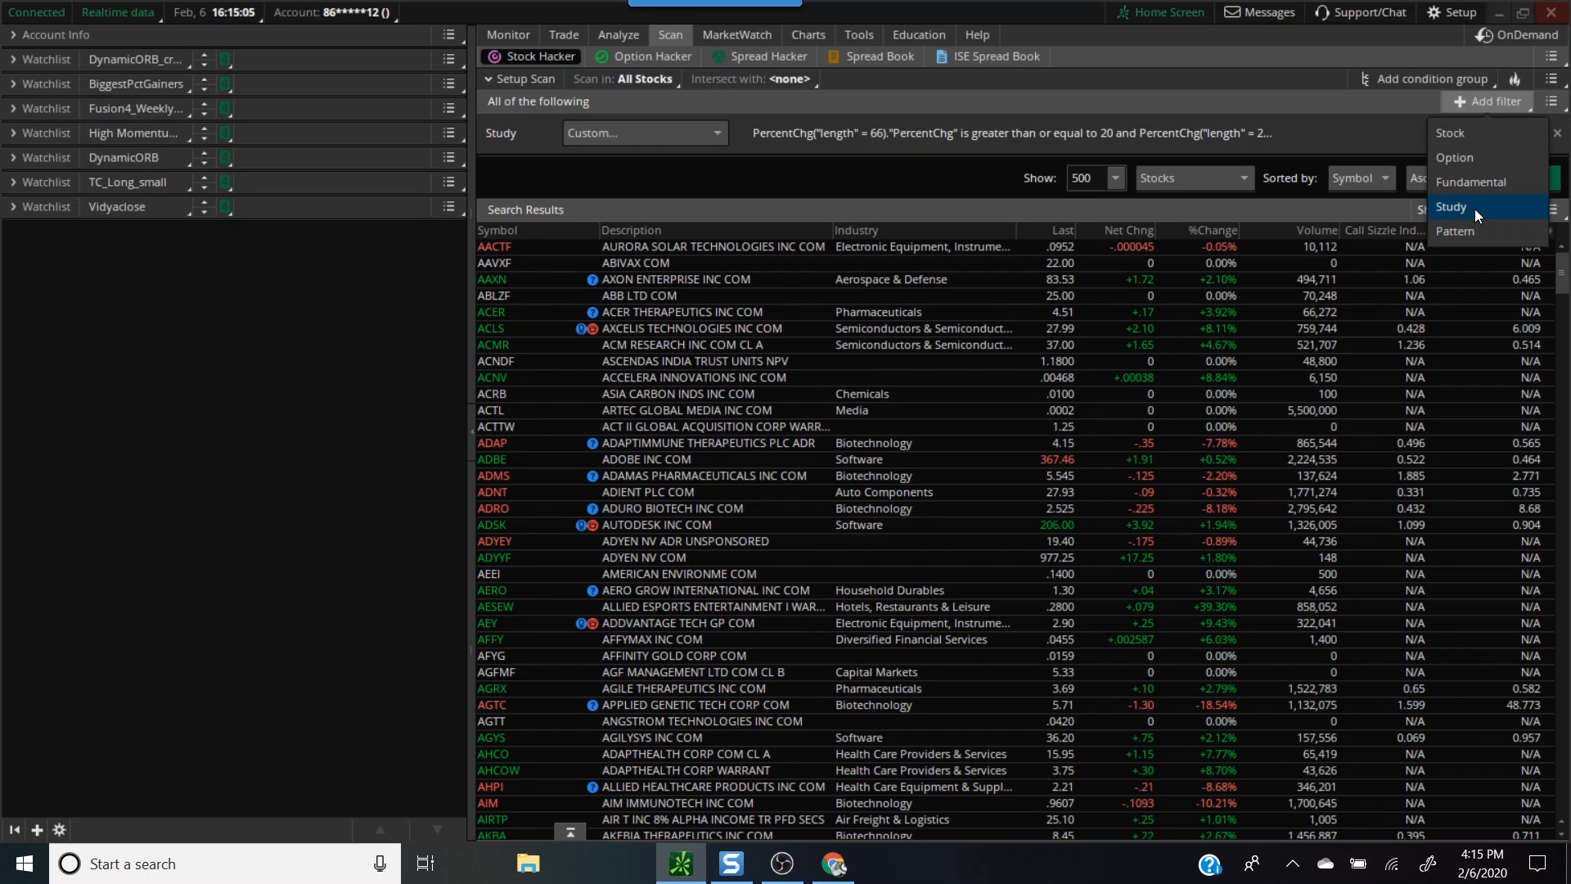
Add a study condition average(volume,30) > 500000 and confirm it.
{"action": "left_click", "coordinate": [1451, 206]}
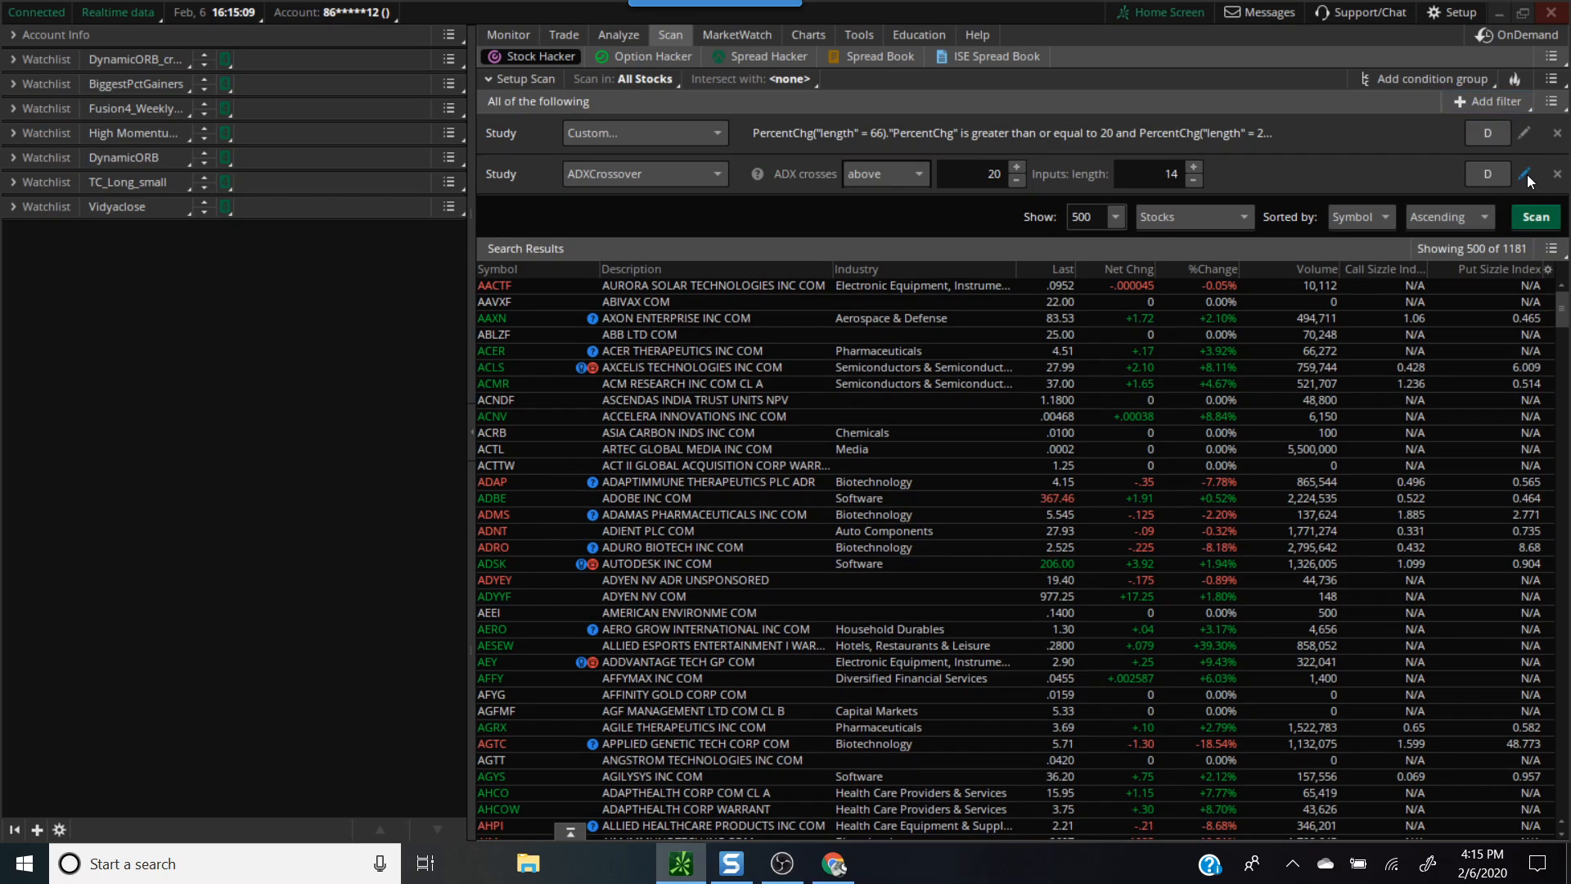
{"action": "left_click", "coordinate": [1526, 173]}
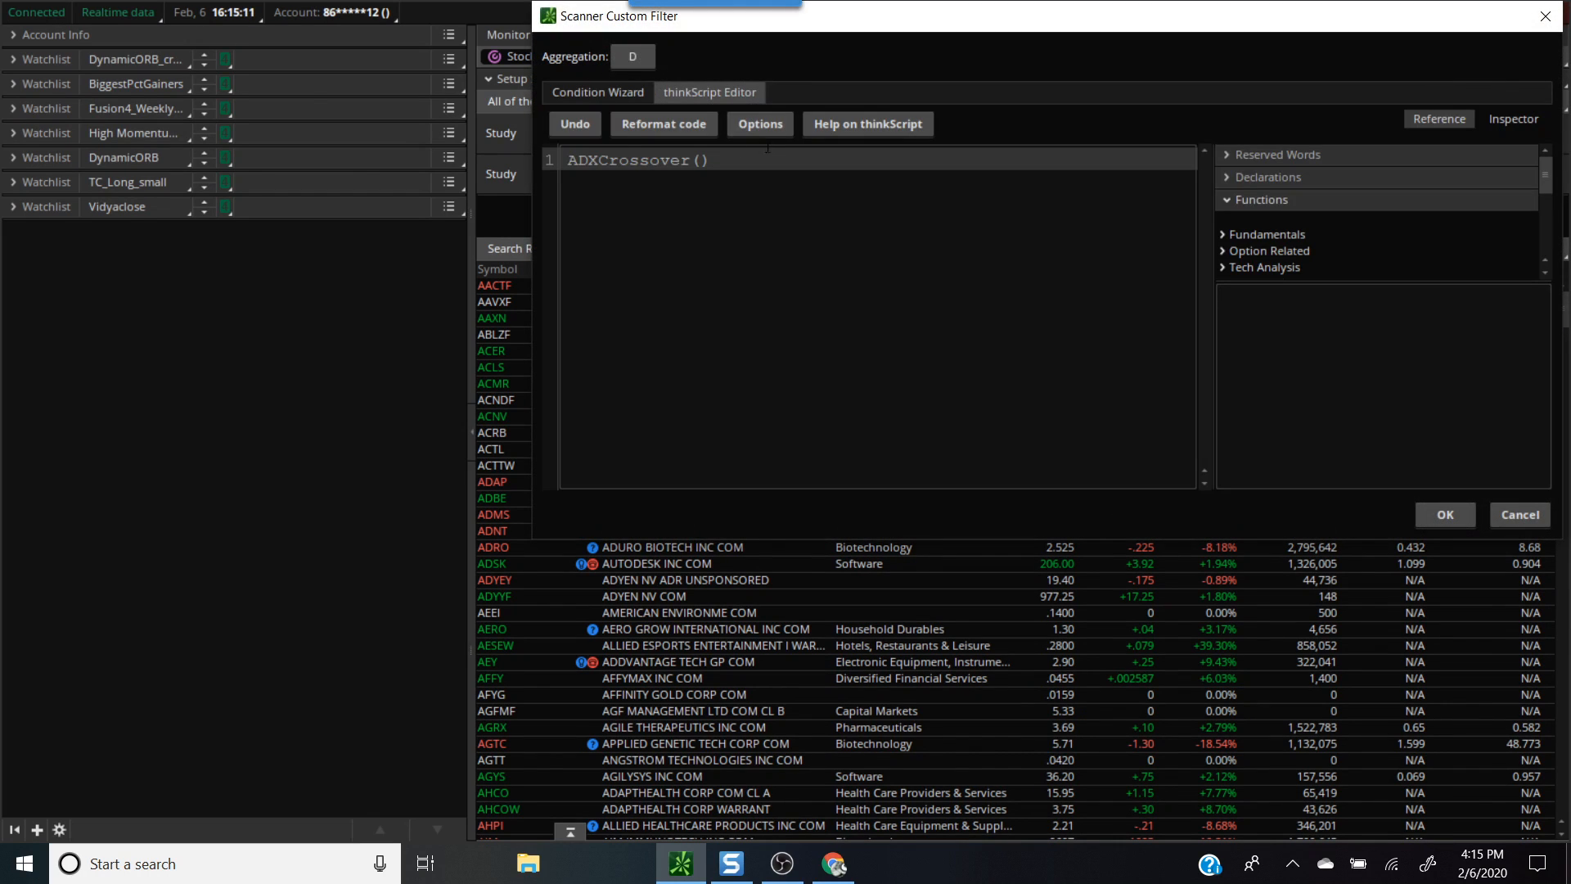
{"action": "double_click", "coordinate": [635, 159]}
{"action": "type", "text": "average"}
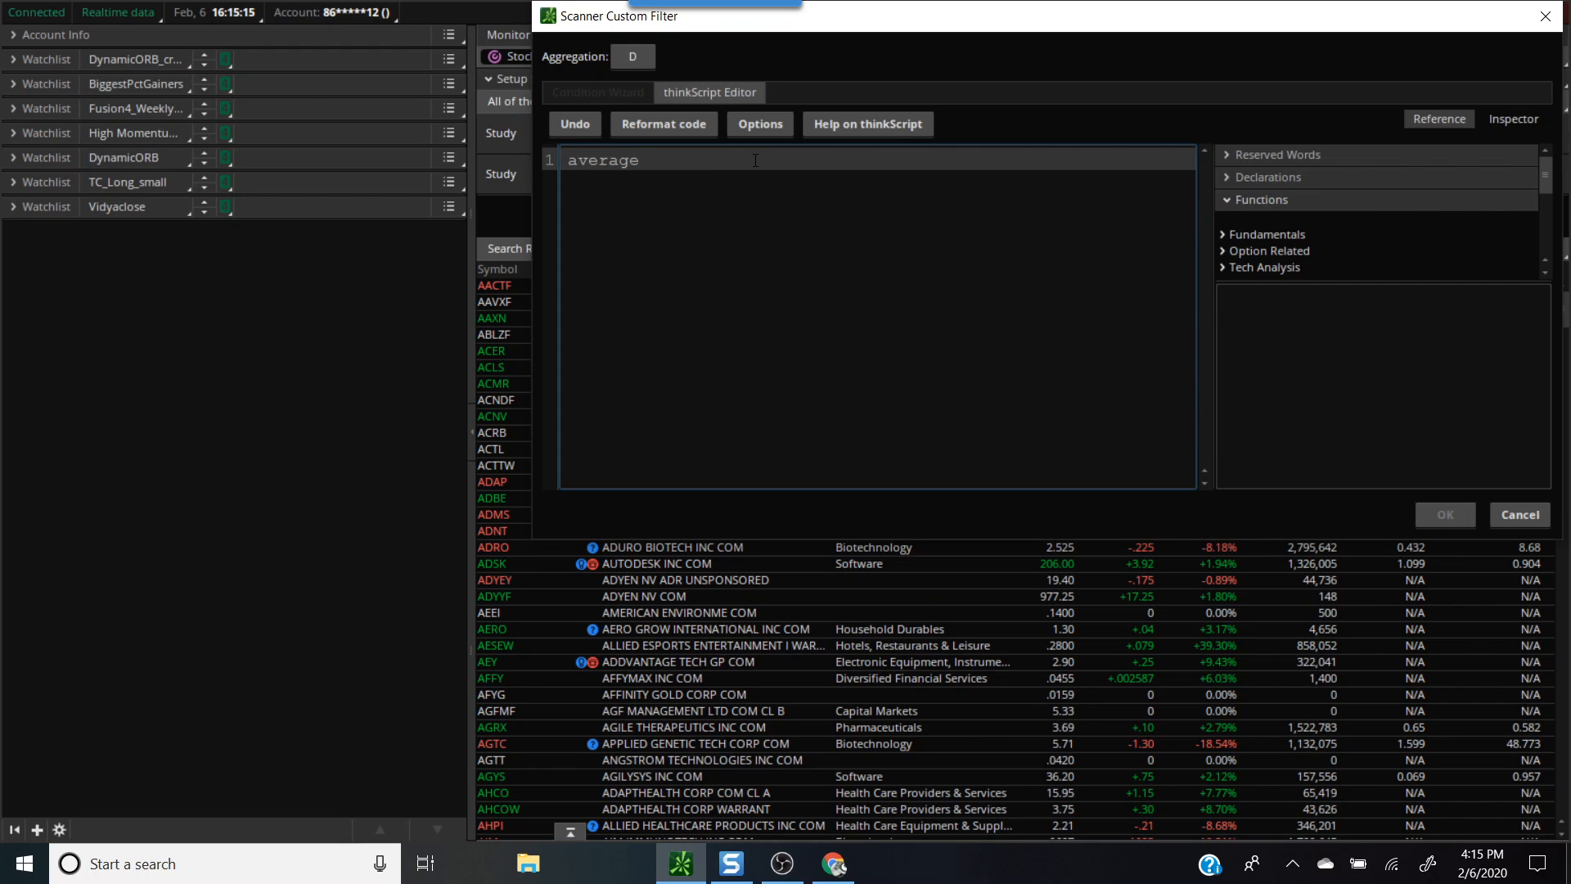
{"action": "type", "text": "(volume,"}
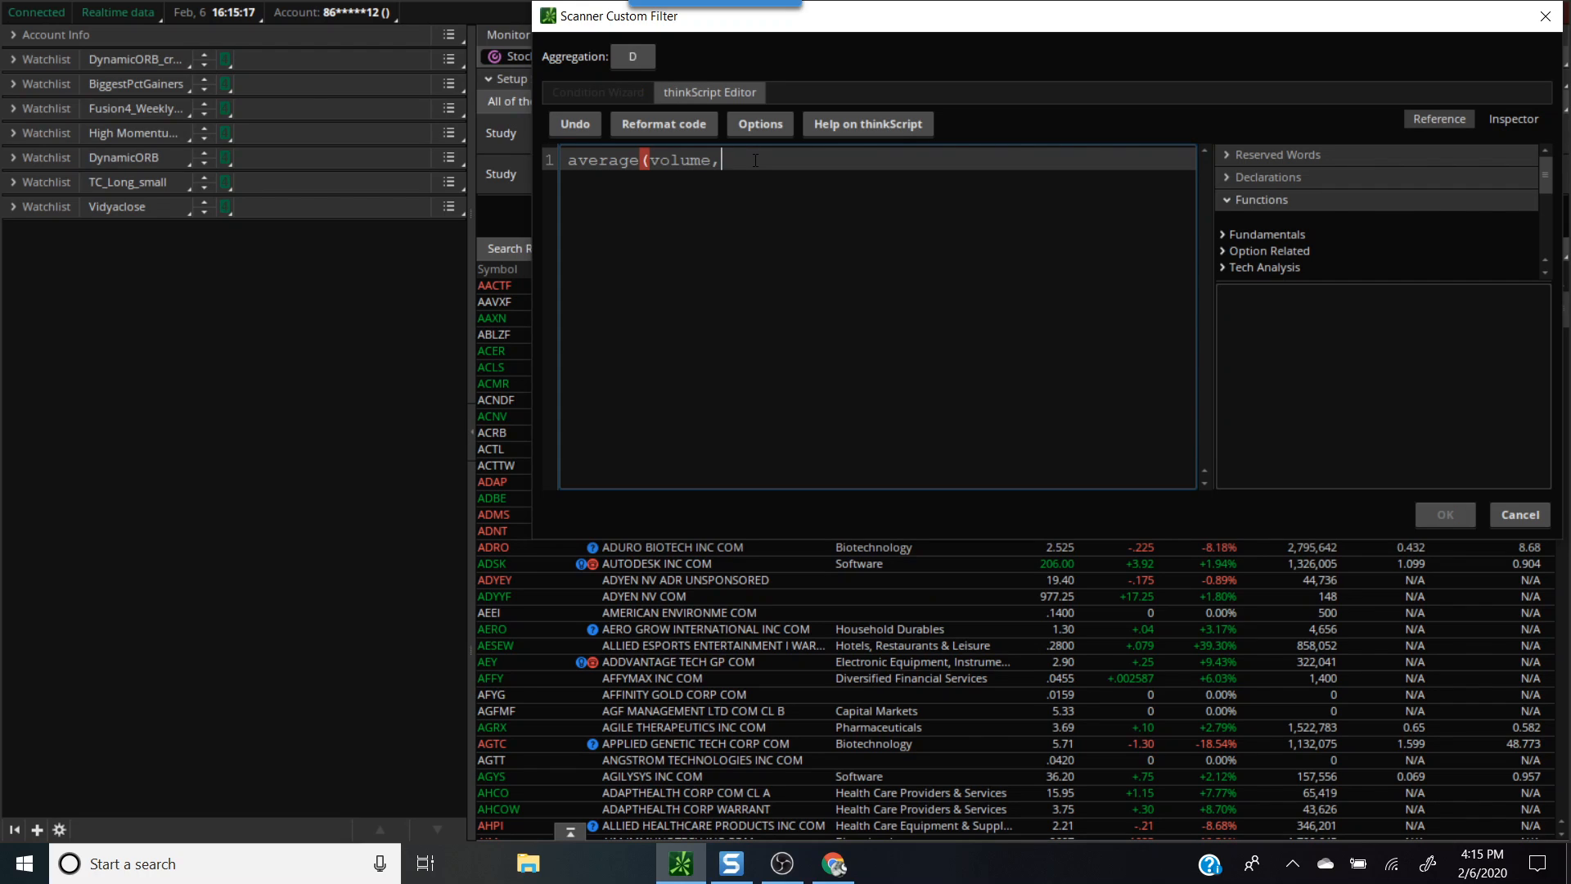
{"action": "type", "text": "30) >"}
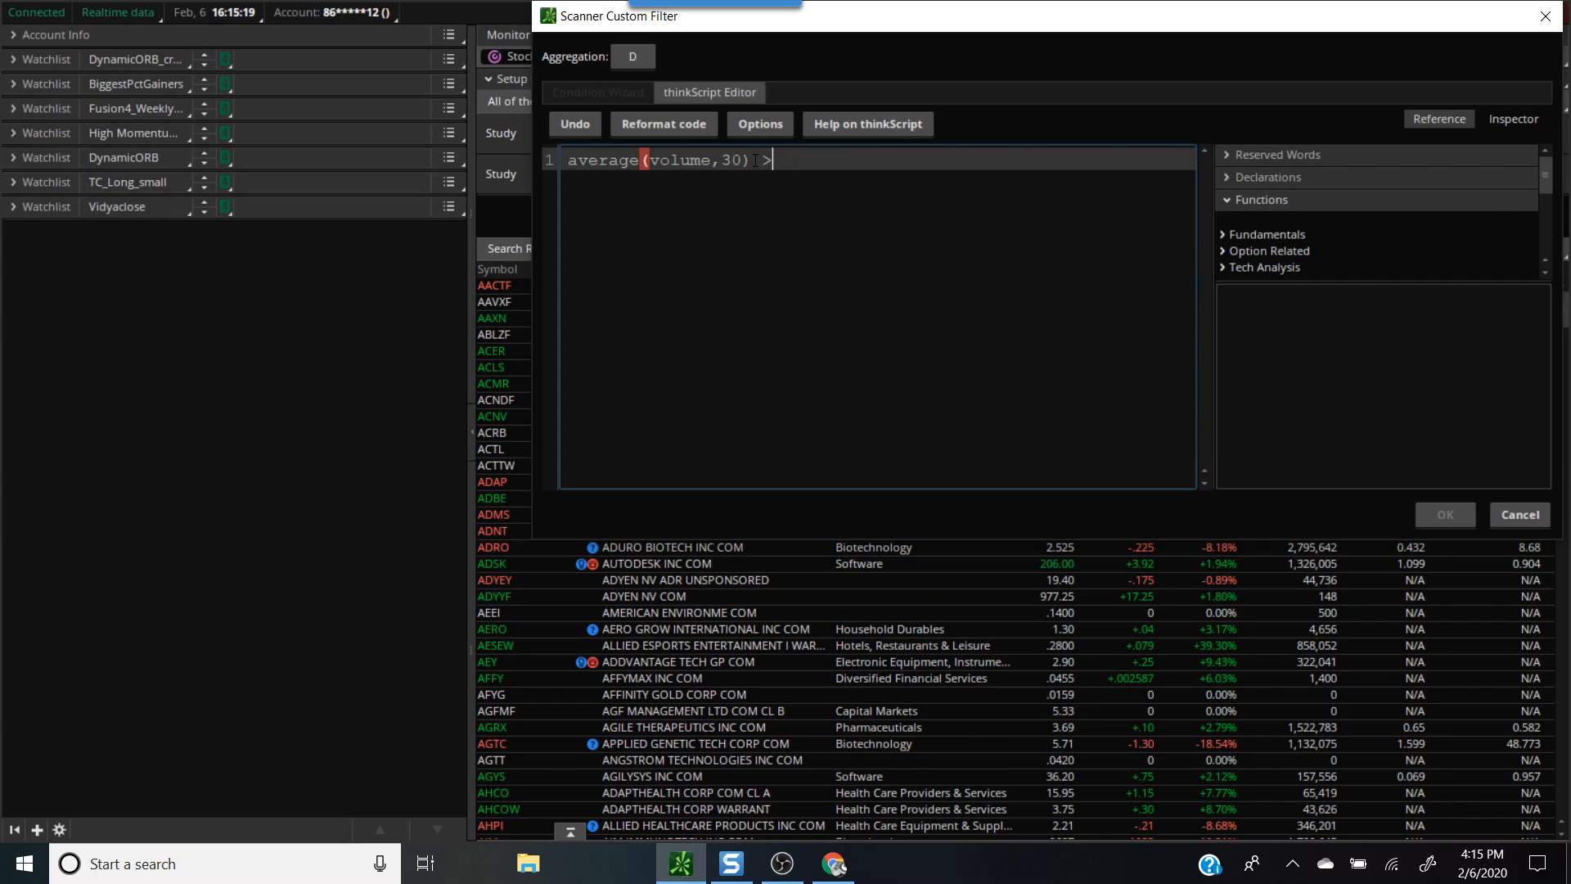
{"action": "type", "text": "5000"}
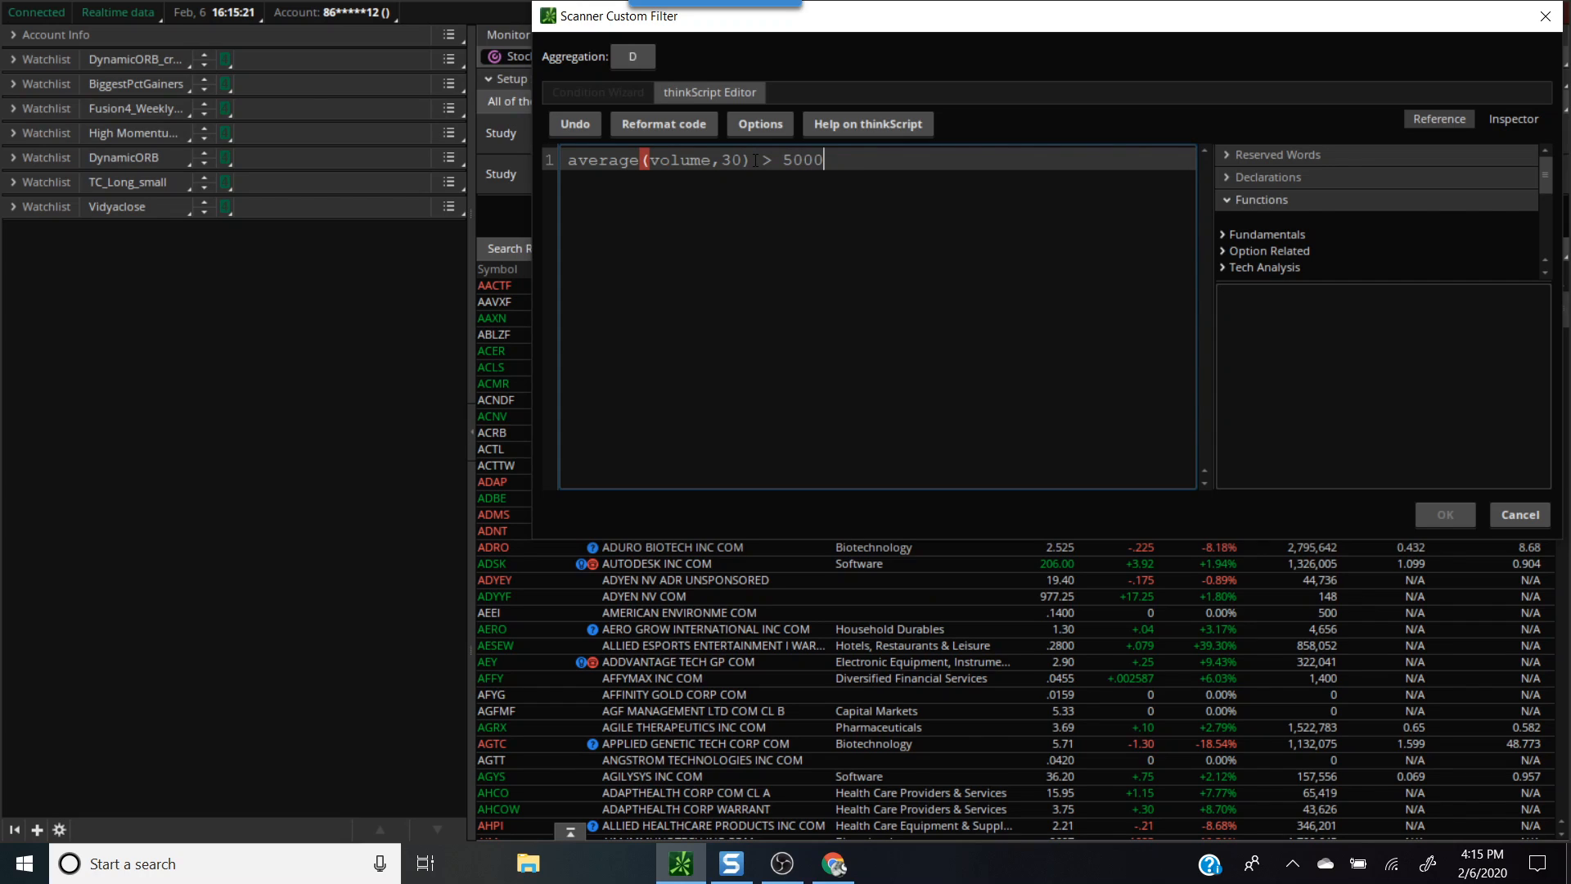
{"action": "type", "text": "00"}
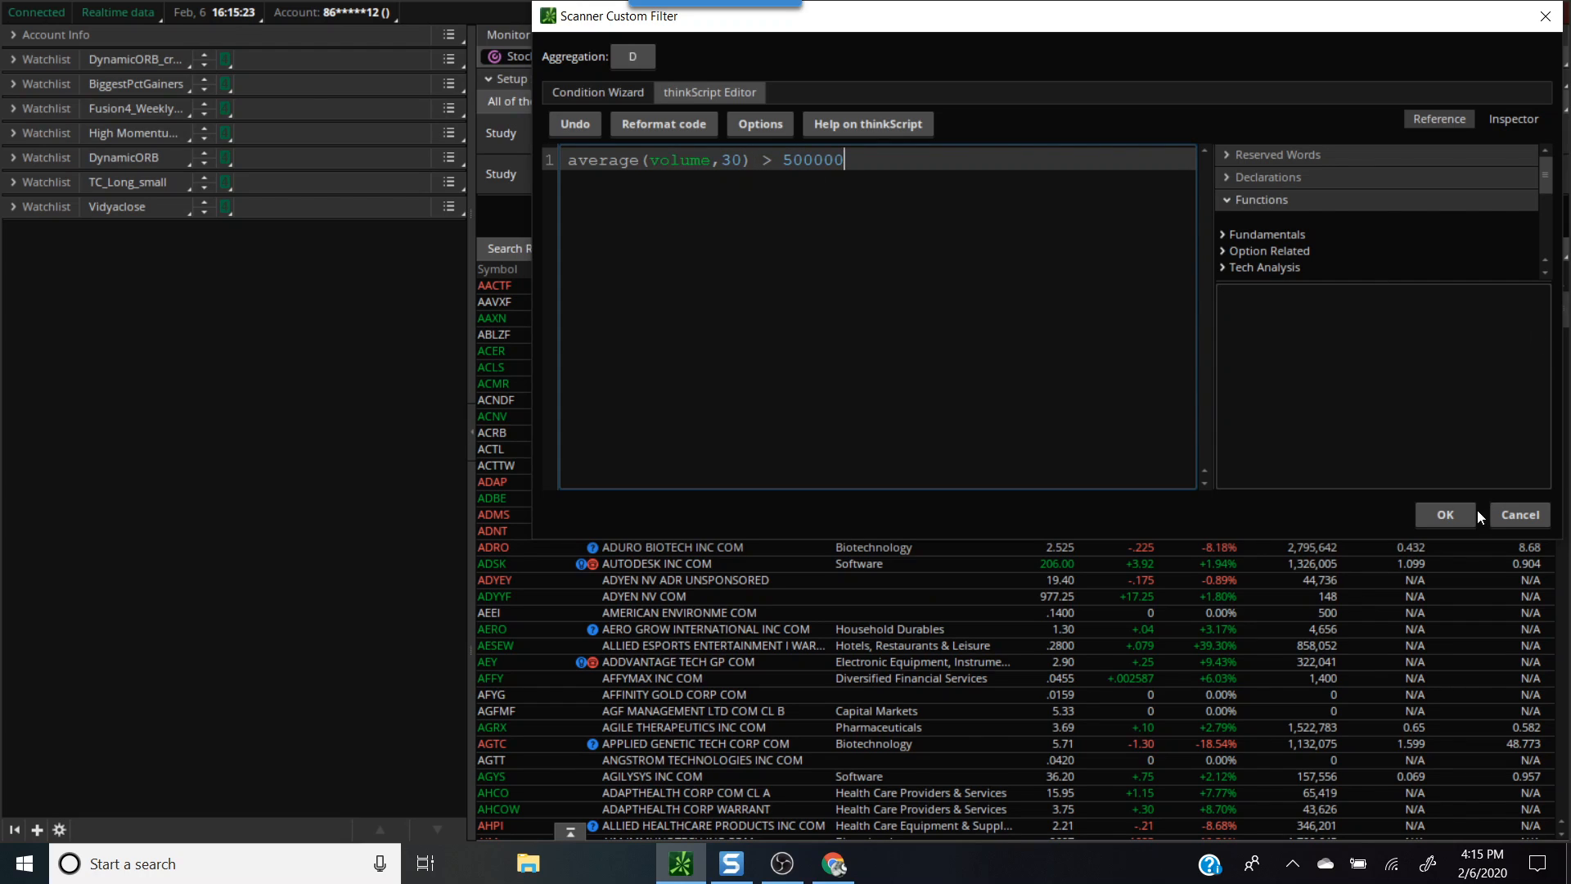
{"action": "left_click", "coordinate": [1443, 514]}
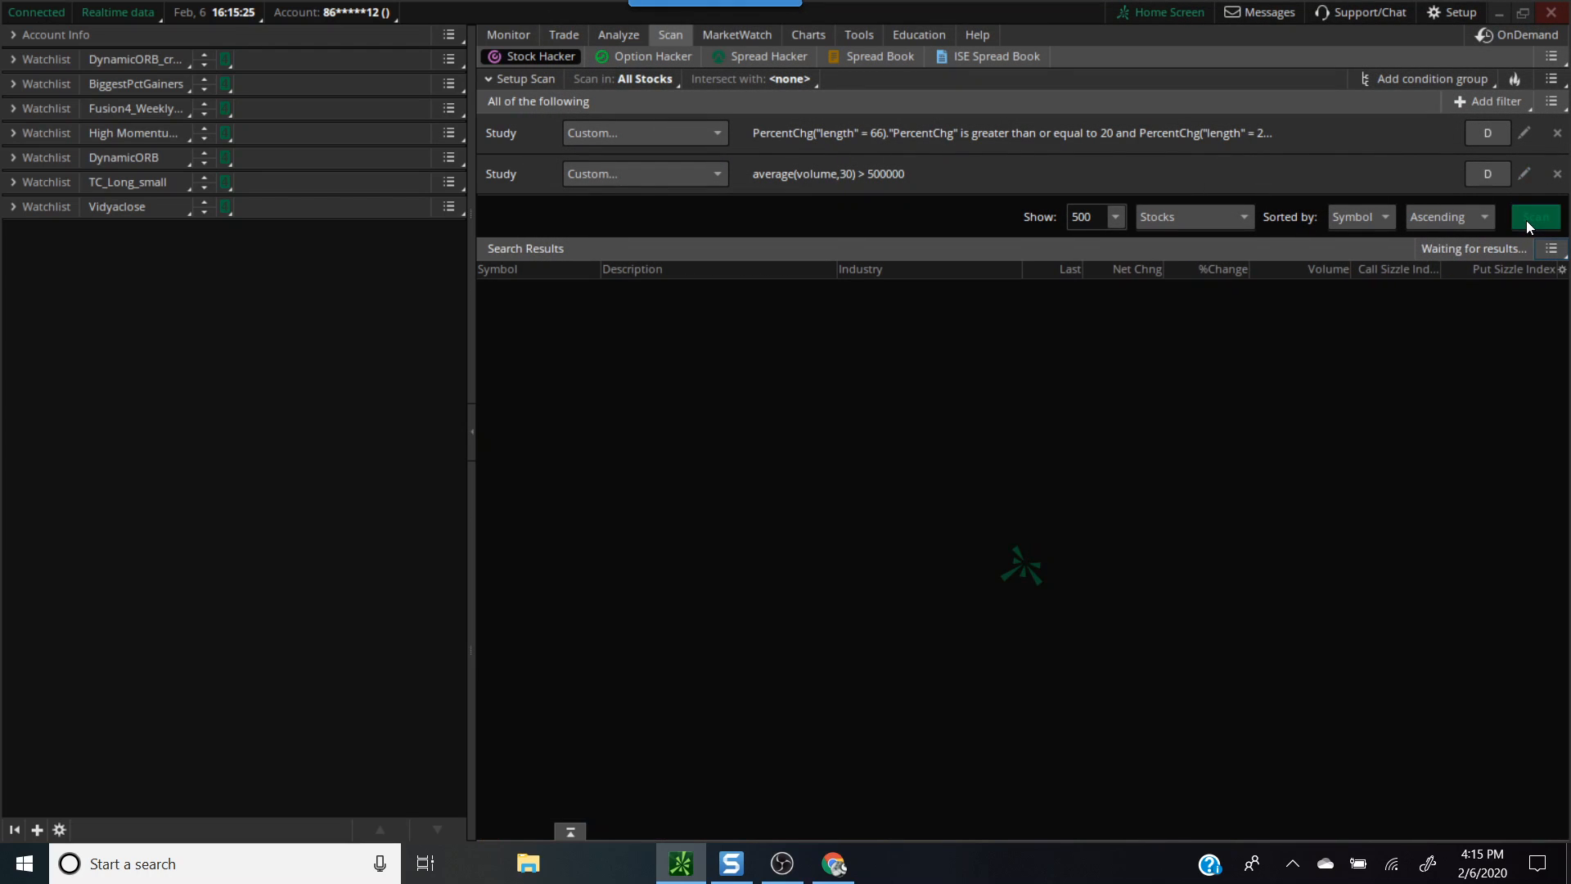
{"action": "mouse_move", "coordinate": [1057, 358]}
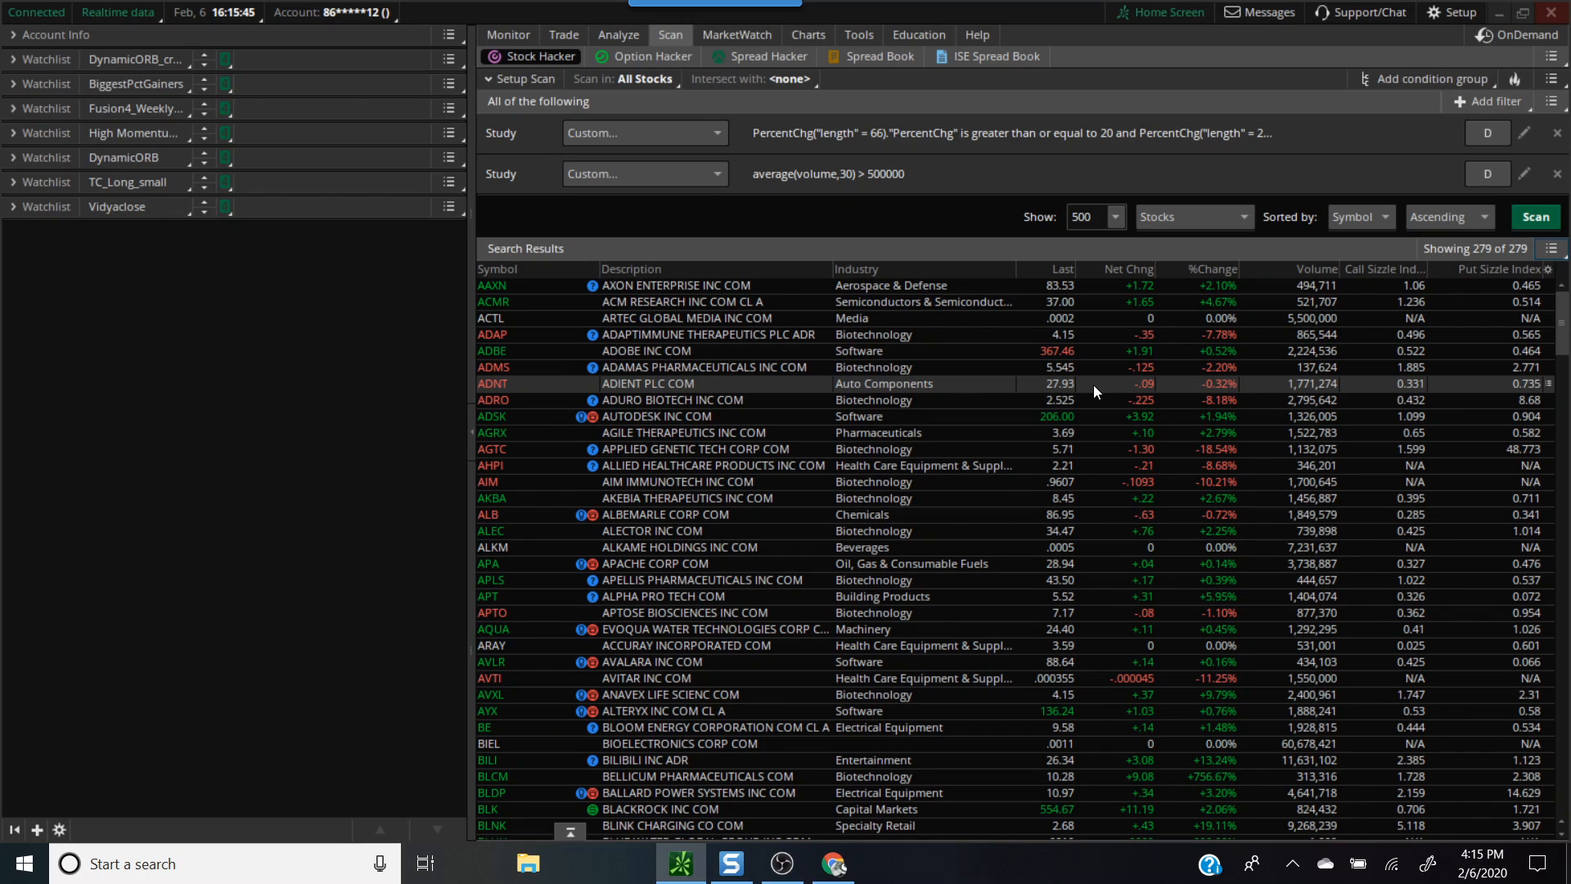
{"action": "mouse_move", "coordinate": [994, 334]}
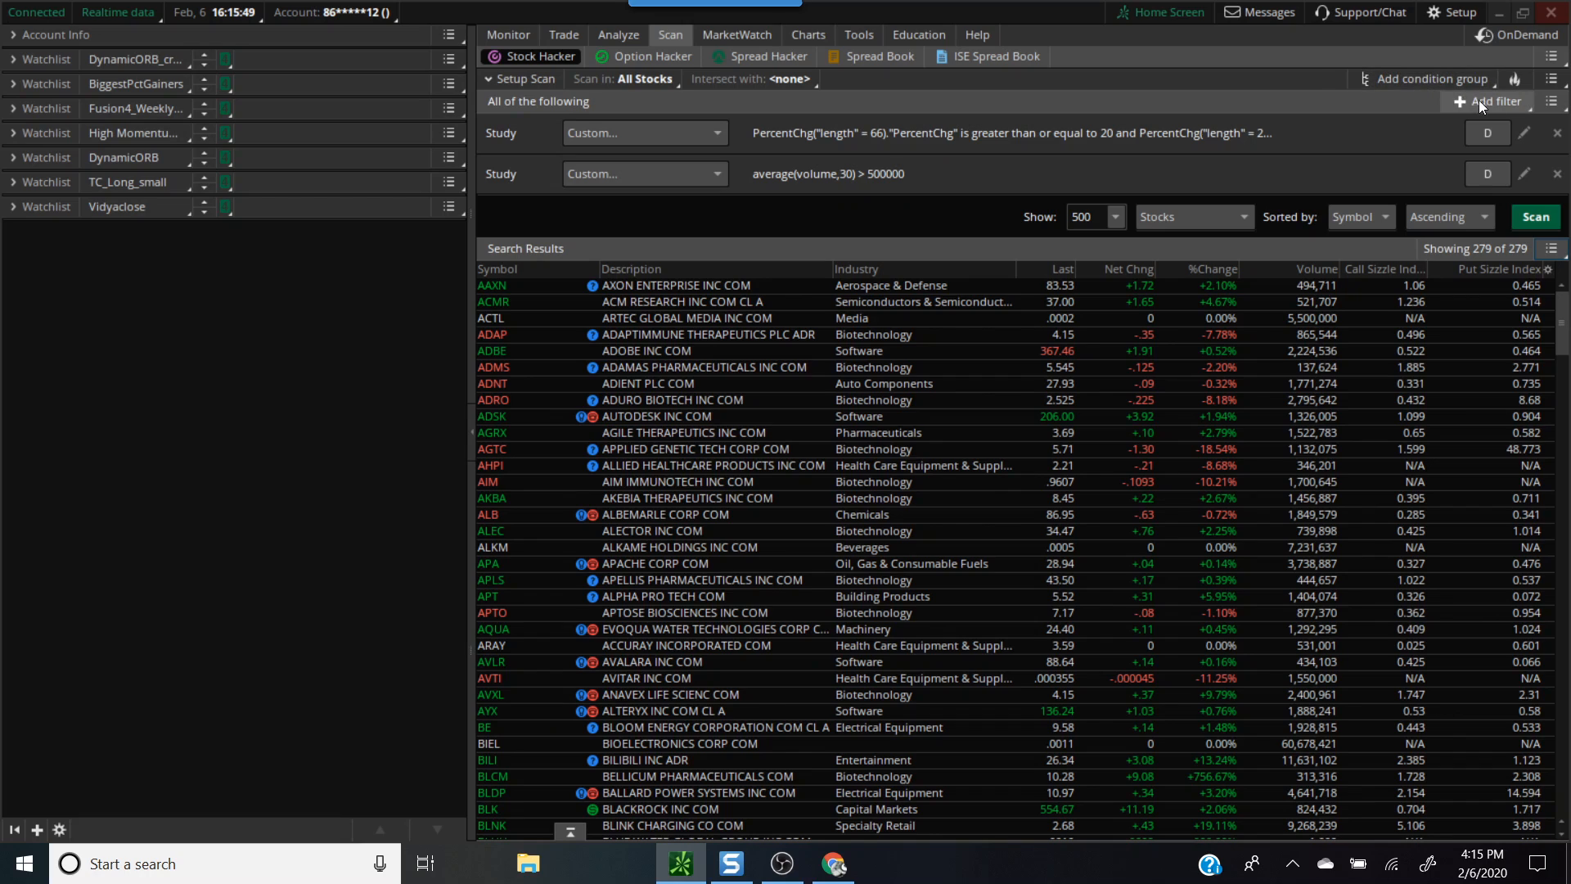
Add a third study condition atr() > 3 and rerun the scan, leaving 30 stocks.
{"action": "left_click", "coordinate": [1492, 102]}
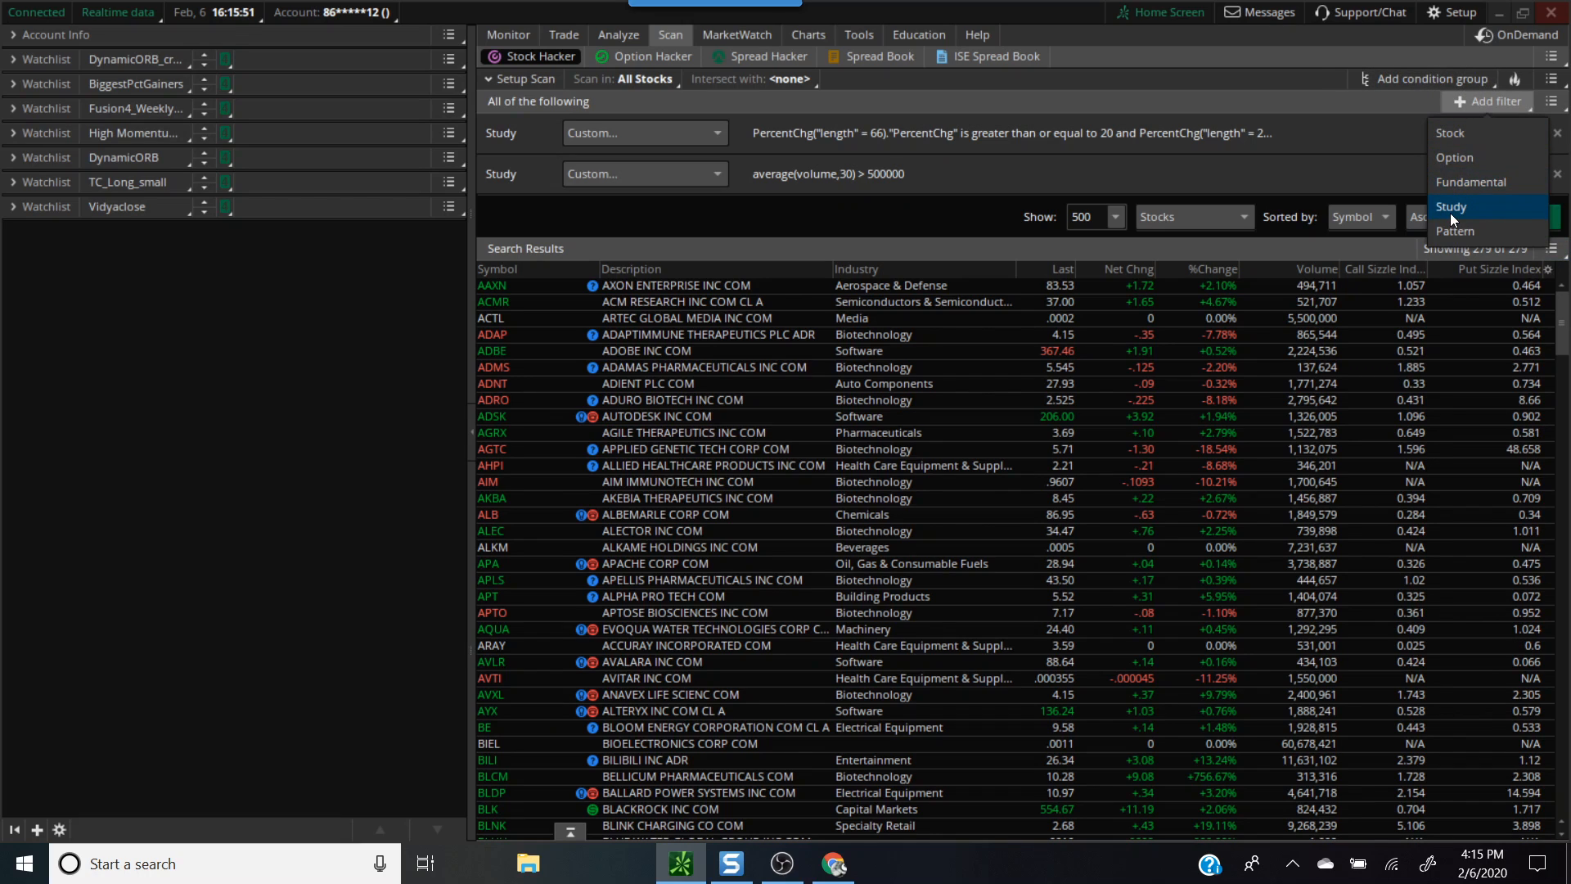
{"action": "left_click", "coordinate": [1452, 206]}
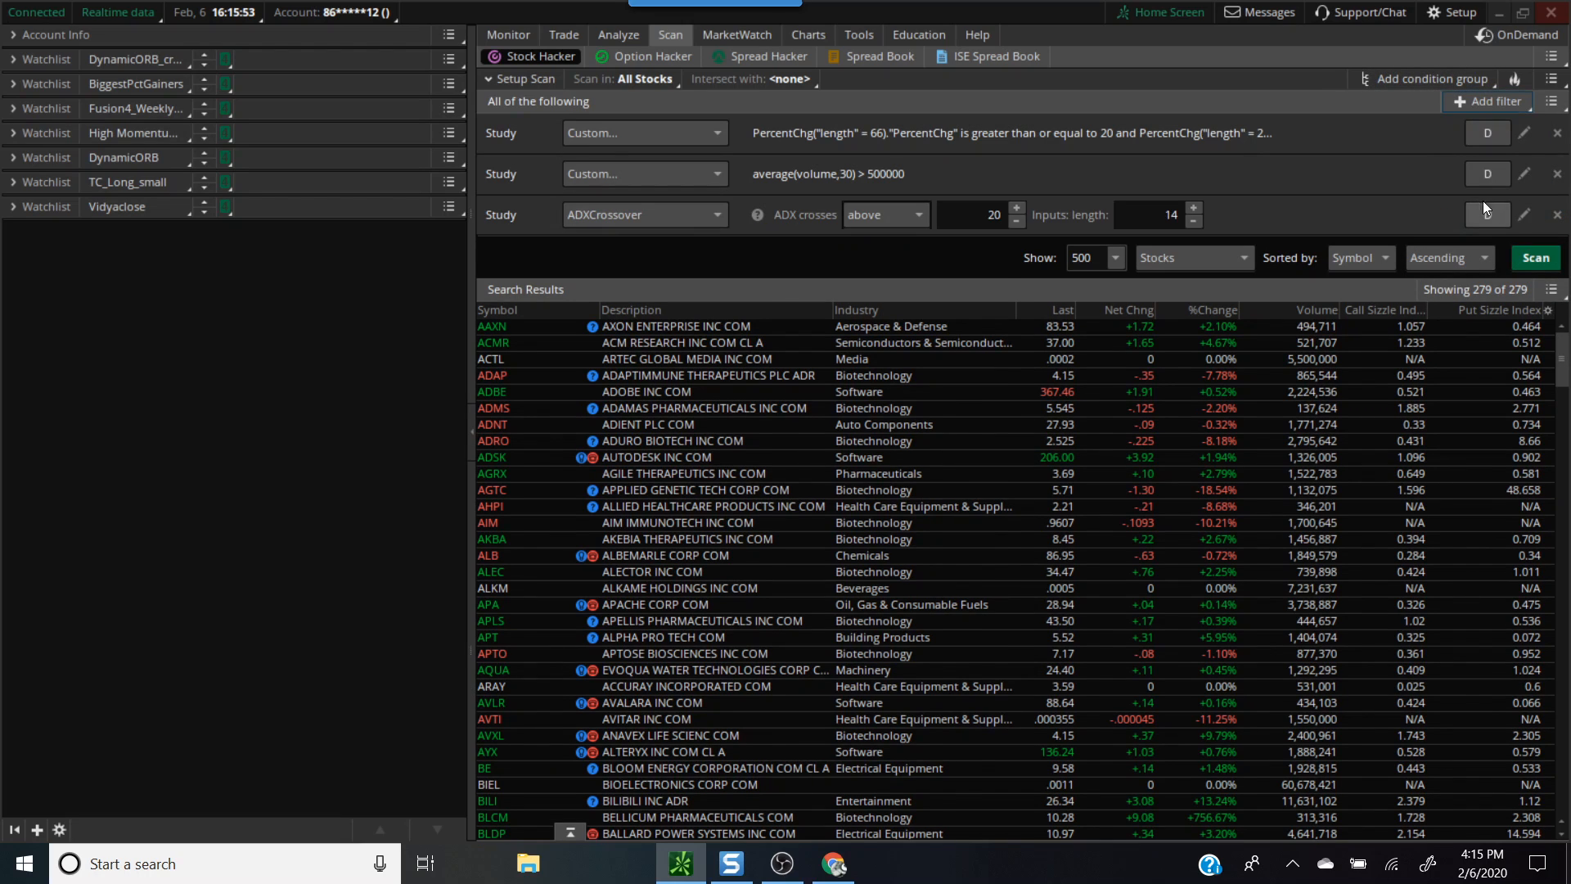
{"action": "left_click", "coordinate": [1524, 215]}
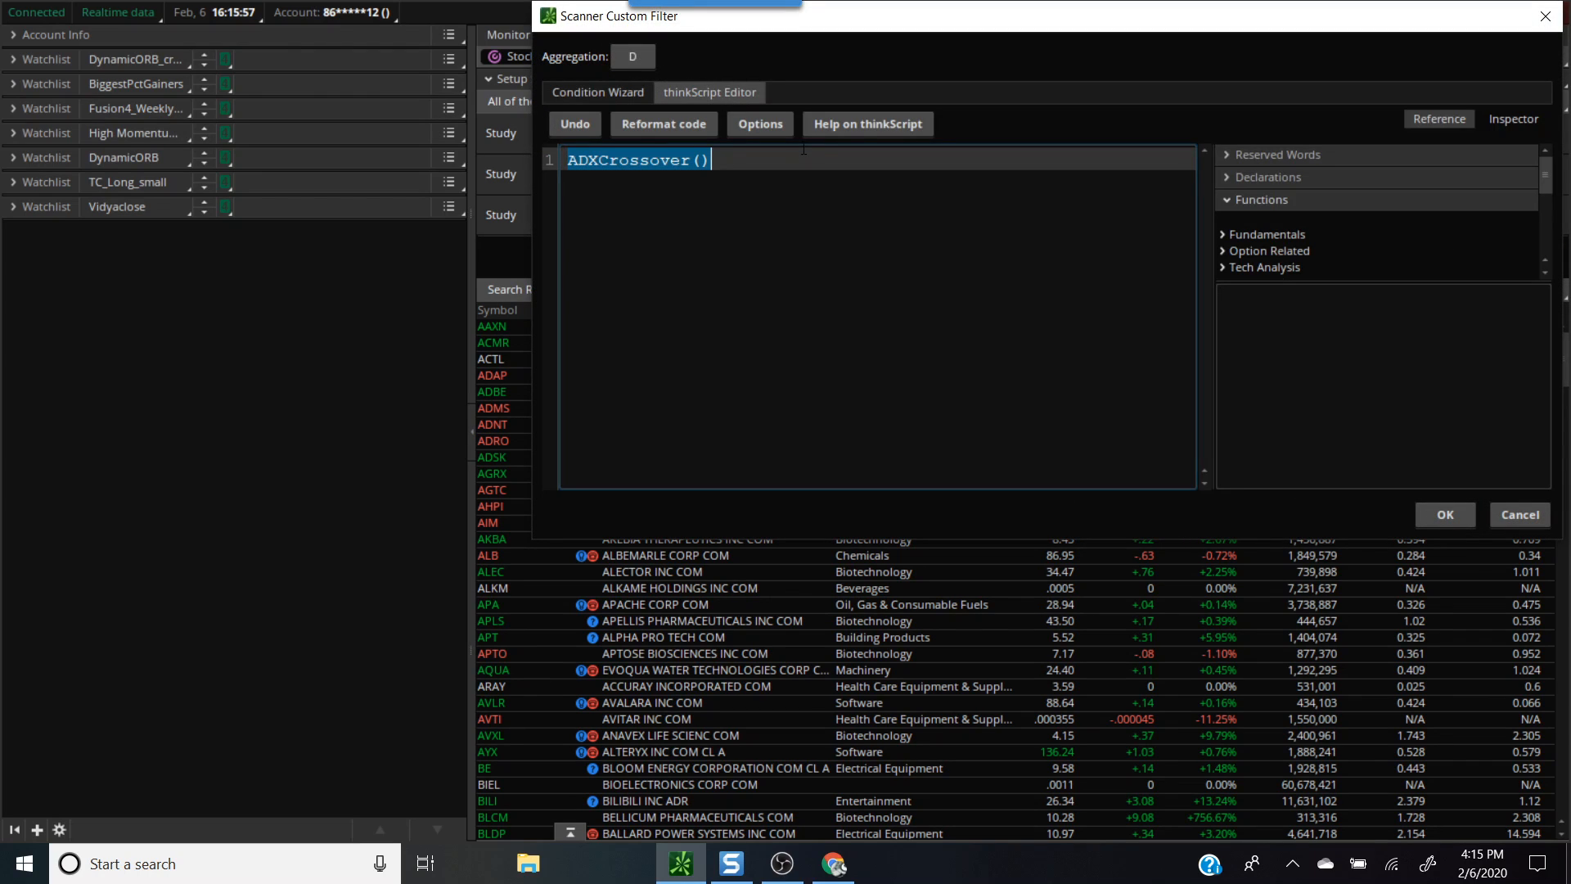
{"action": "type", "text": "atr()"}
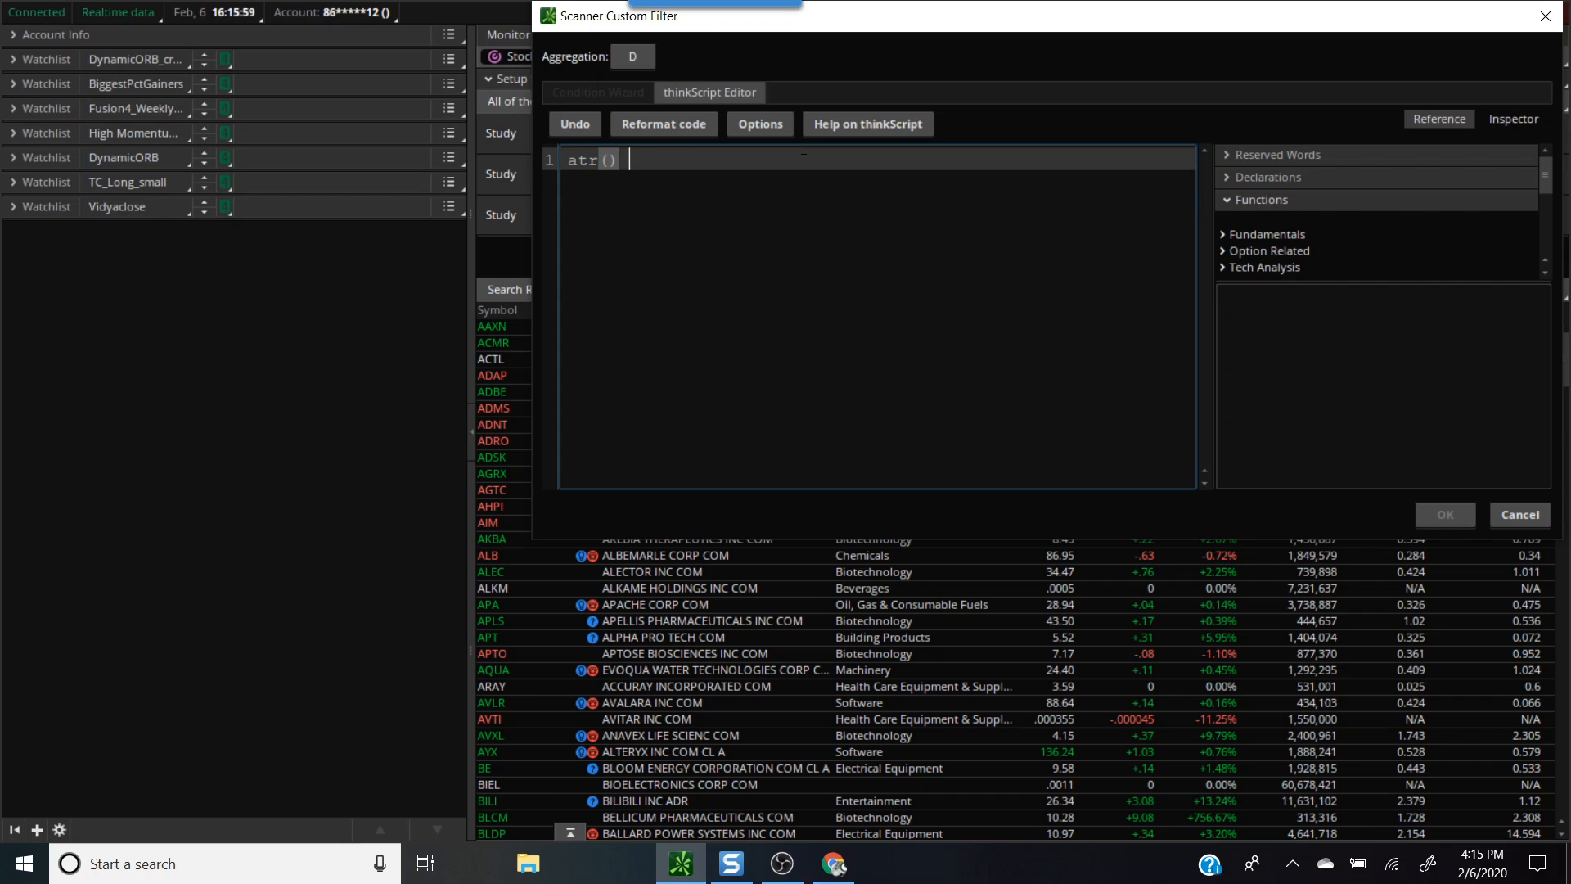
{"action": "type", "text": "> 3"}
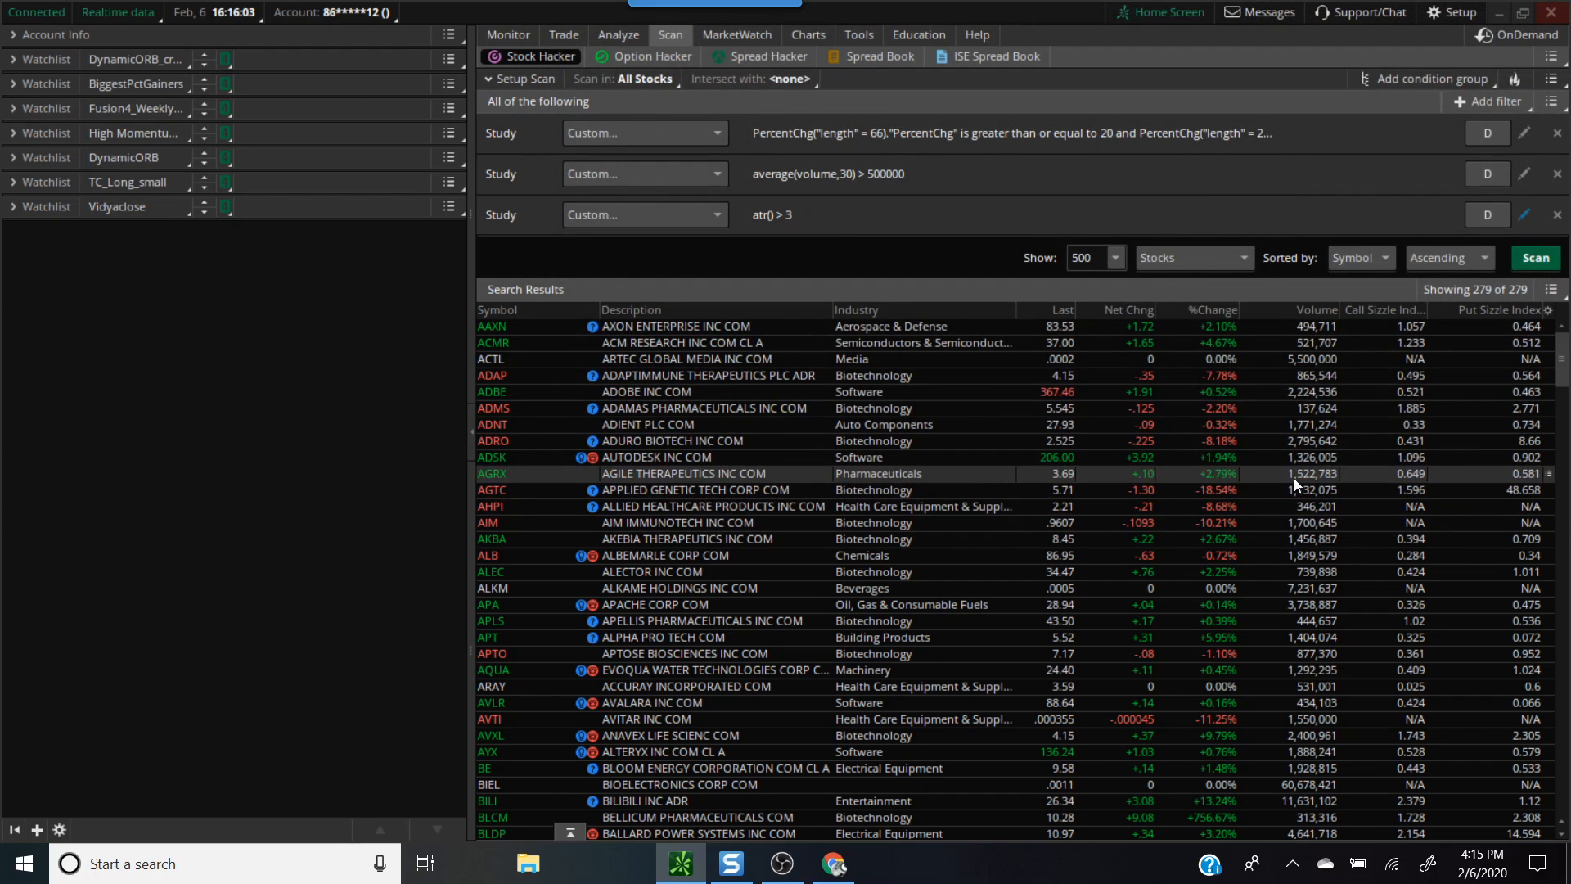
{"action": "left_click", "coordinate": [1533, 257]}
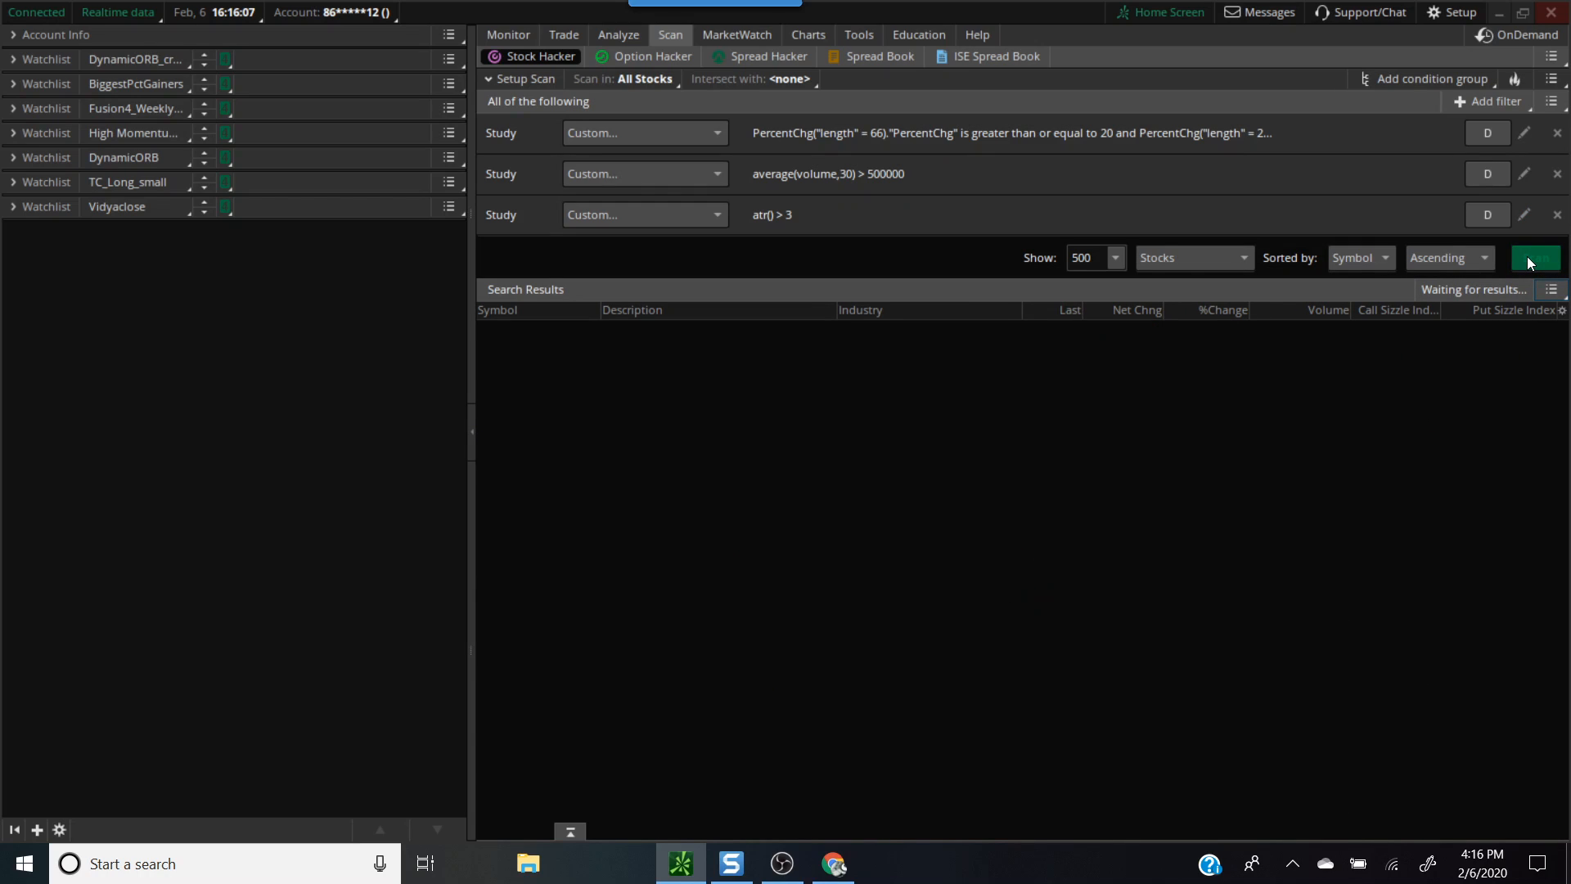
{"action": "left_click", "coordinate": [1533, 257]}
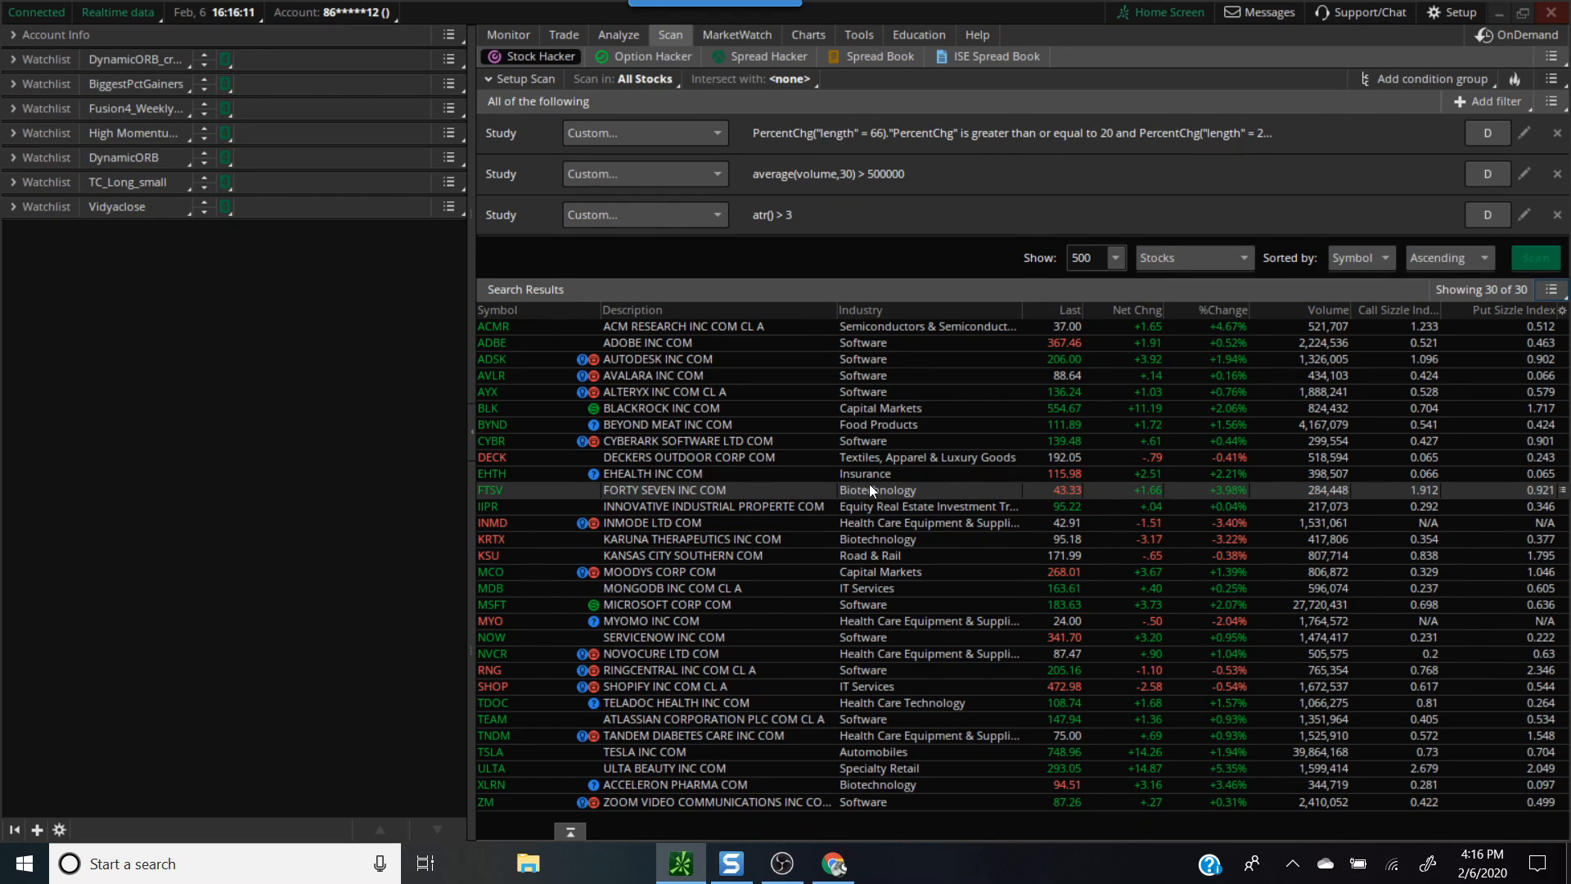
{"action": "mouse_move", "coordinate": [851, 456]}
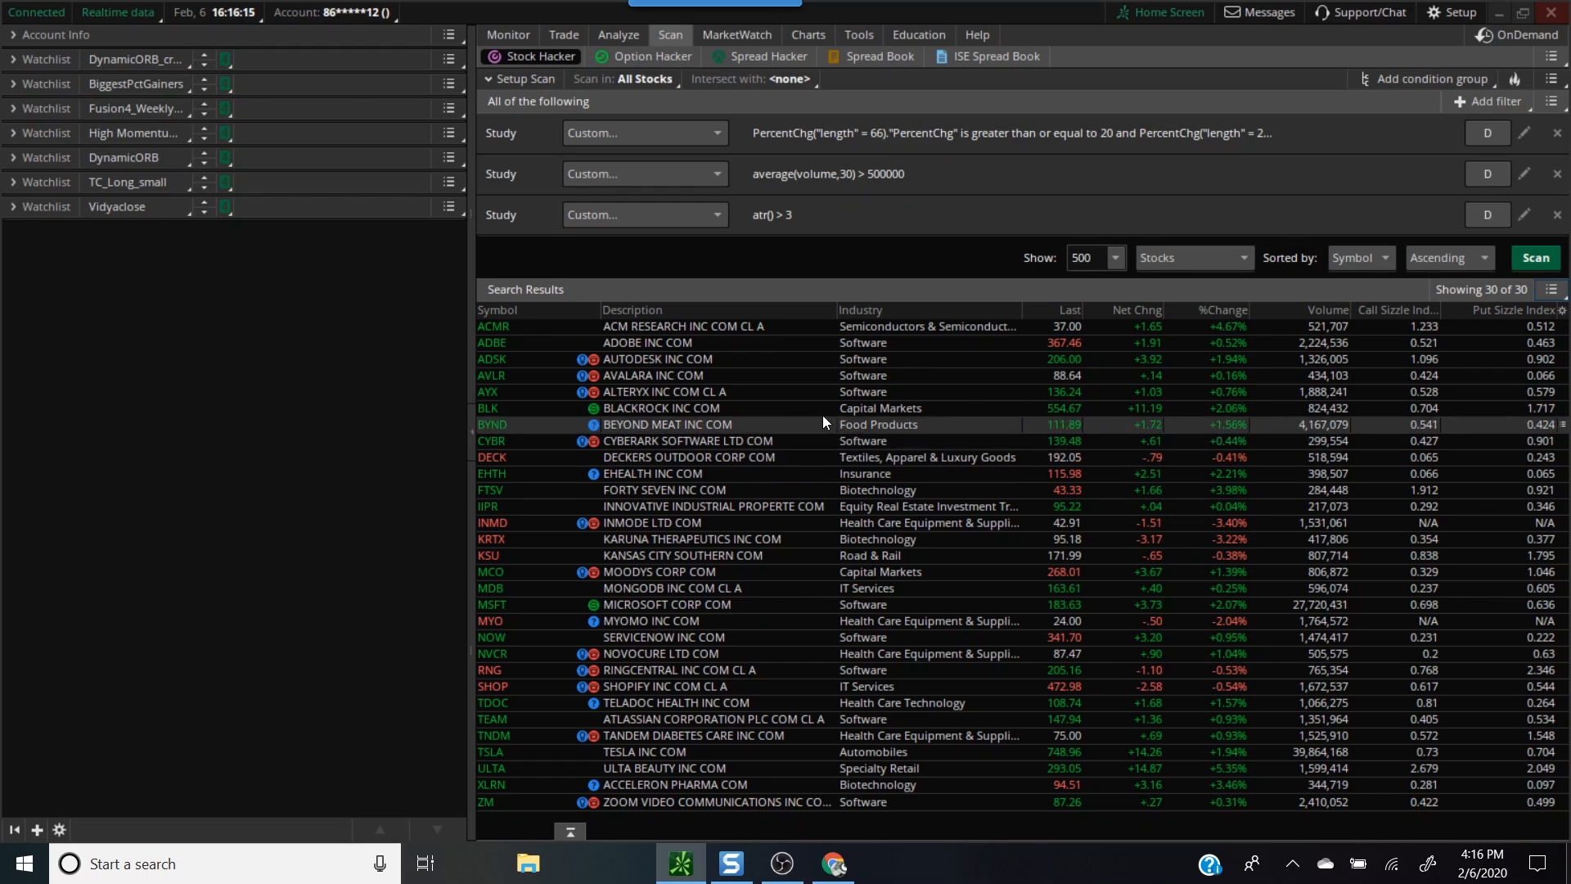
{"action": "mouse_move", "coordinate": [1257, 392]}
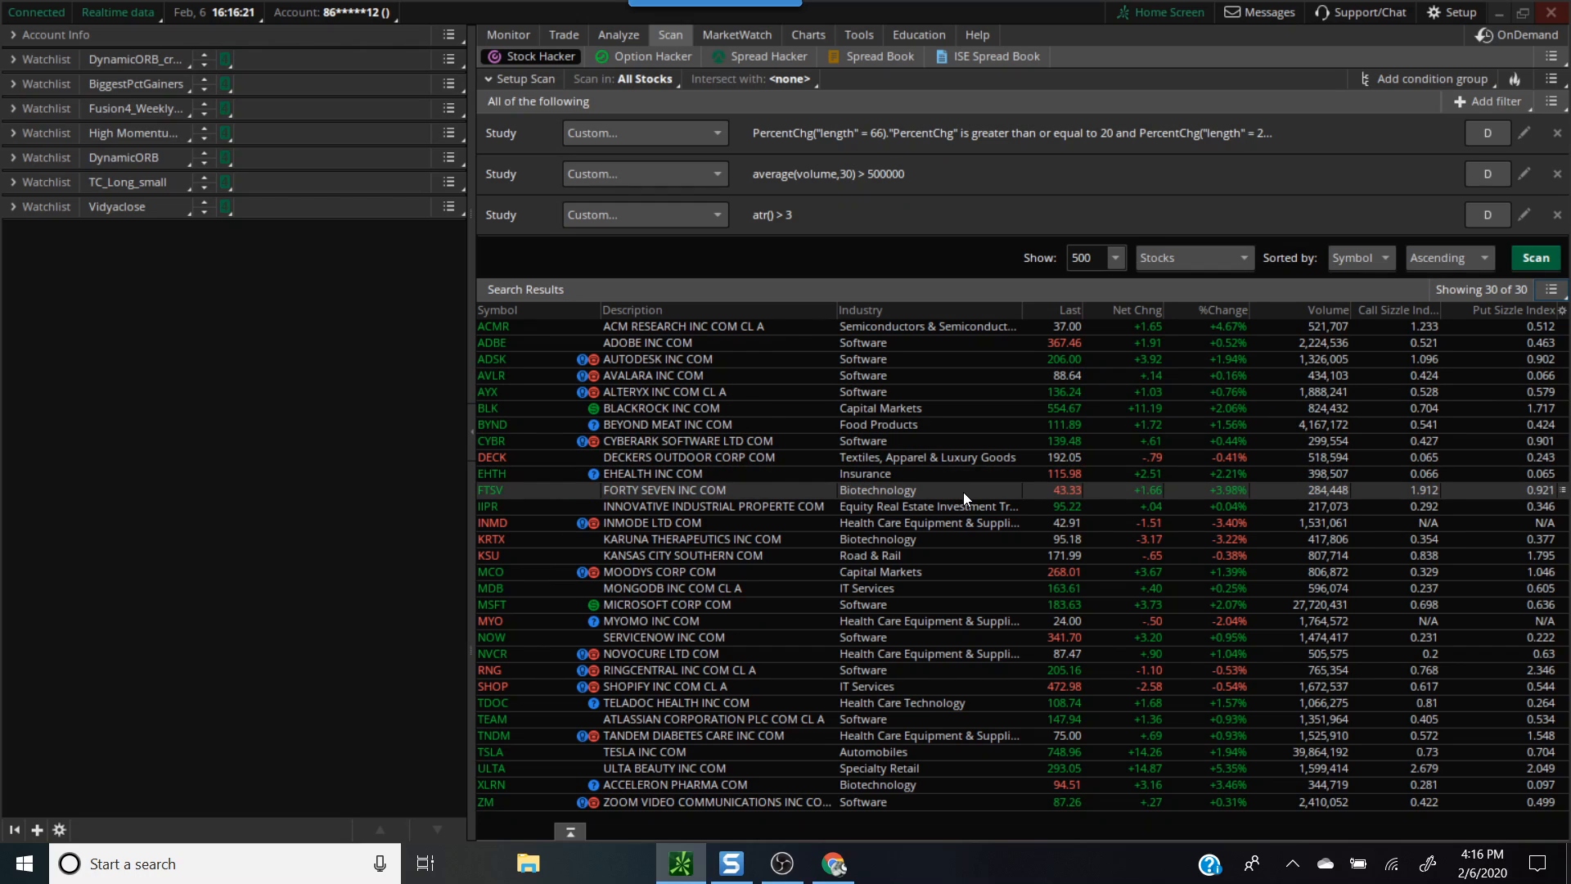
{"action": "left_click", "coordinate": [1555, 290]}
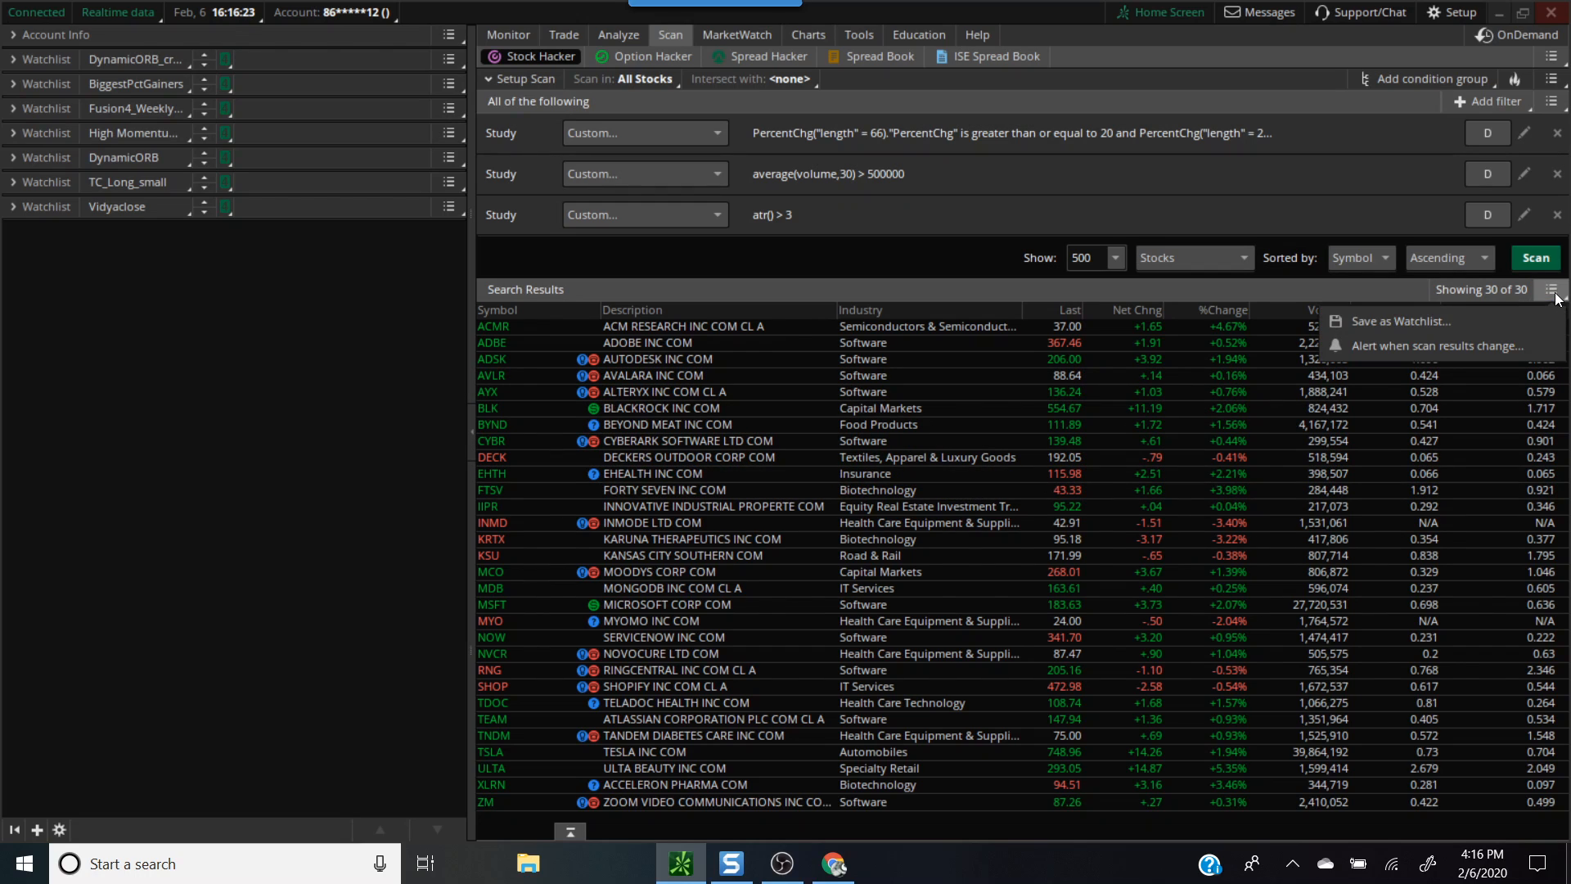
{"action": "left_click", "coordinate": [1399, 321]}
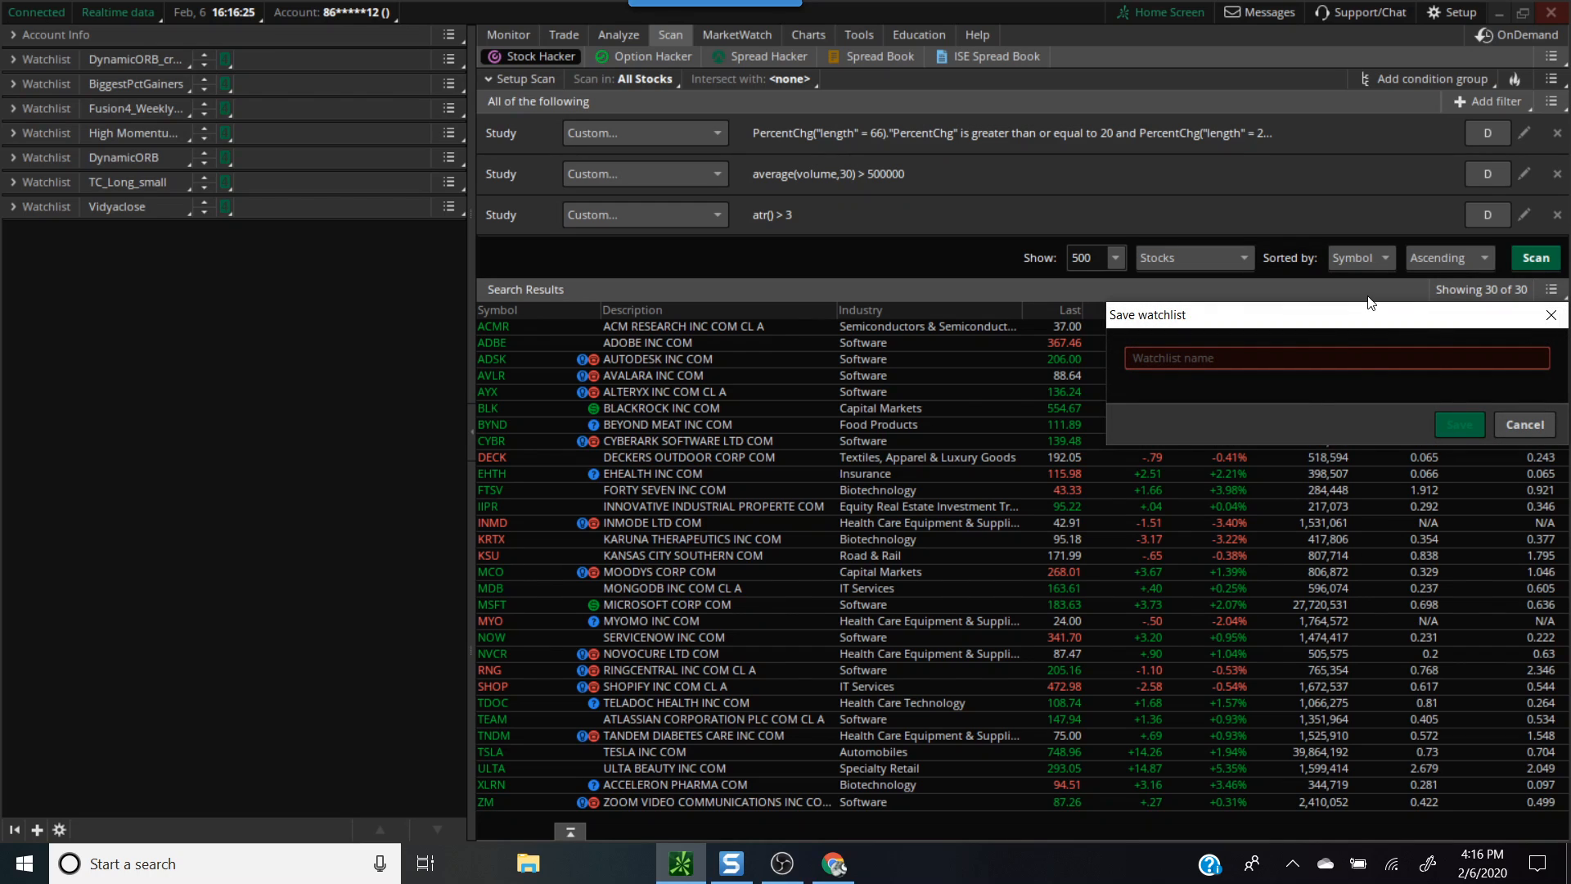
{"action": "type", "text": "x"}
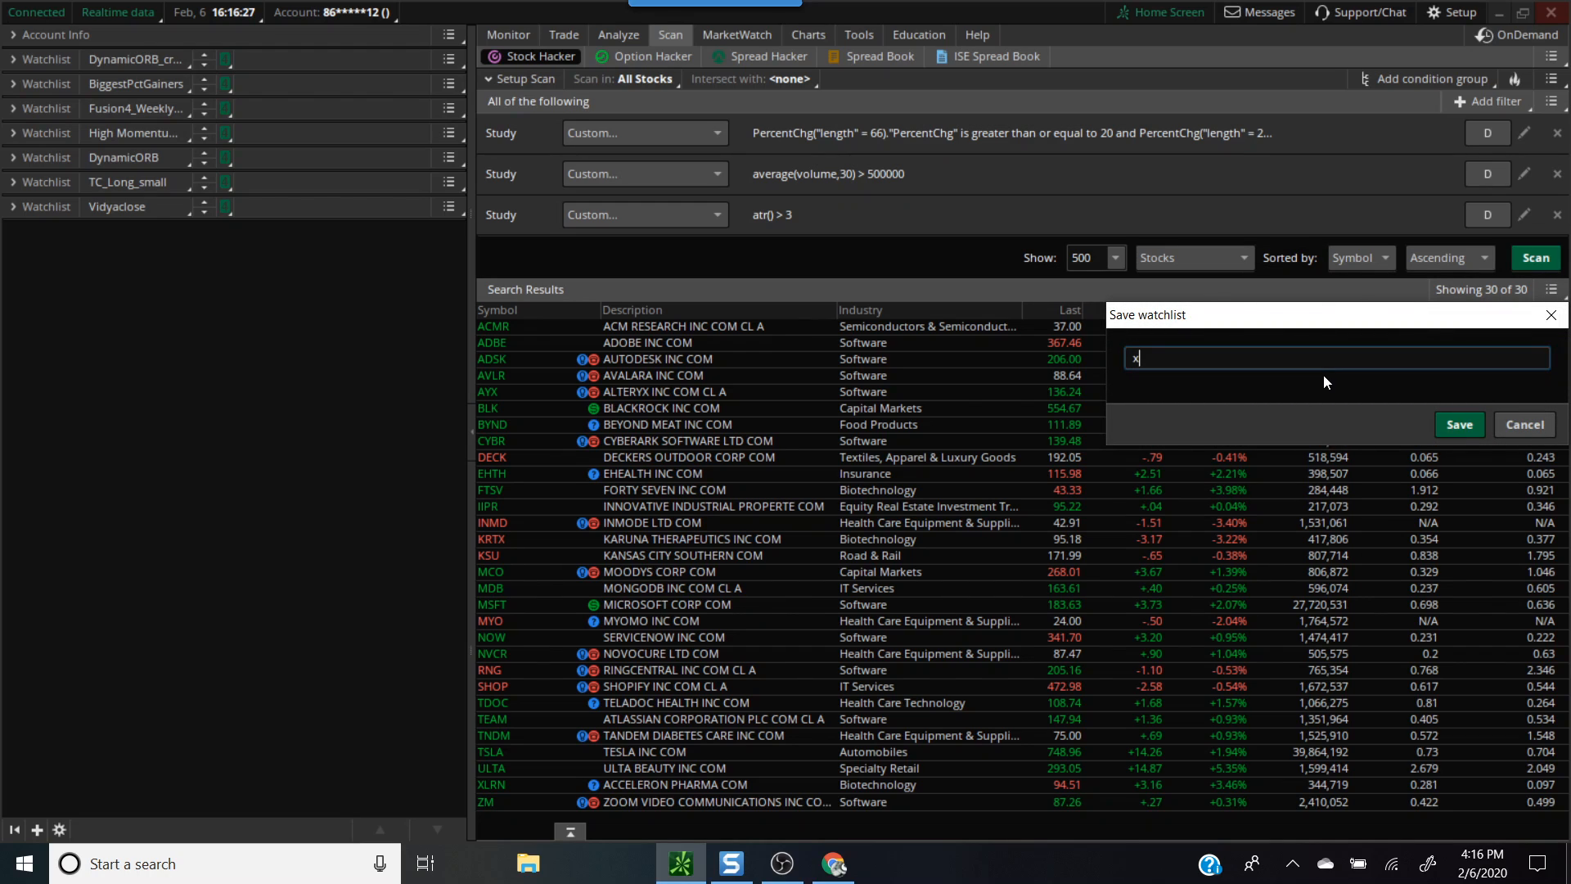
{"action": "type", "text": "xx percent c"}
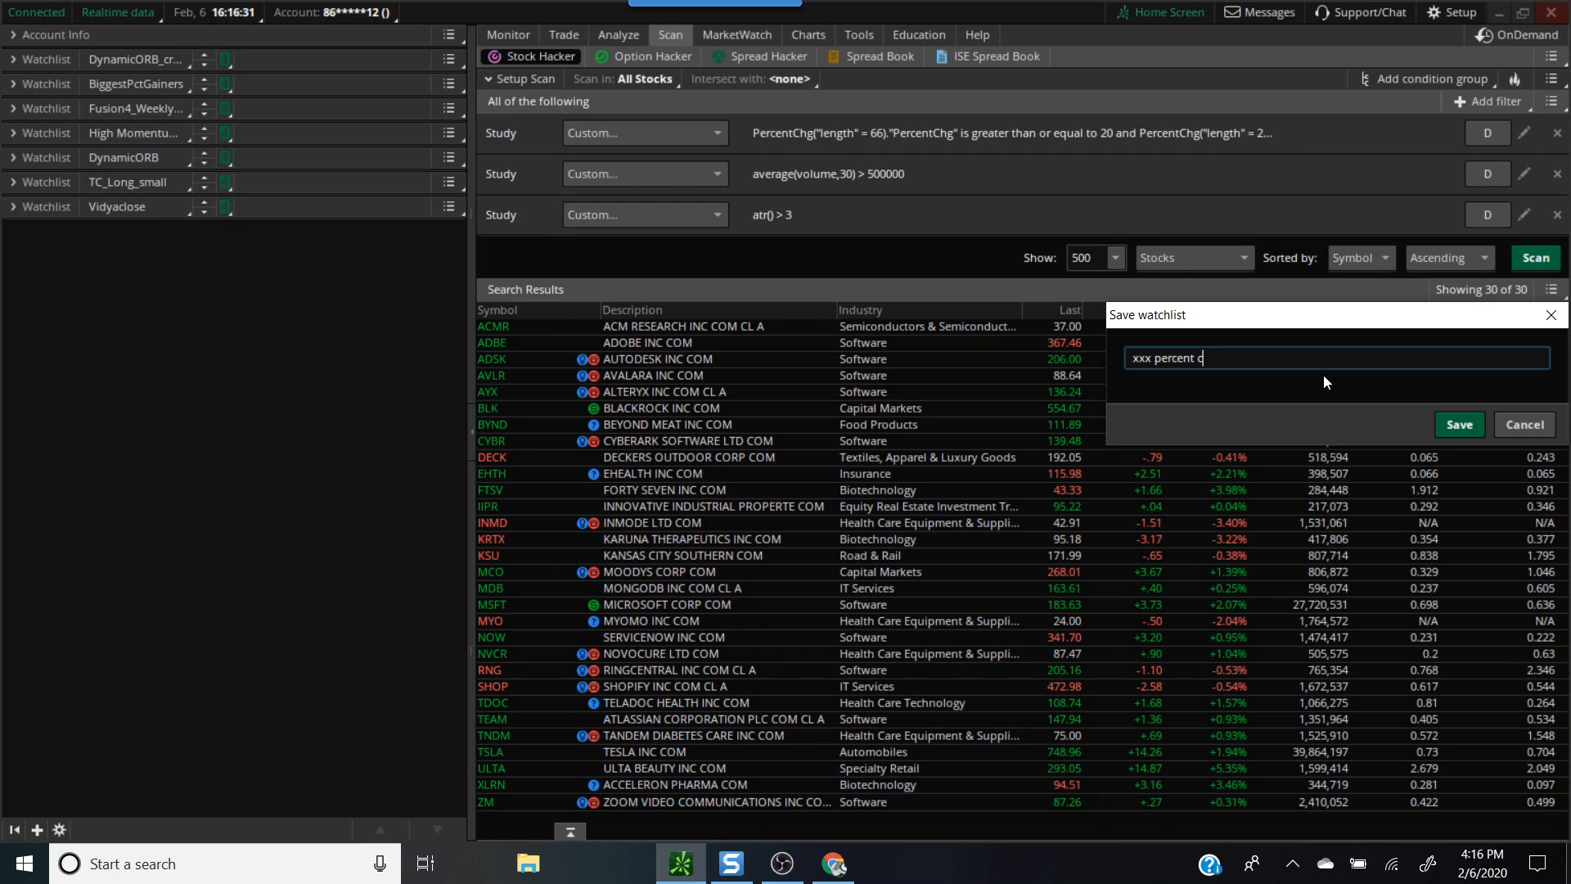
{"action": "left_click", "coordinate": [1458, 424]}
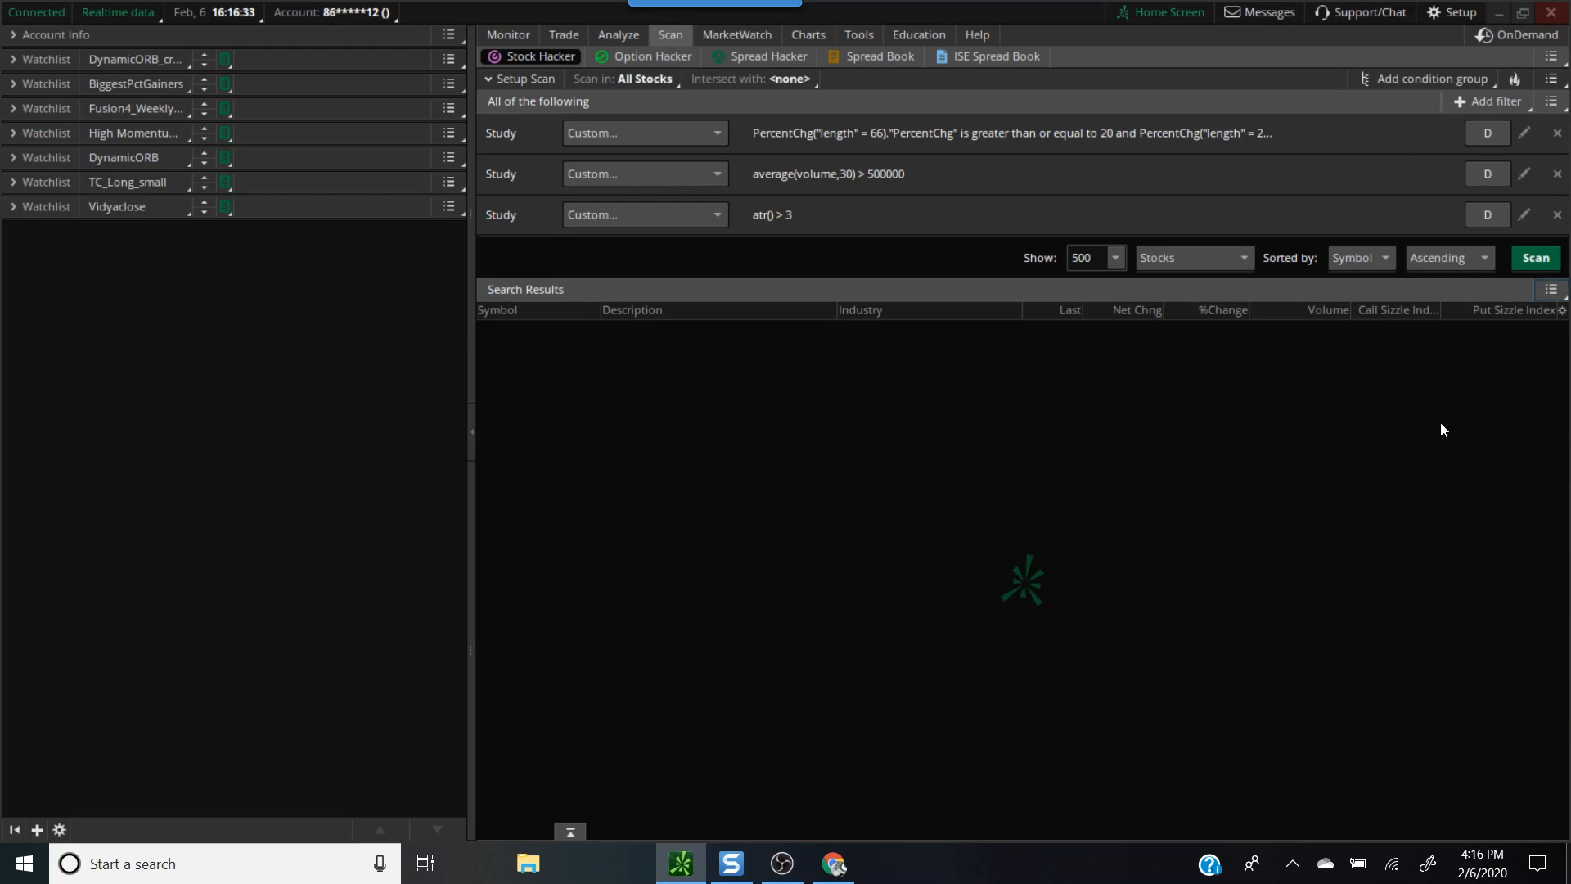
{"action": "left_click", "coordinate": [13, 206]}
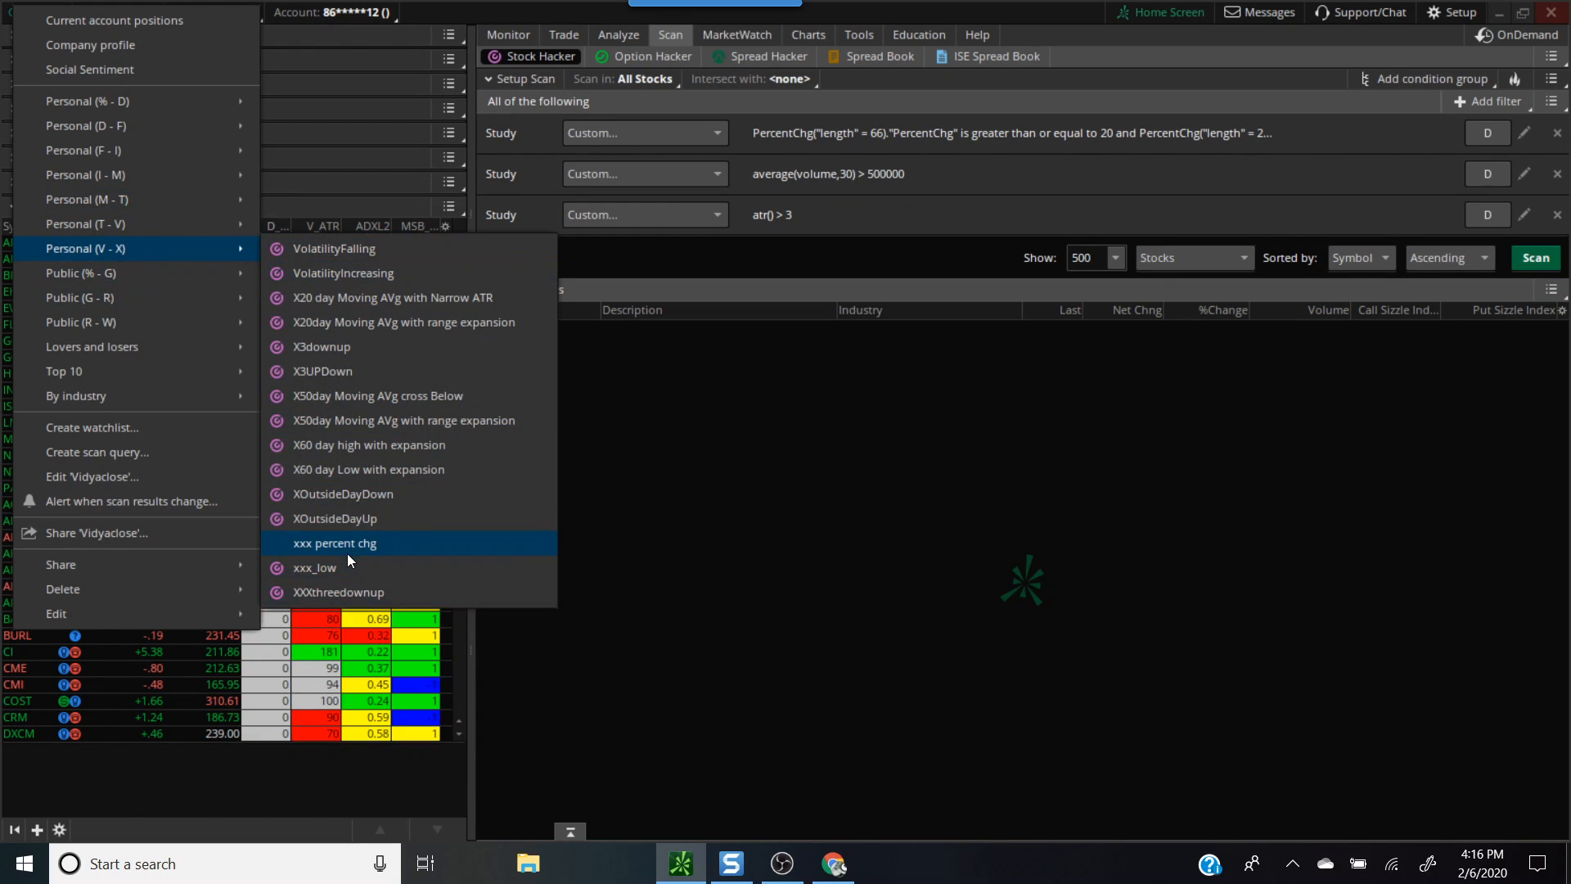
{"action": "left_click", "coordinate": [334, 541]}
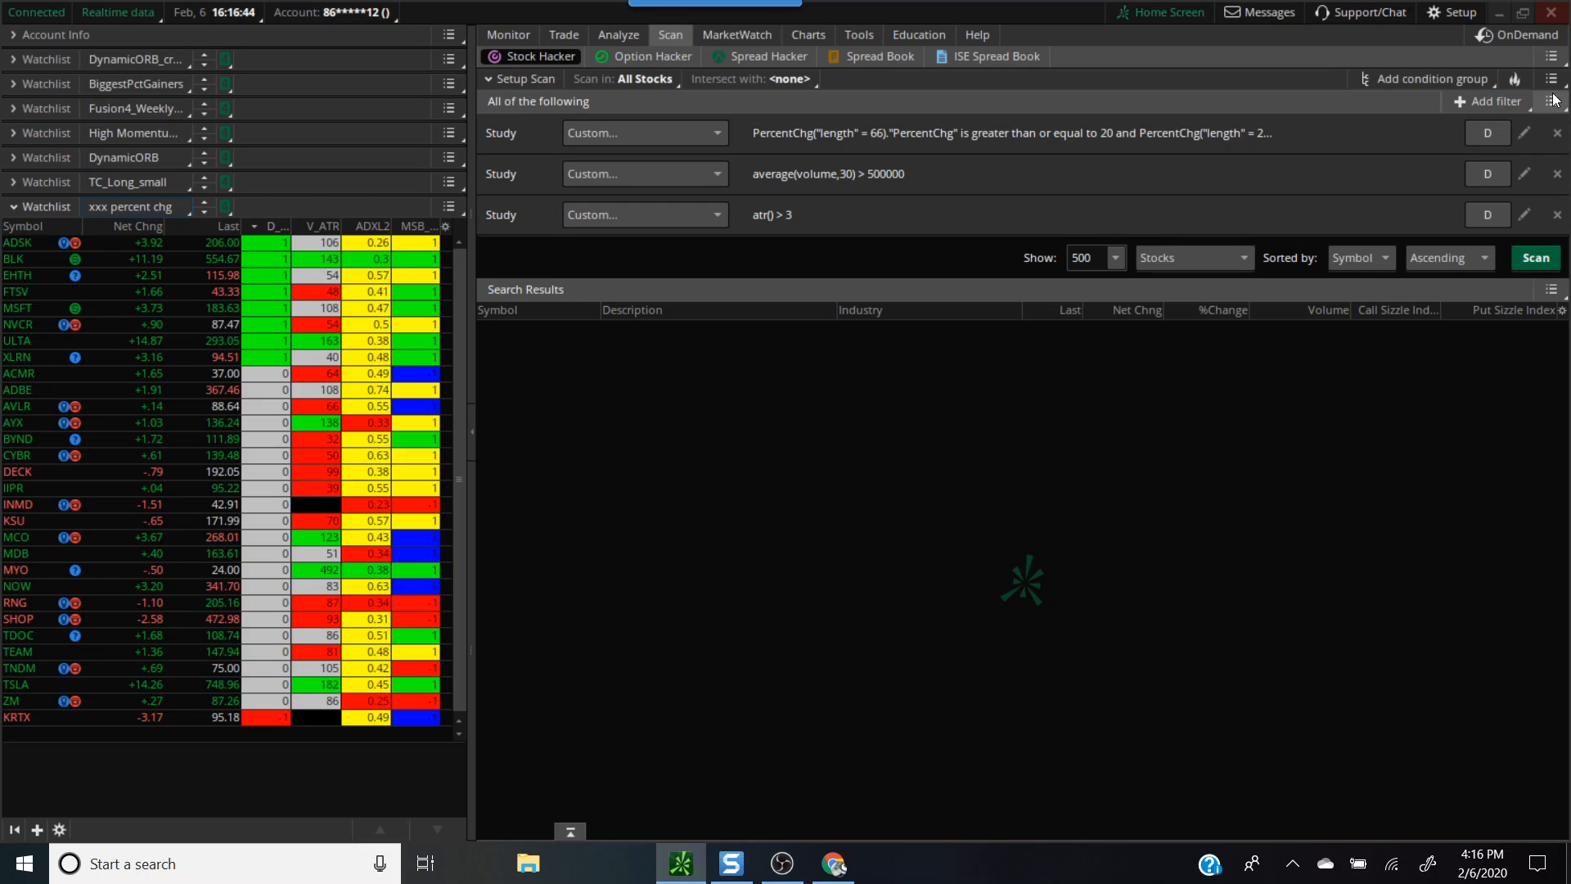
{"action": "left_click", "coordinate": [1550, 78]}
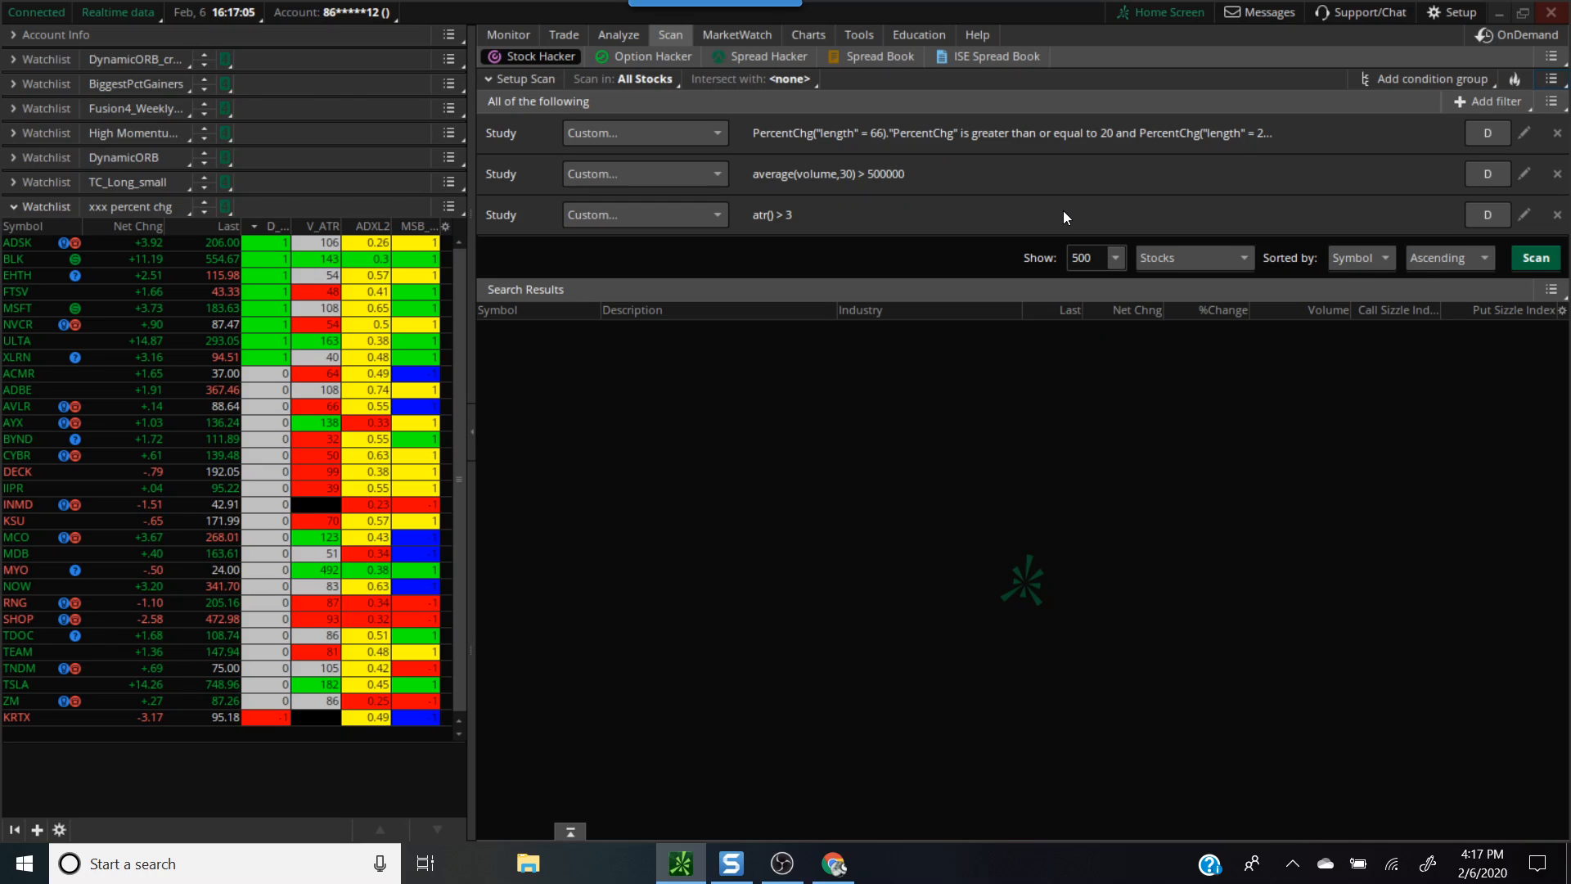
{"action": "mouse_move", "coordinate": [1016, 200]}
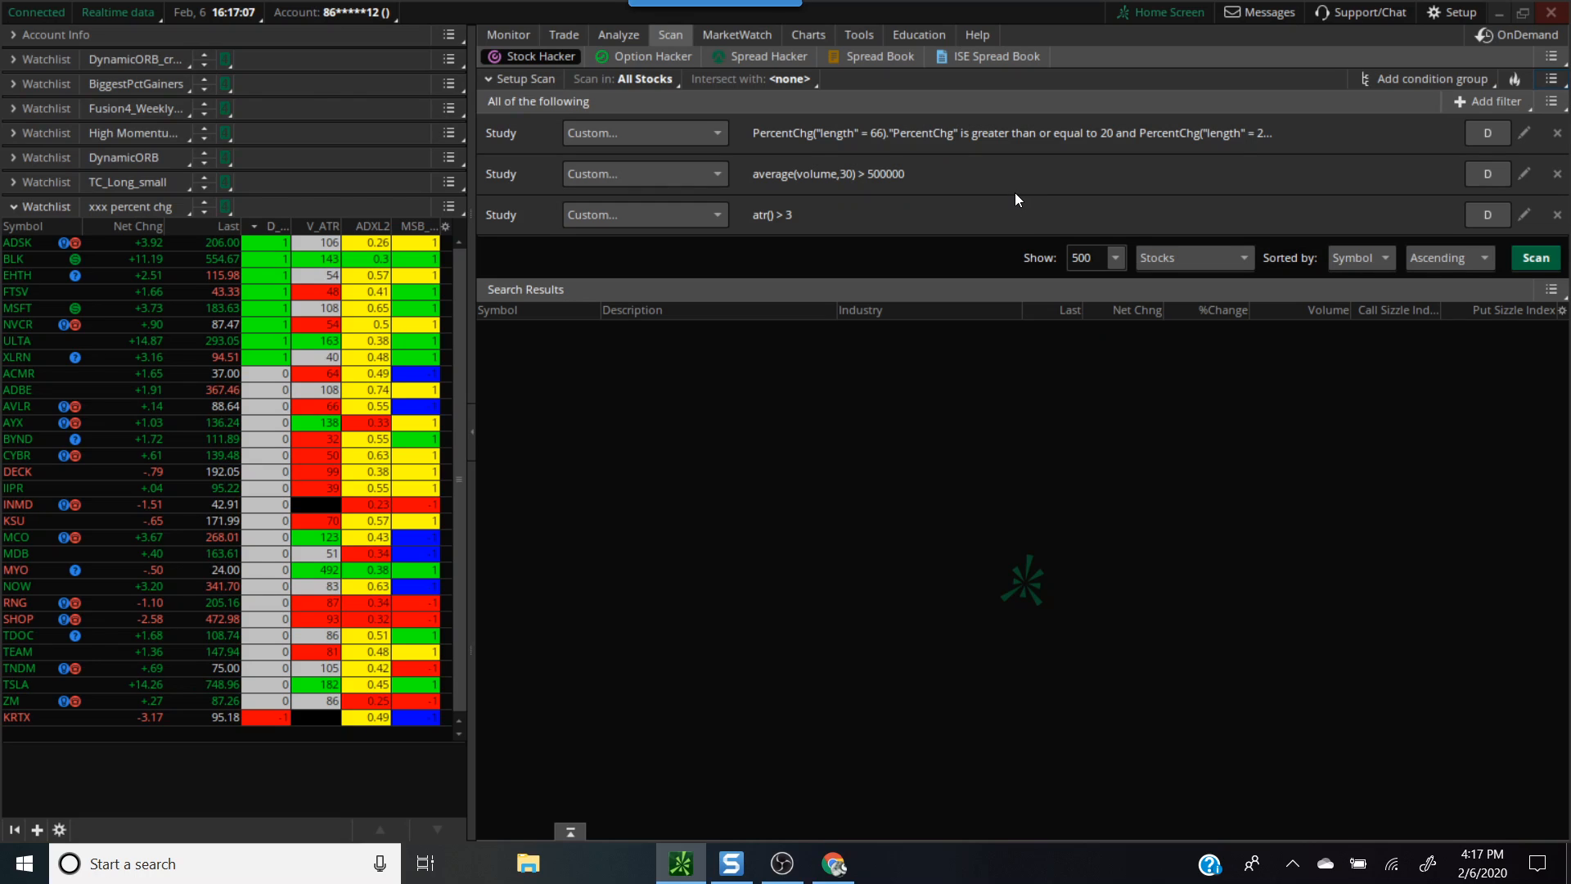
{"action": "mouse_move", "coordinate": [702, 368]}
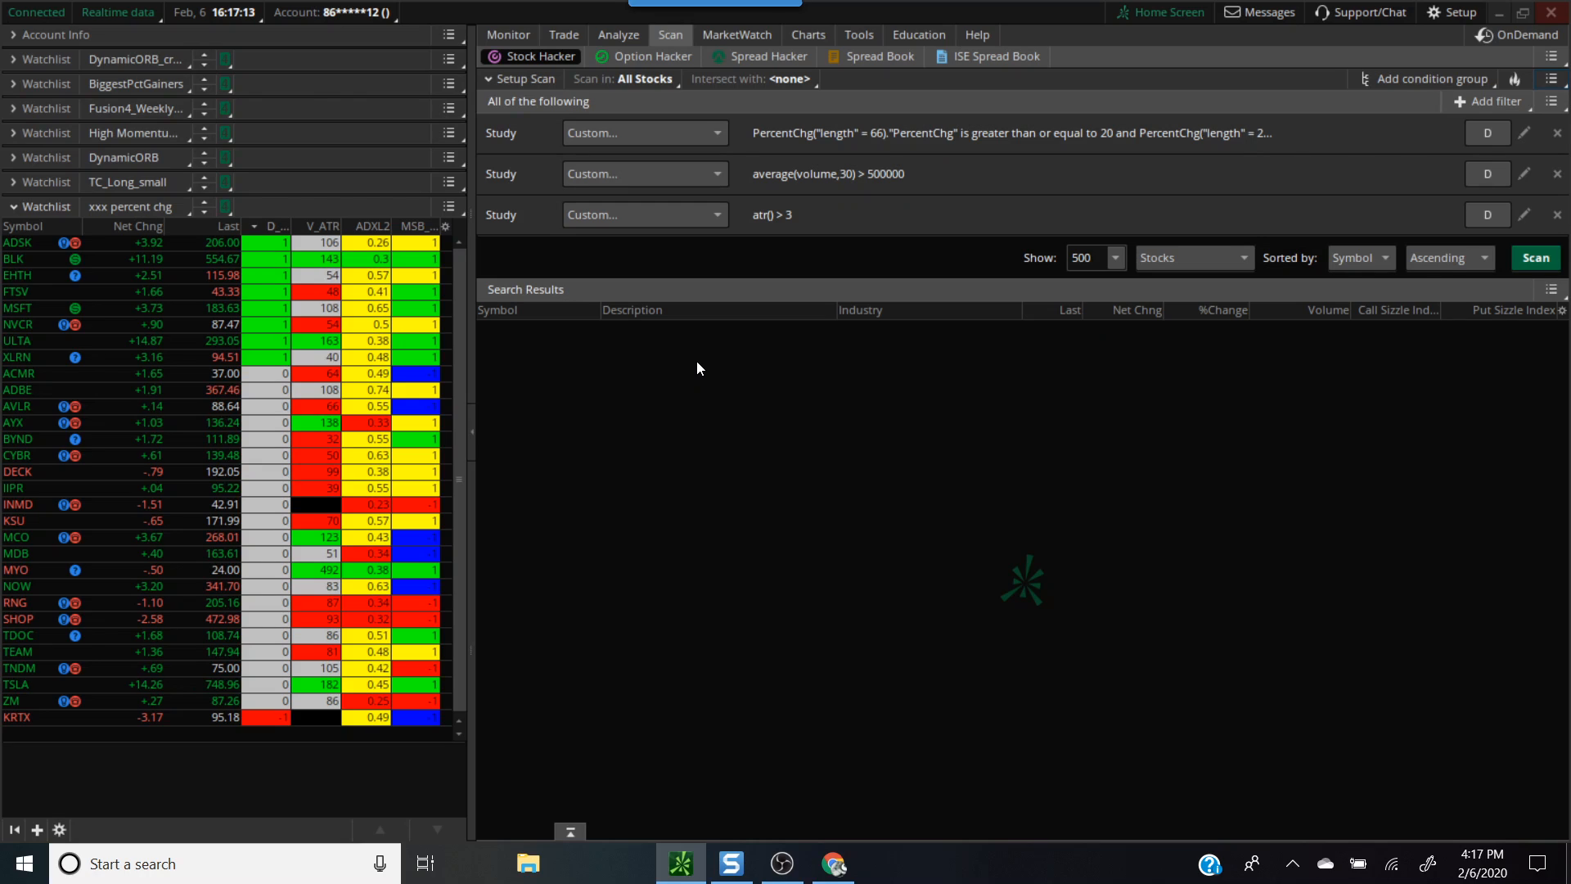
{"action": "mouse_move", "coordinate": [713, 377]}
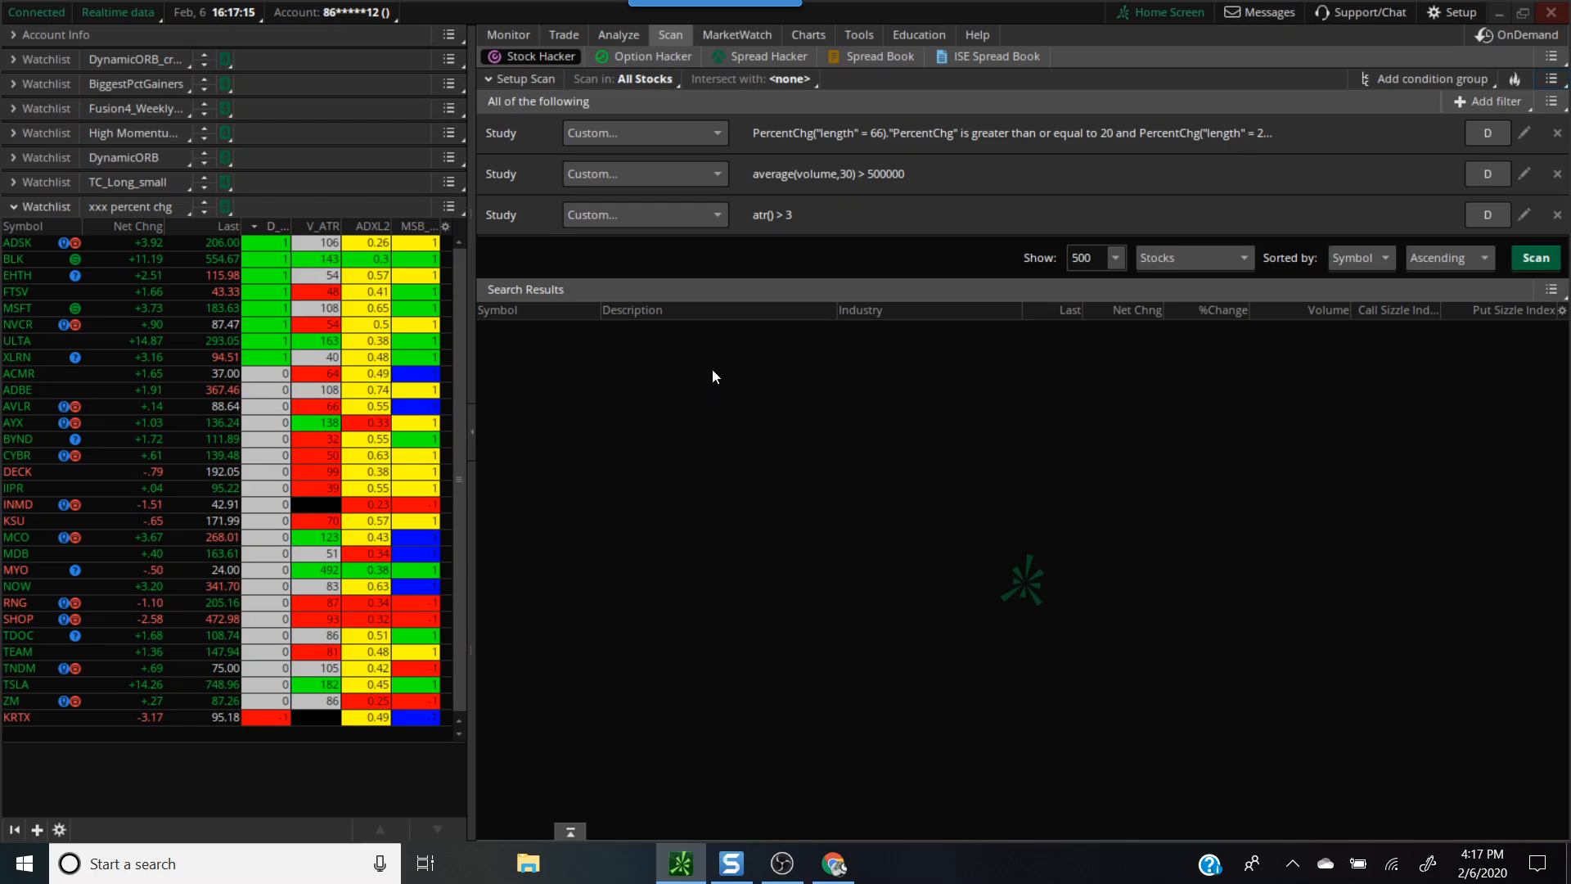
{"action": "mouse_move", "coordinate": [877, 106]}
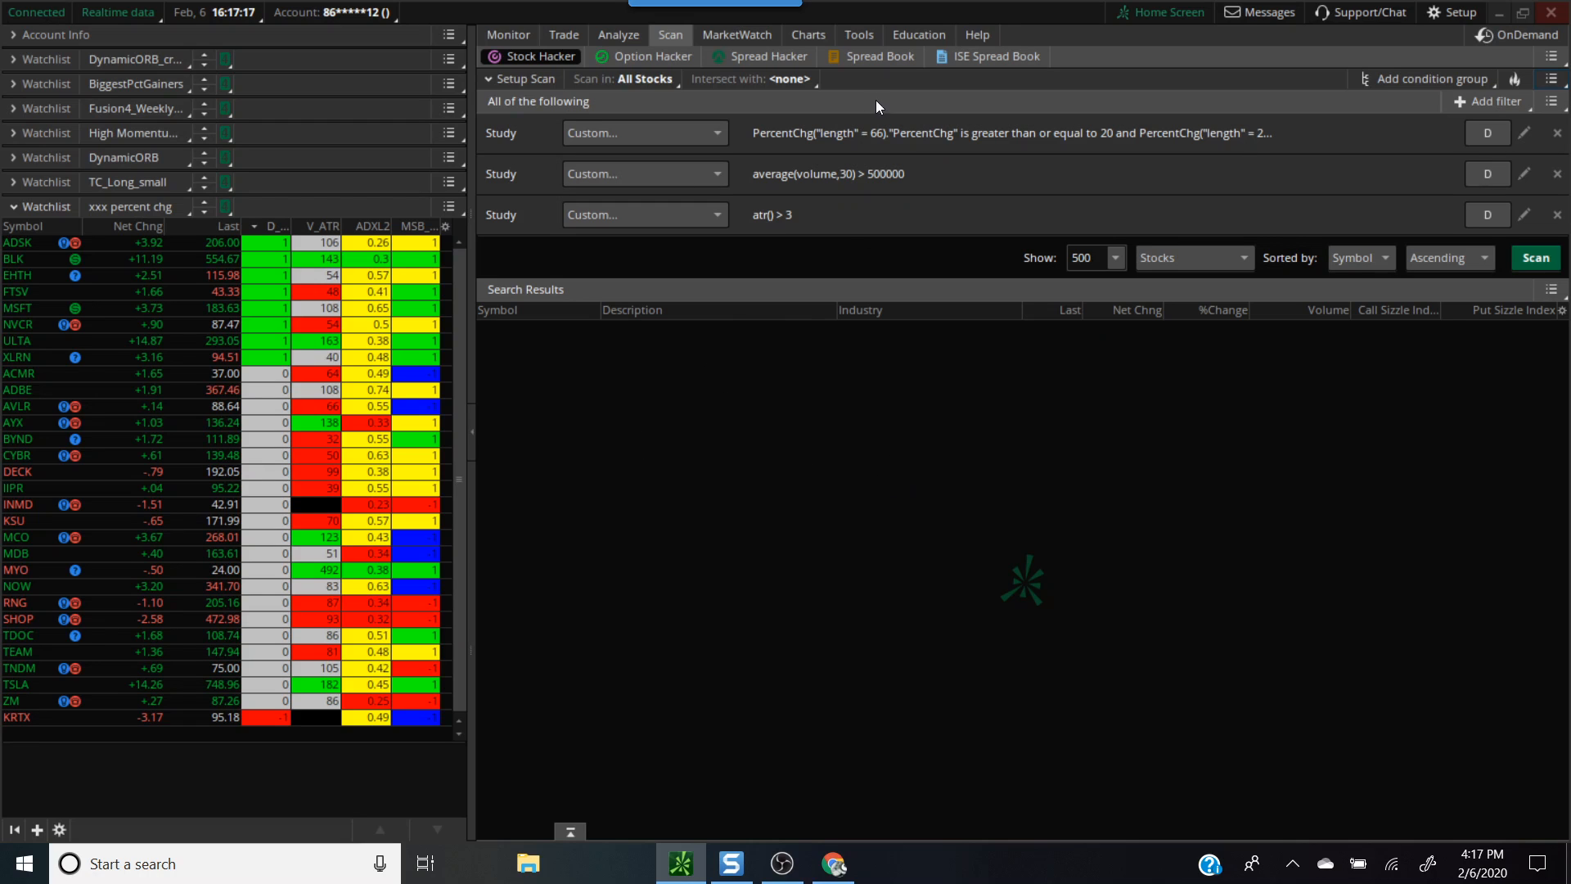
Switch to the TSLA chart and set its time frame to 180 D : 4h.
{"action": "left_click", "coordinate": [807, 35]}
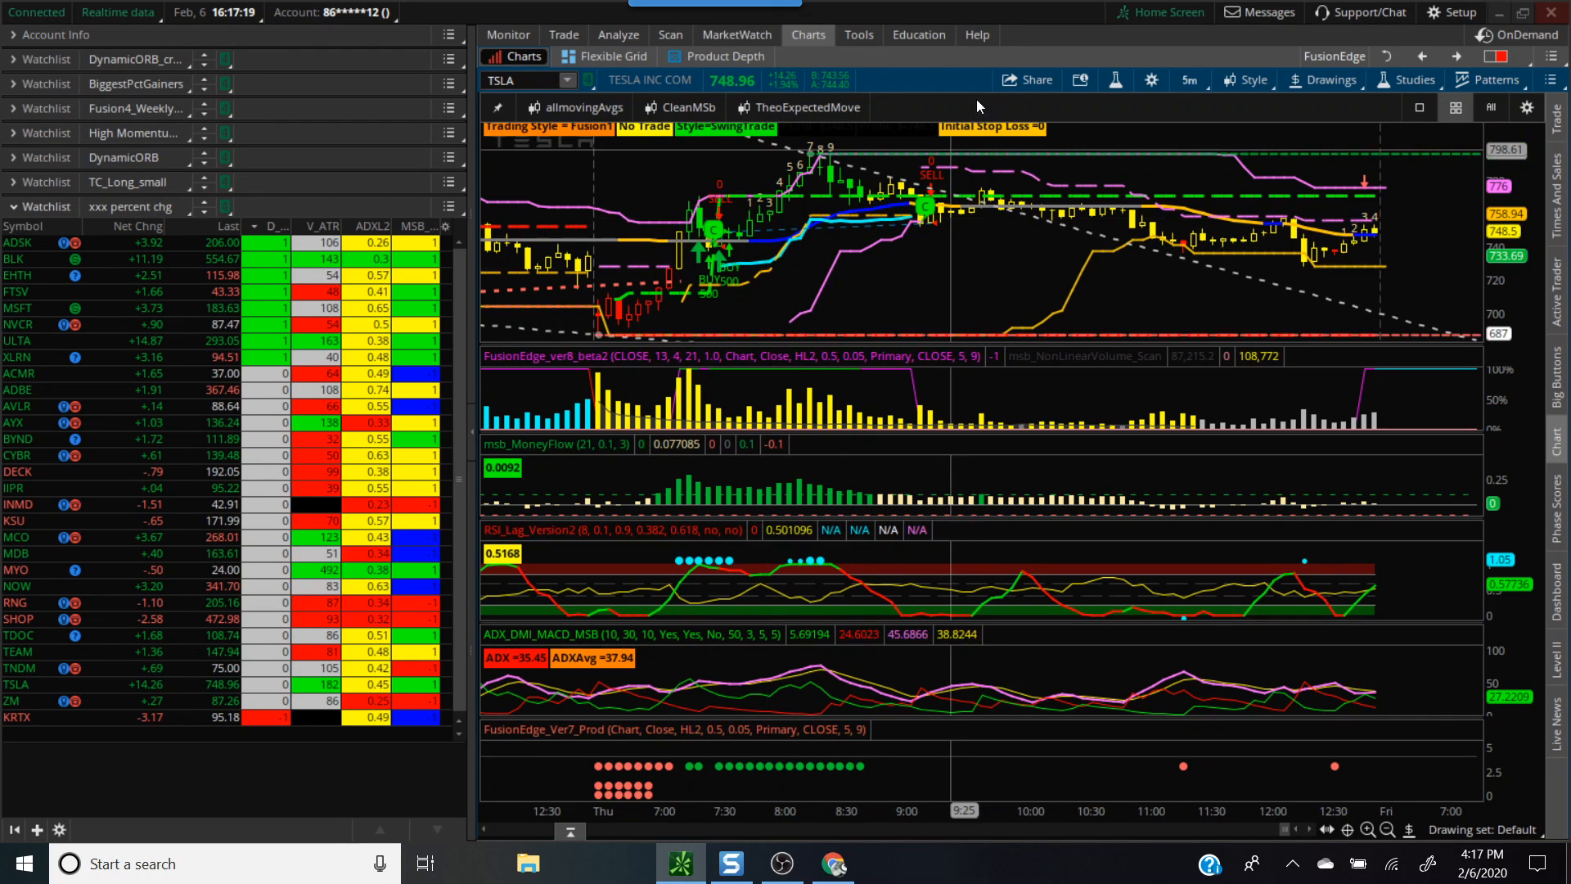
{"action": "left_click", "coordinate": [1188, 81]}
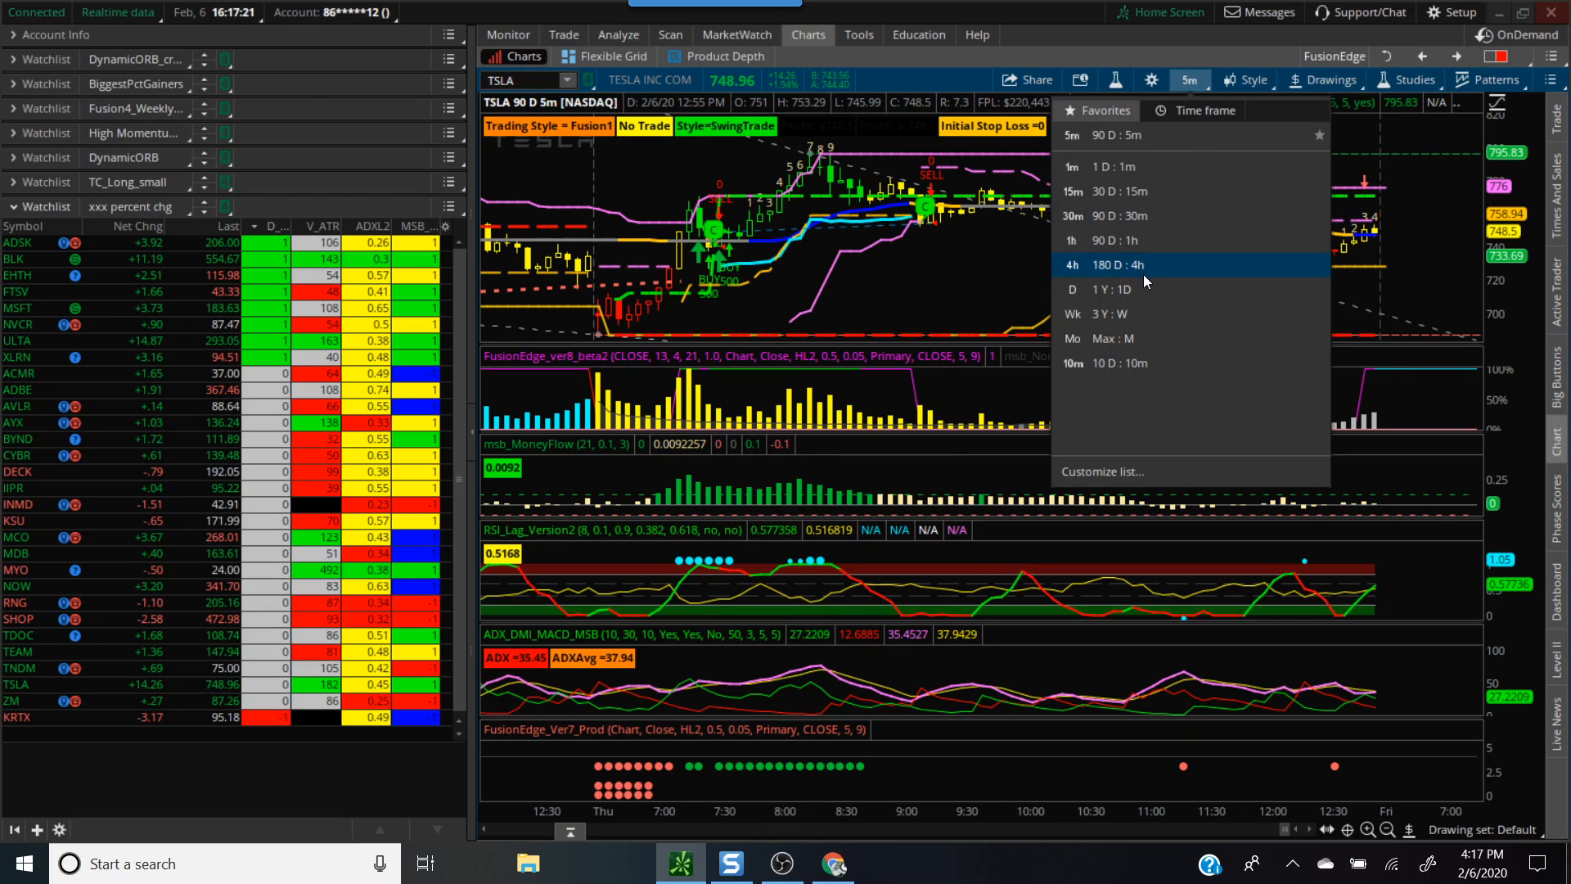
{"action": "left_click", "coordinate": [1101, 265]}
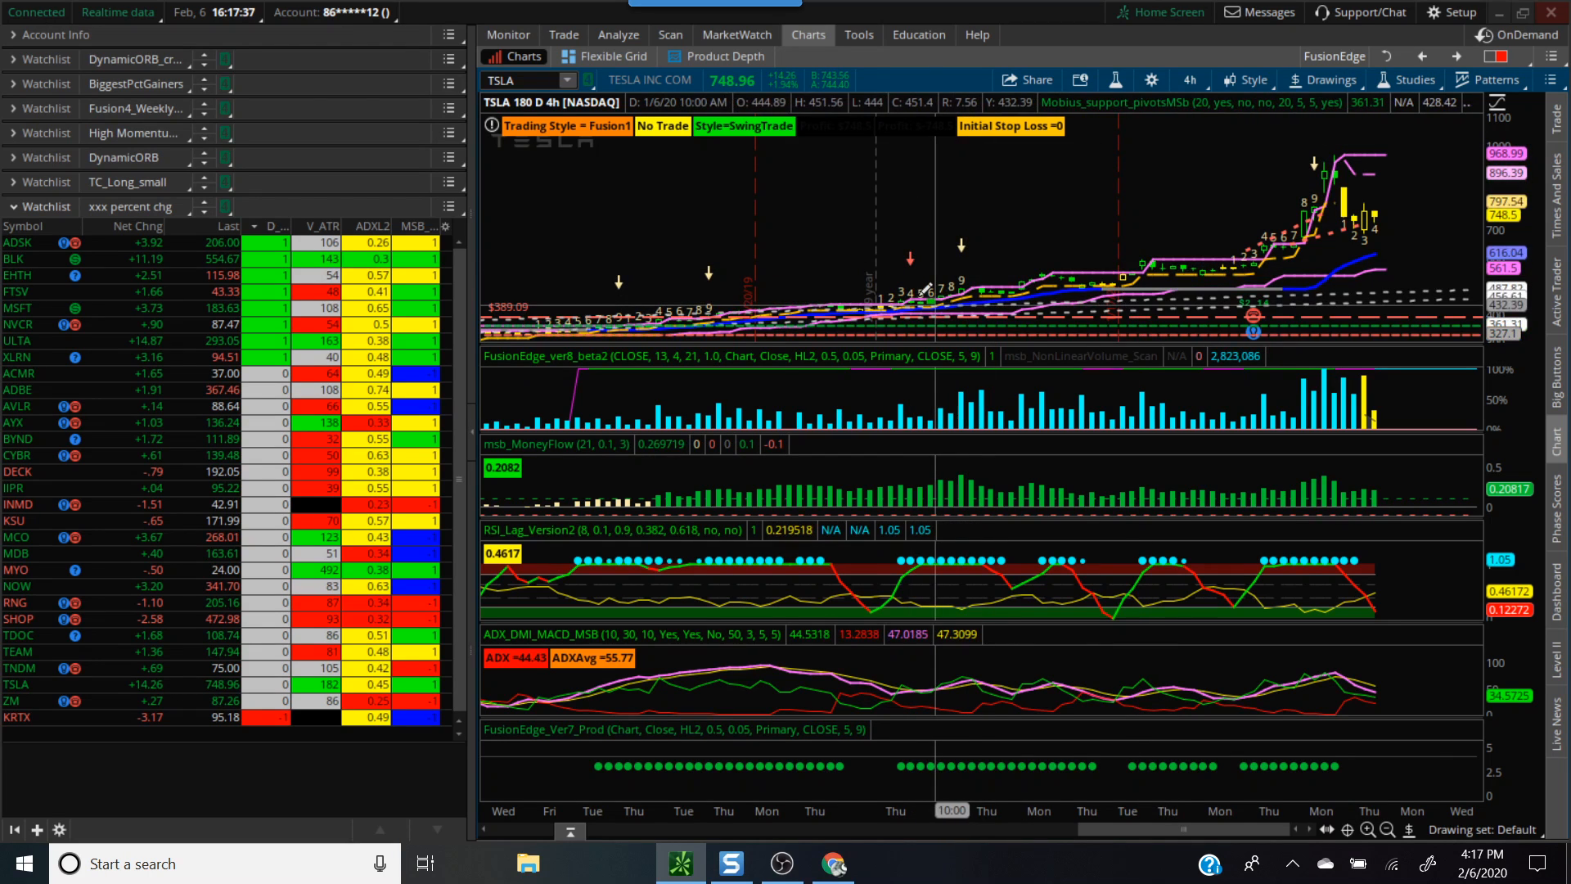
{"action": "mouse_move", "coordinate": [931, 280]}
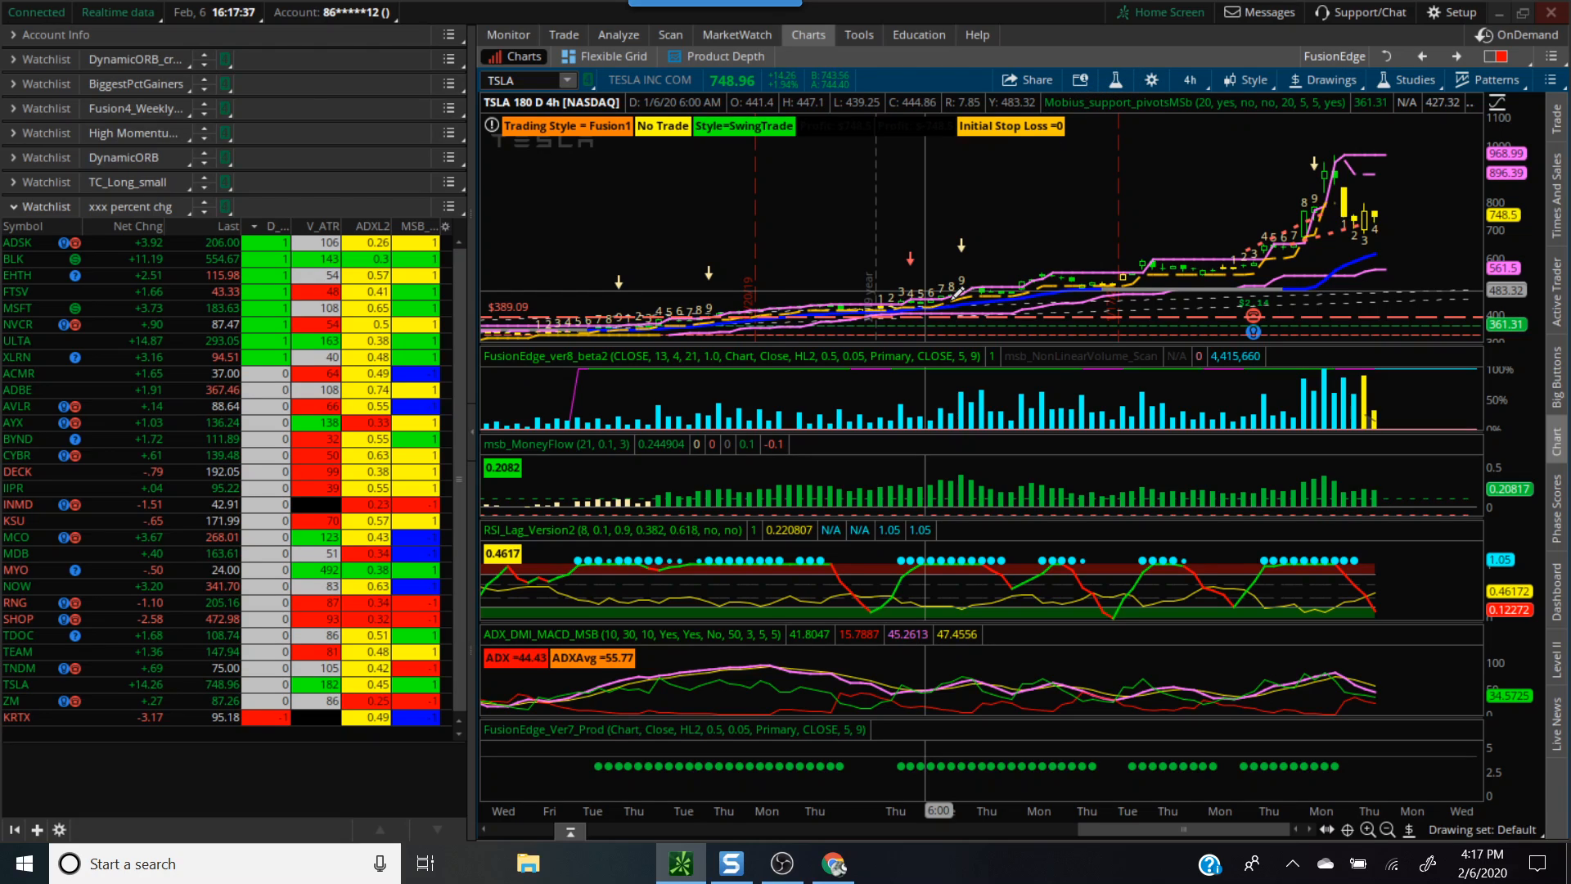
{"action": "mouse_move", "coordinate": [942, 288]}
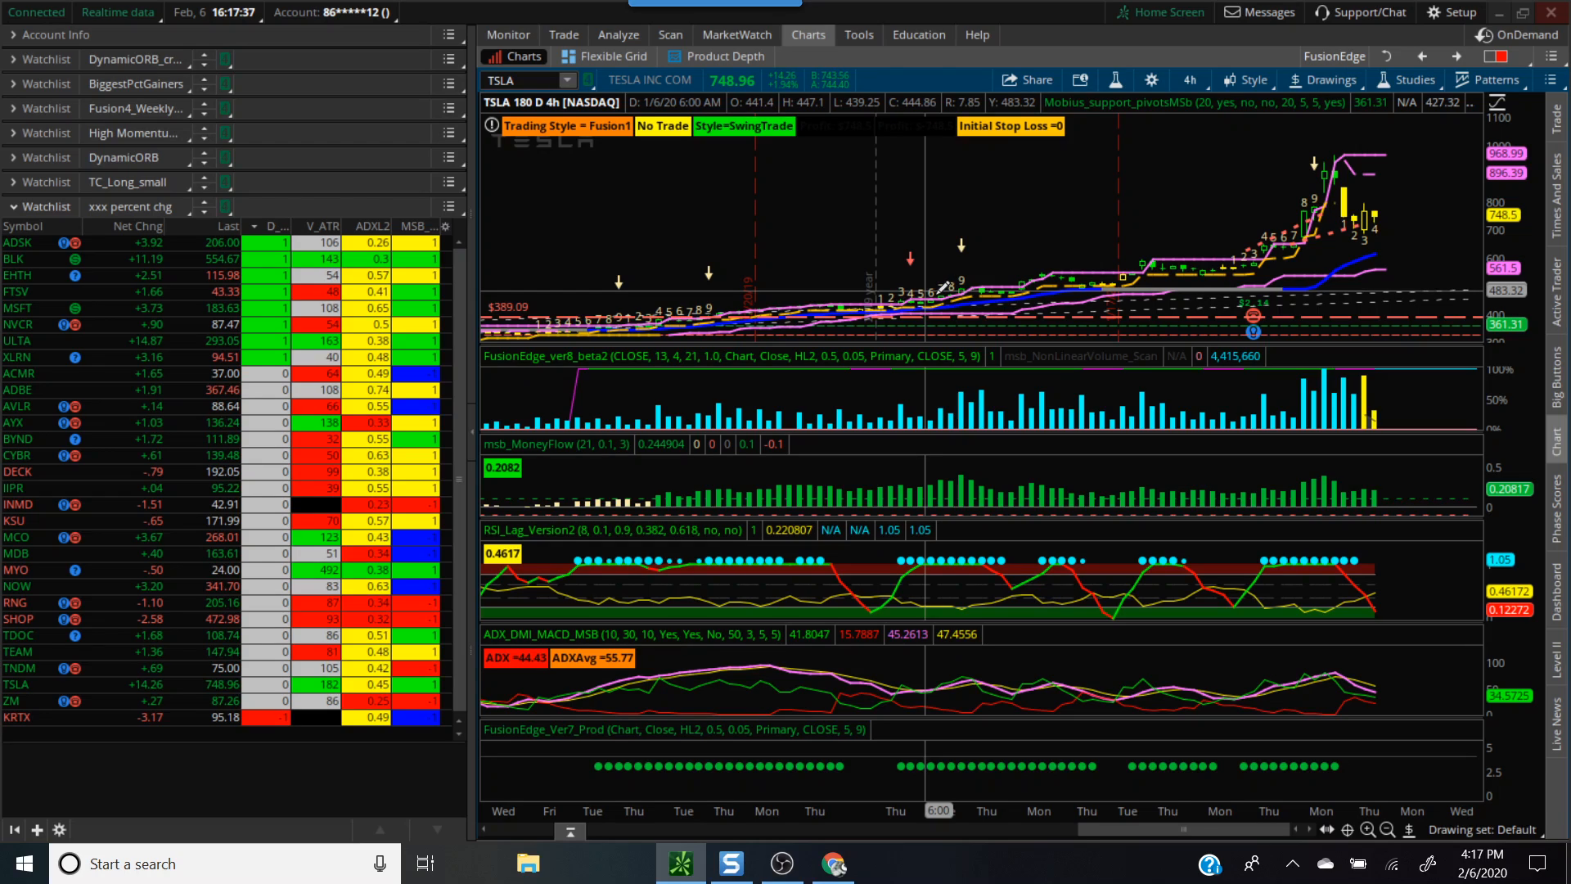
{"action": "mouse_move", "coordinate": [1057, 265]}
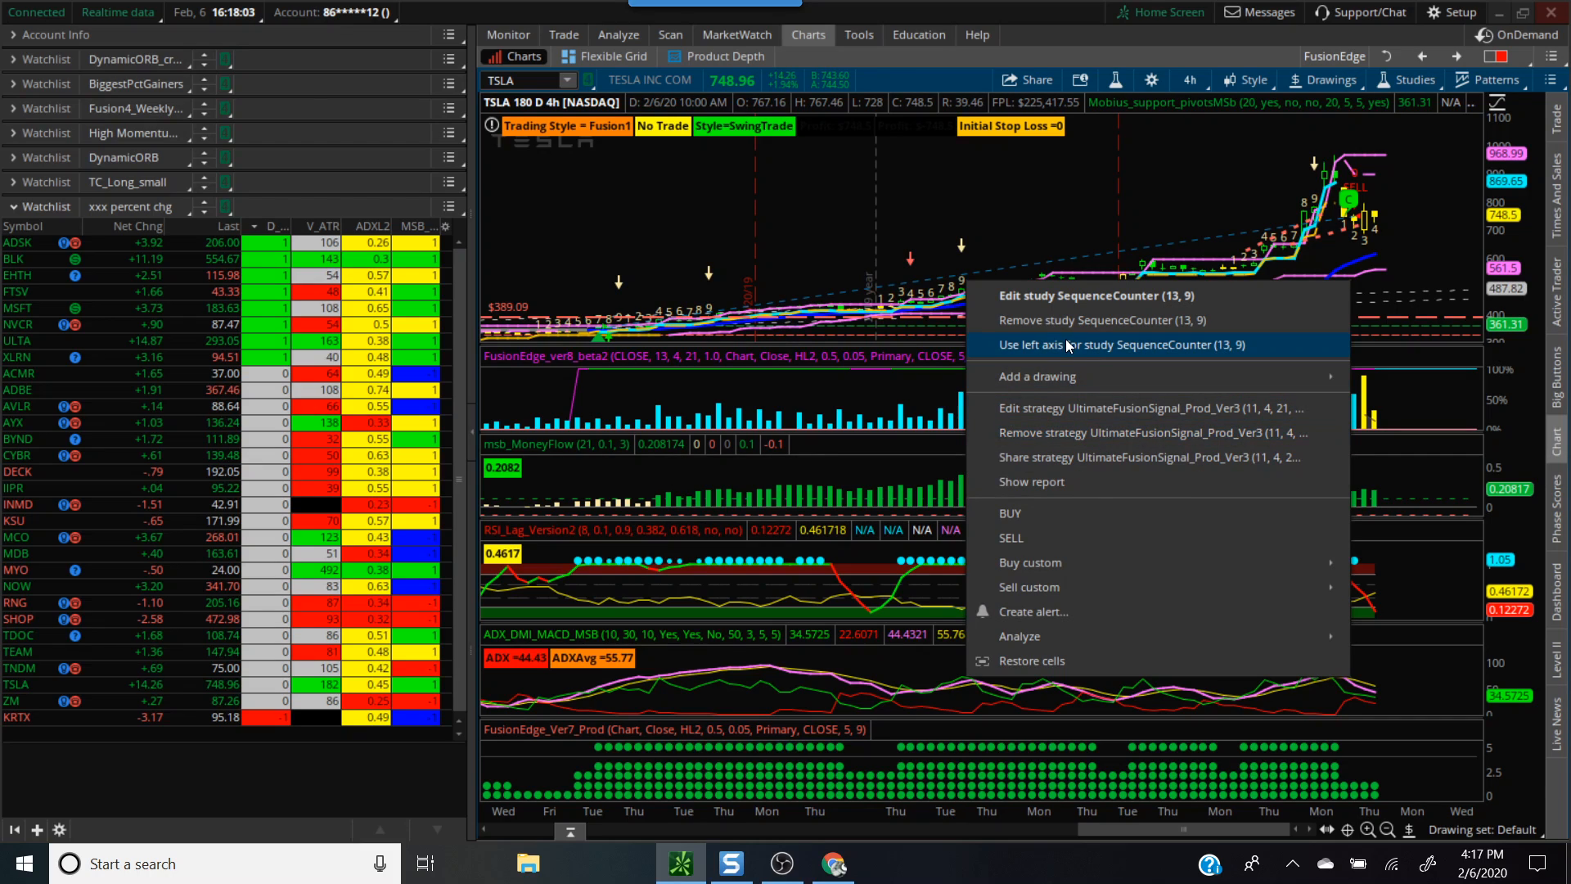
Remove the SequenceCounter study from the TSLA 4-hour chart.
{"action": "left_click", "coordinate": [1095, 319]}
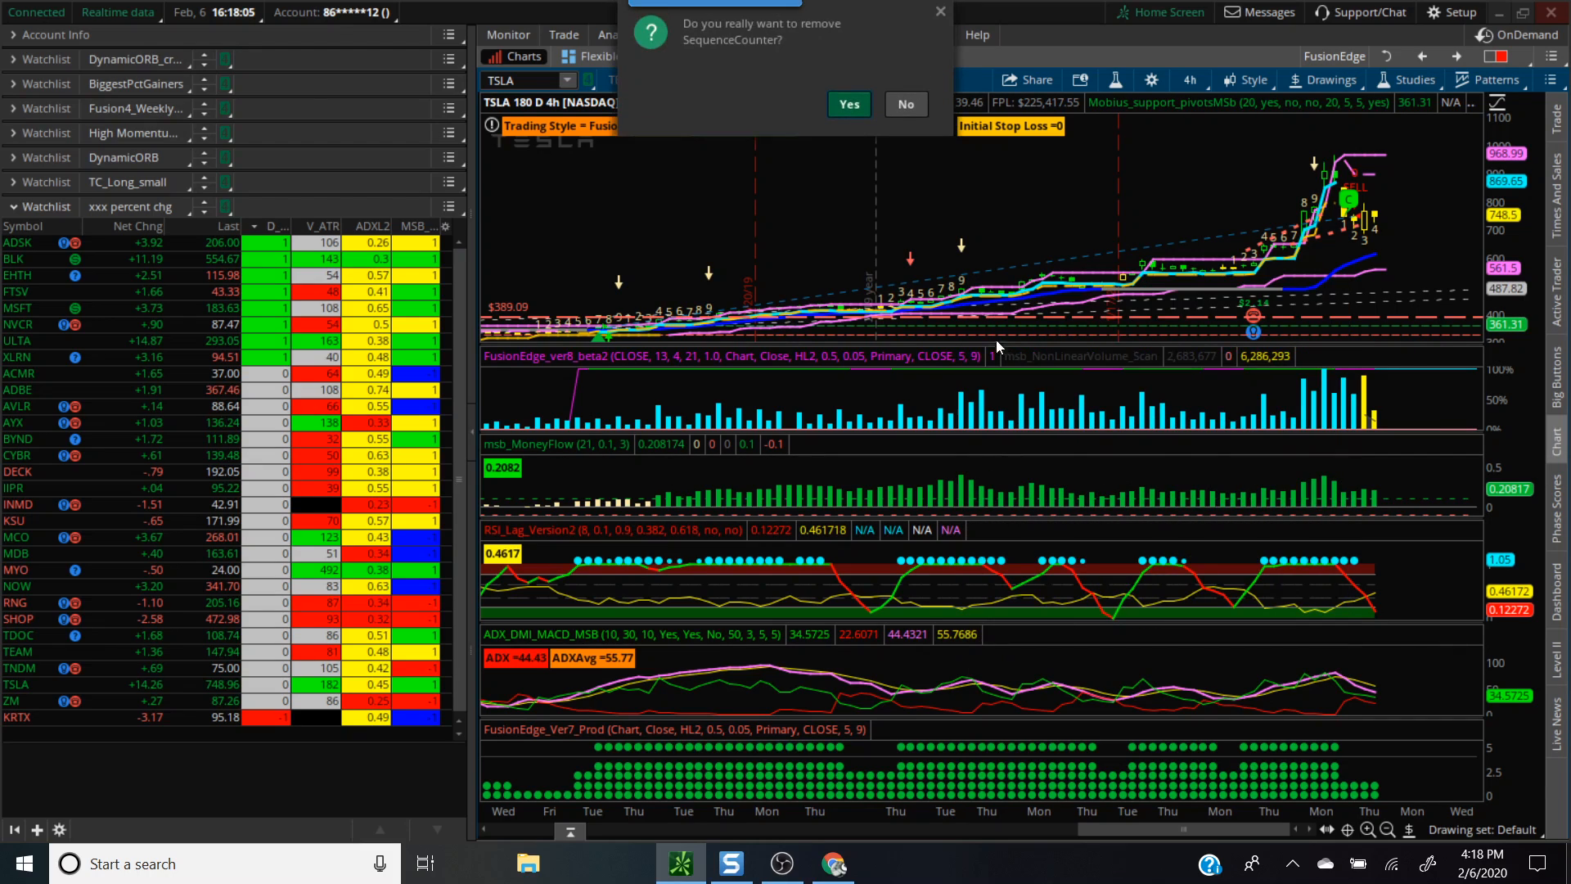
{"action": "left_click", "coordinate": [848, 105]}
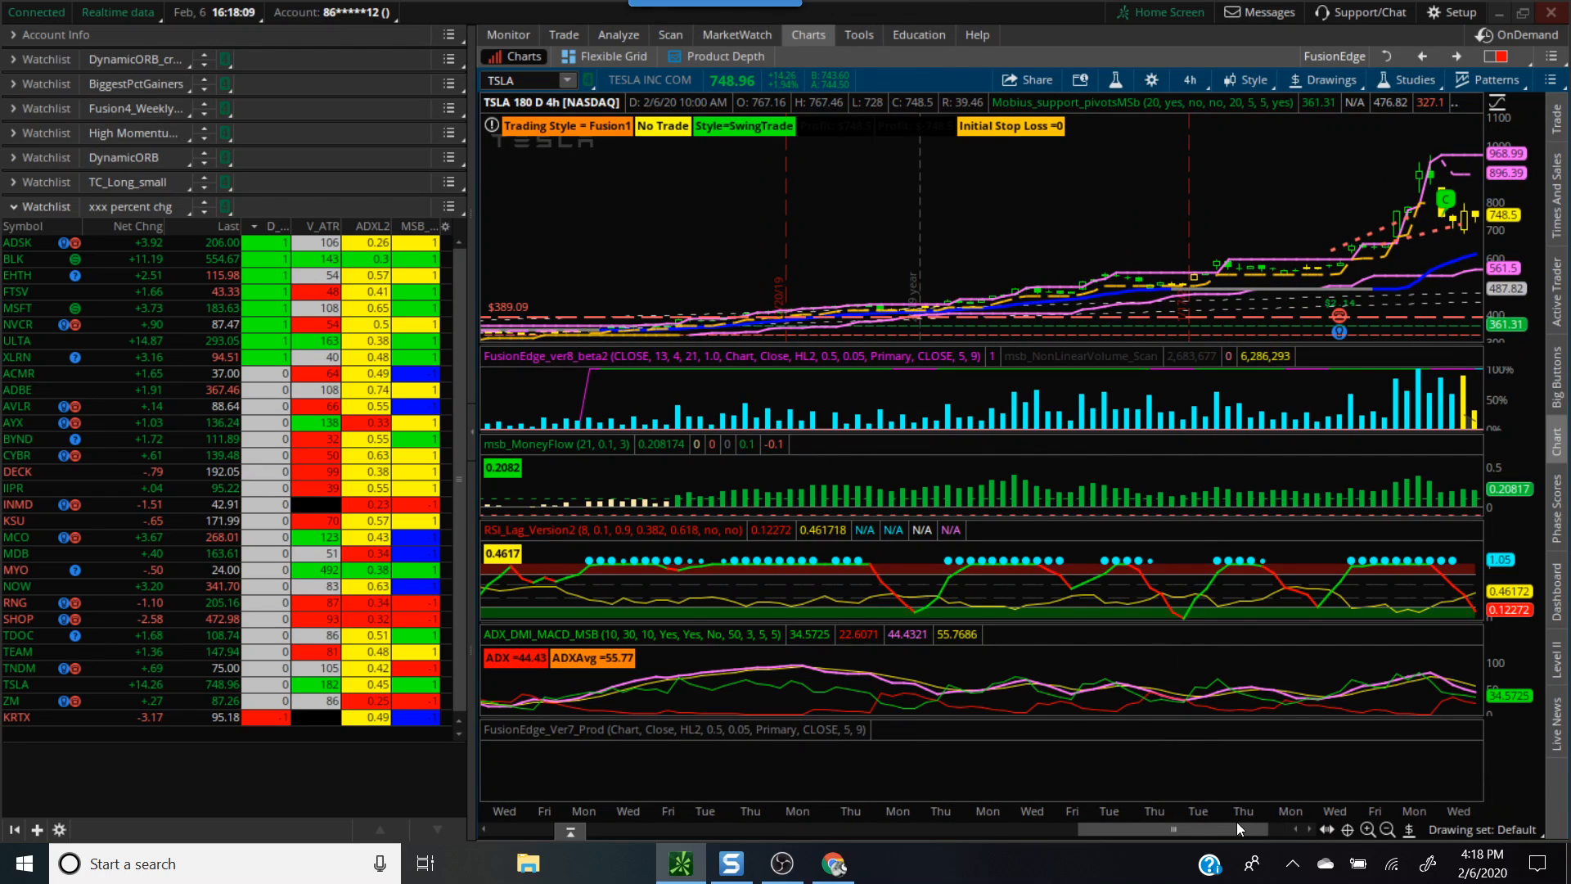
{"action": "mouse_move", "coordinate": [841, 561]}
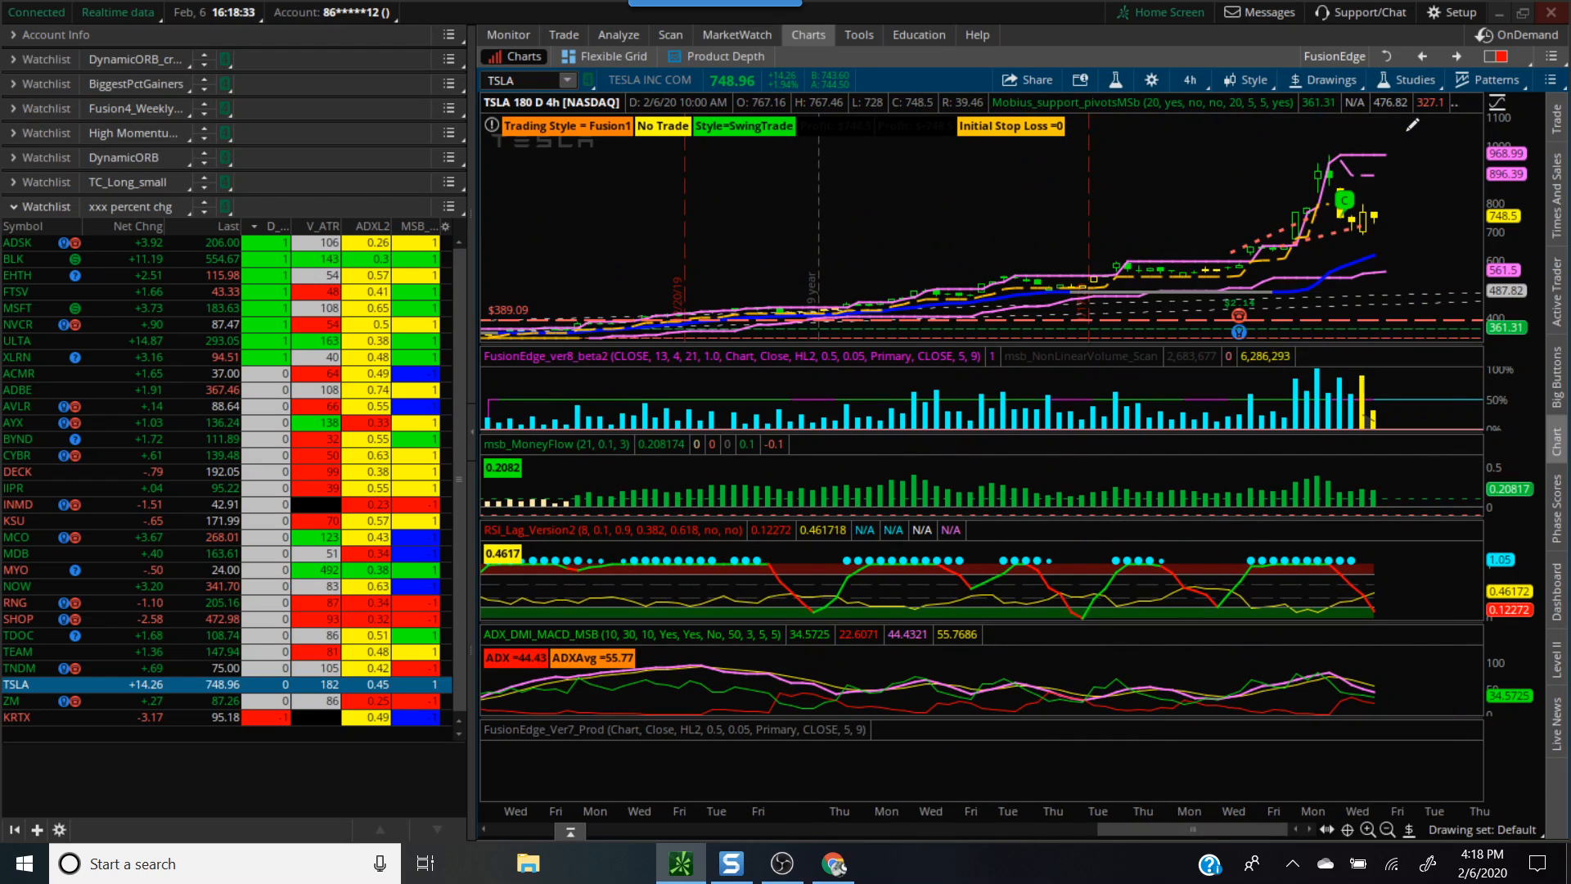
{"action": "mouse_move", "coordinate": [1337, 211]}
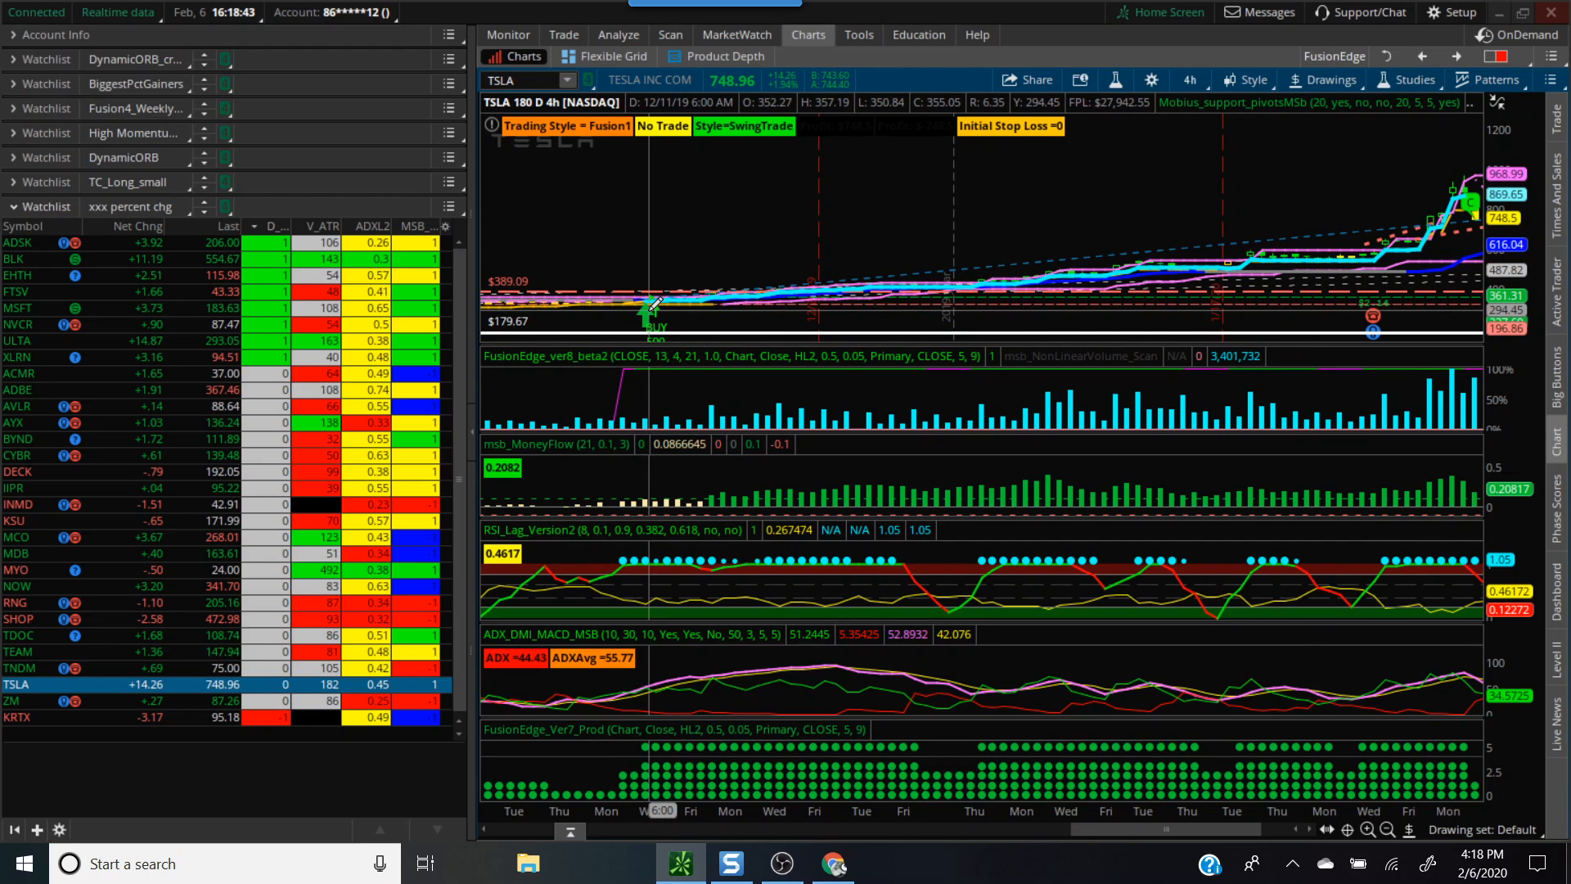
{"action": "right_click", "coordinate": [652, 310]}
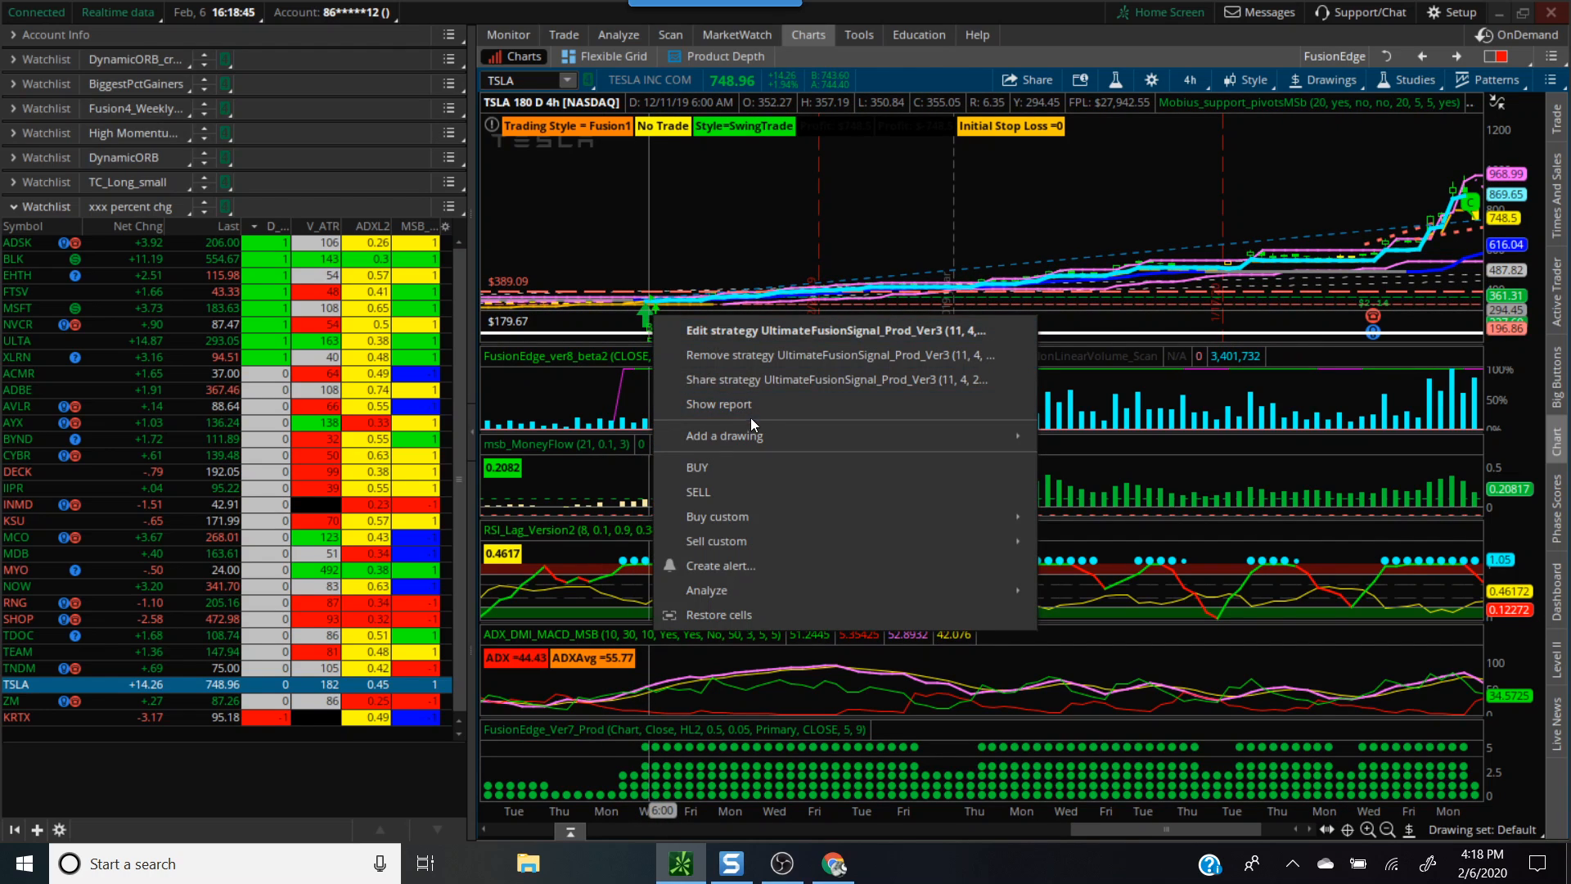
{"action": "mouse_move", "coordinate": [718, 404]}
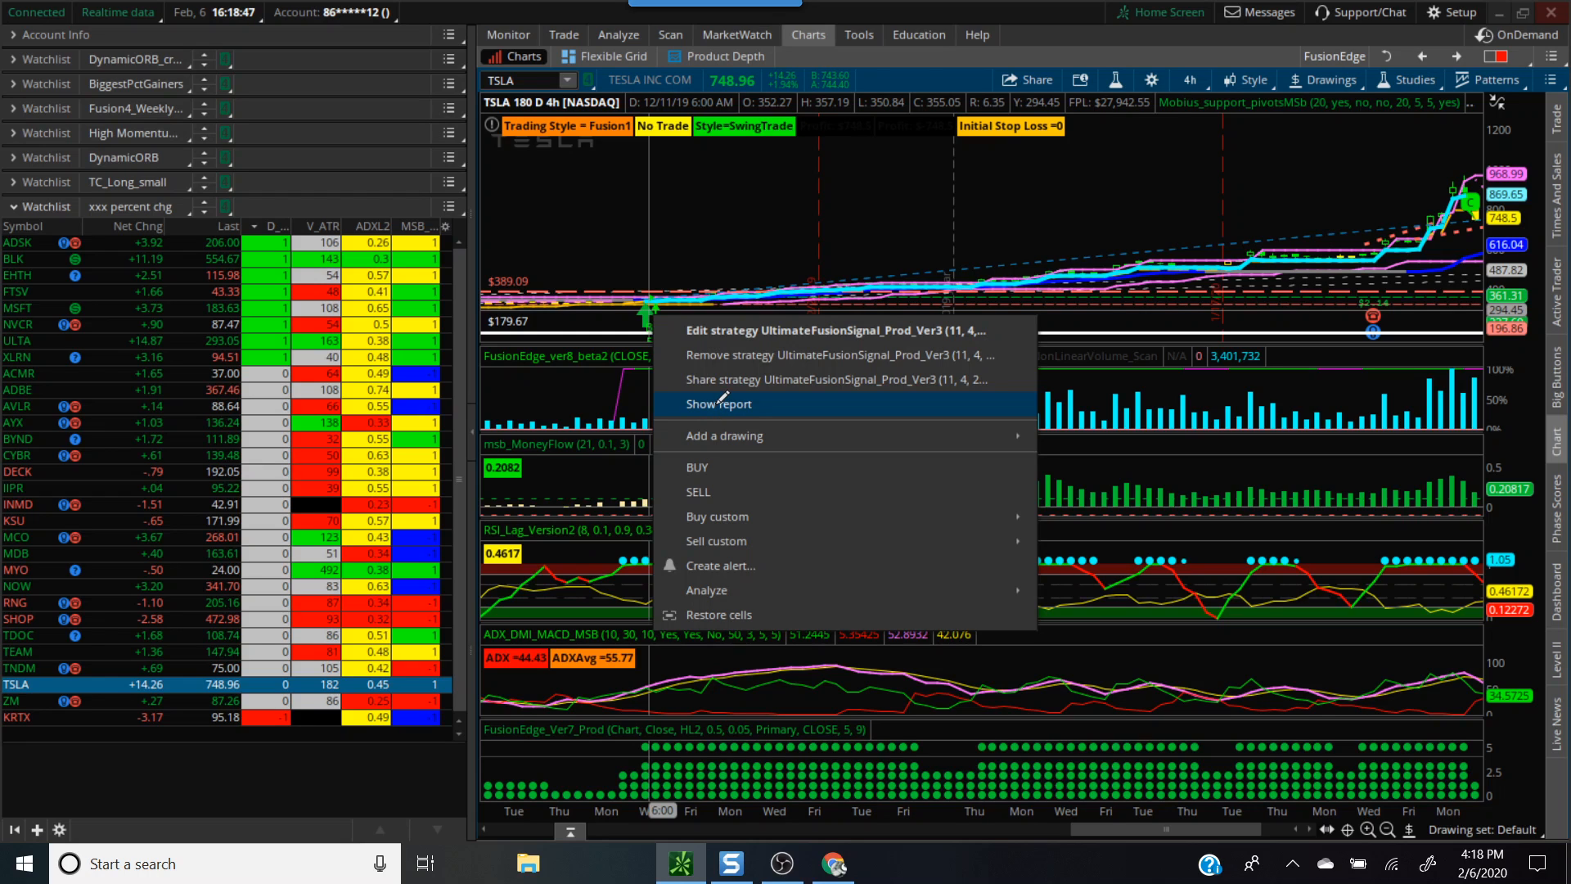
{"action": "left_click", "coordinate": [717, 404]}
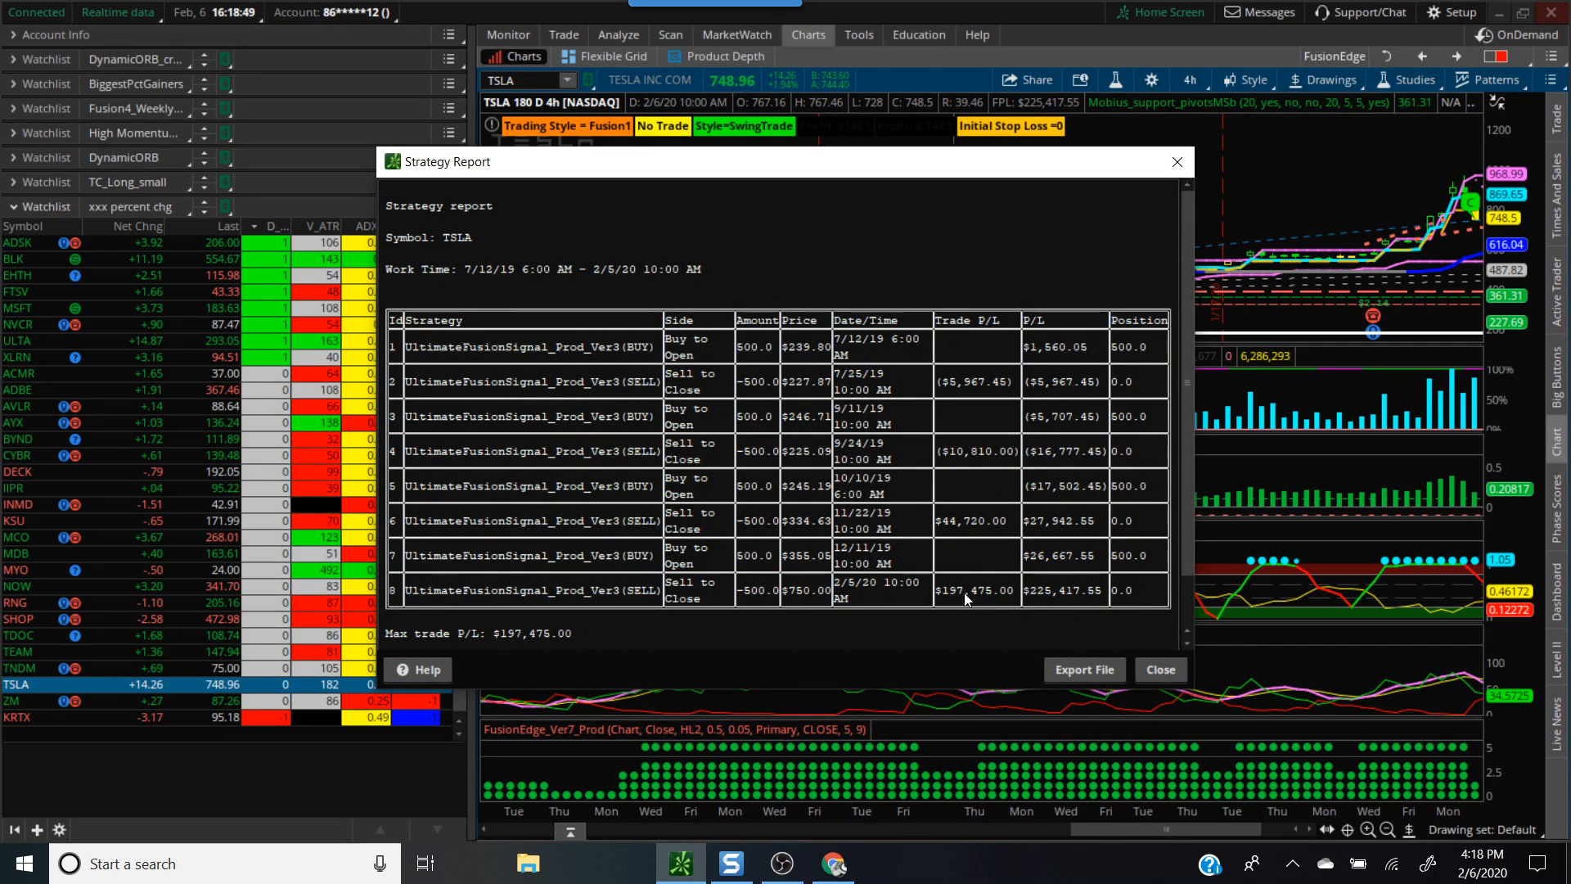
{"action": "scroll", "scroll_direction": "down", "scroll_amount": 3}
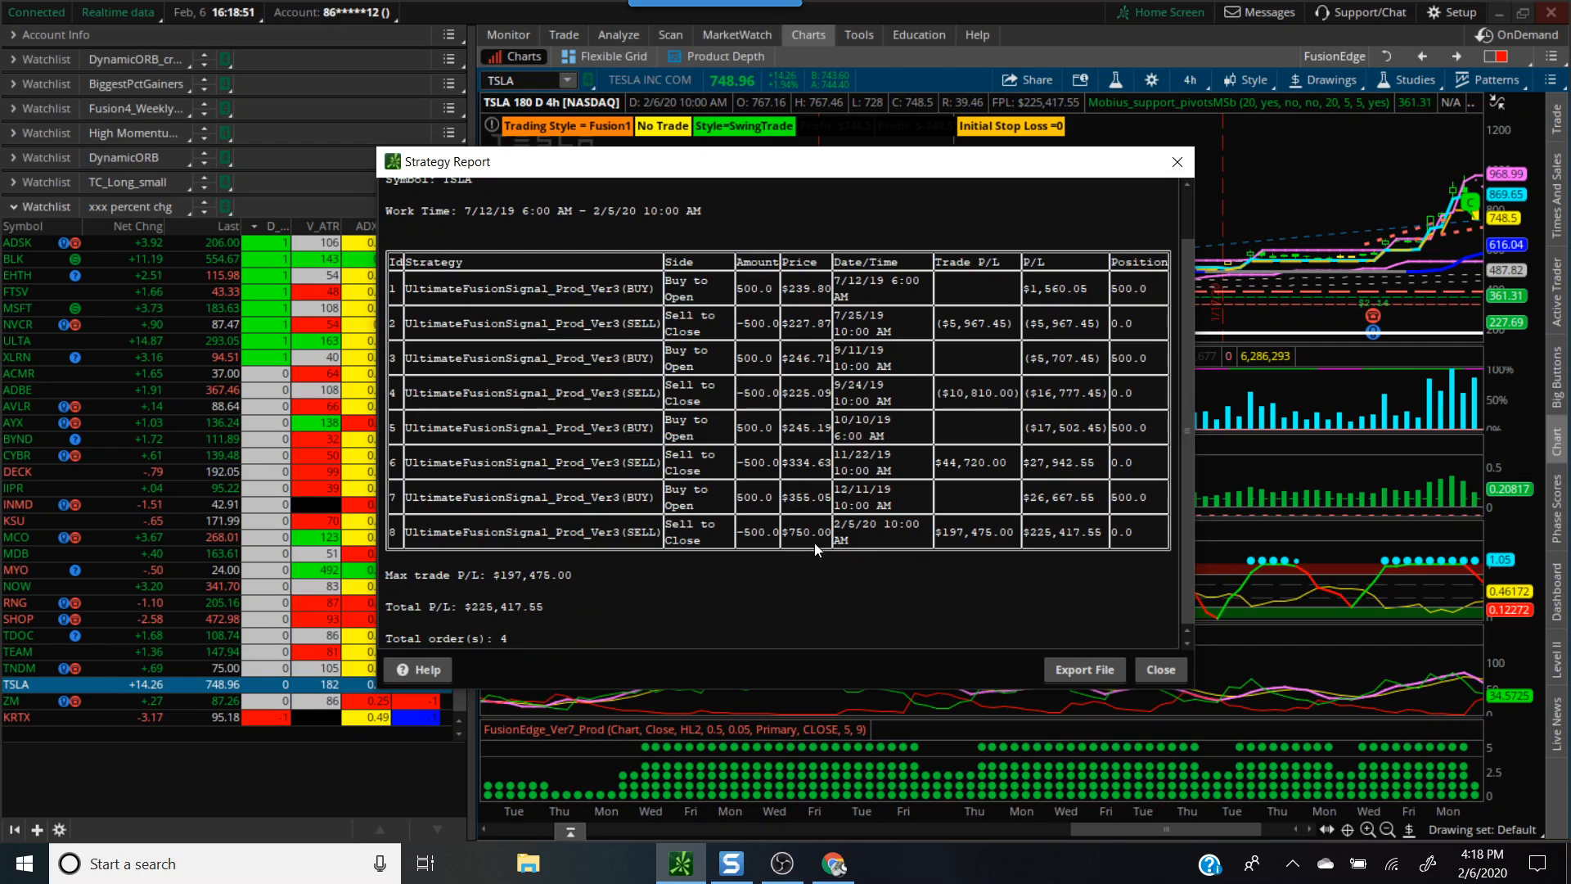
{"action": "mouse_move", "coordinate": [761, 536]}
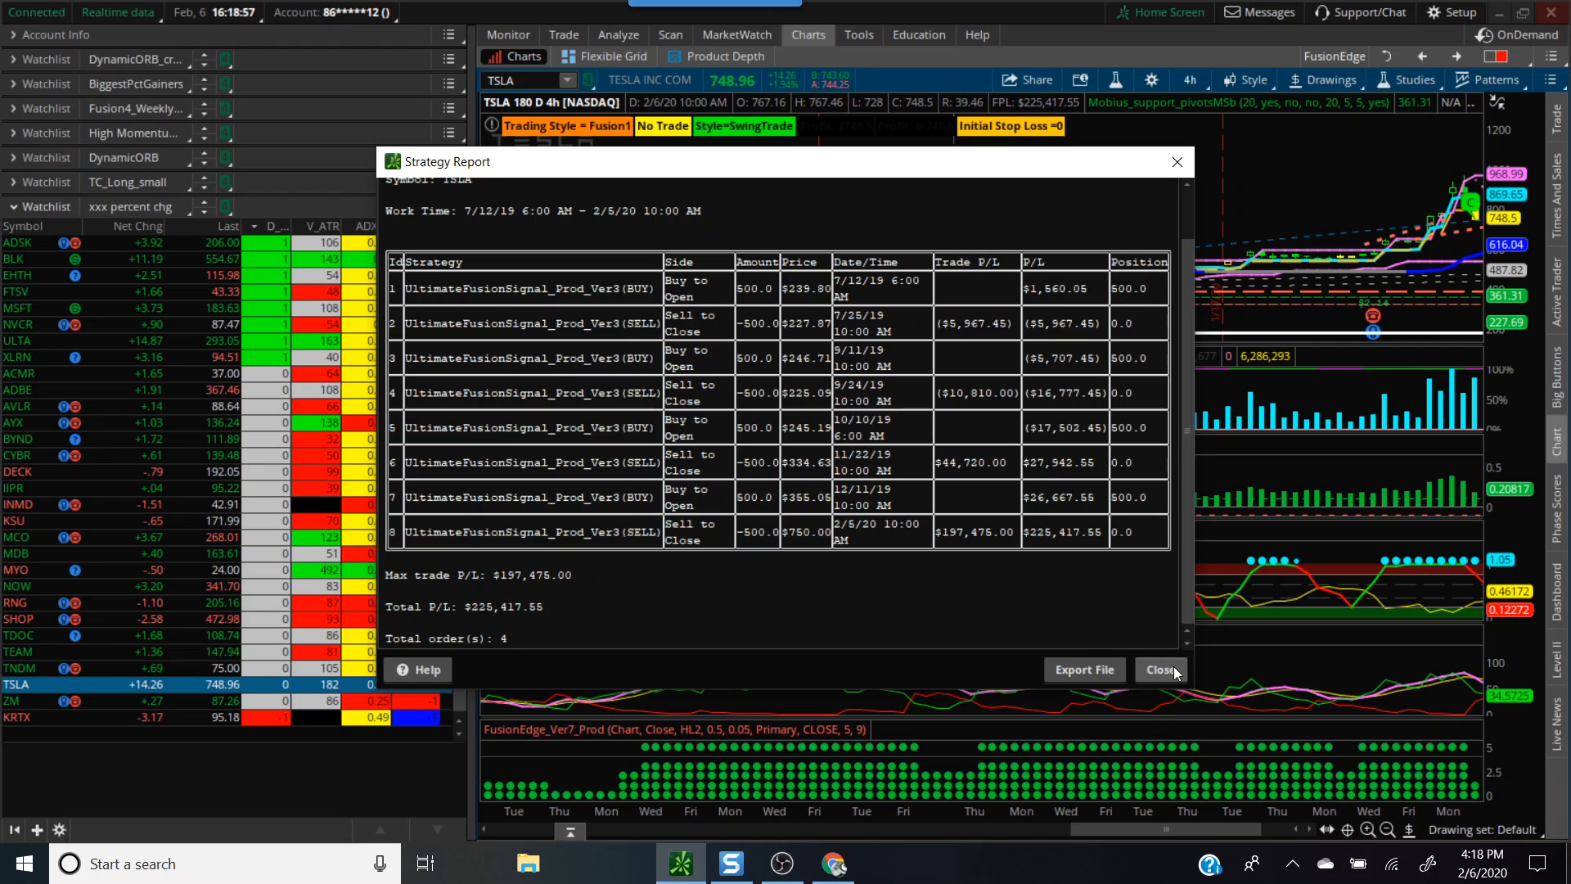
{"action": "left_click", "coordinate": [1158, 669]}
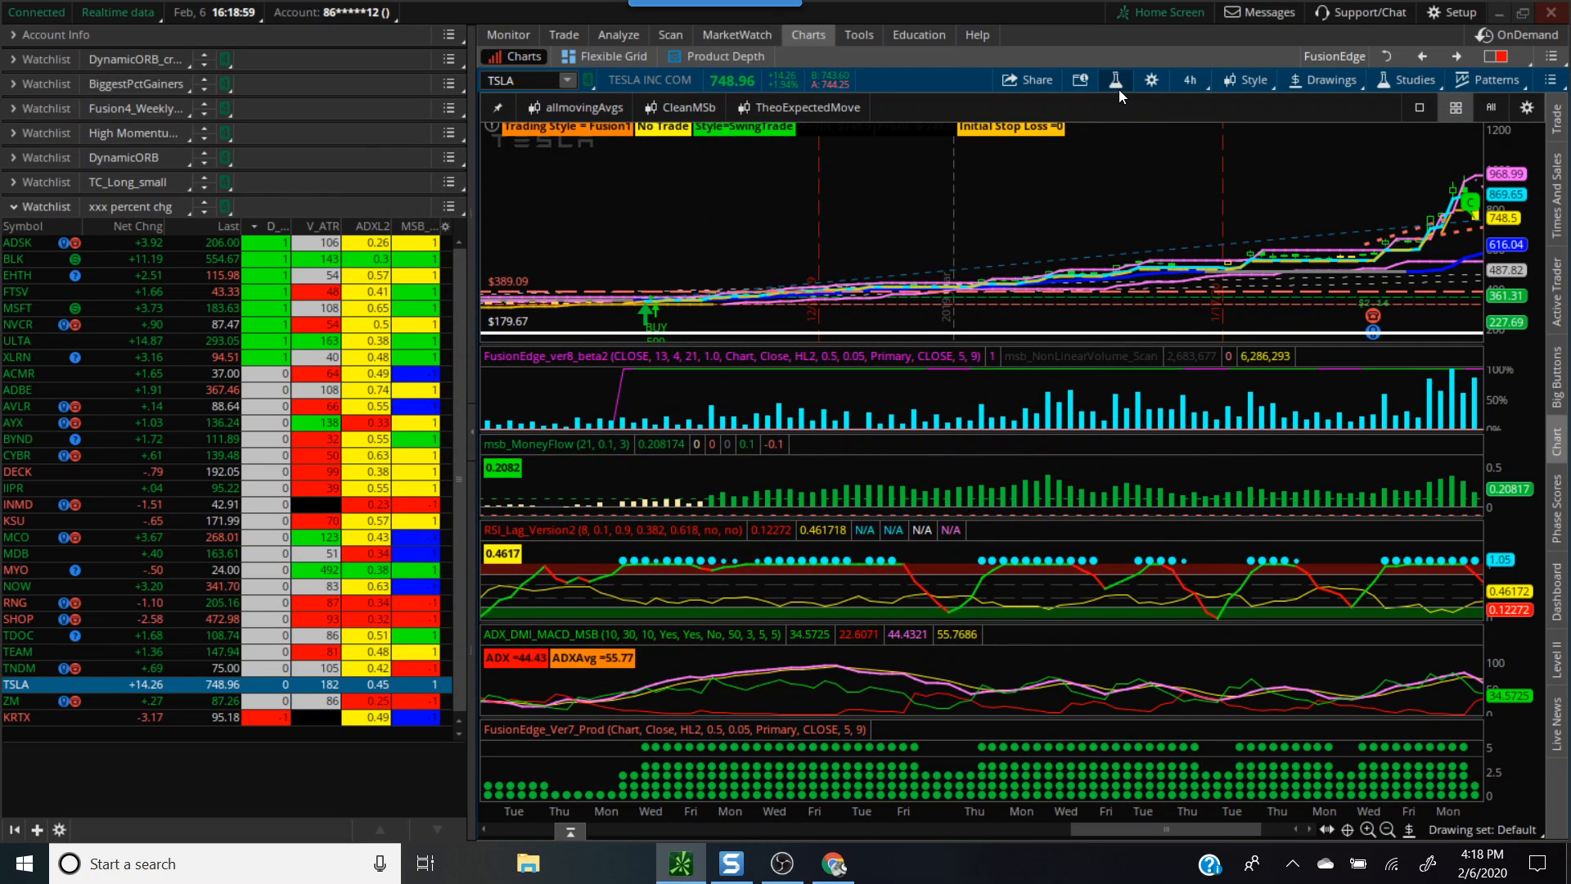
Change the UltimateFusionSignal_Prod_Ver3 strategy's number of shares from 500 and apply it.
{"action": "left_click", "coordinate": [1414, 79]}
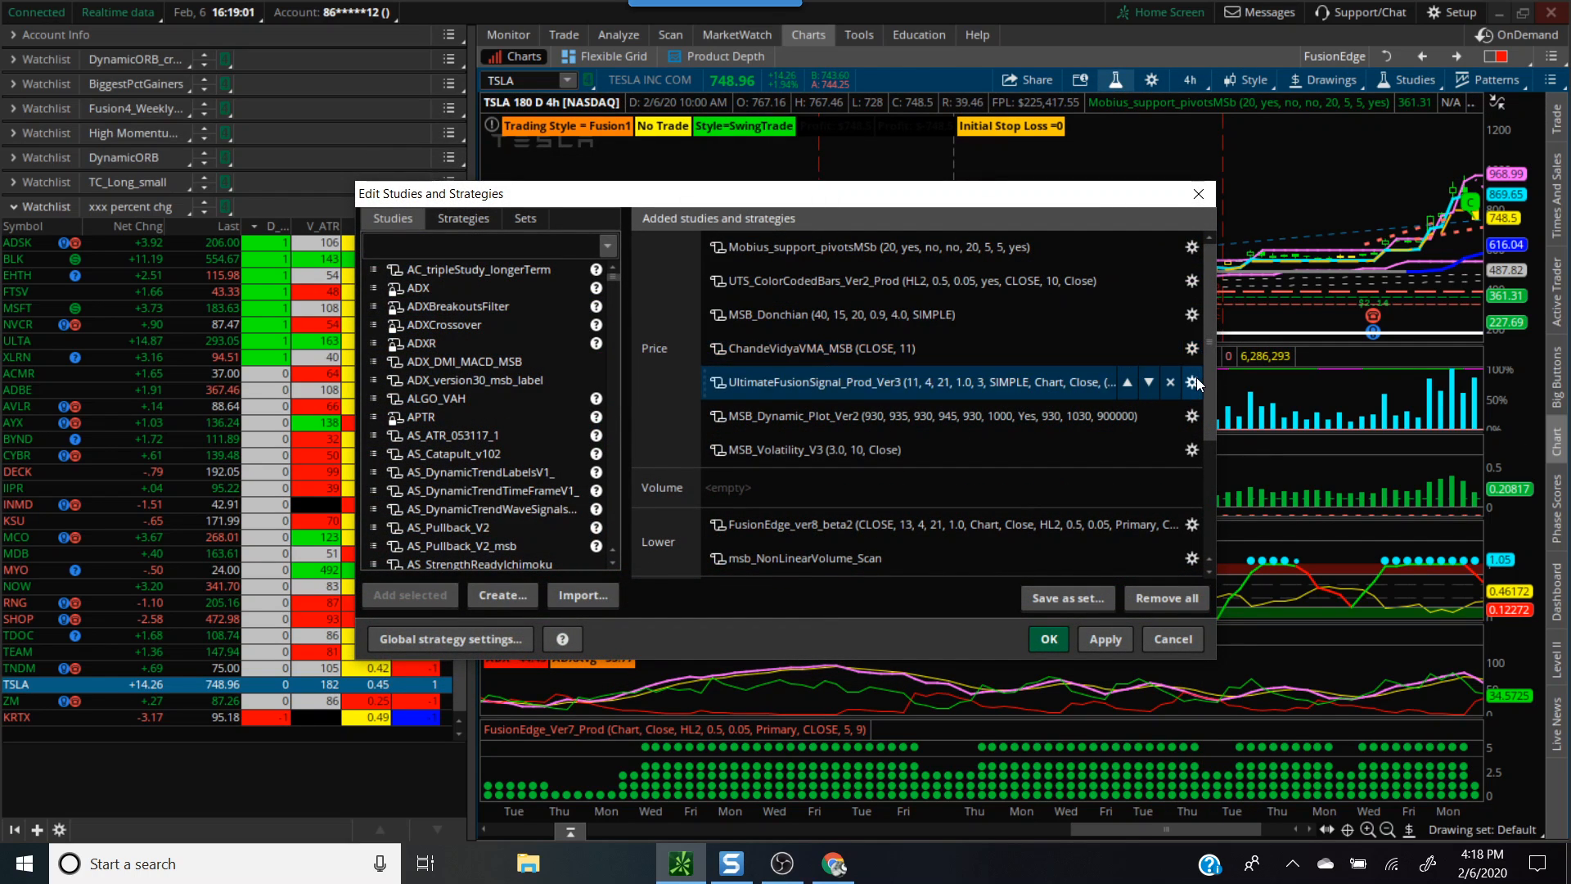
{"action": "left_click", "coordinate": [1192, 382]}
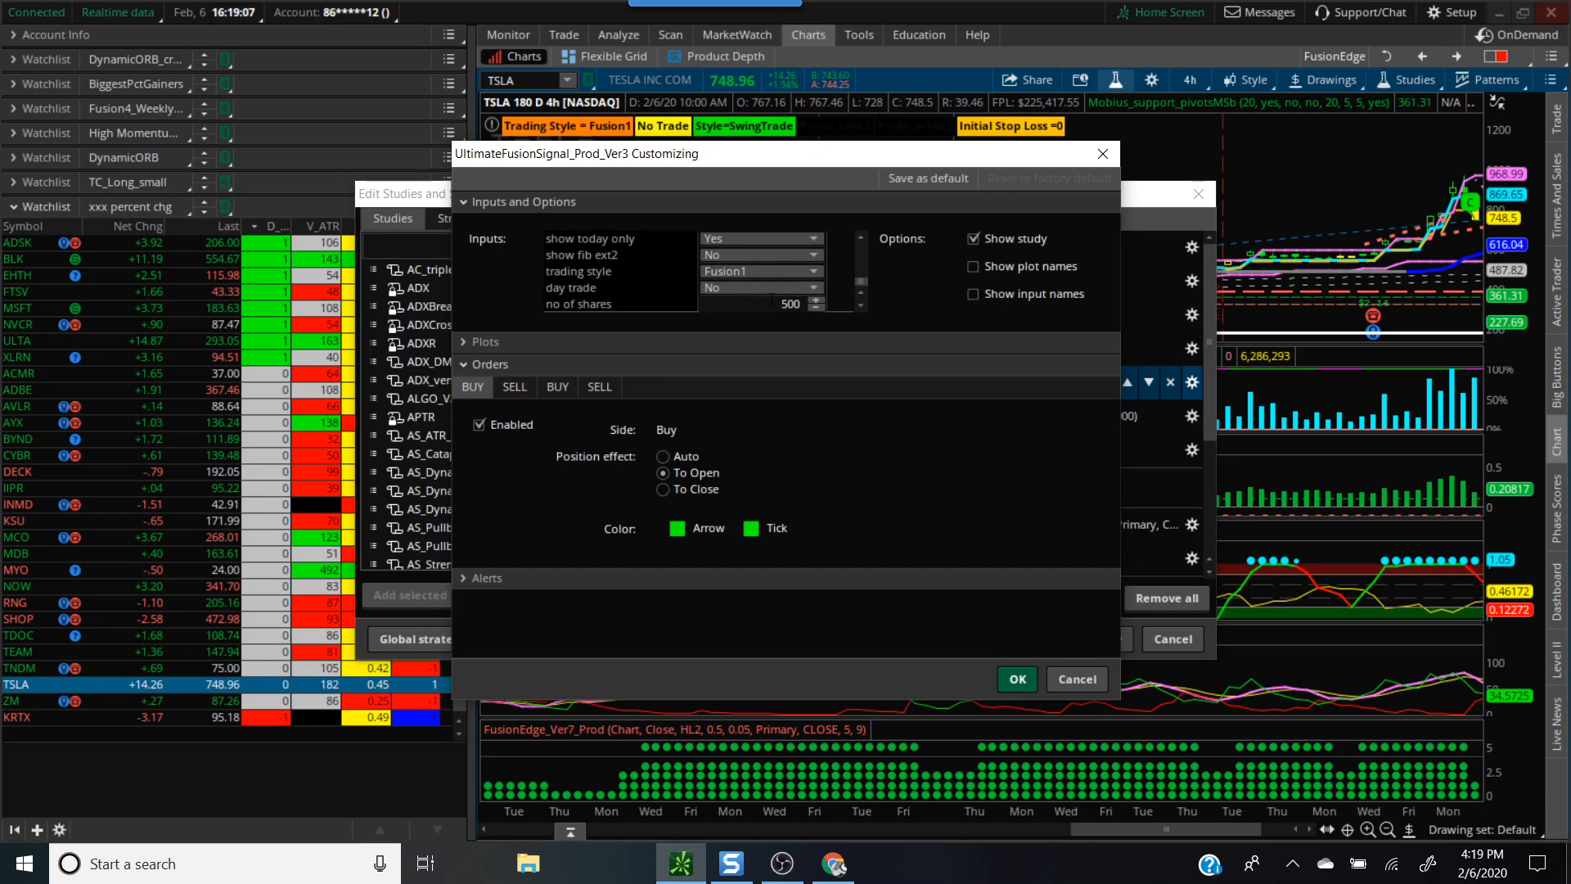
{"action": "left_click", "coordinate": [817, 308]}
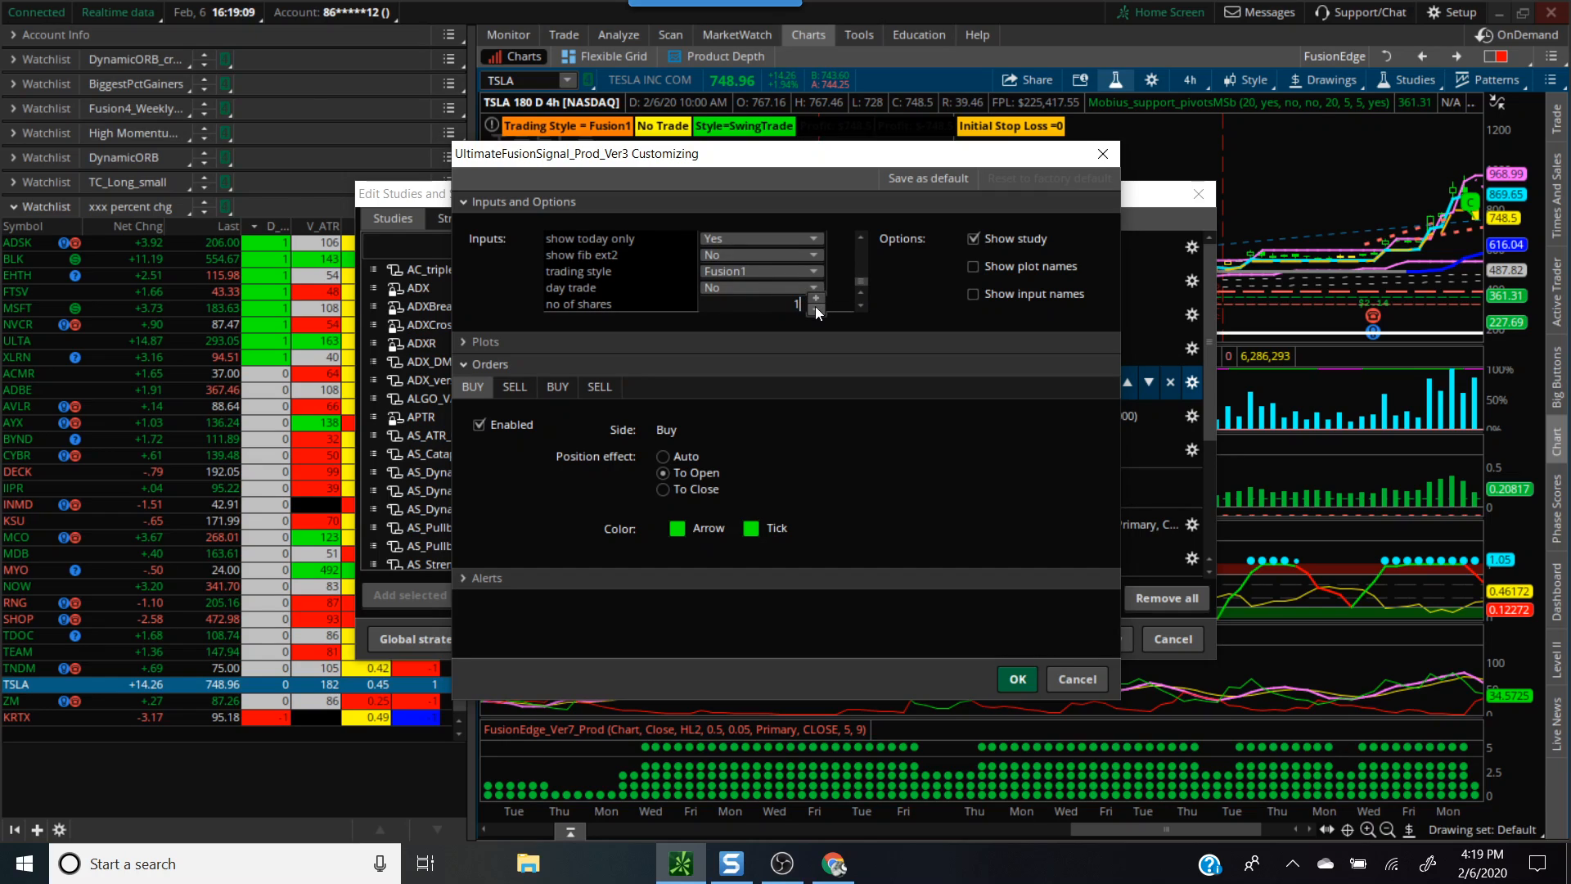
{"action": "type", "text": "1000"}
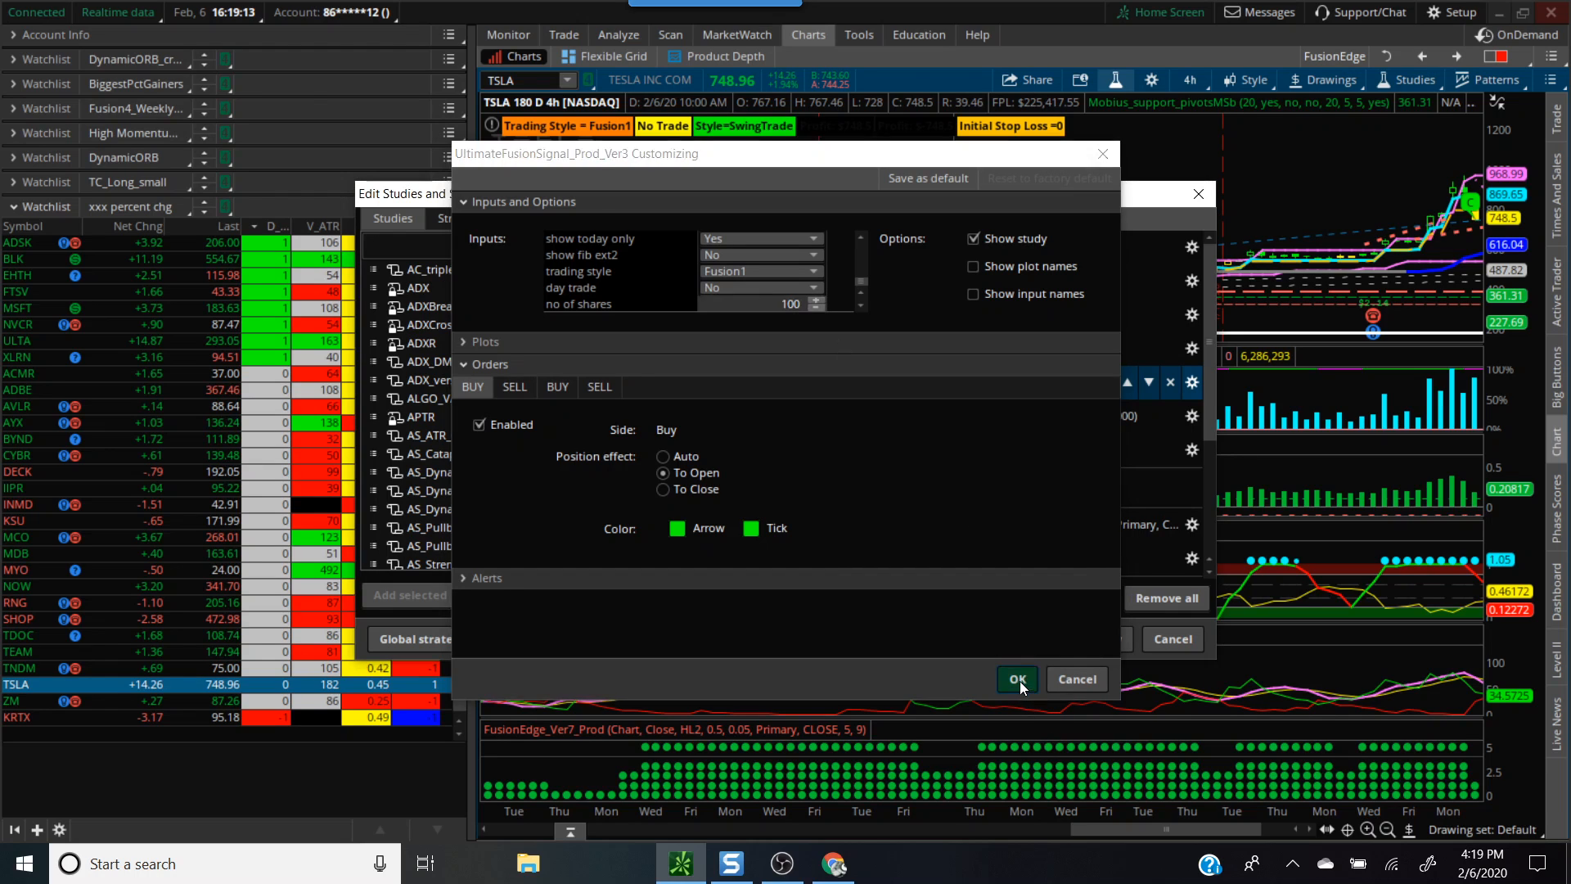
{"action": "left_click", "coordinate": [1015, 677]}
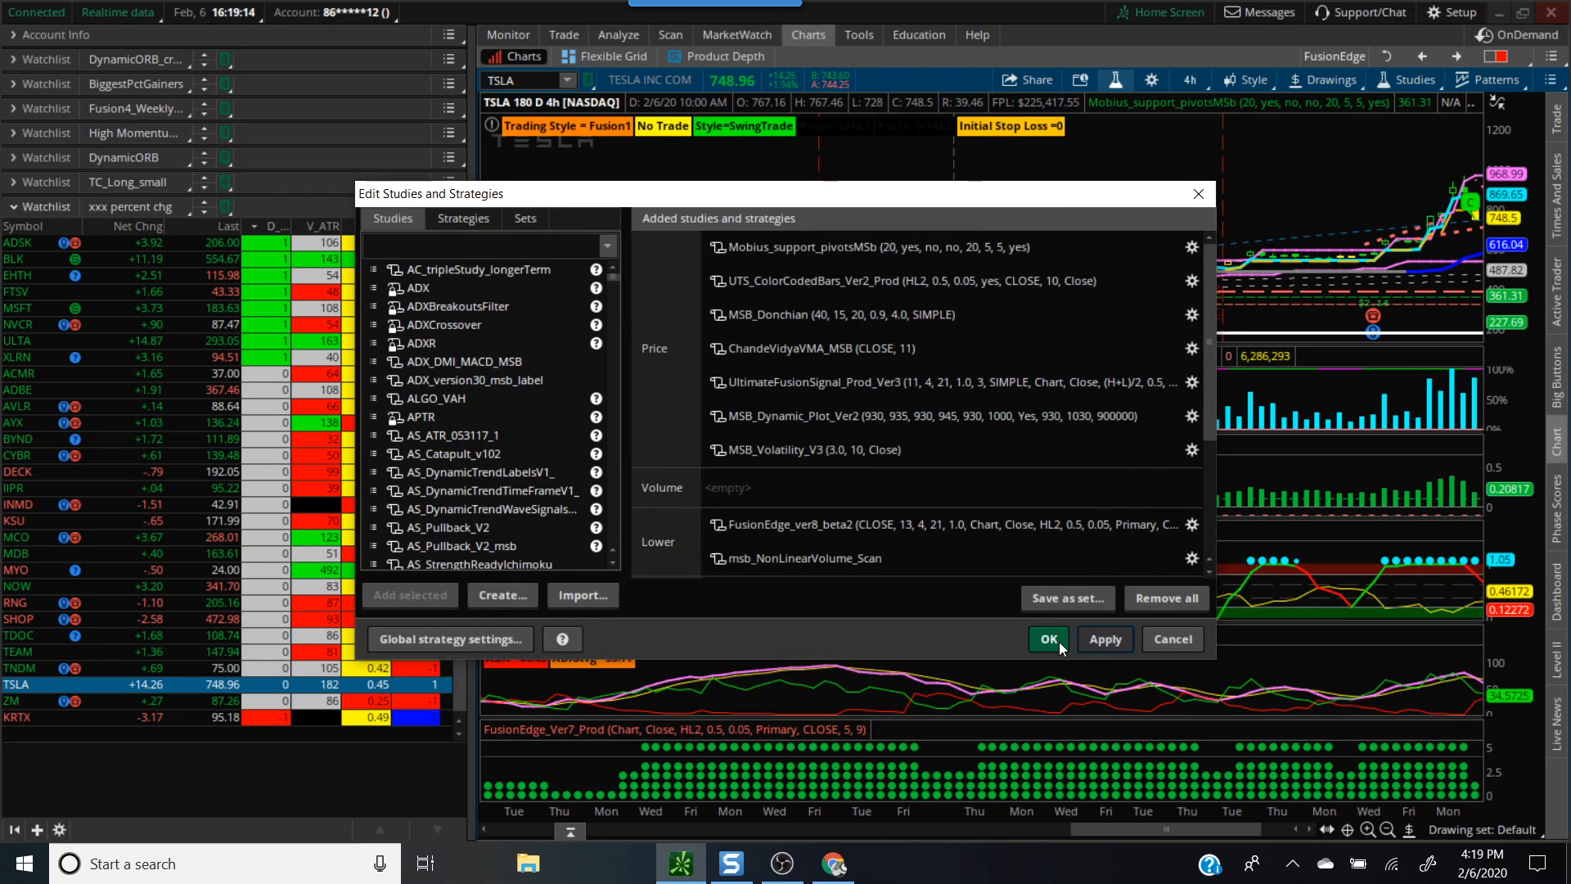
{"action": "left_click", "coordinate": [1048, 638]}
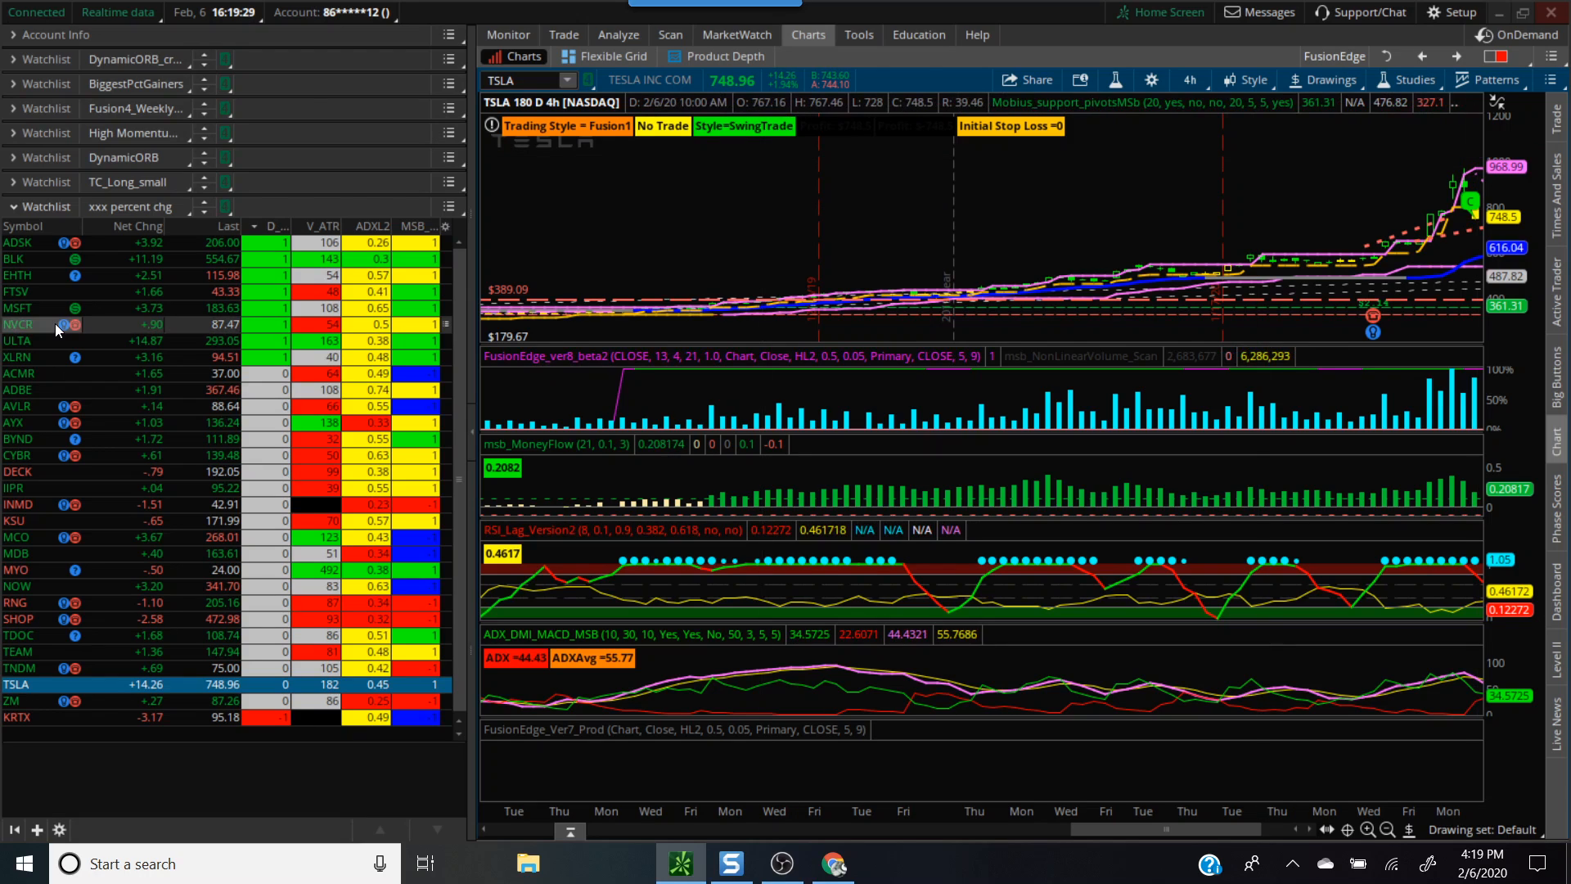
{"action": "mouse_move", "coordinate": [160, 280]}
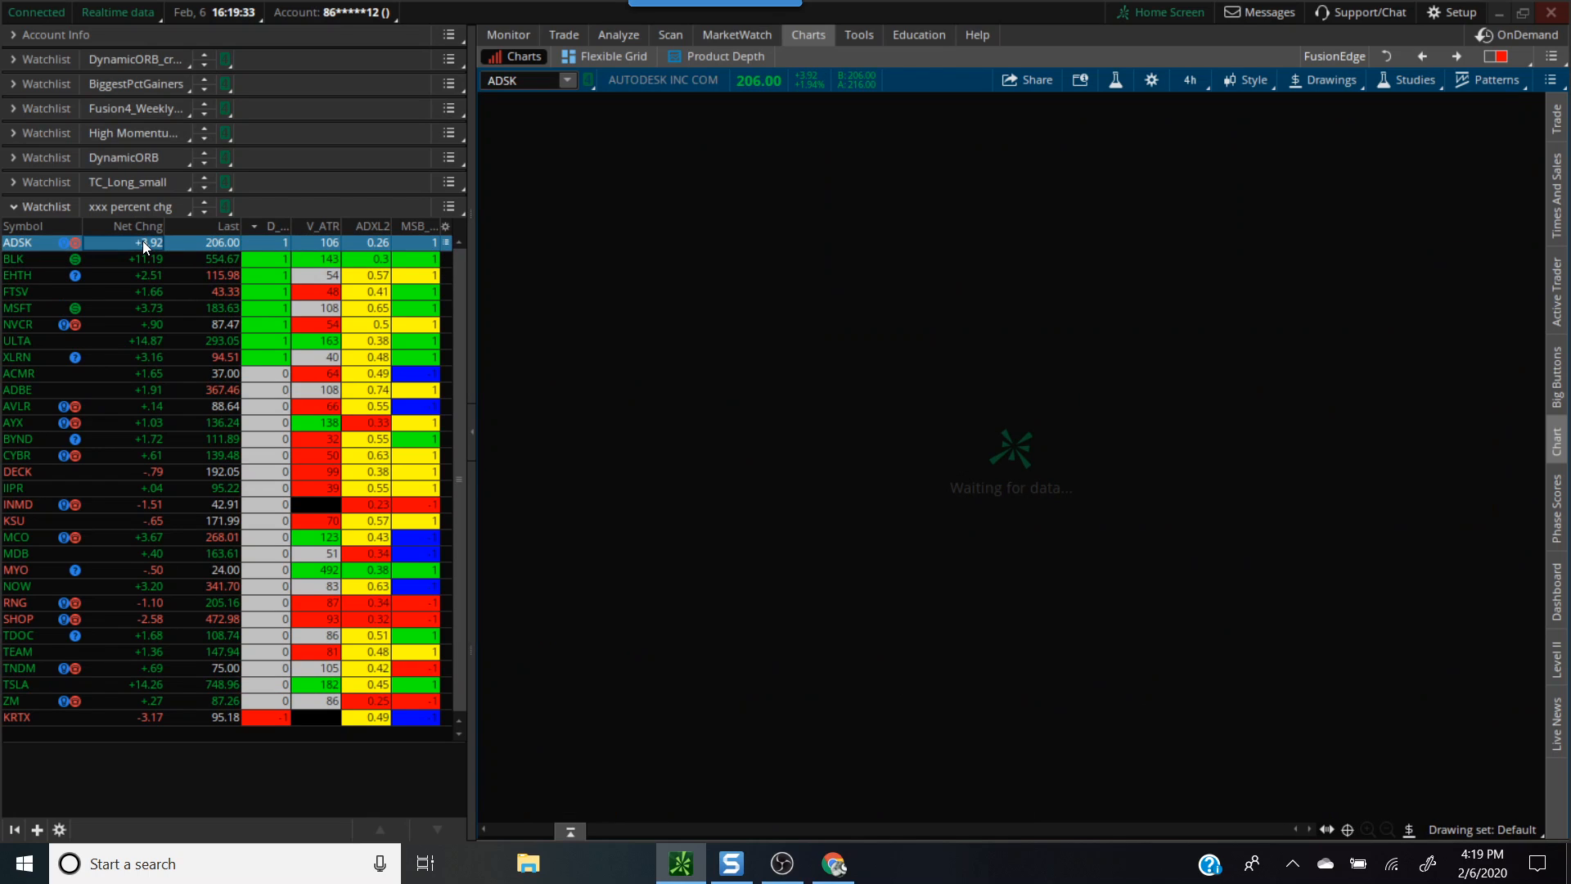
Load ADSK from the watchlist and adjust the chart's visible range.
{"action": "left_click", "coordinate": [16, 242]}
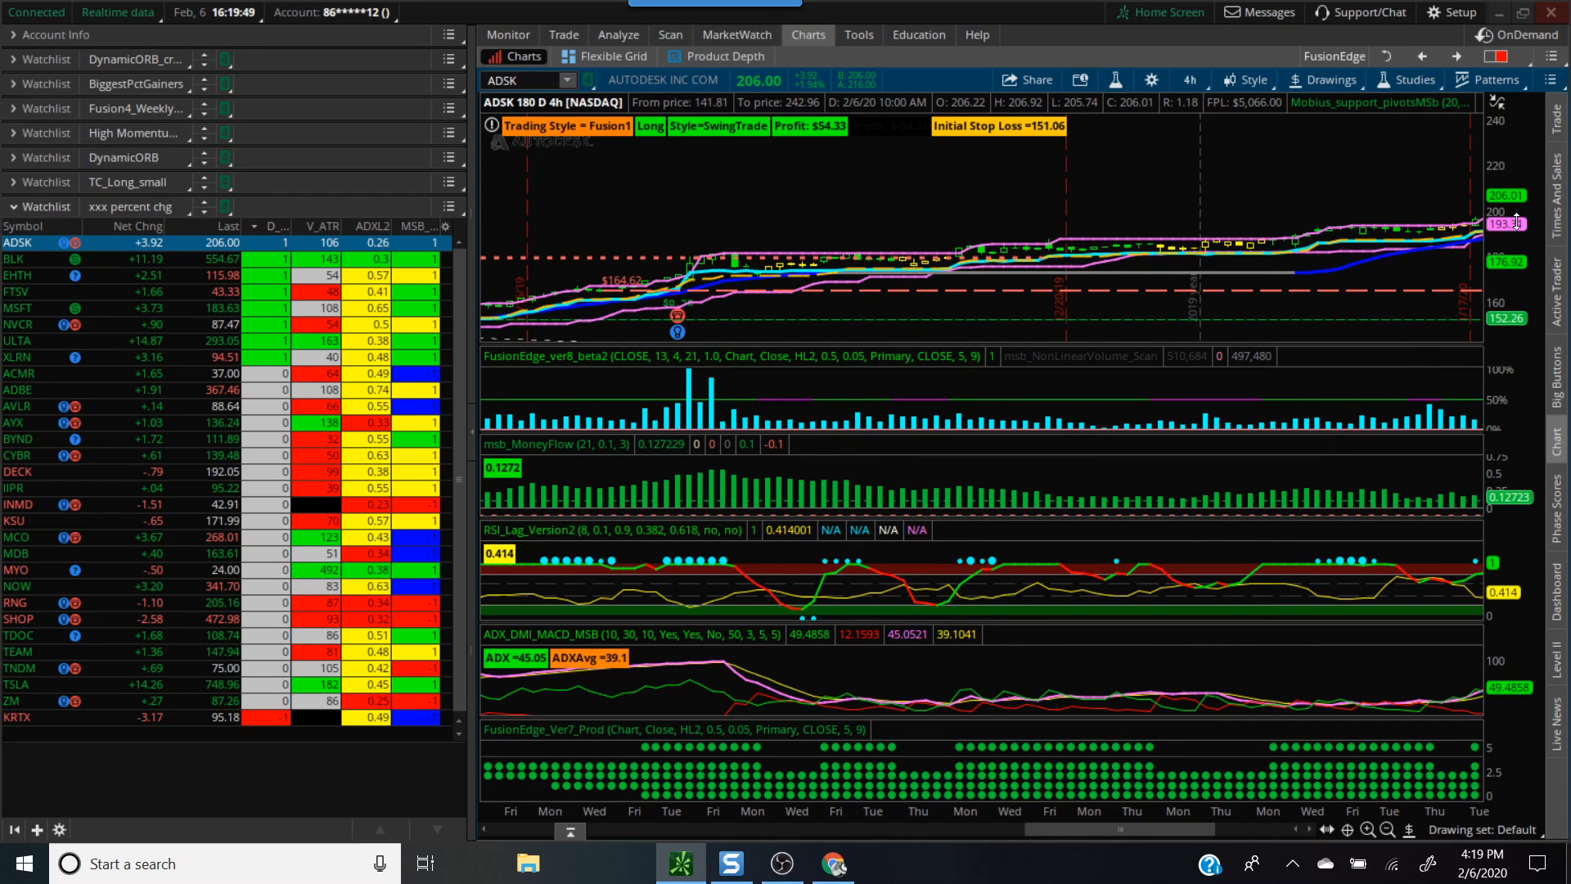
{"action": "left_click_drag", "start_coordinate": [1102, 828], "coordinate": [1086, 828]}
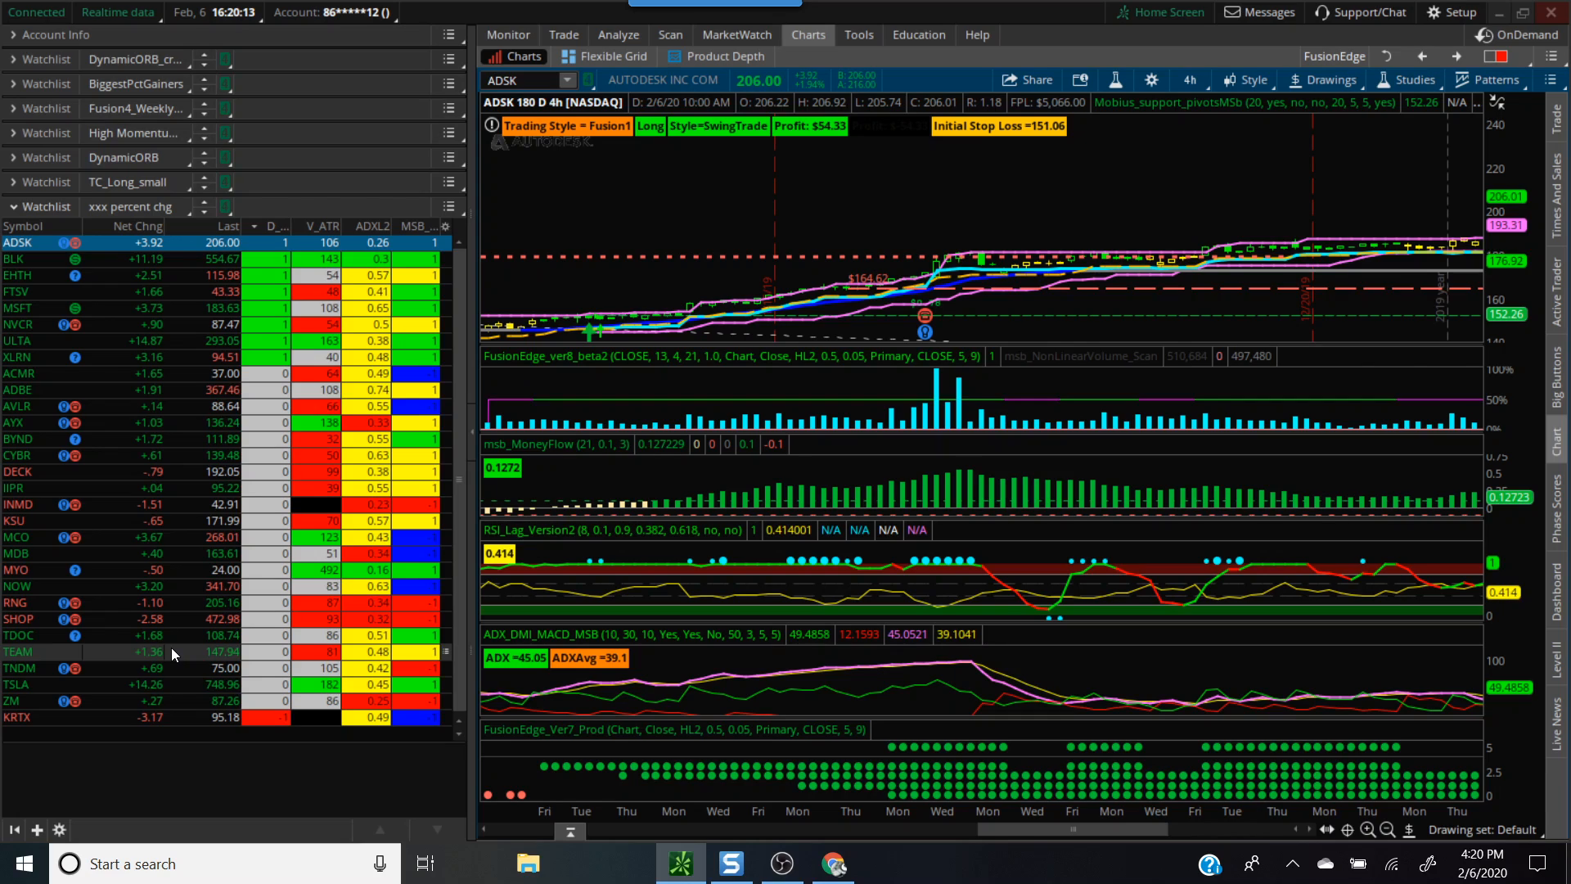
{"action": "mouse_move", "coordinate": [190, 653]}
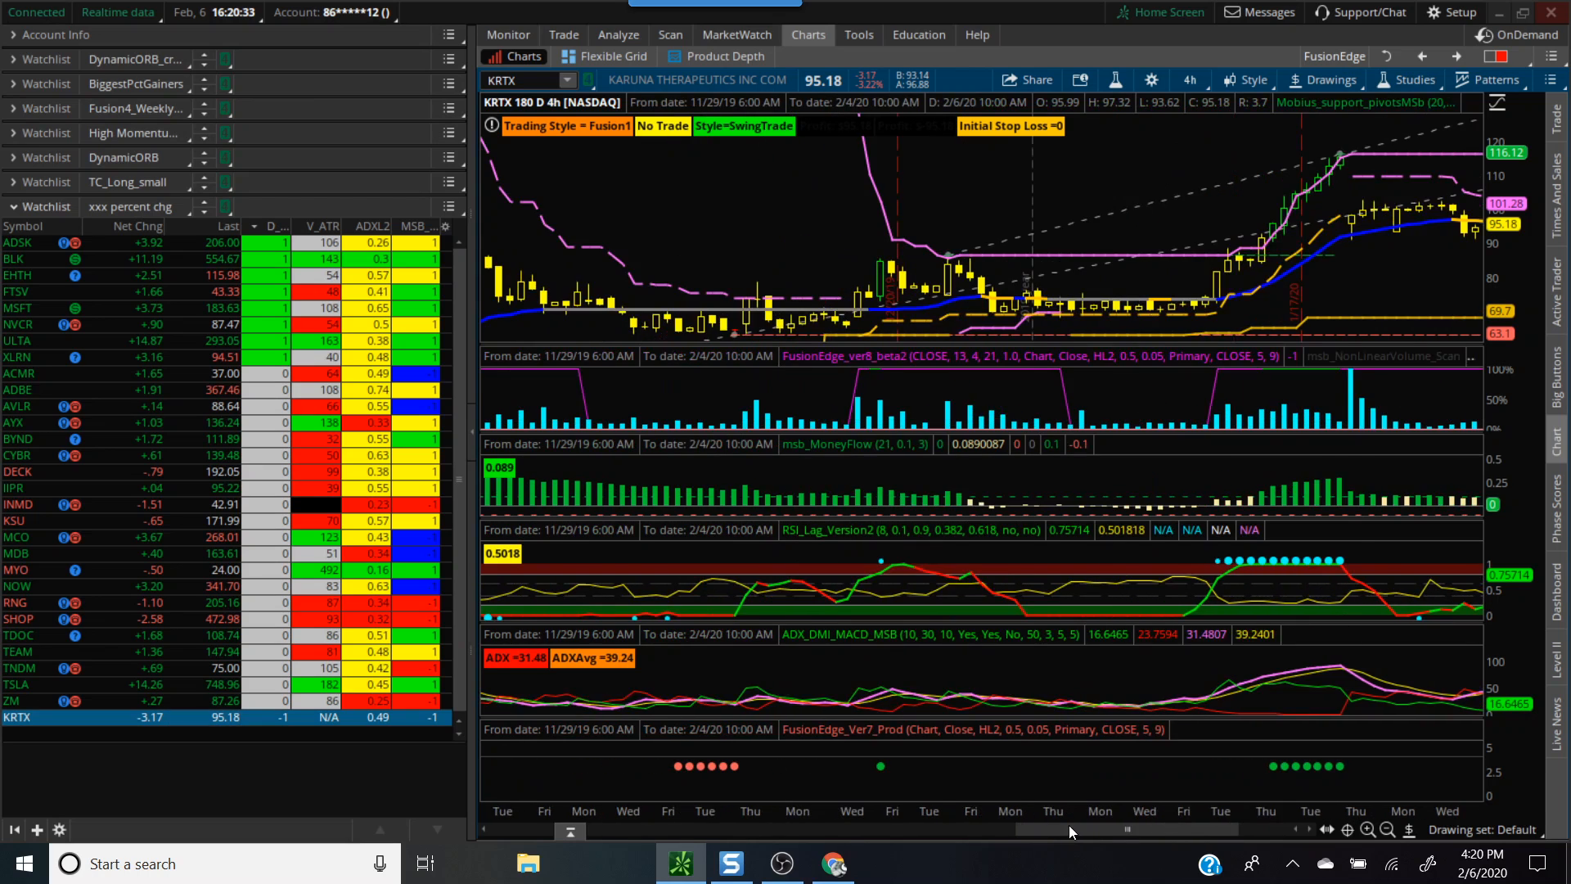
Load AYX from the watchlist into the chart and bring up the Scan tools list.
{"action": "left_click_drag", "start_coordinate": [1070, 830], "coordinate": [977, 830]}
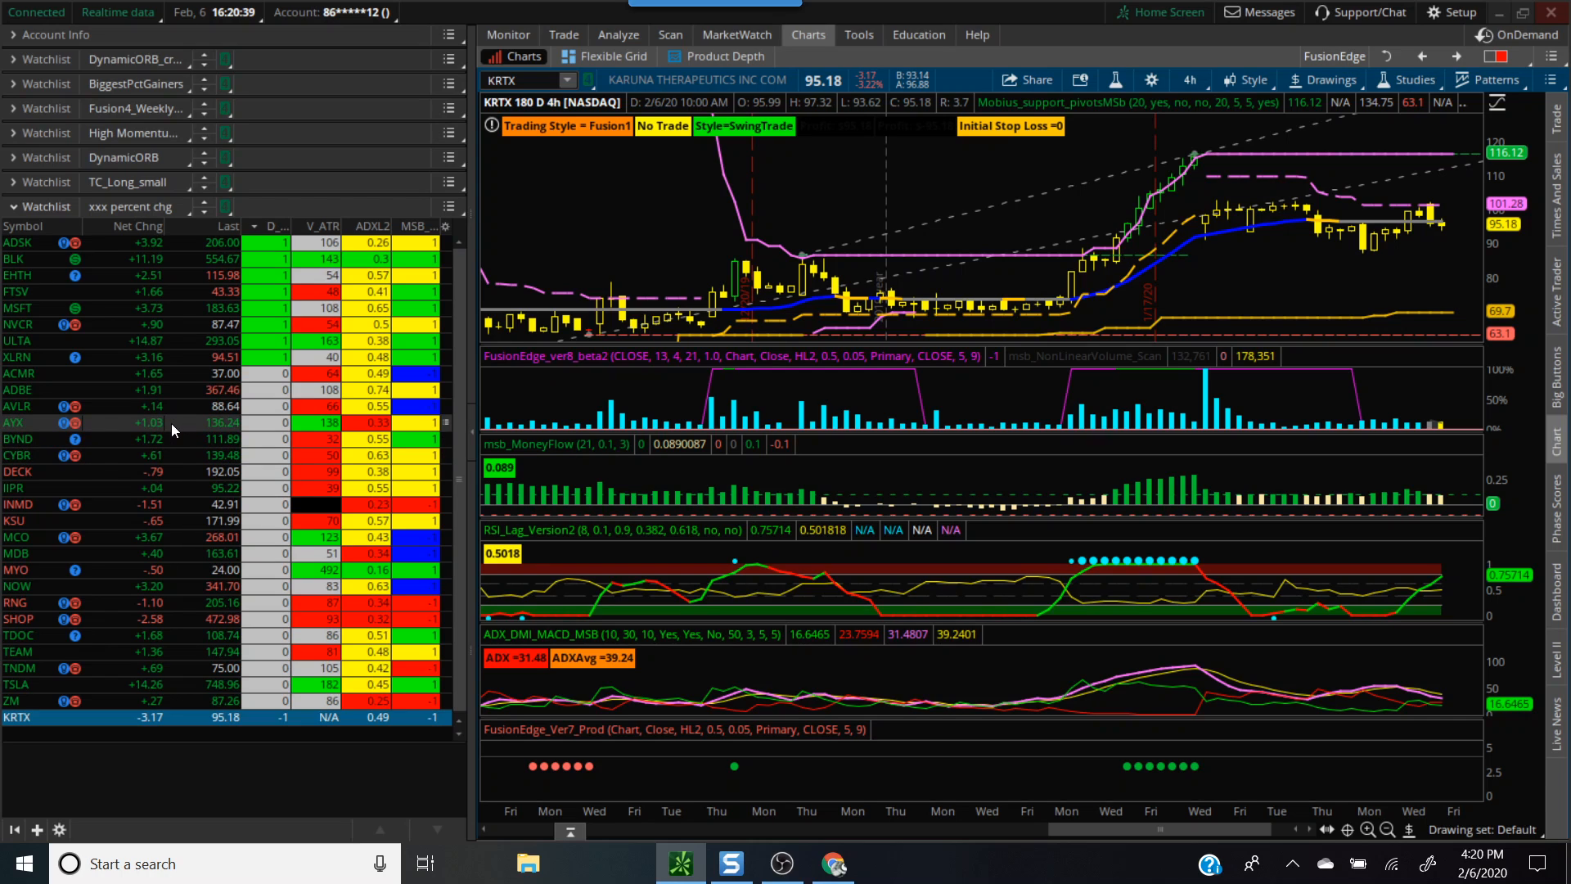
{"action": "left_click", "coordinate": [15, 422]}
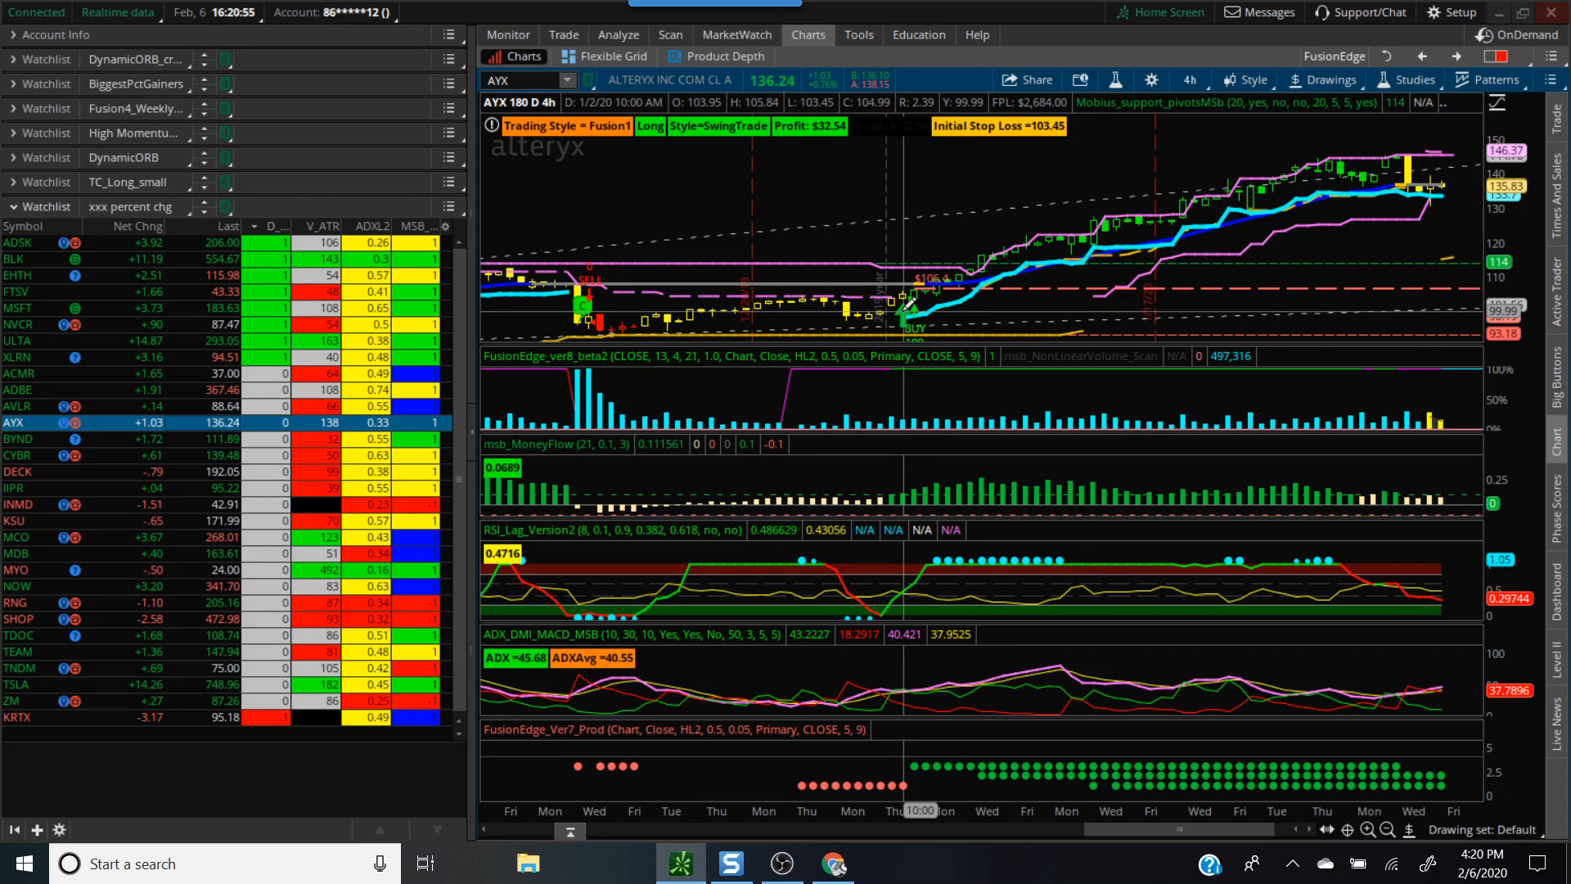
{"action": "right_click", "coordinate": [916, 331]}
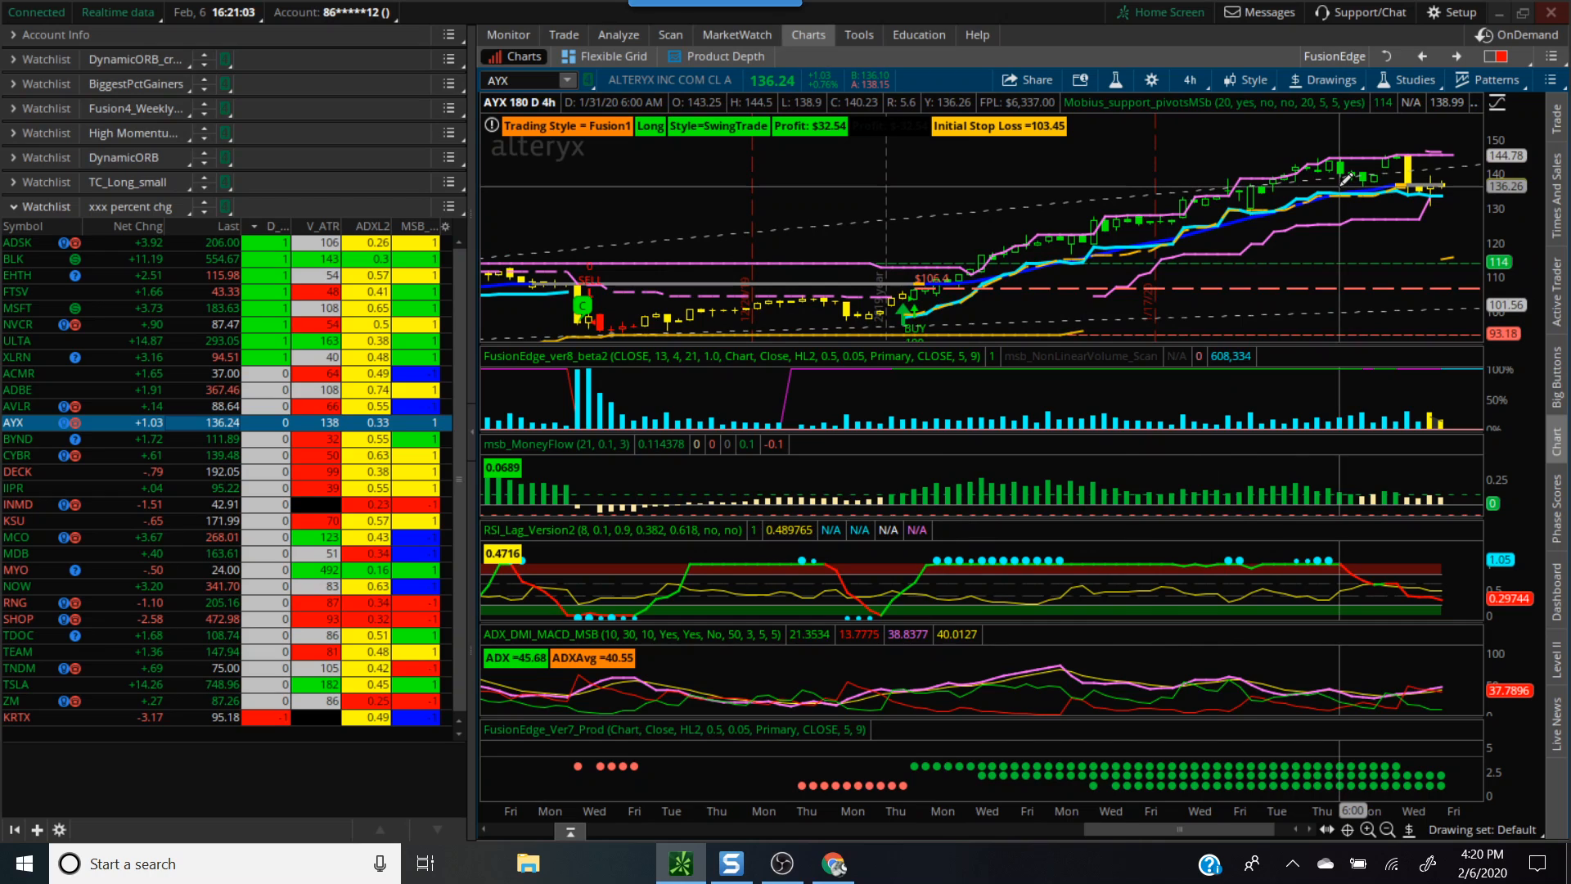
{"action": "left_click", "coordinate": [671, 34]}
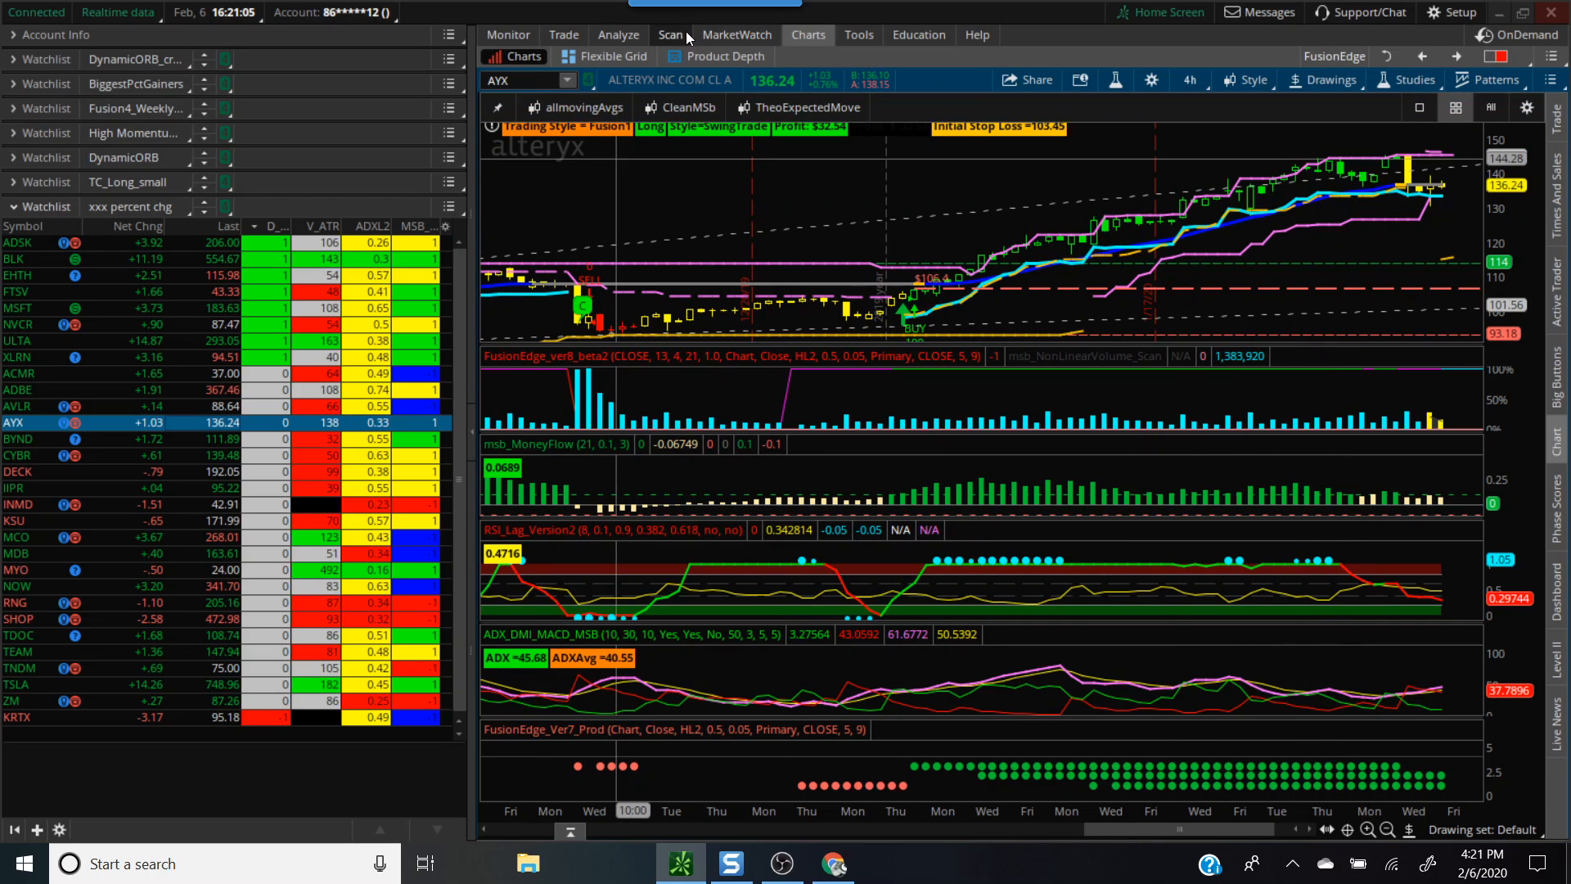
{"action": "left_click", "coordinate": [671, 34]}
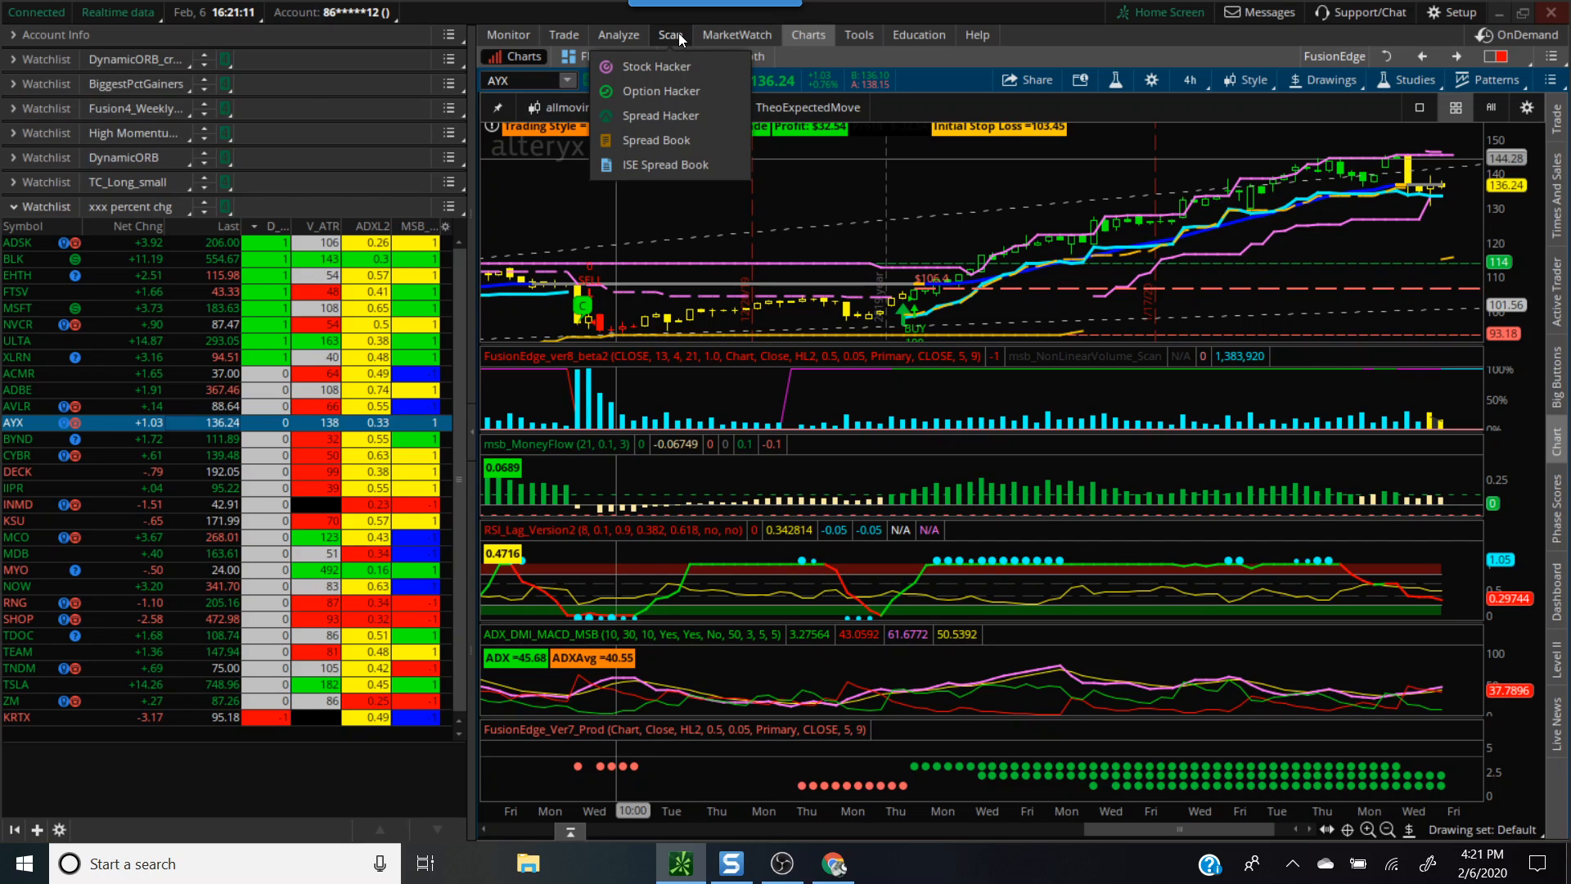
In Stock Hacker, add a stock filter on Close with min 10 and max 30.
{"action": "left_click", "coordinate": [656, 65]}
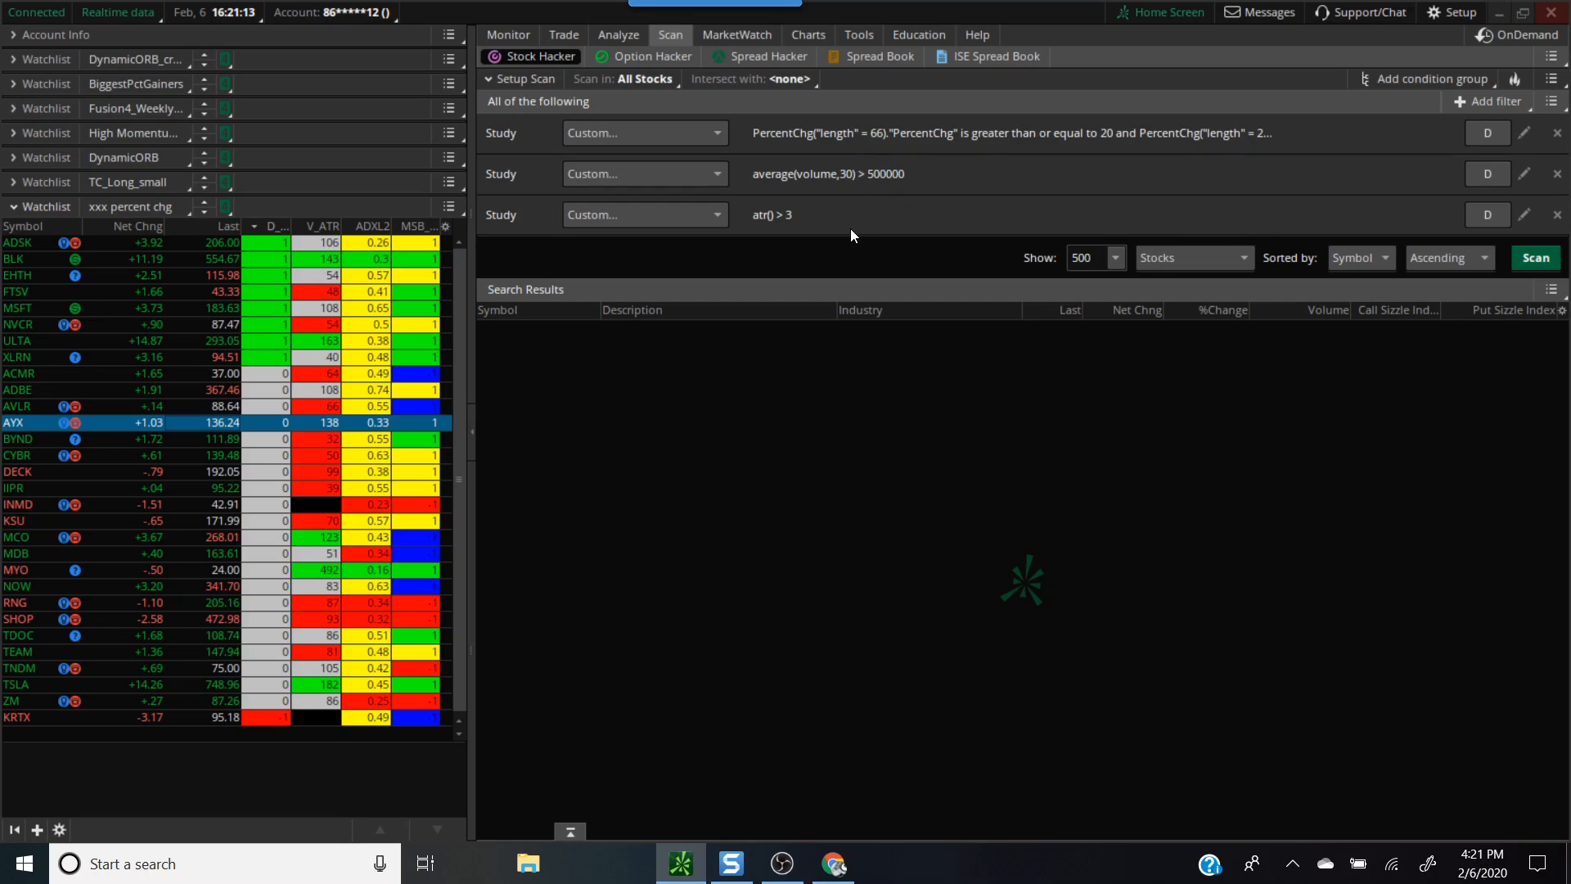
{"action": "mouse_move", "coordinate": [897, 253]}
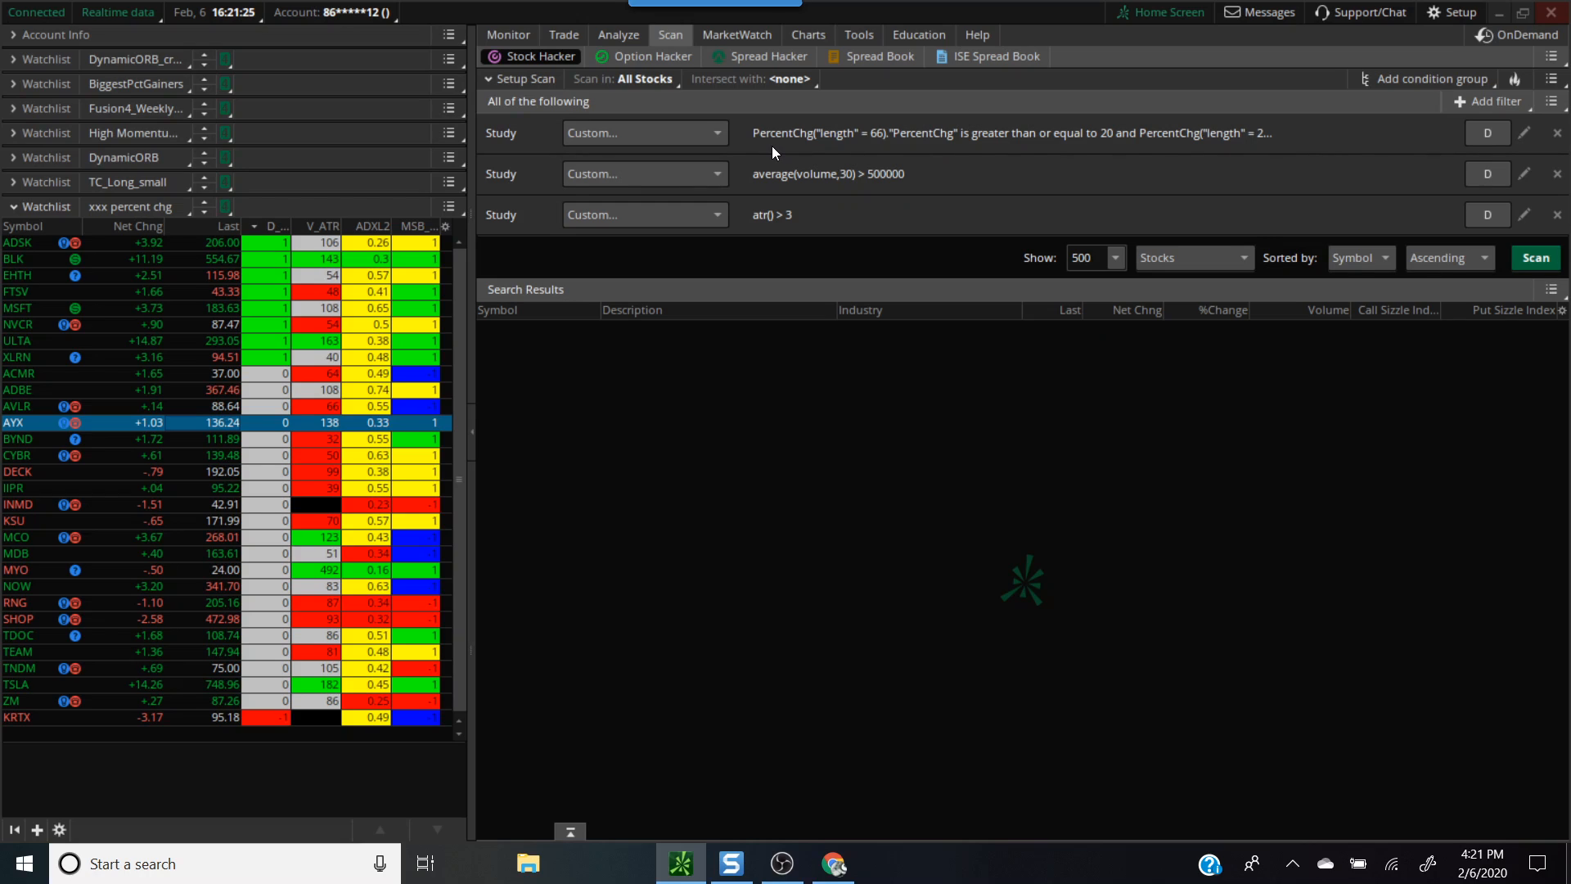
{"action": "mouse_move", "coordinate": [771, 154]}
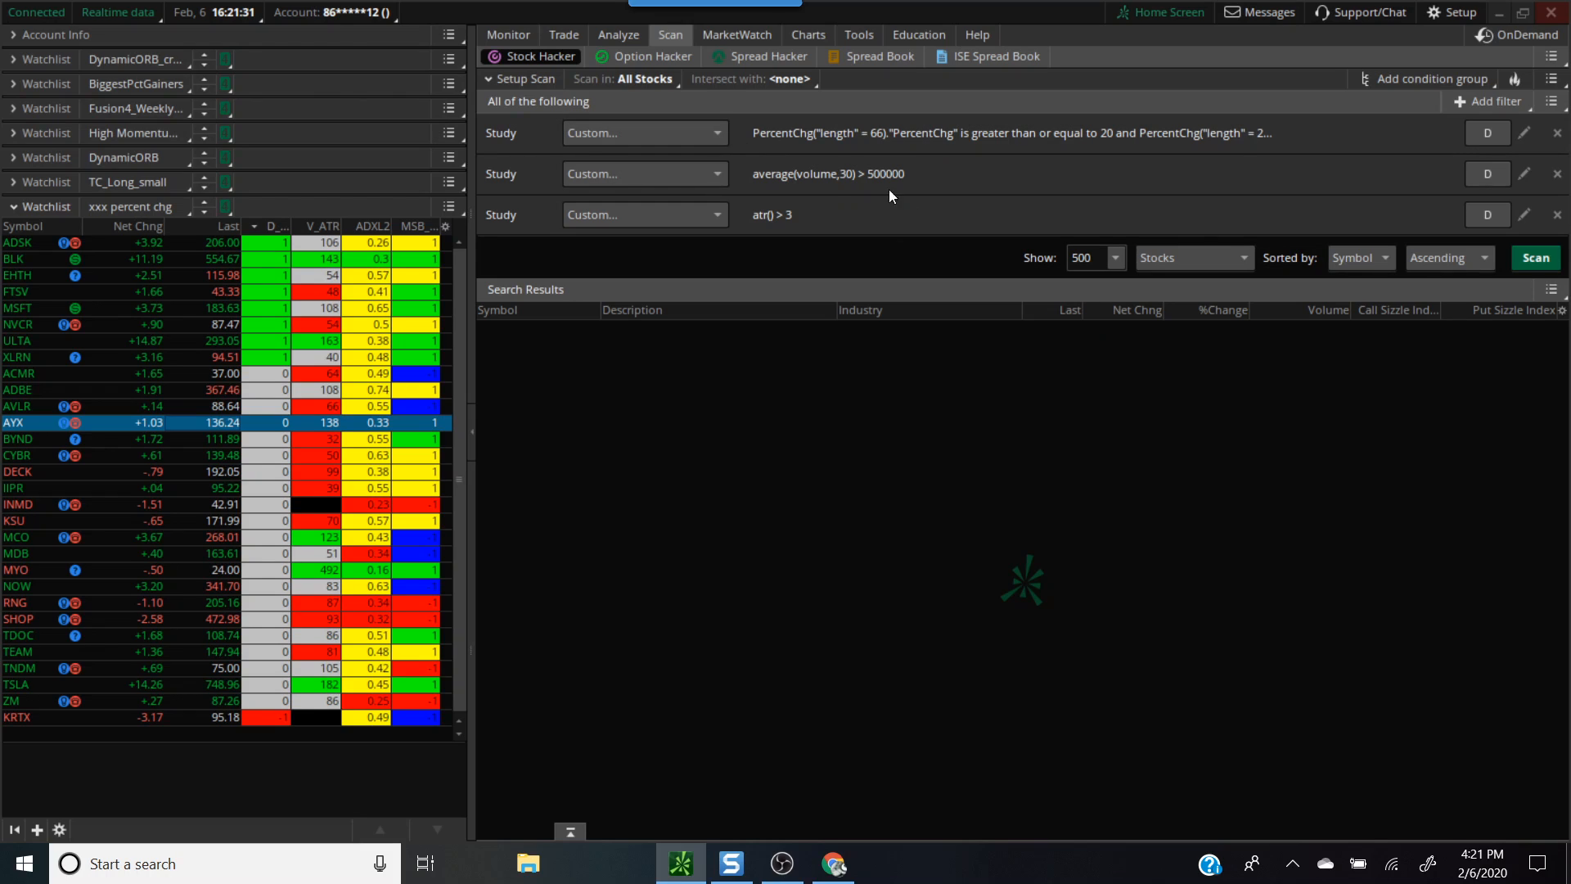
{"action": "mouse_move", "coordinate": [898, 196]}
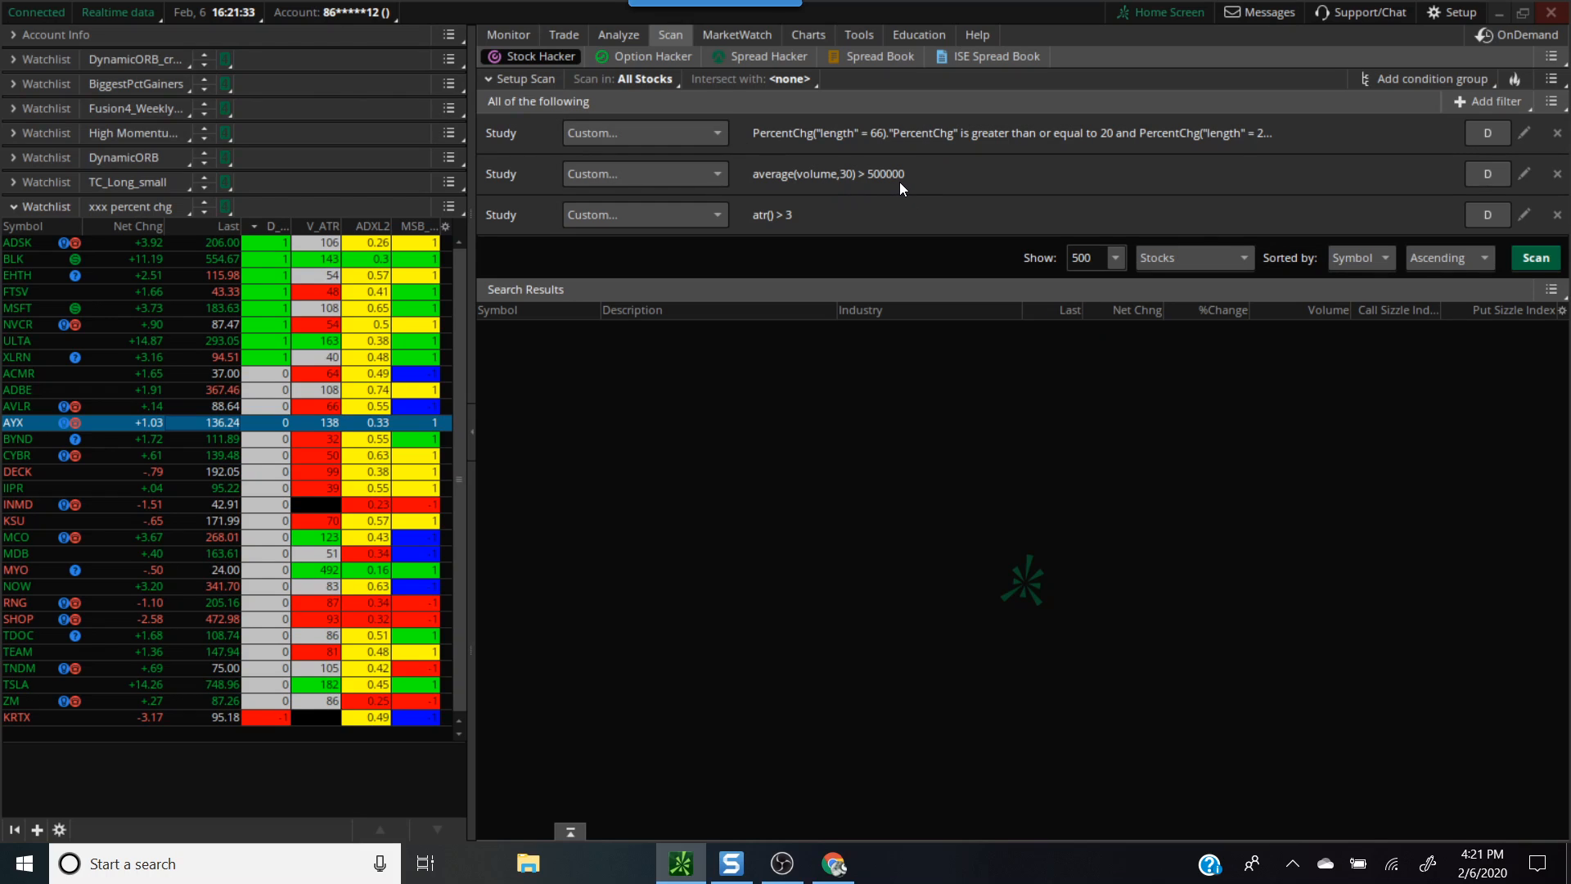
{"action": "mouse_move", "coordinate": [756, 229]}
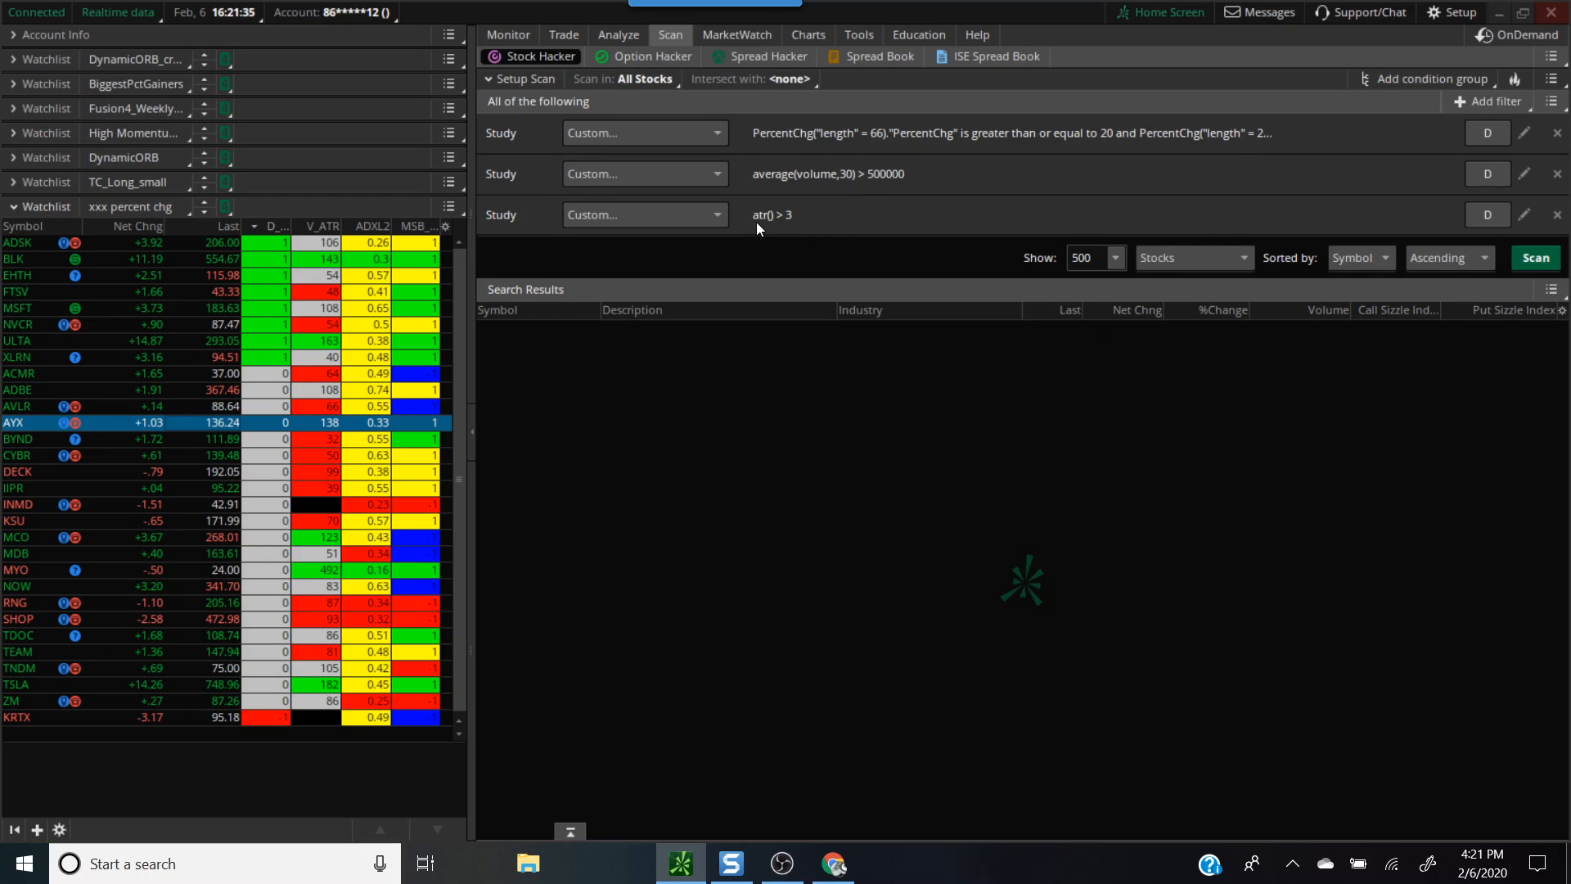
{"action": "mouse_move", "coordinate": [1052, 221]}
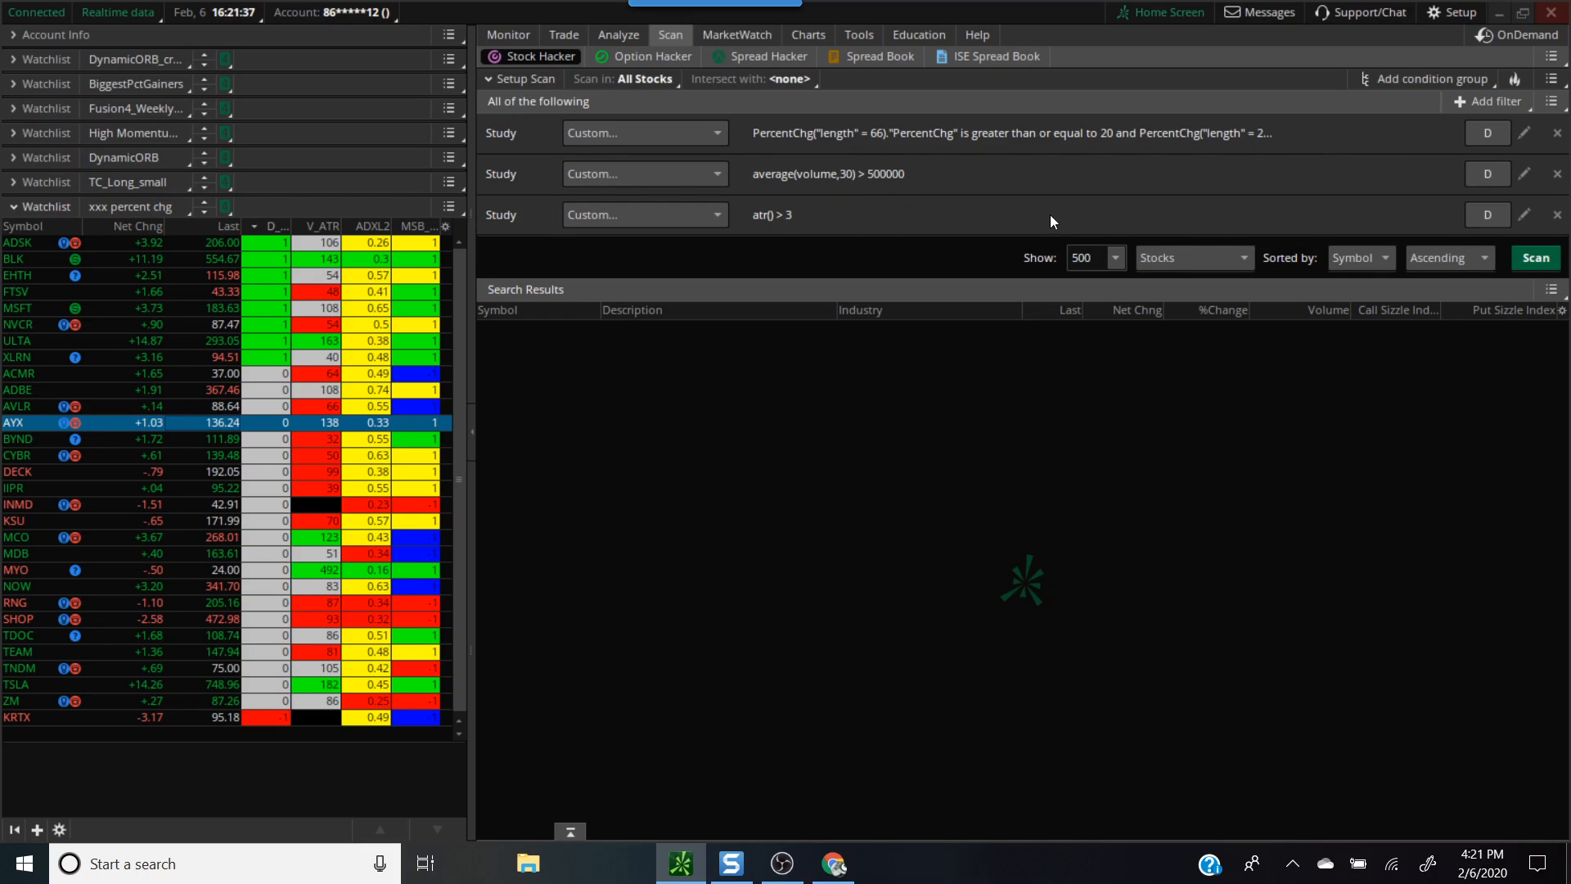
{"action": "mouse_move", "coordinate": [1366, 132]}
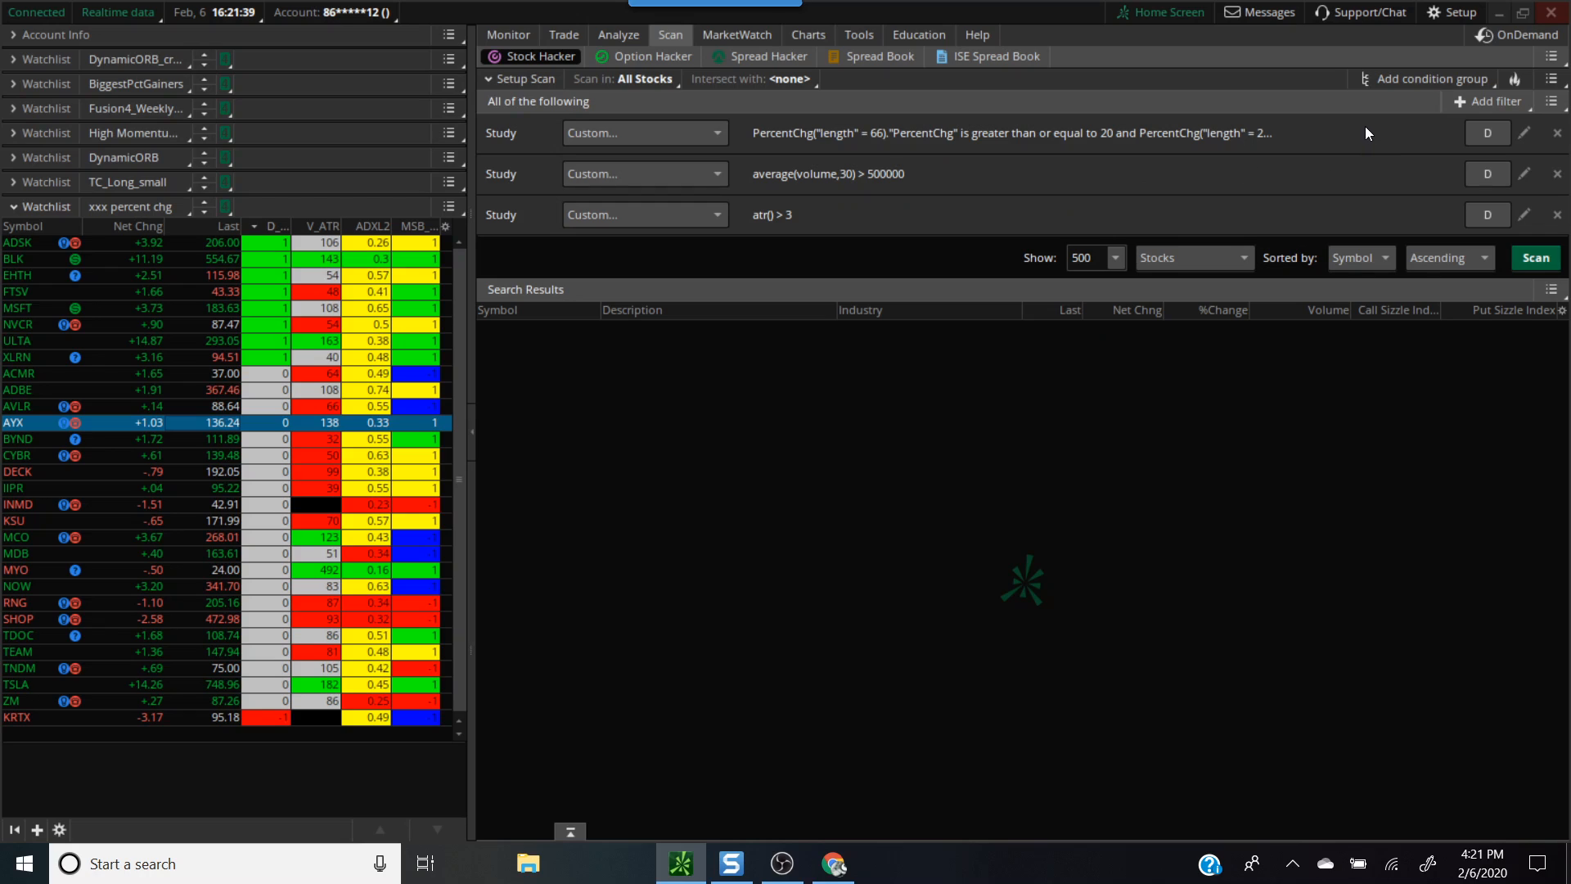
{"action": "mouse_move", "coordinate": [1548, 151]}
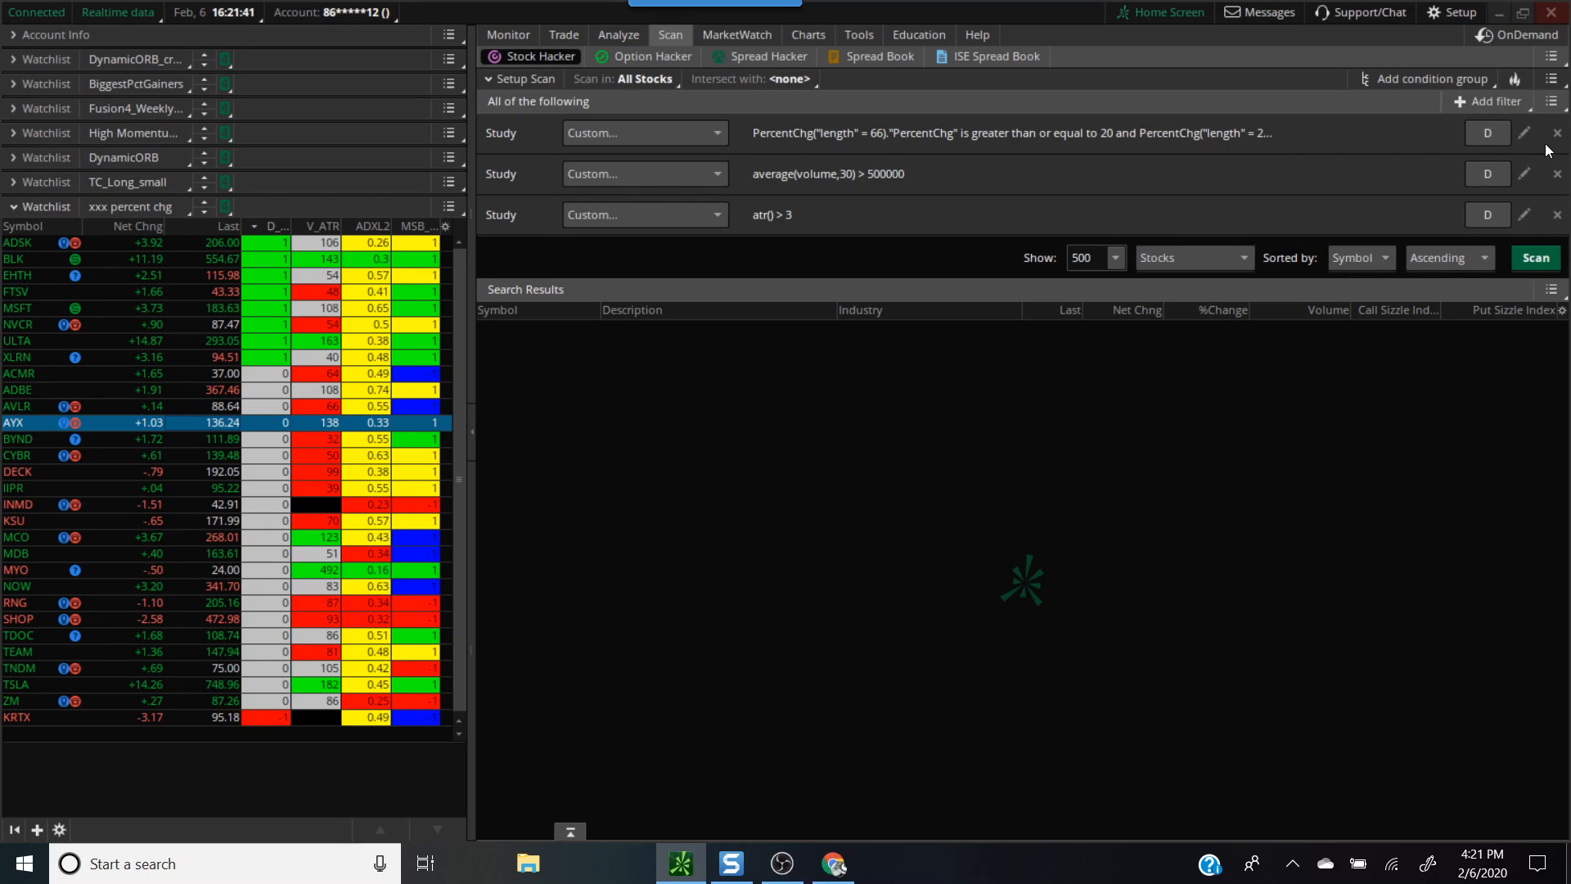
{"action": "left_click", "coordinate": [1492, 102]}
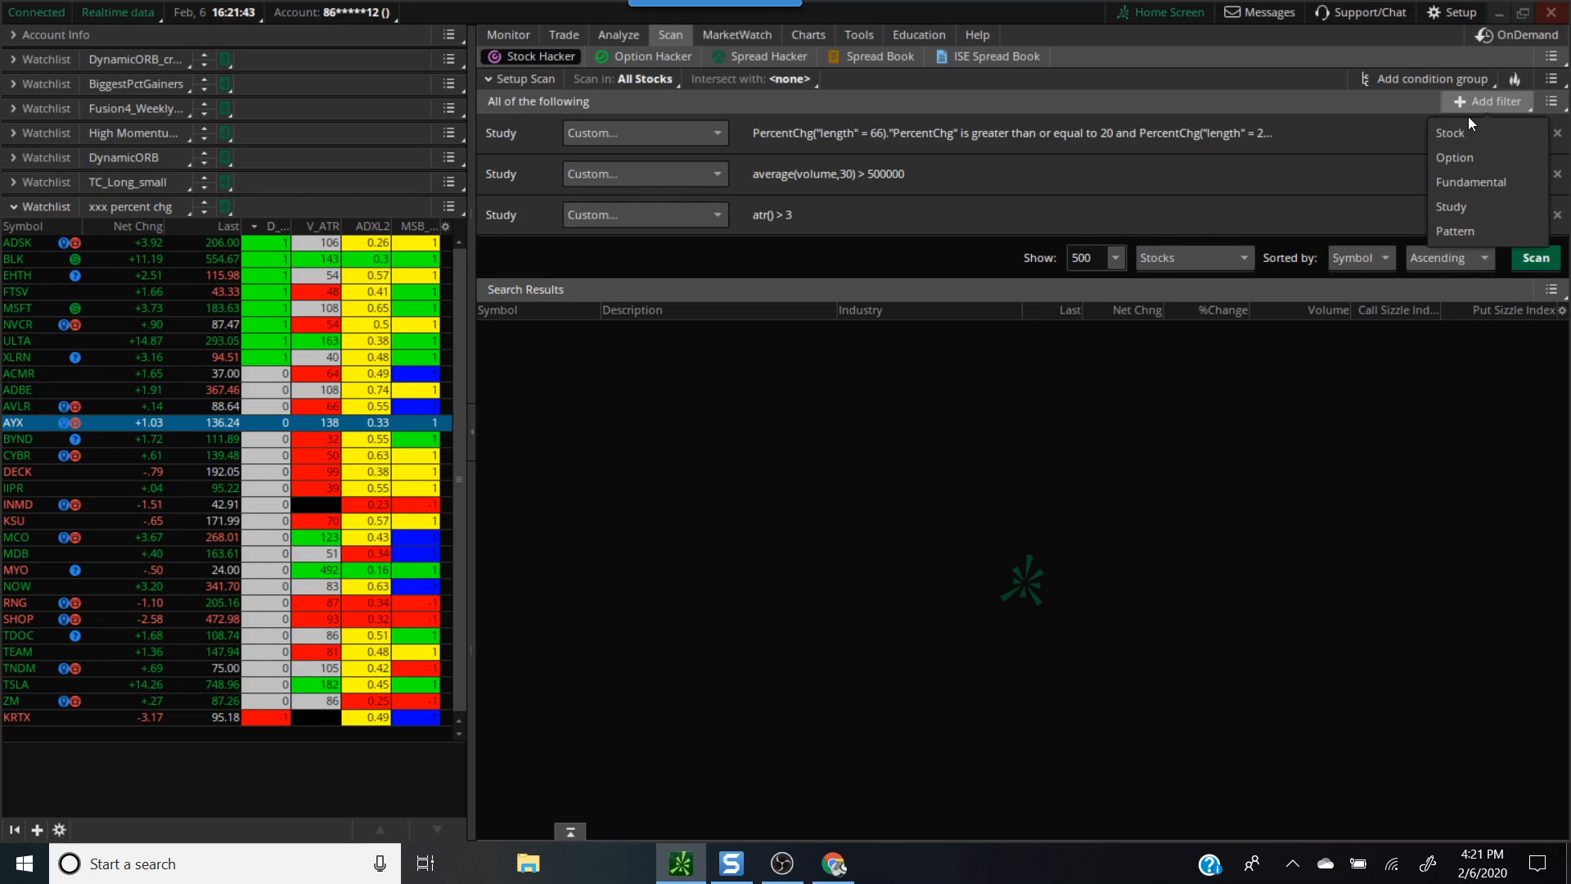
{"action": "left_click", "coordinate": [1448, 132]}
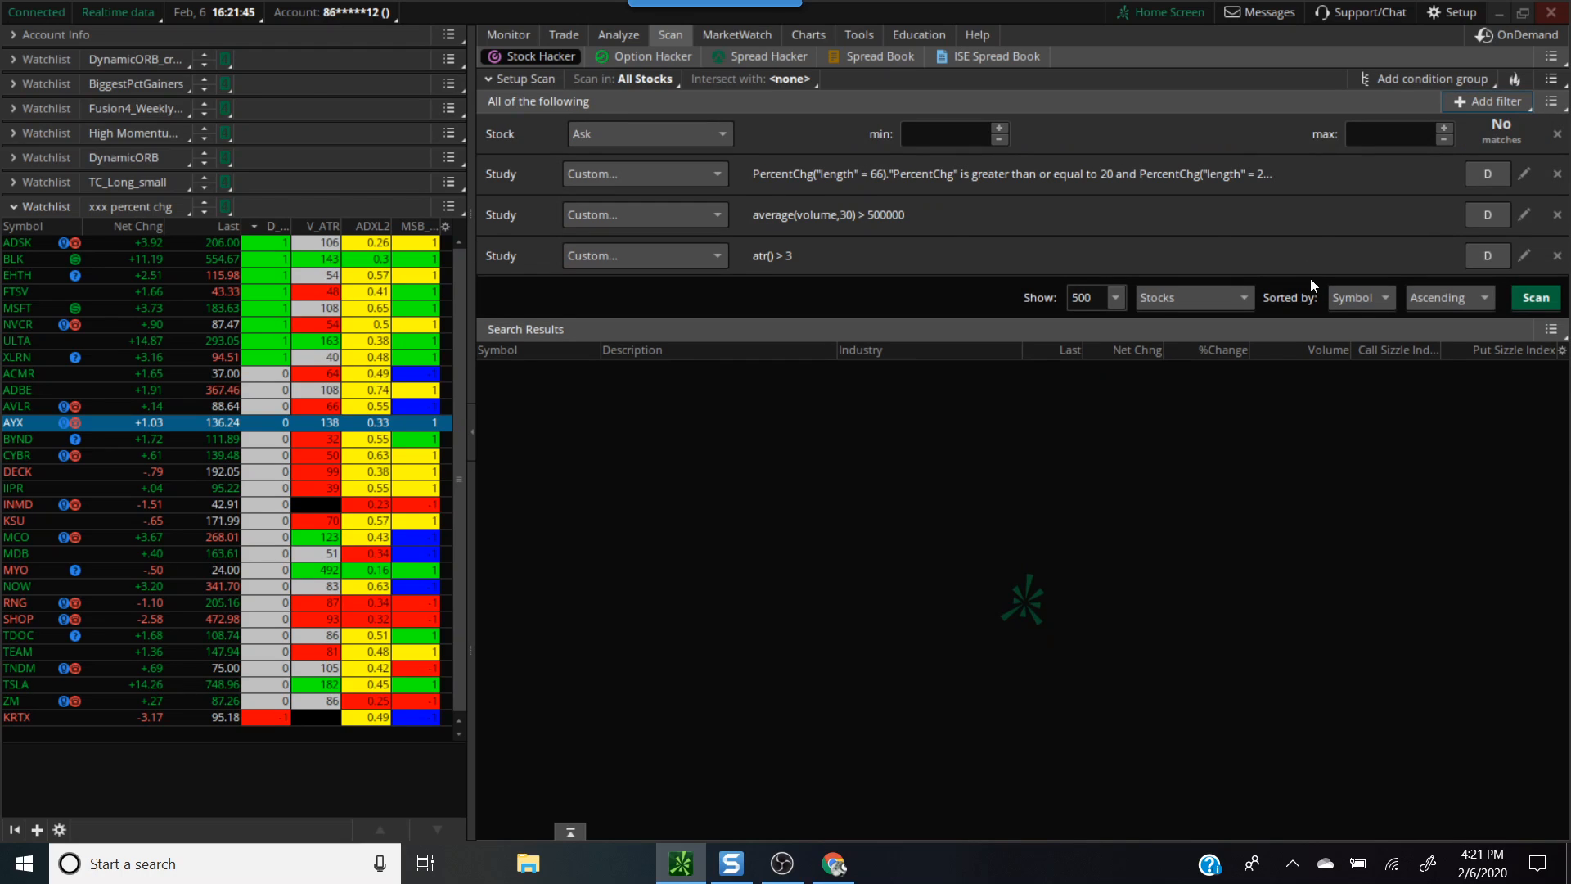
{"action": "left_click", "coordinate": [649, 133]}
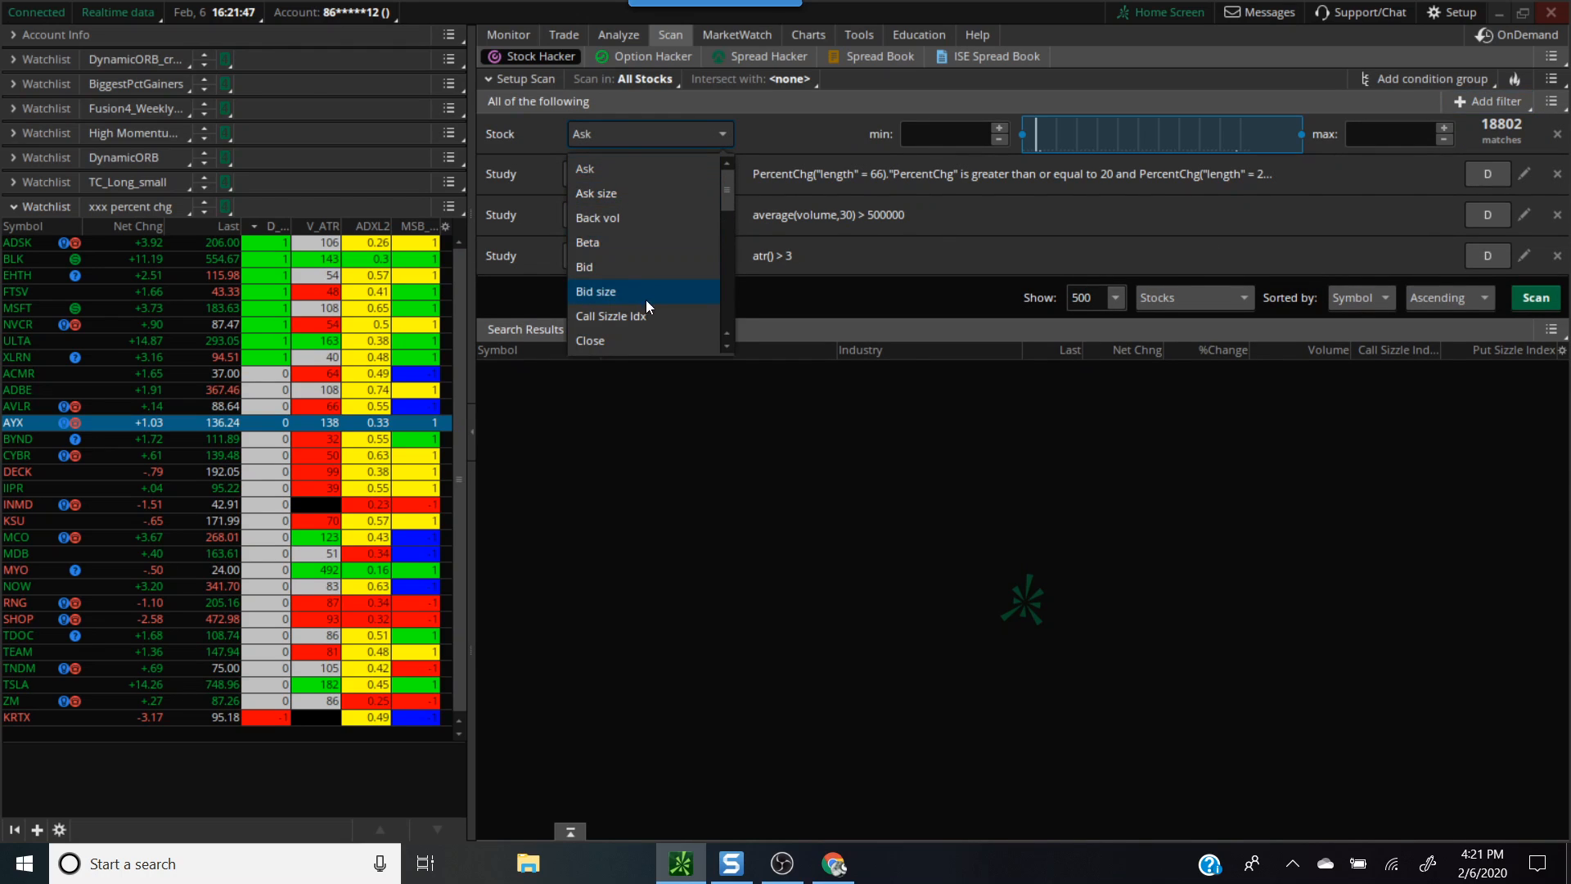
{"action": "left_click", "coordinate": [589, 341]}
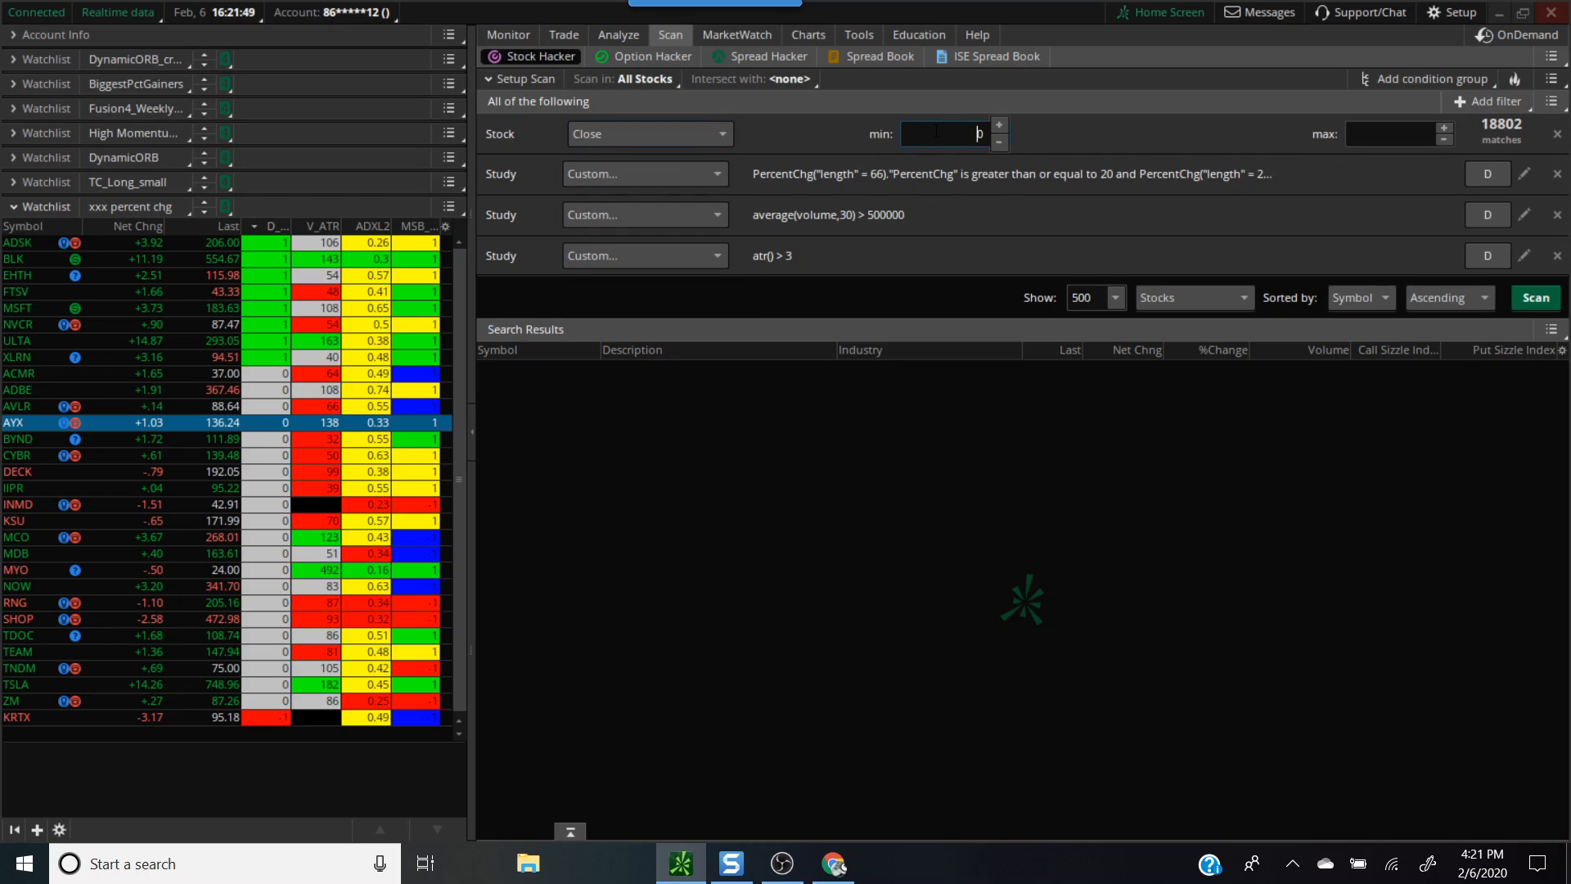
{"action": "type", "text": "10"}
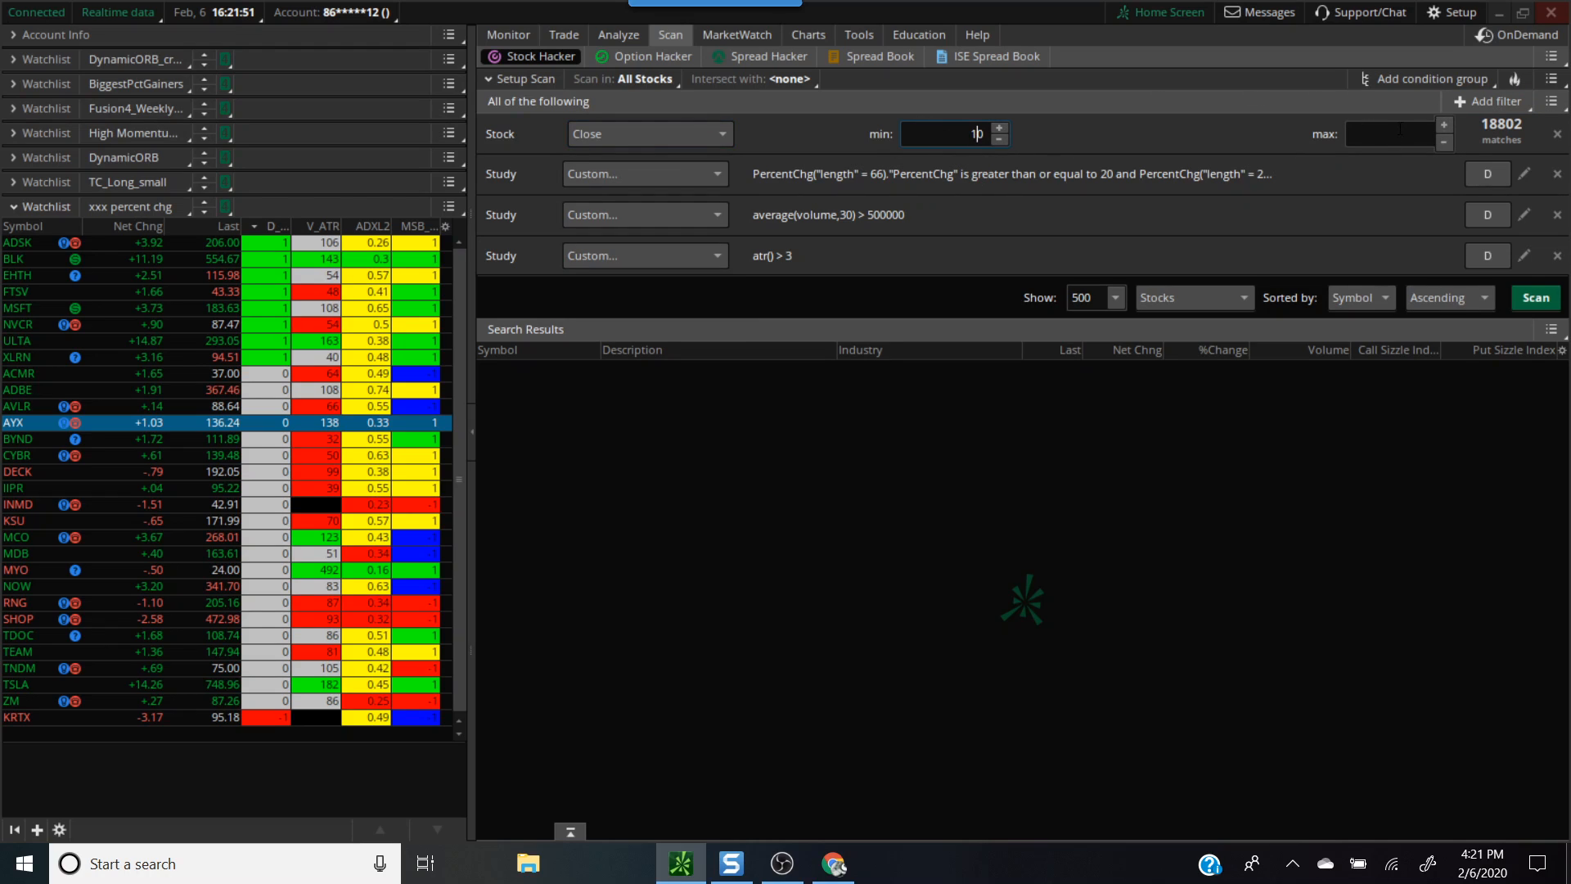
{"action": "left_click", "coordinate": [1389, 132]}
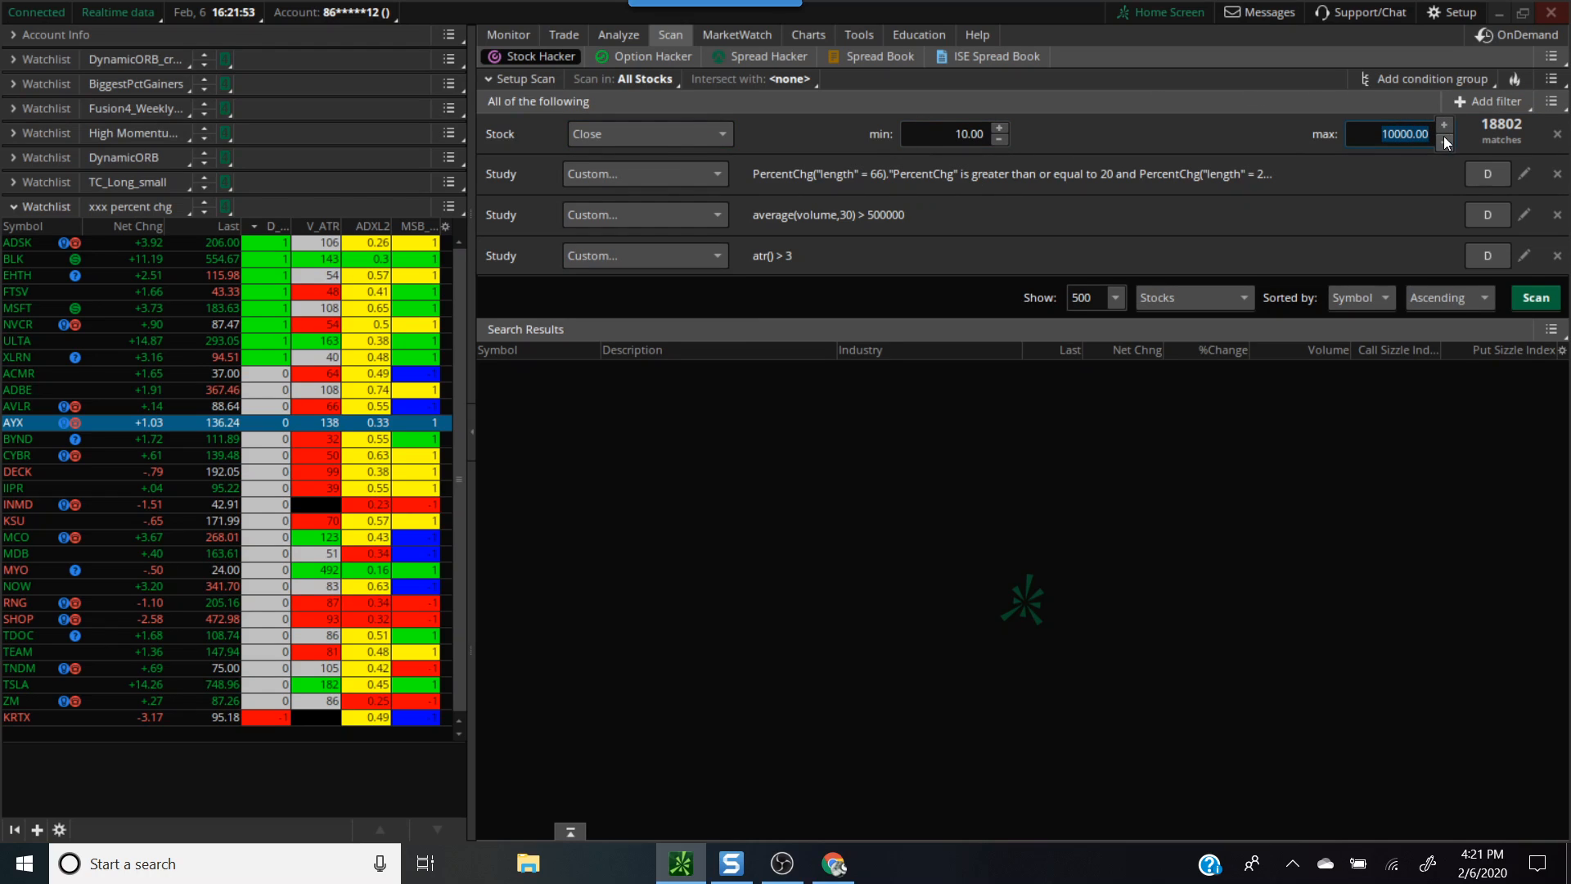
{"action": "type", "text": "30"}
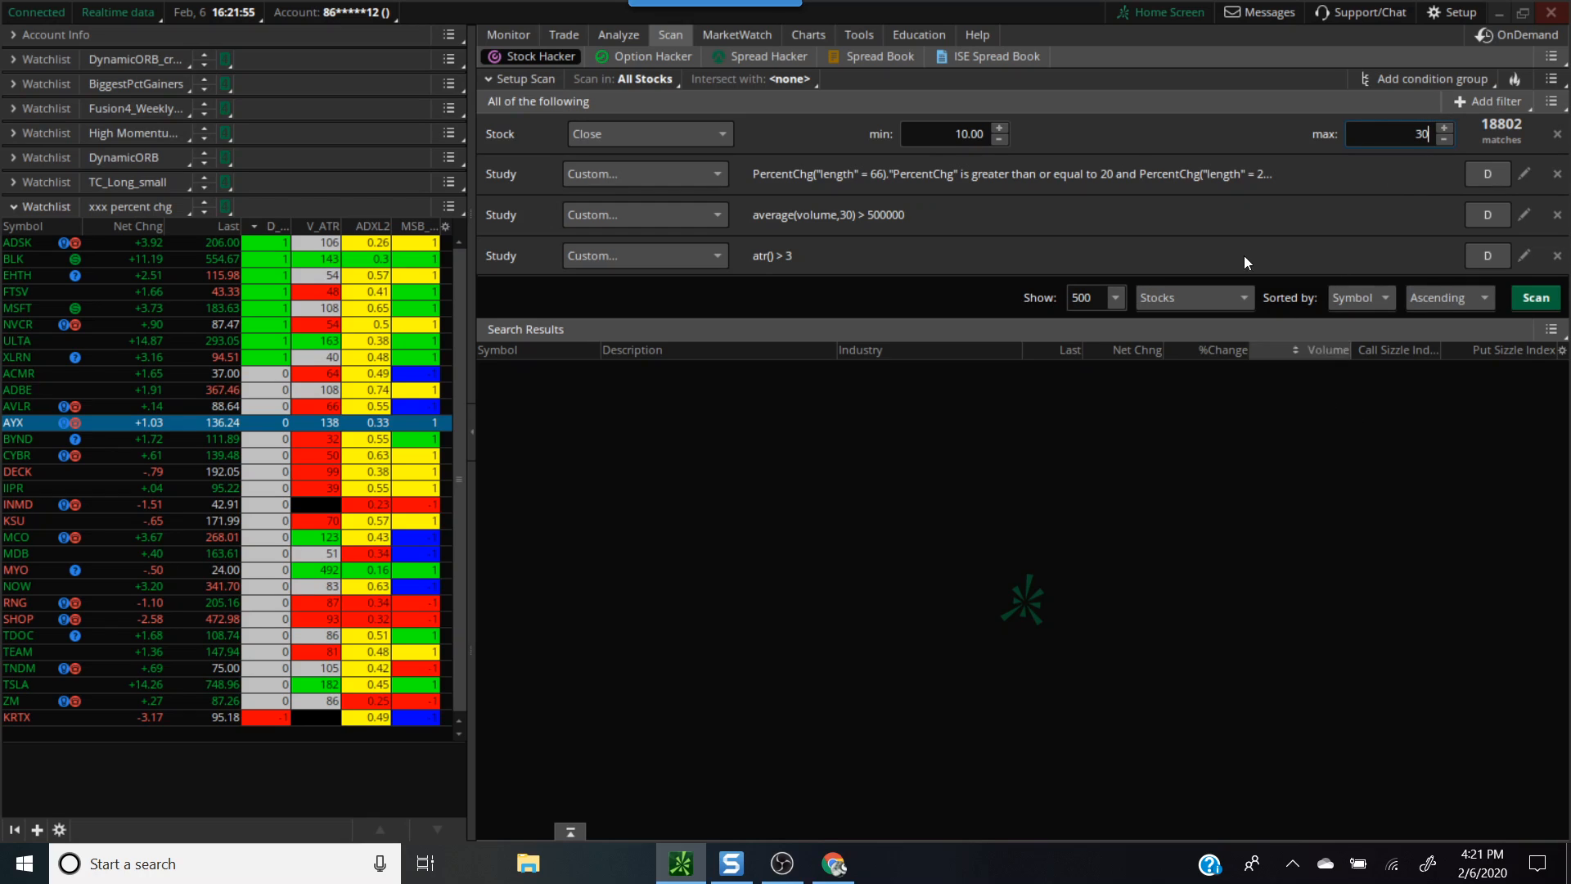
{"action": "mouse_move", "coordinate": [764, 254]}
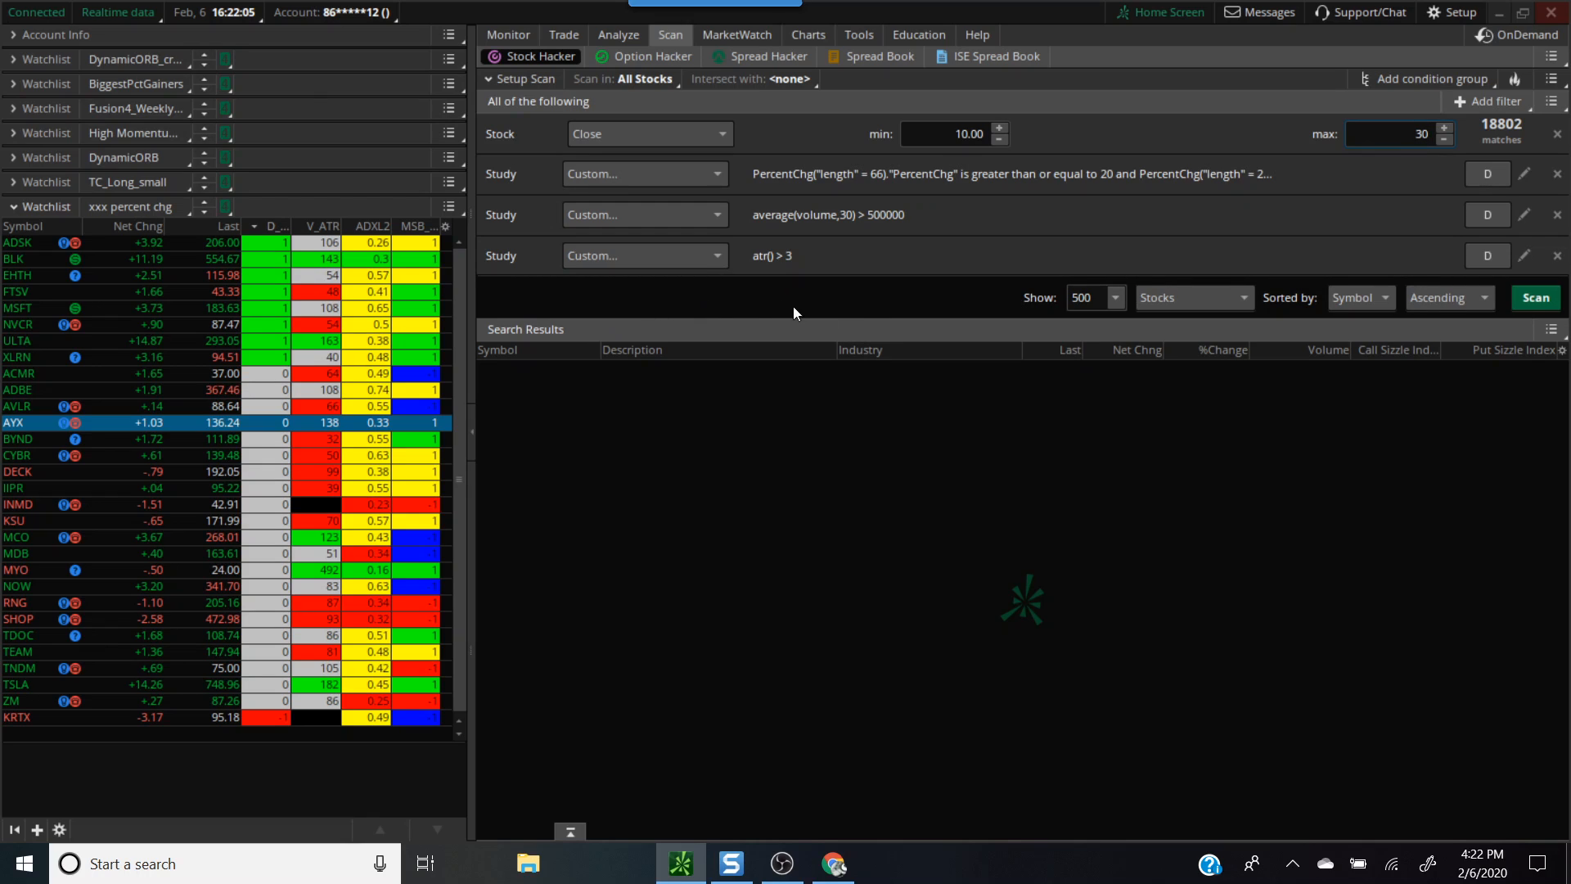
{"action": "mouse_move", "coordinate": [1120, 265]}
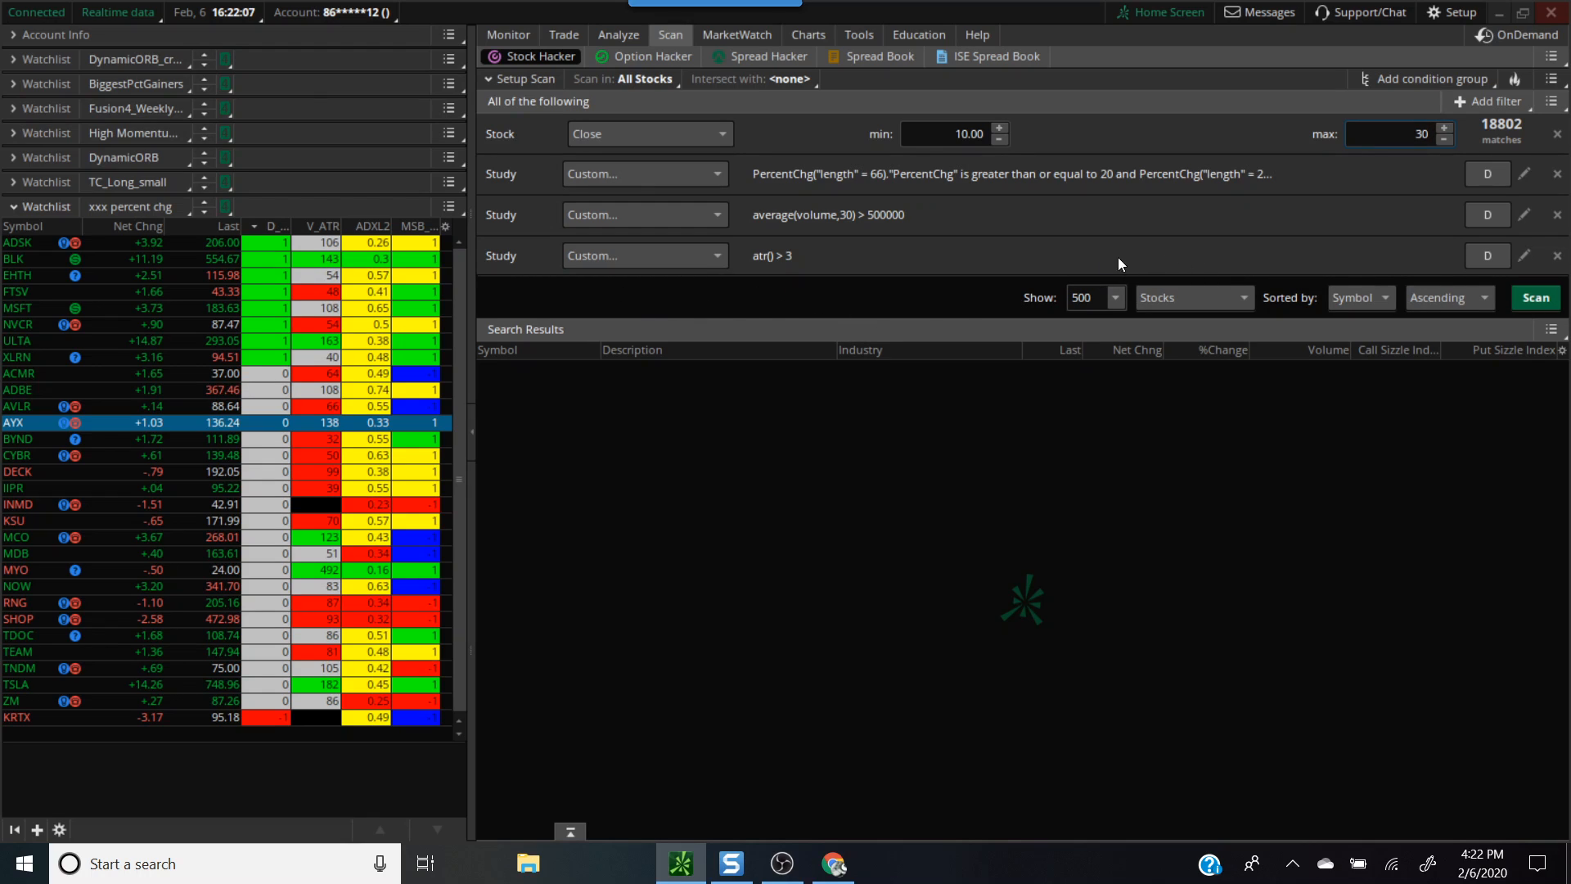
Remove the ATR condition and run the scan to list its 56 matches.
{"action": "left_click", "coordinate": [1393, 132]}
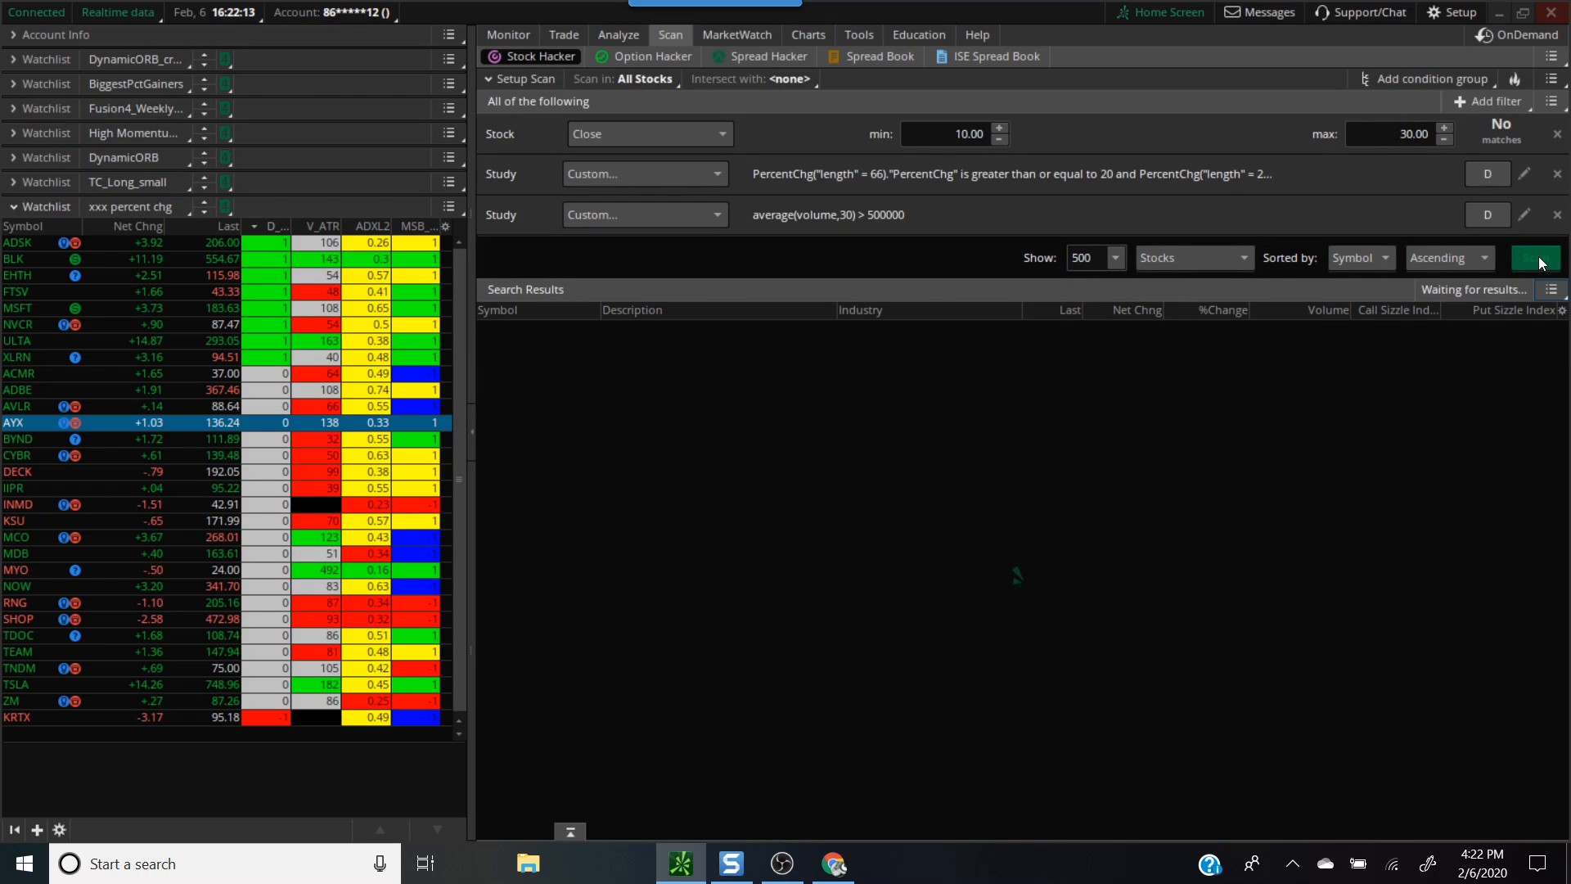
{"action": "left_click", "coordinate": [1533, 257]}
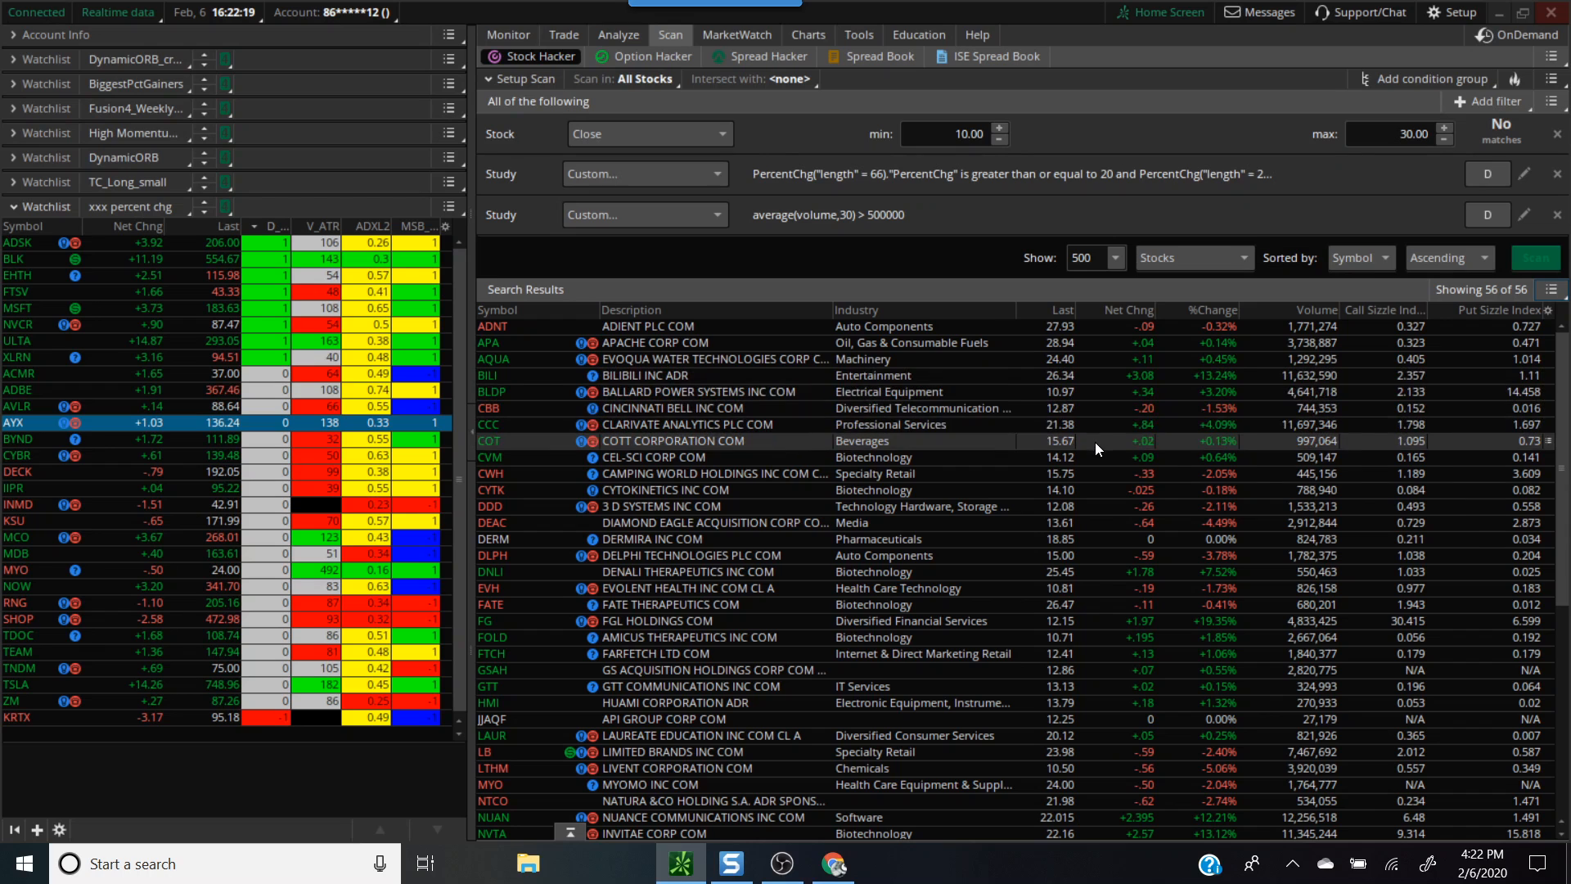
{"action": "scroll", "scroll_direction": "down", "scroll_amount": 3}
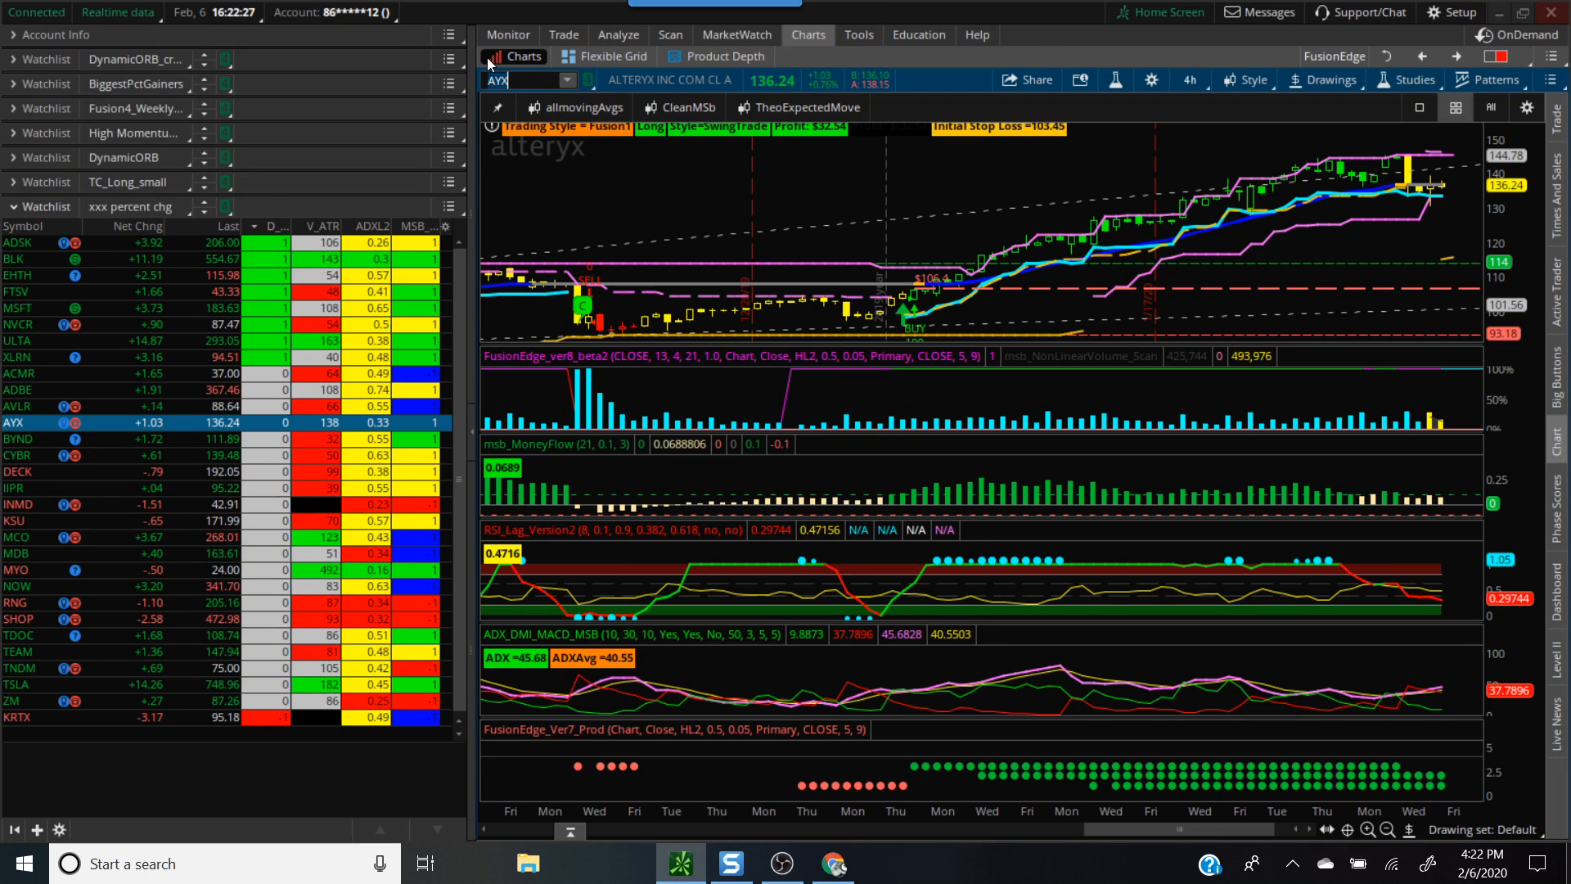
Load SPCE into the 180-day 4h chart for review.
{"action": "type", "text": "spce"}
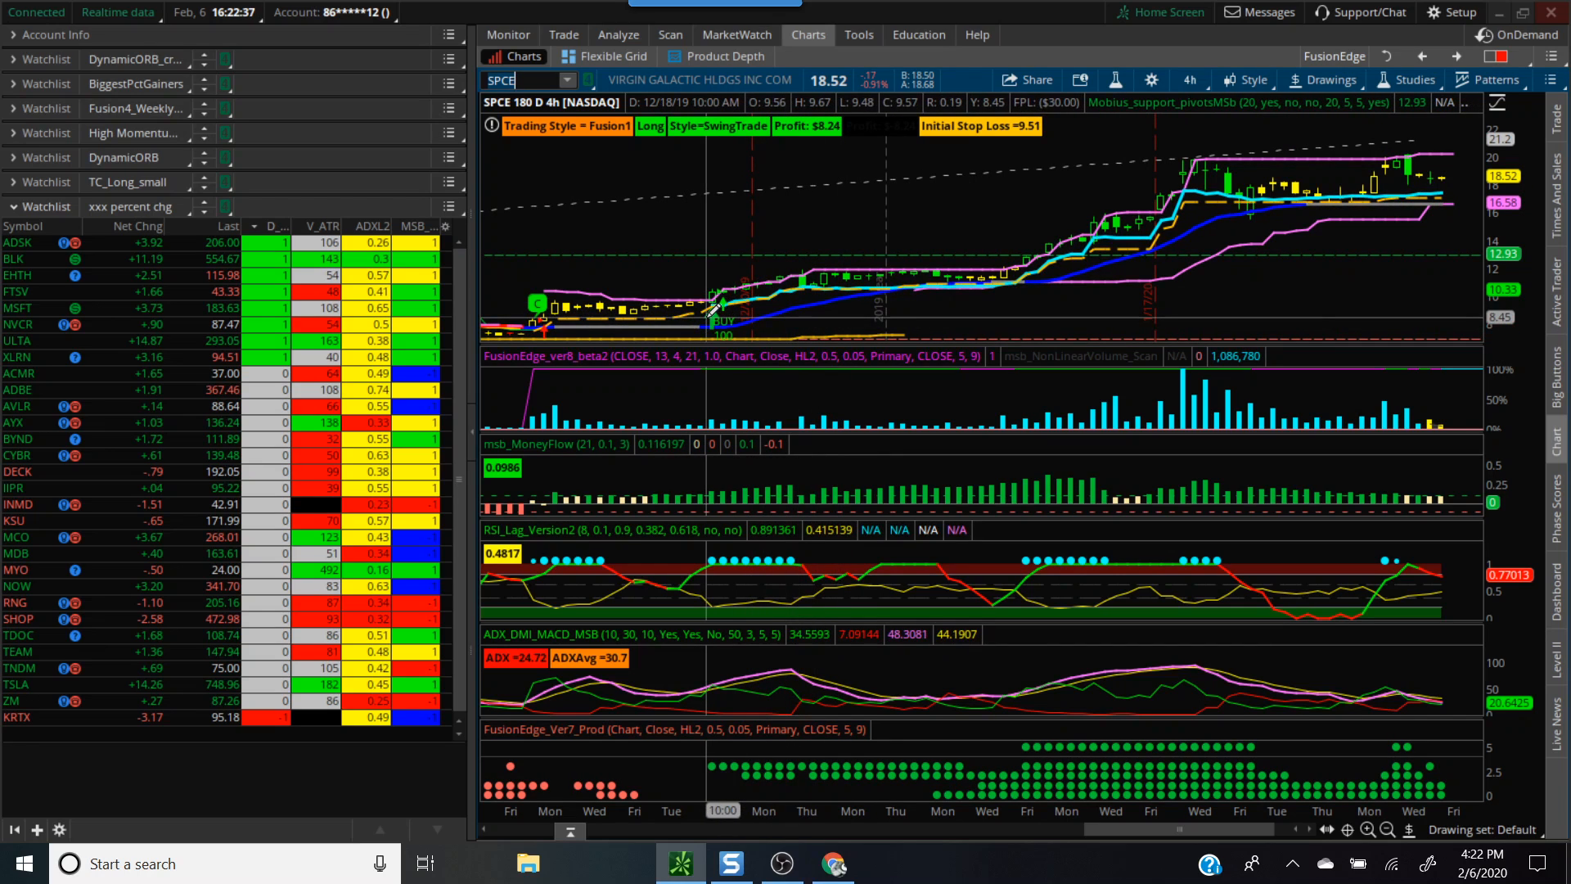
{"action": "mouse_move", "coordinate": [716, 306]}
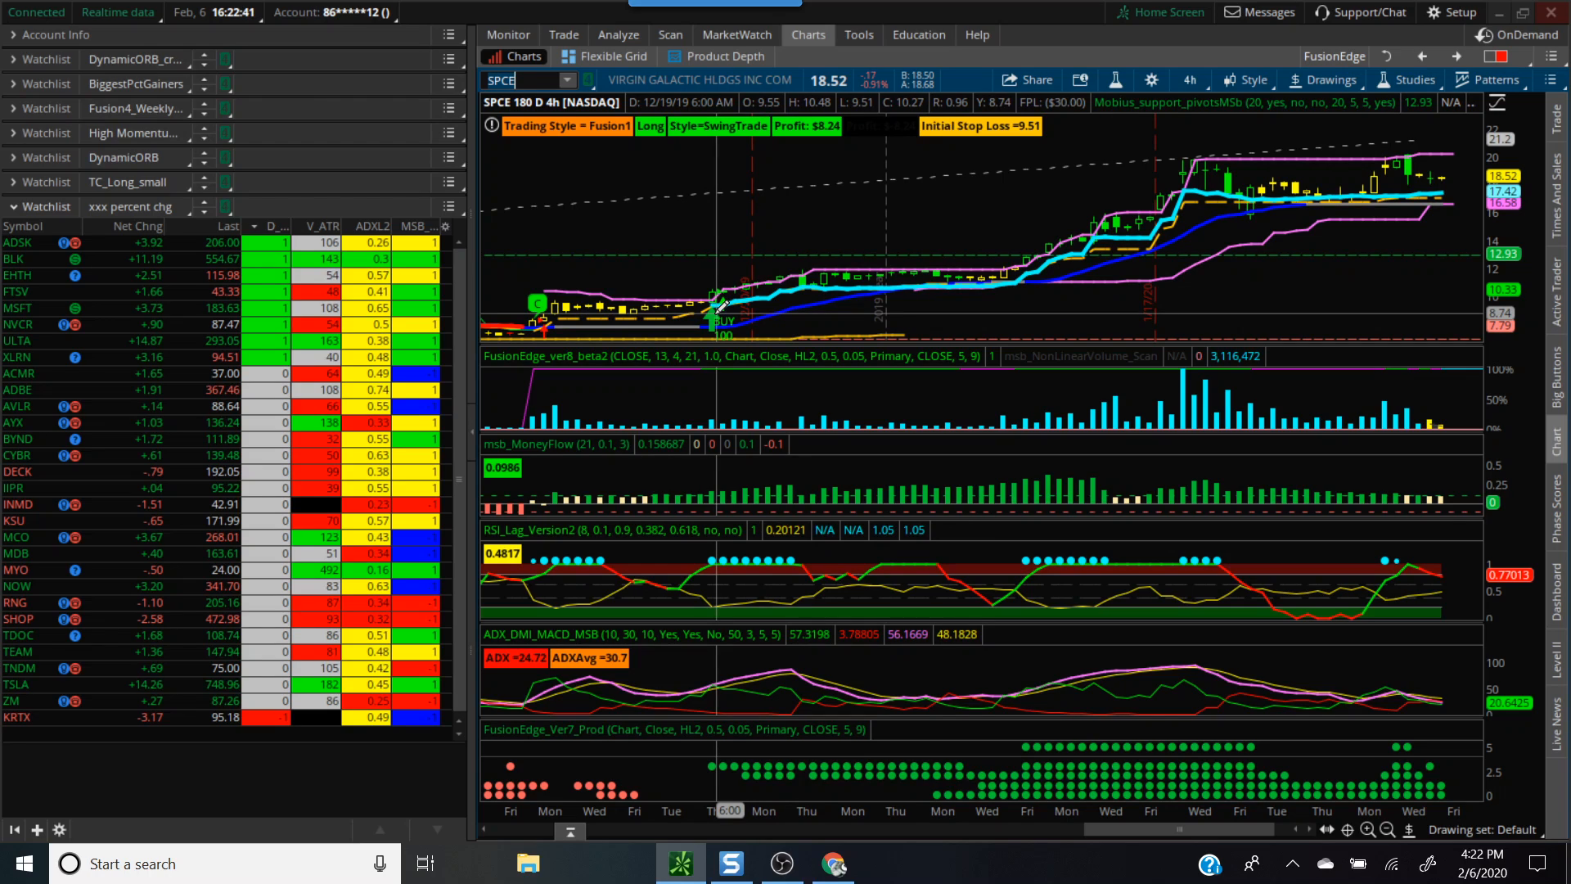
{"action": "mouse_move", "coordinate": [720, 306]}
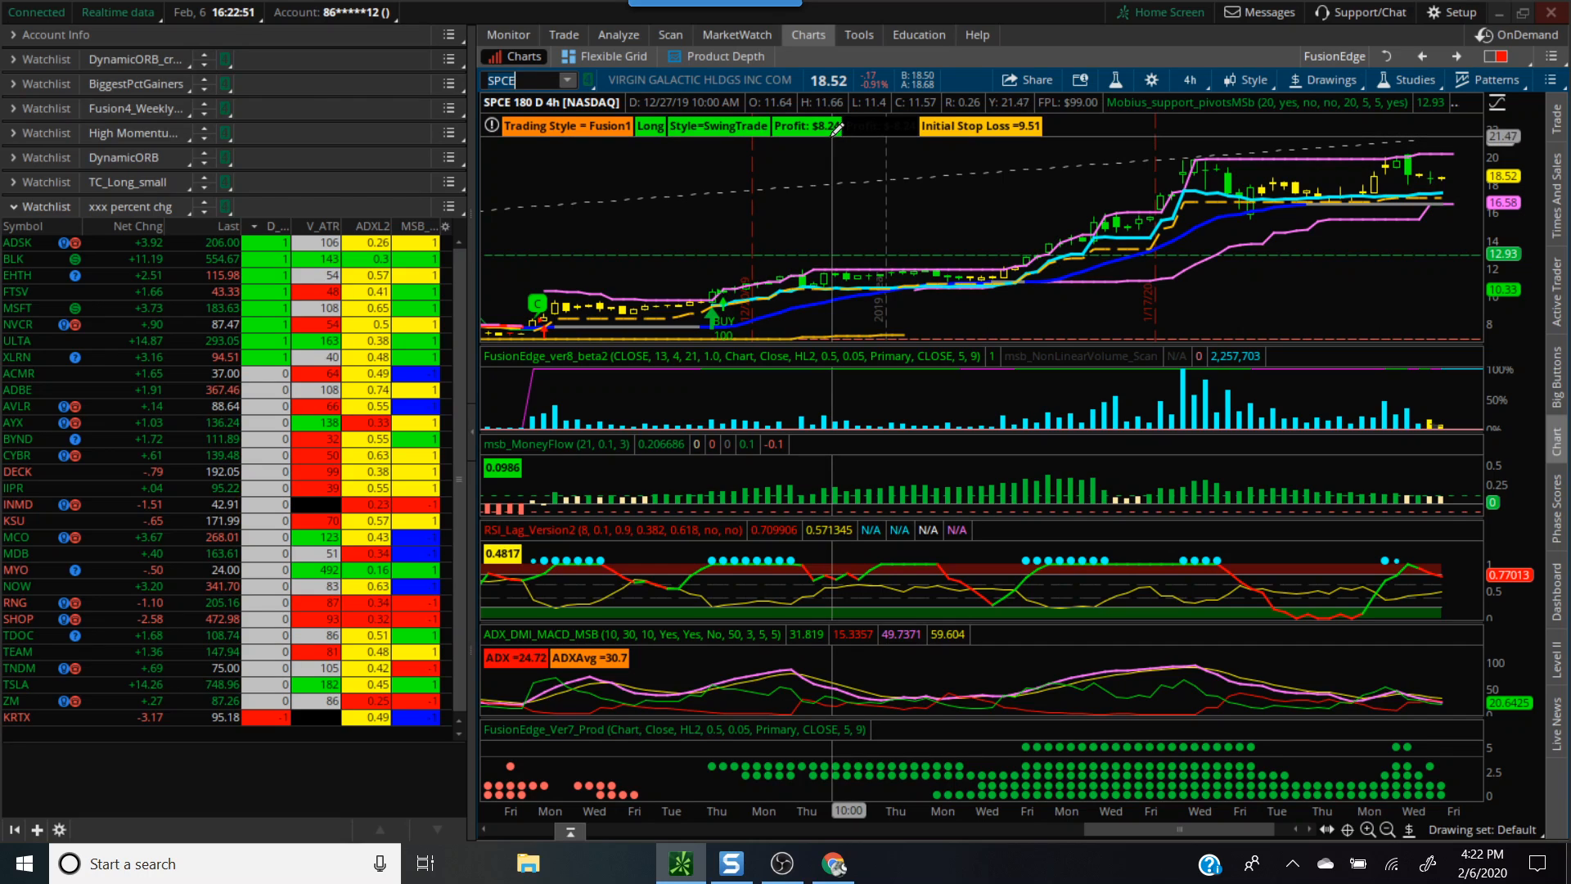
{"action": "mouse_move", "coordinate": [837, 170]}
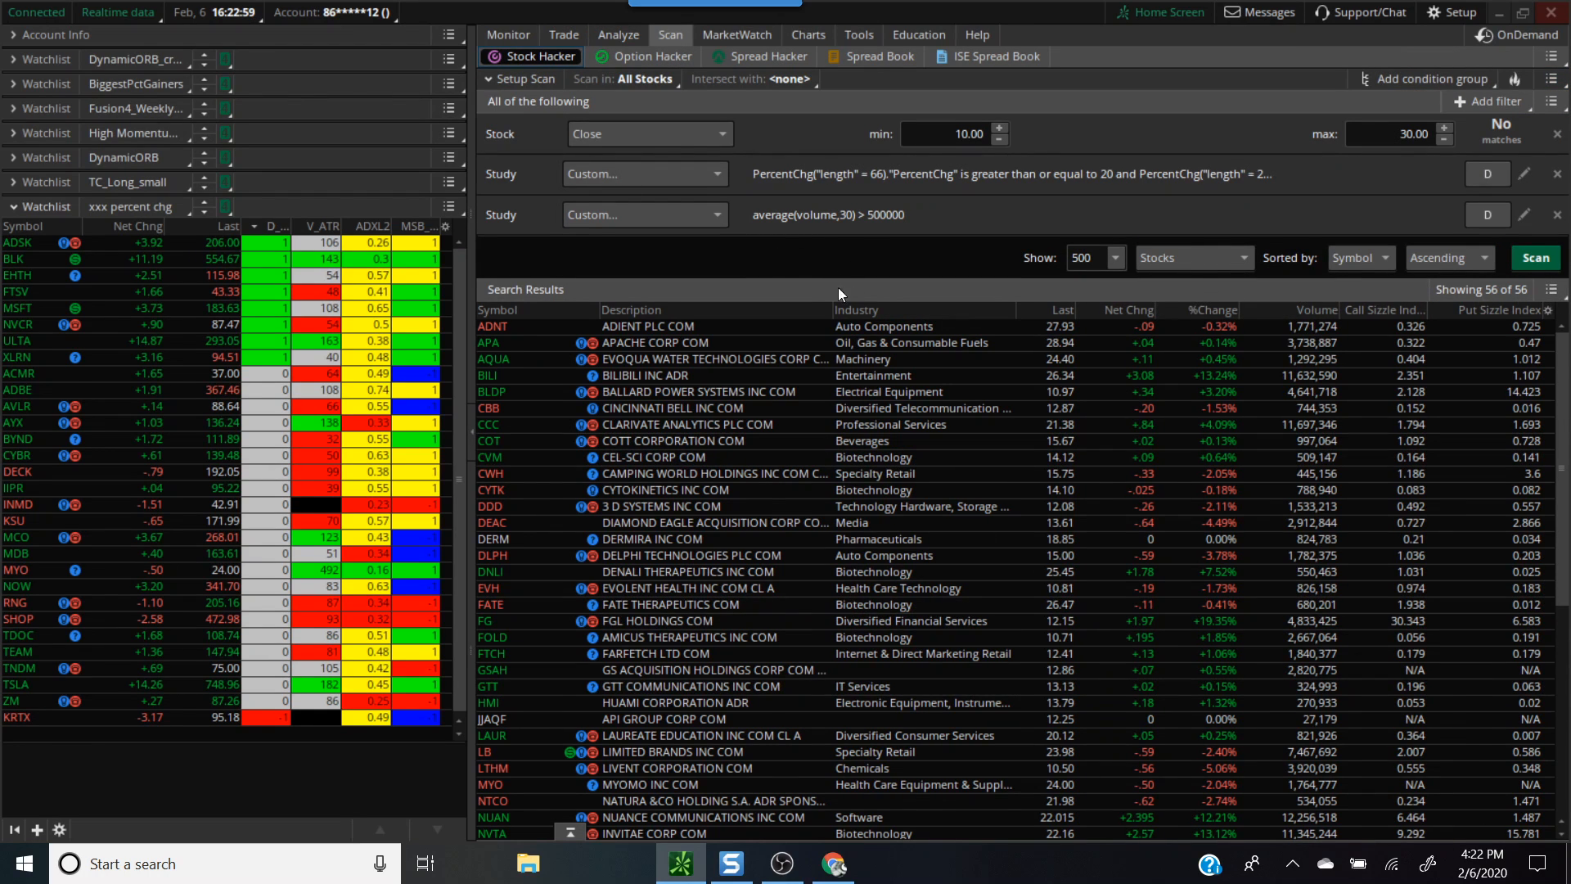
{"action": "mouse_move", "coordinate": [1111, 227]}
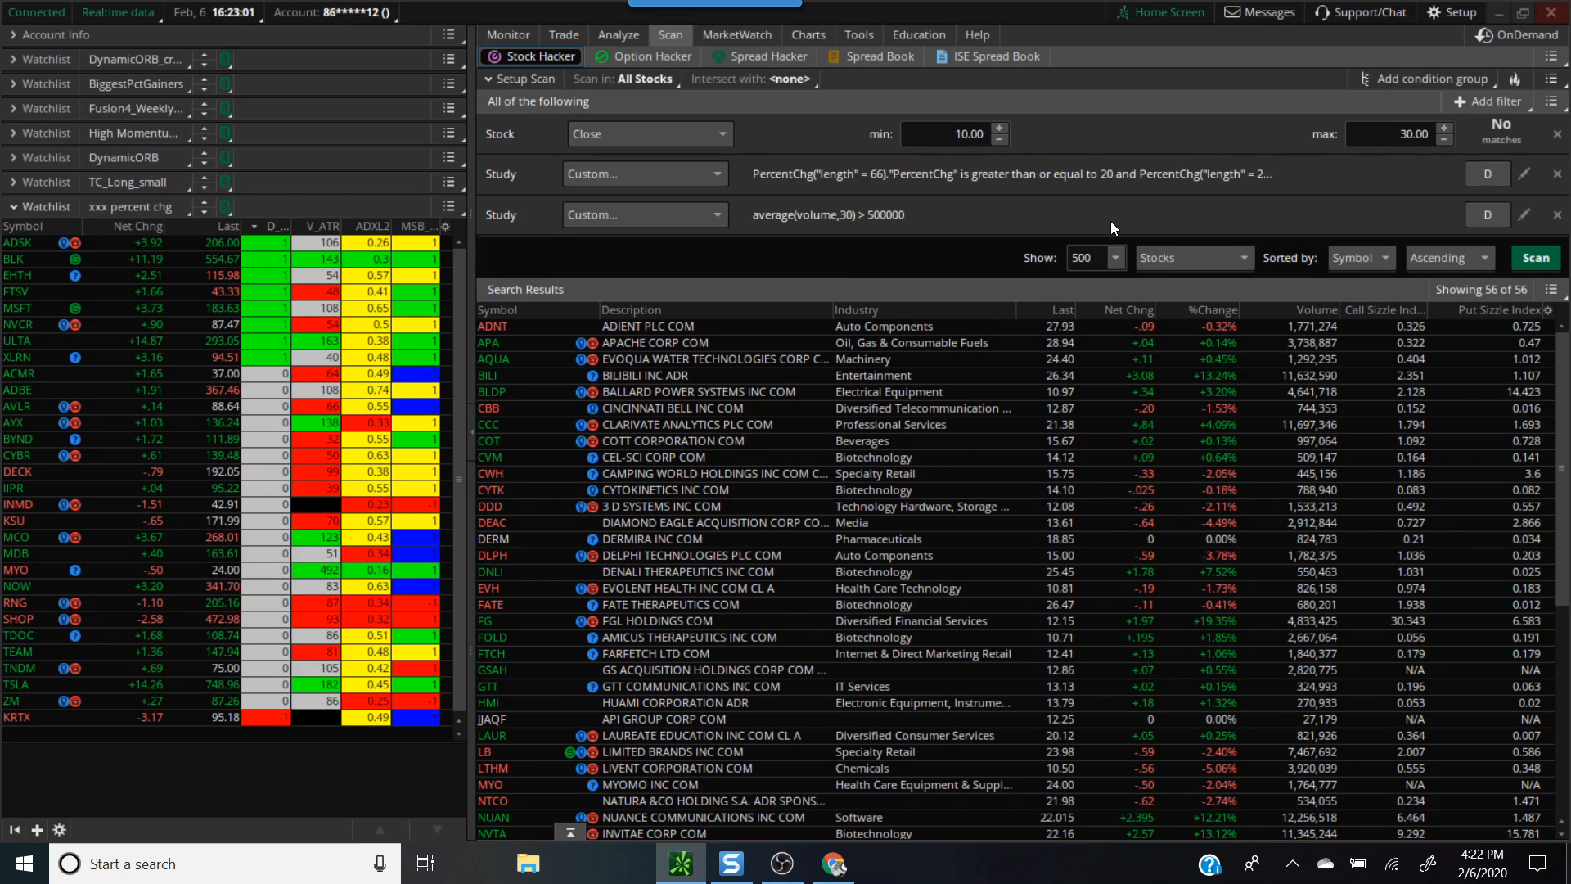
{"action": "mouse_move", "coordinate": [903, 230]}
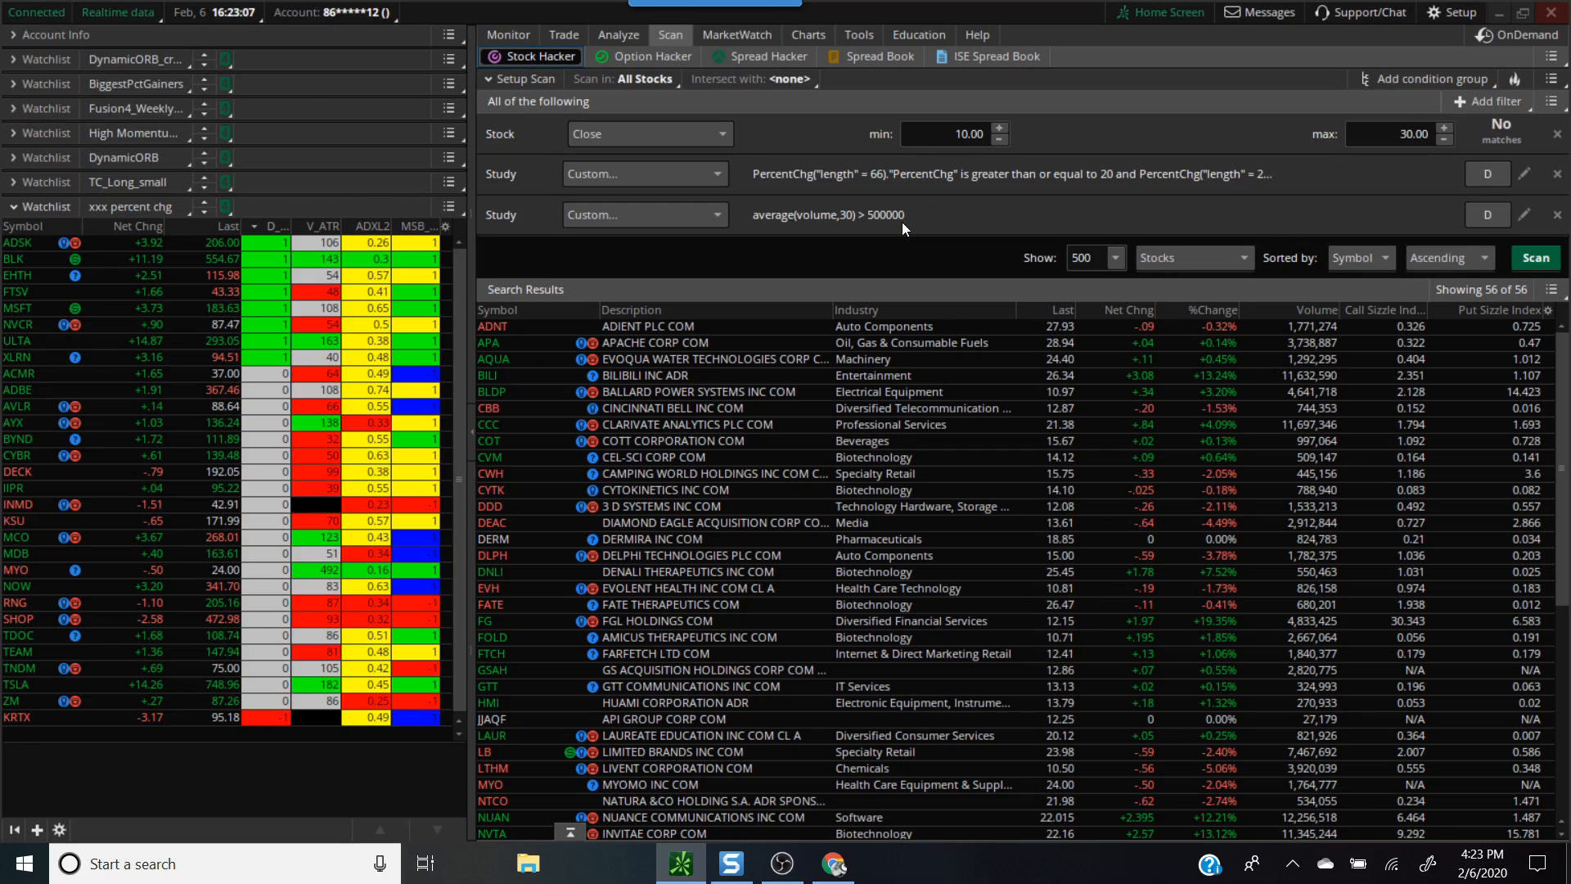
{"action": "mouse_move", "coordinate": [942, 165]}
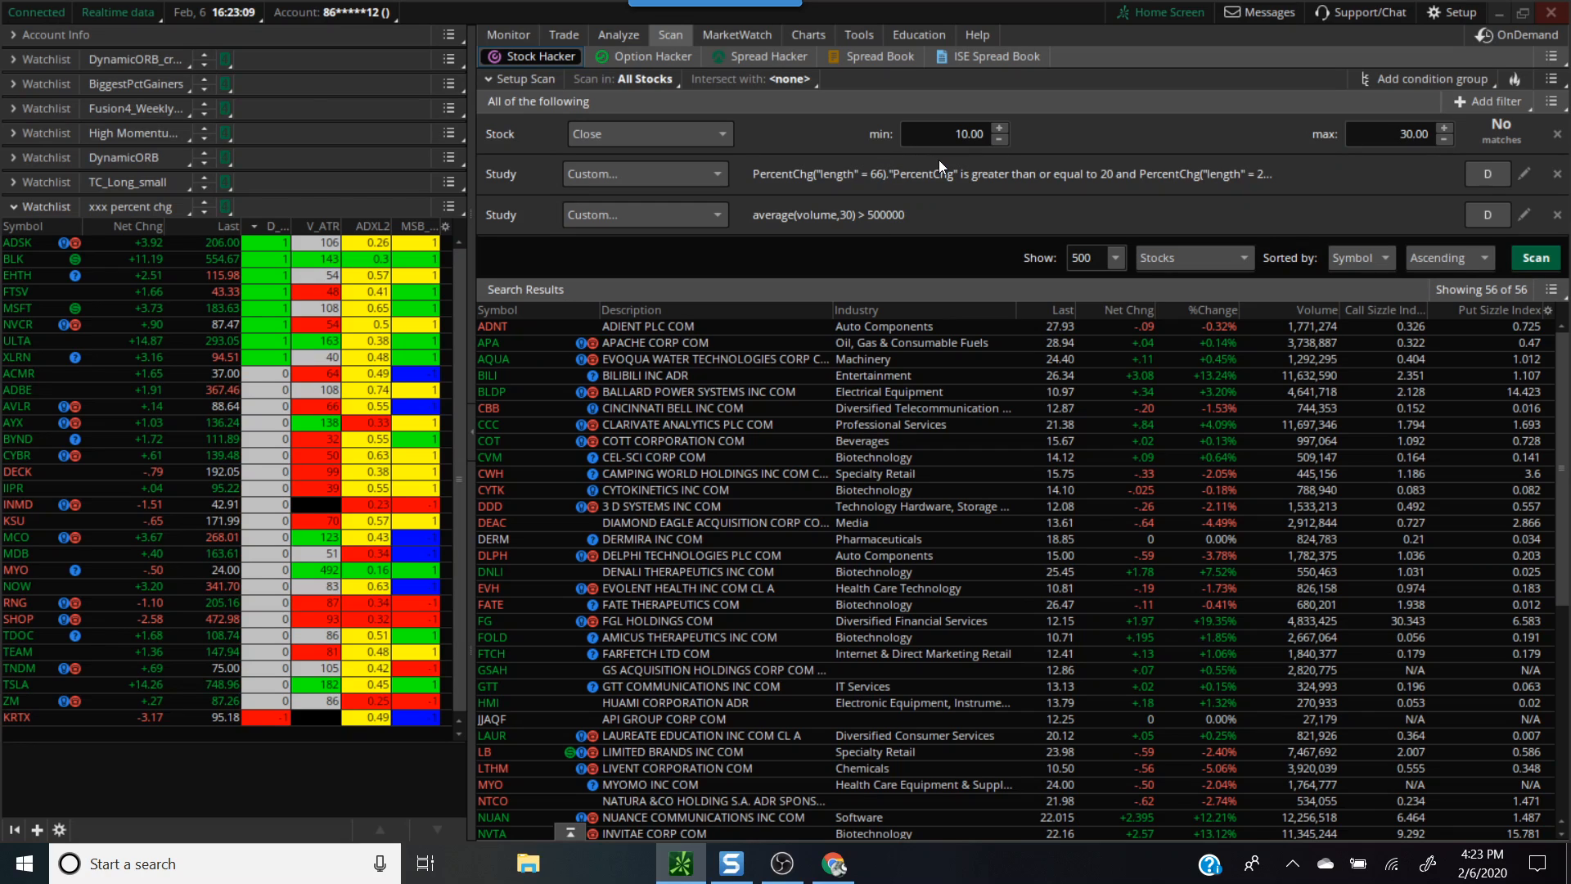